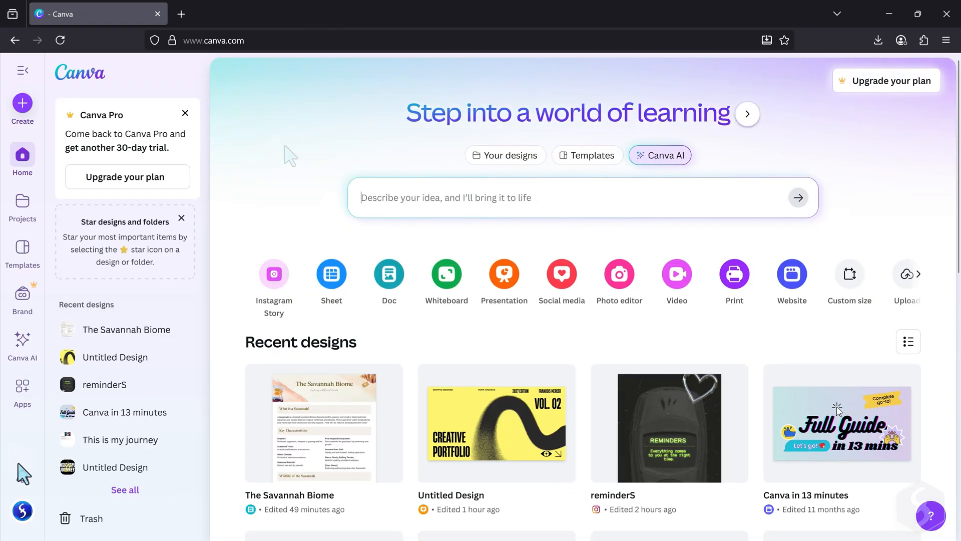
Browse the account panel and the desktop app download page, scrolling recent designs
click(22, 511)
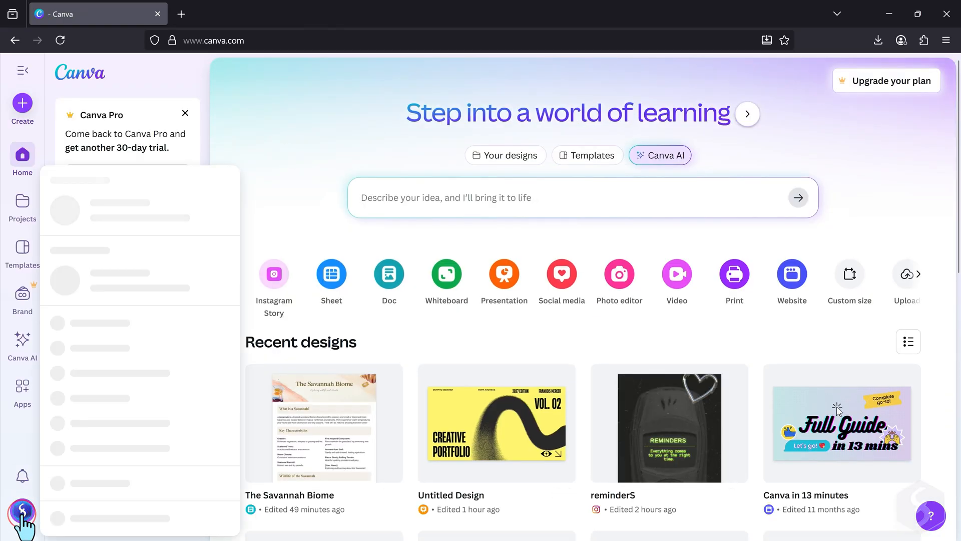
click(22, 513)
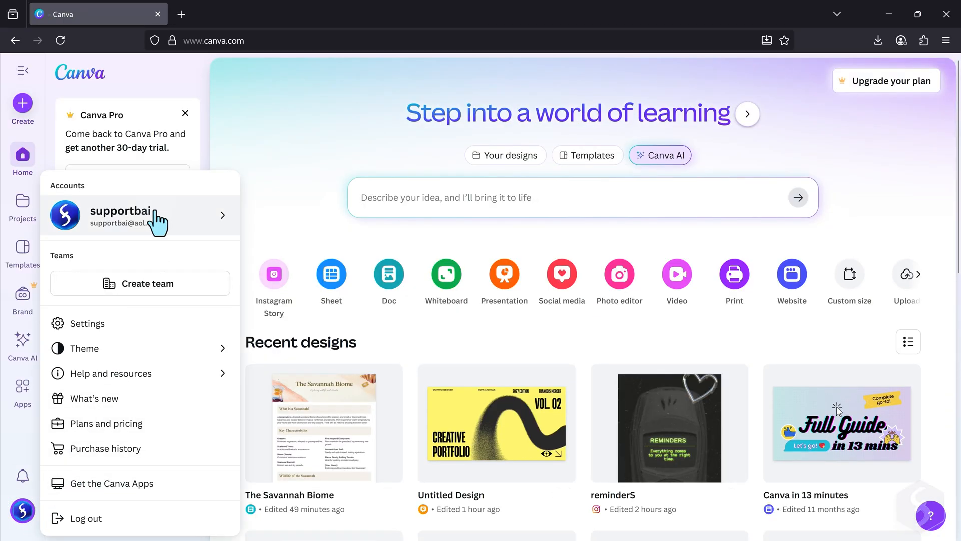
mouse_move(118, 492)
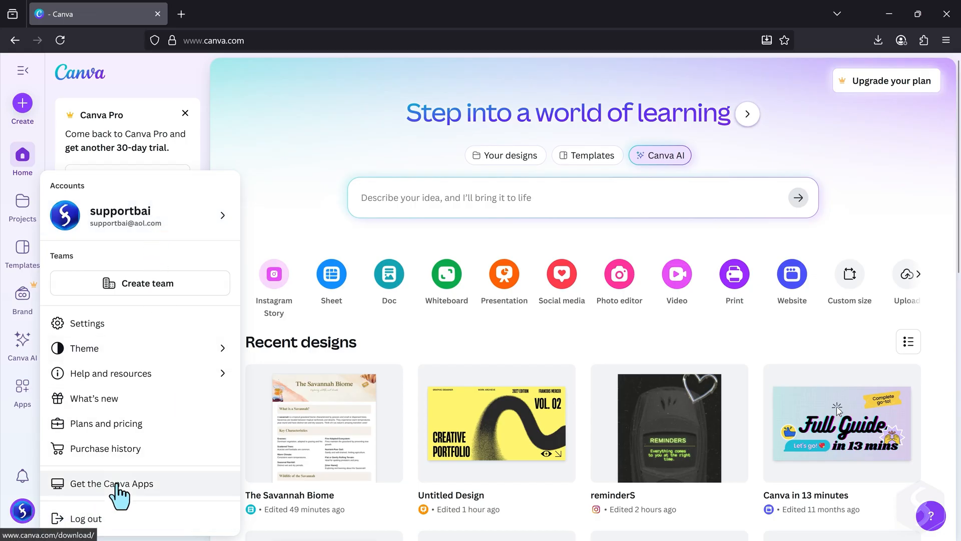
click(112, 483)
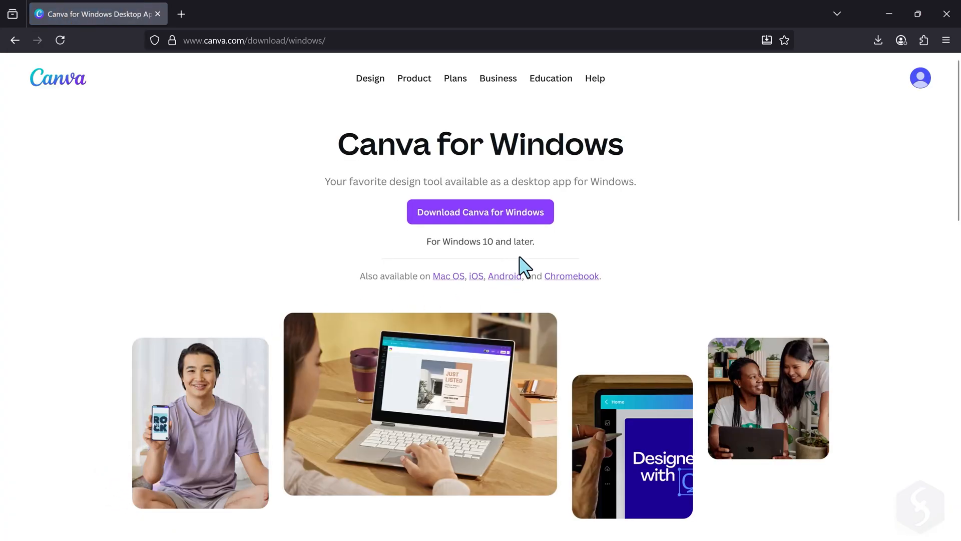
mouse_move(551, 211)
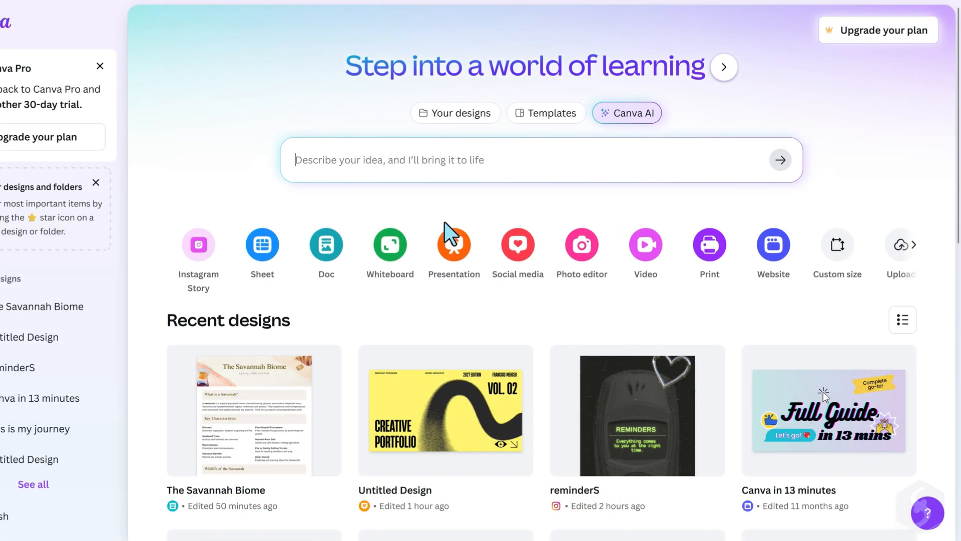
mouse_move(549, 315)
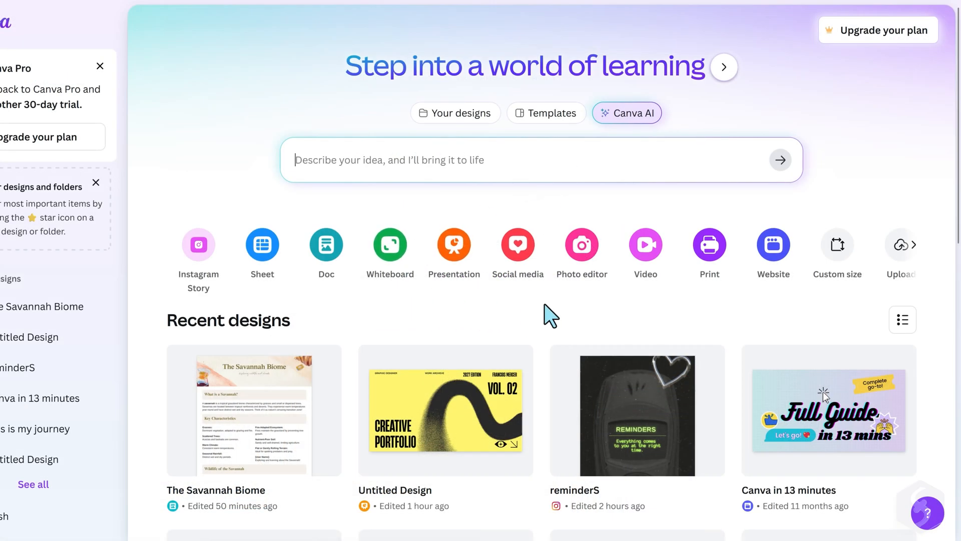
scroll(down, 3)
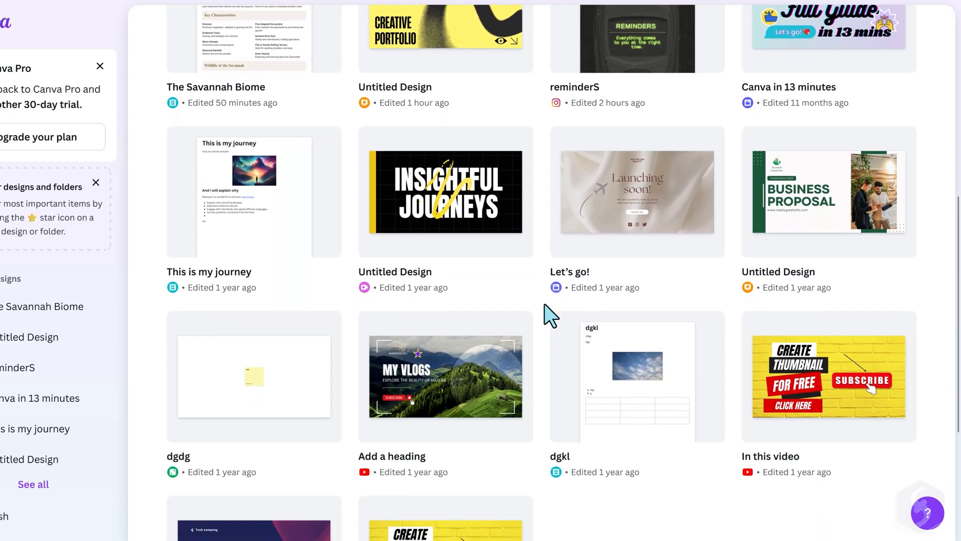
scroll(up, 3)
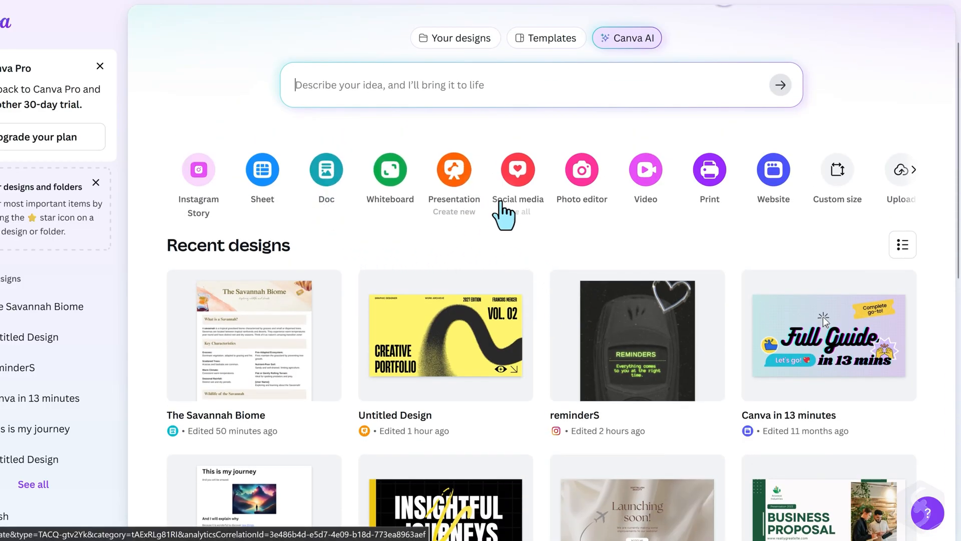
mouse_move(778, 249)
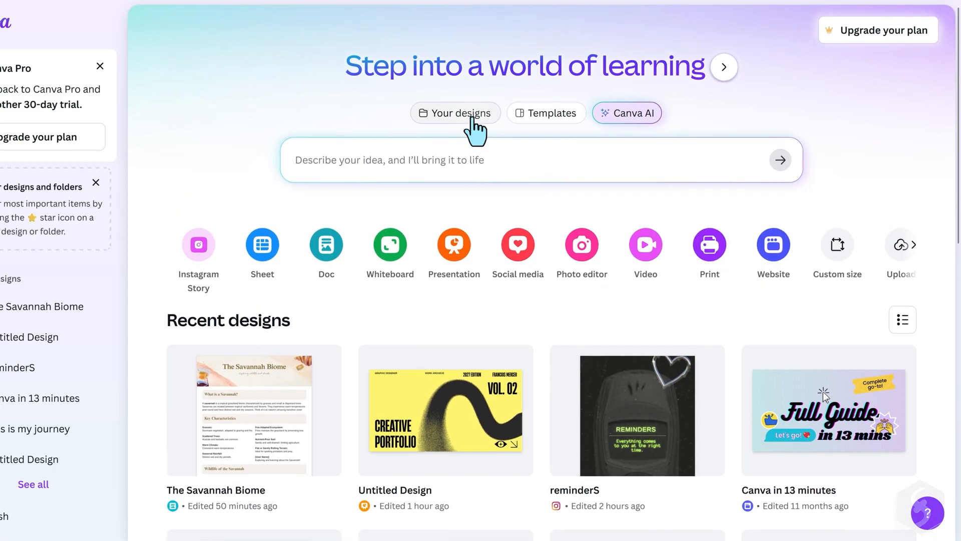
Search templates for 'A youtube short on comedy tv' and scroll the results
click(455, 113)
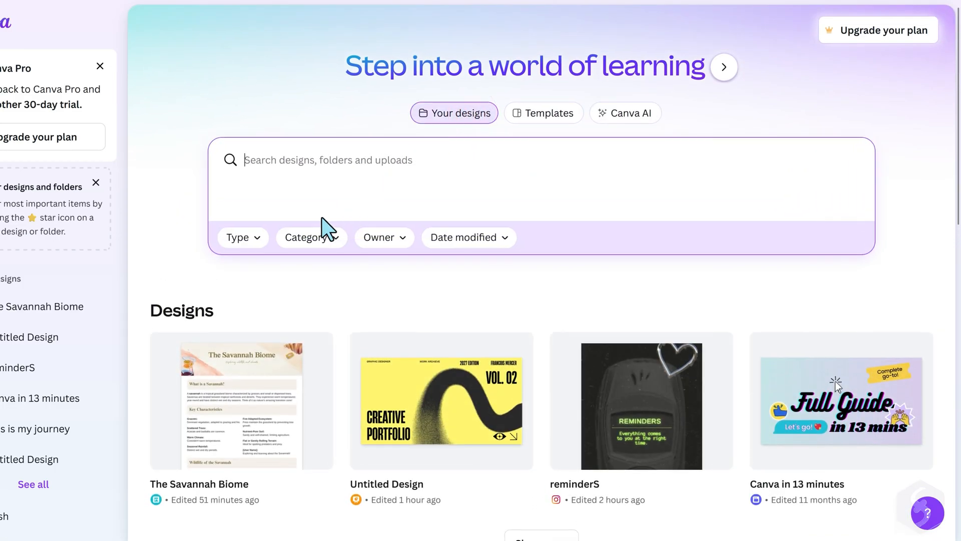
mouse_move(672, 300)
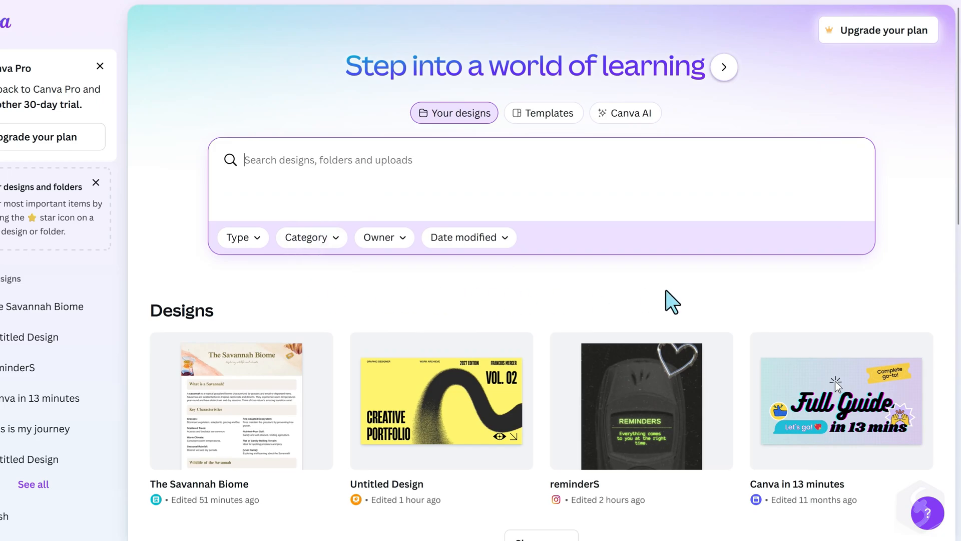
click(543, 113)
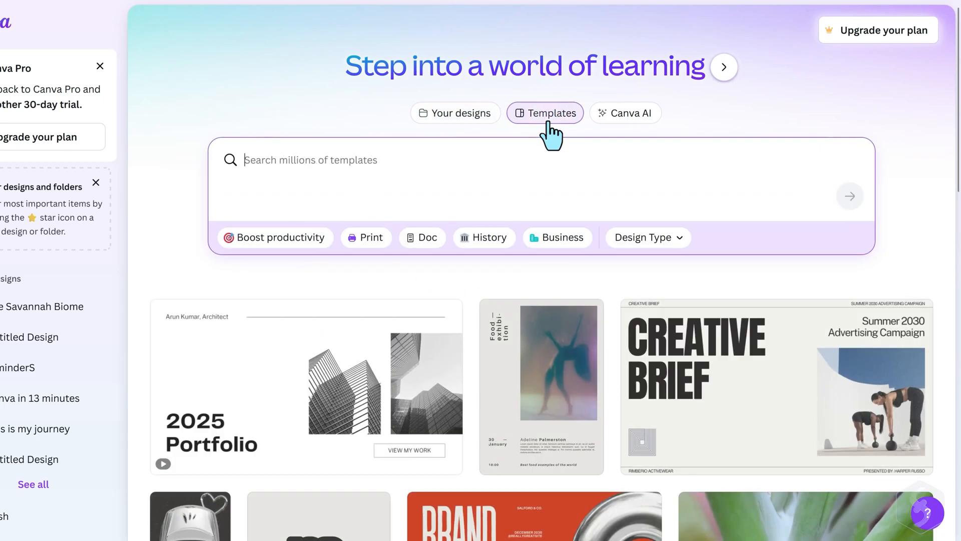
text(A youtube short on comedy tv)
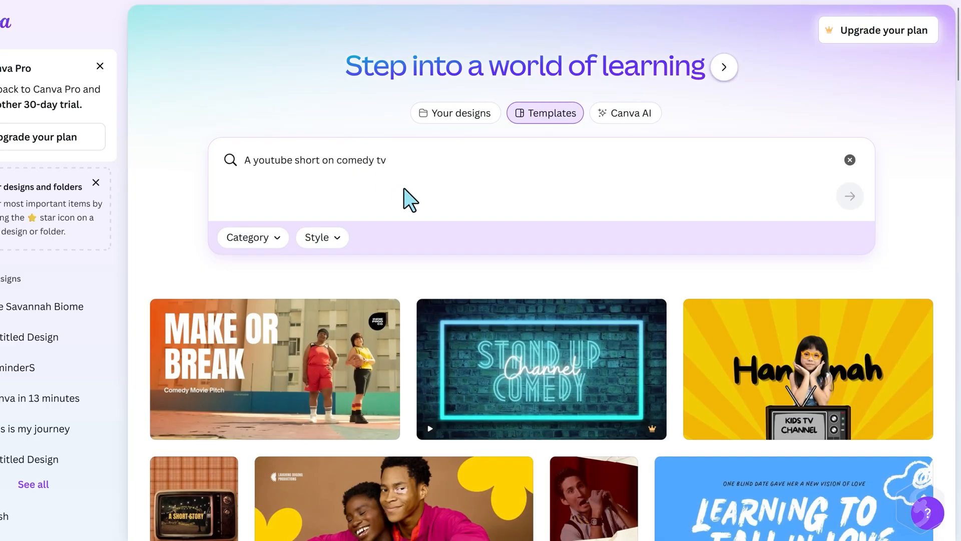
scroll(down, 3)
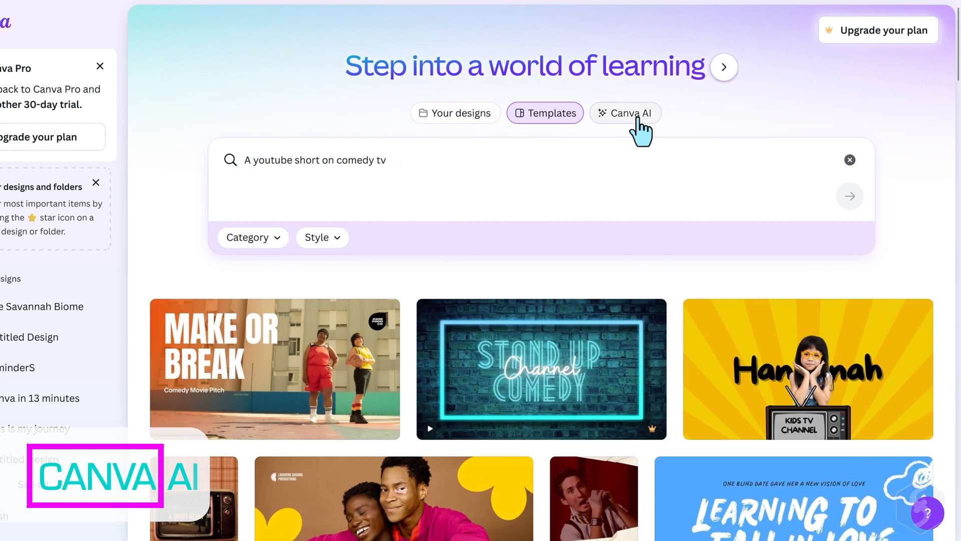
Generate sandy beach Photo Collage designs with Canva AI, then reopen the Savannah Landscape chat
click(626, 113)
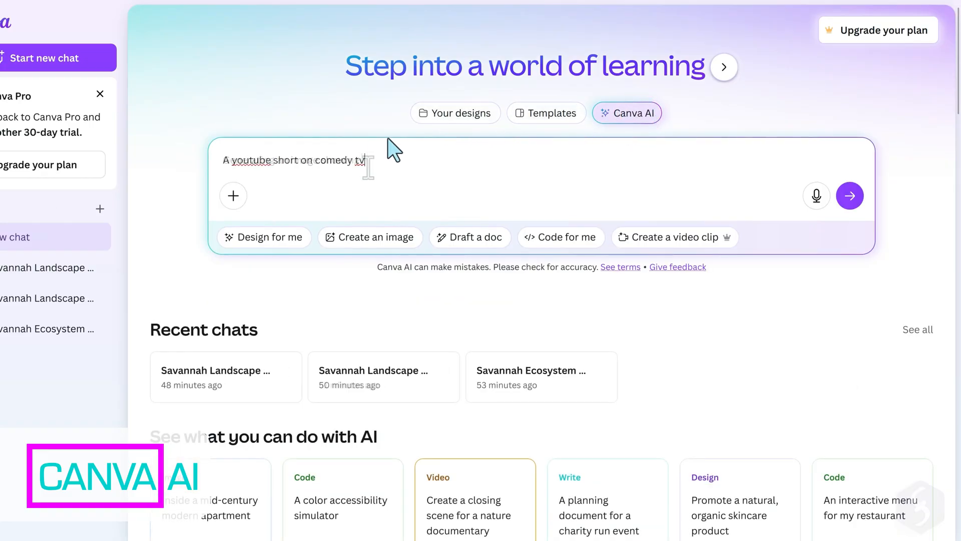
click(263, 237)
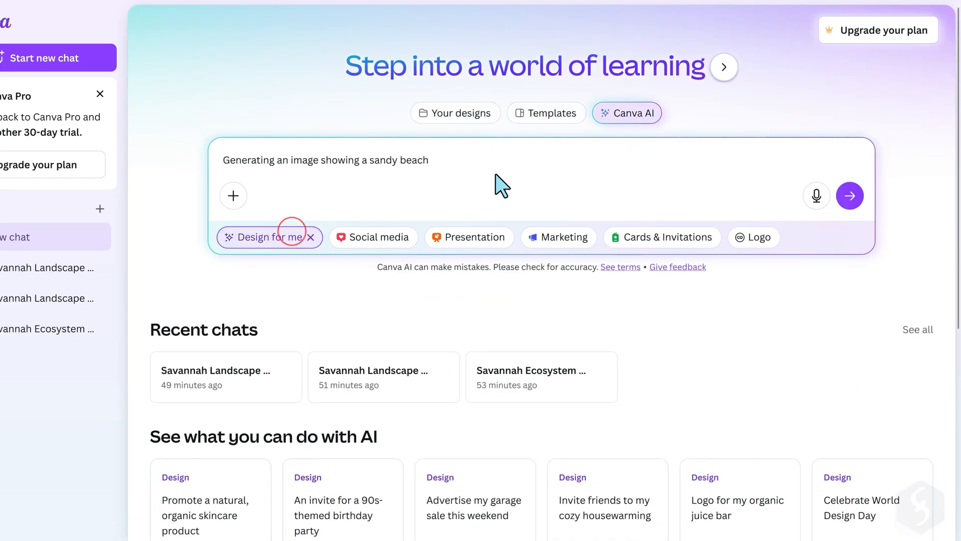
click(849, 195)
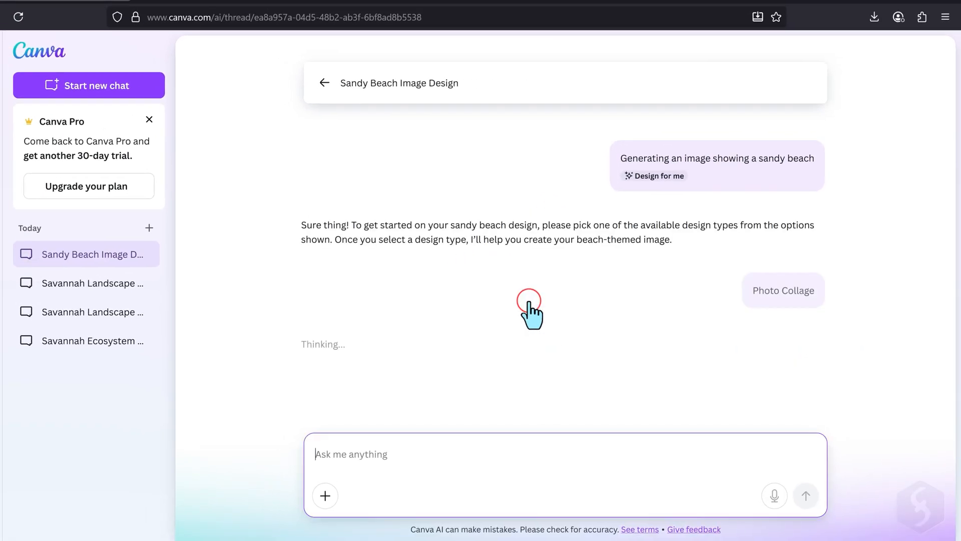
click(783, 289)
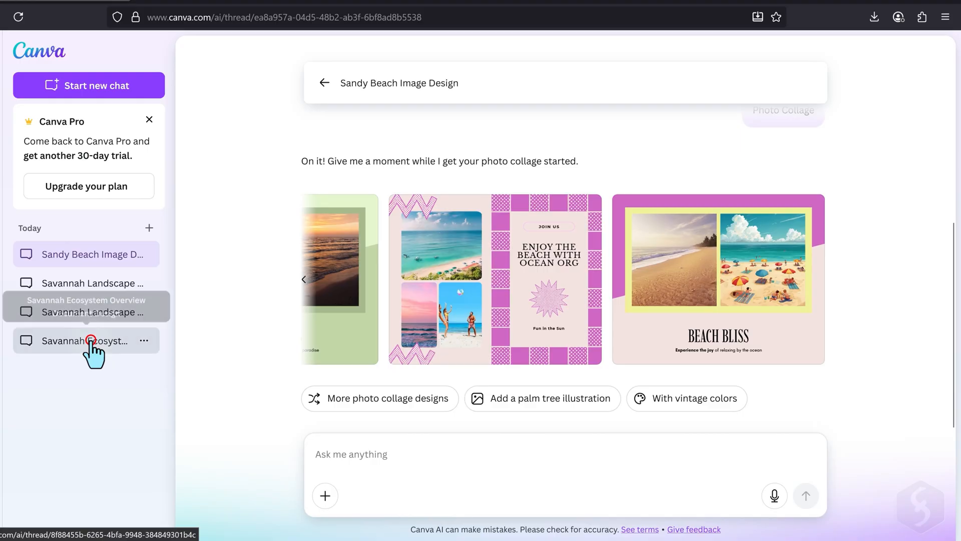
click(86, 340)
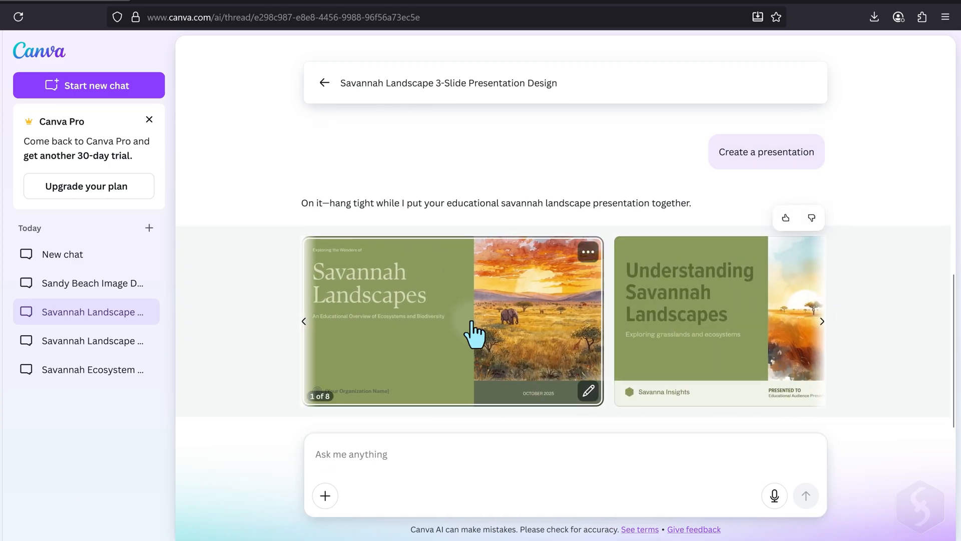
click(822, 321)
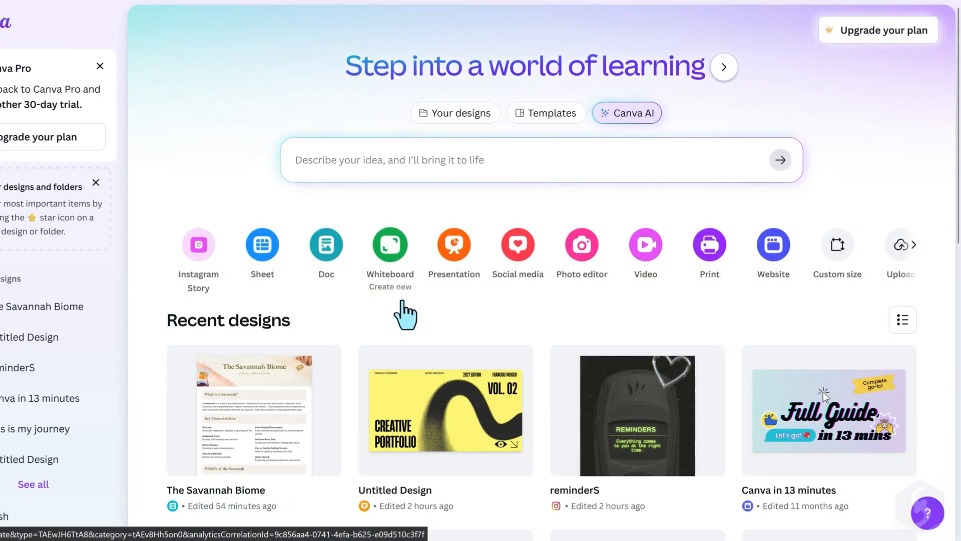
mouse_move(538, 312)
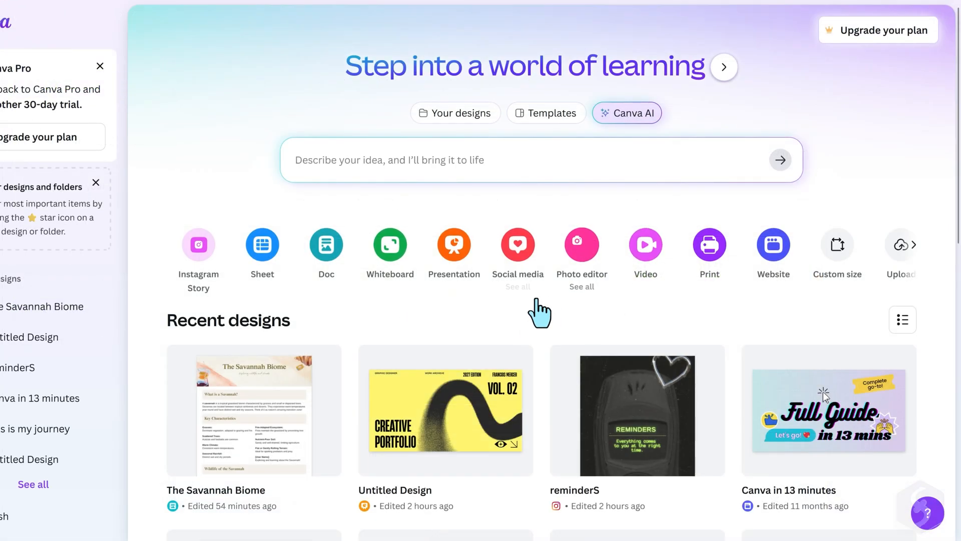
mouse_move(452, 325)
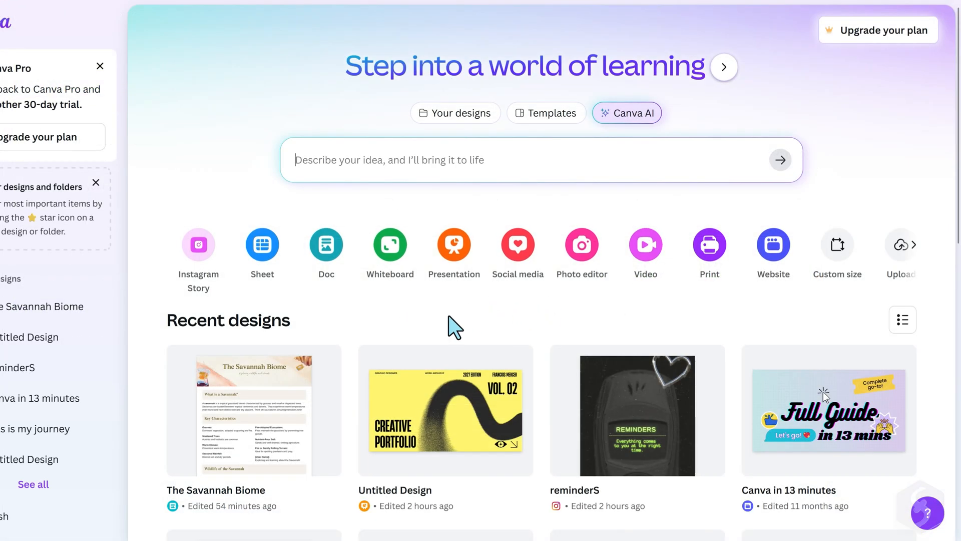
mouse_move(484, 330)
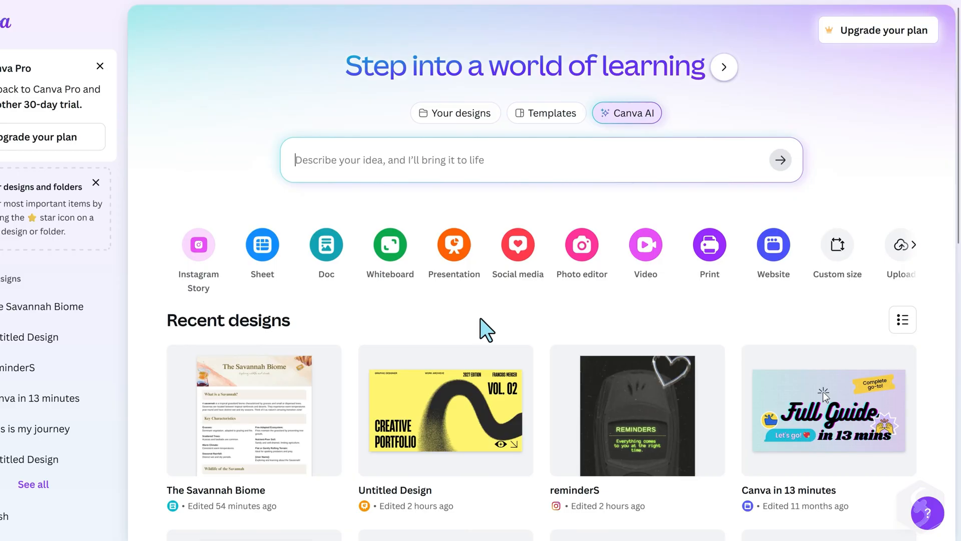
mouse_move(516, 252)
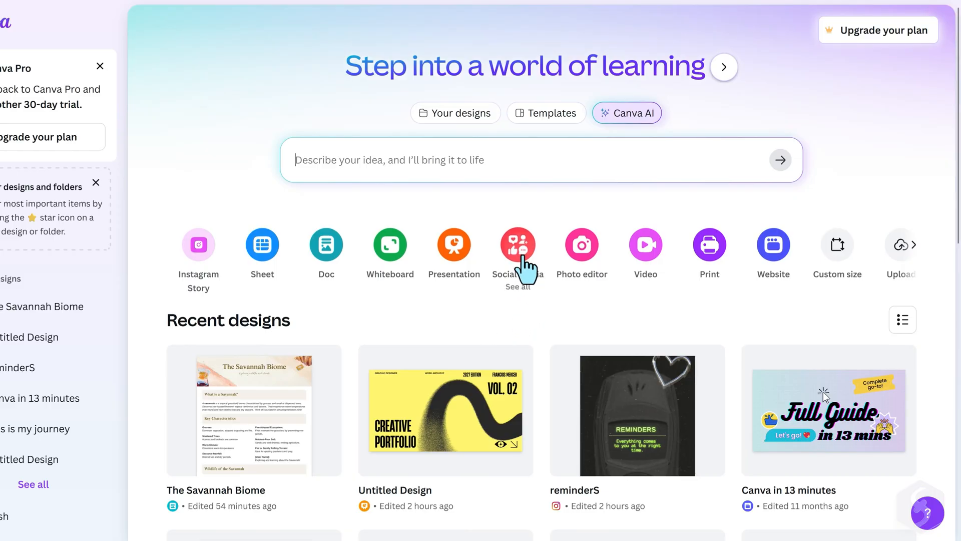
mouse_move(621, 294)
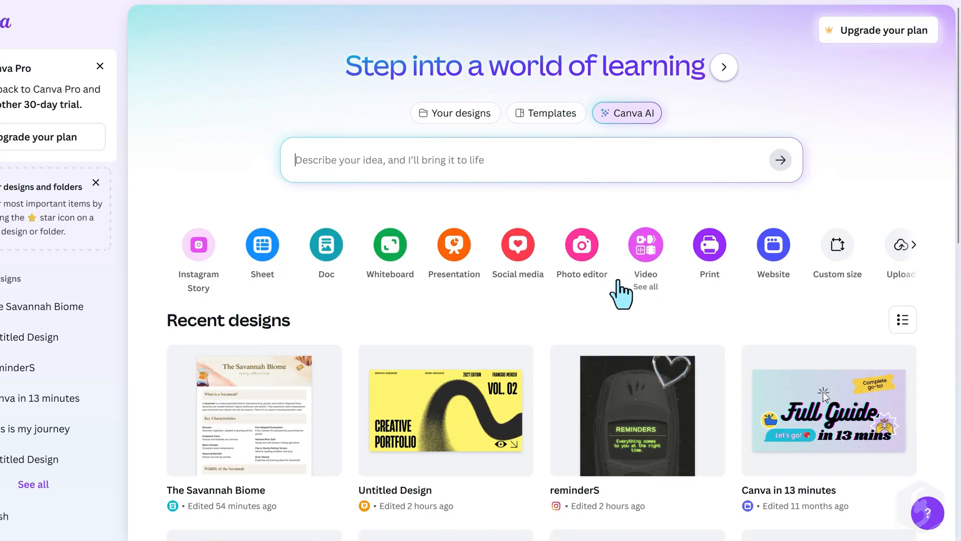
mouse_move(390, 312)
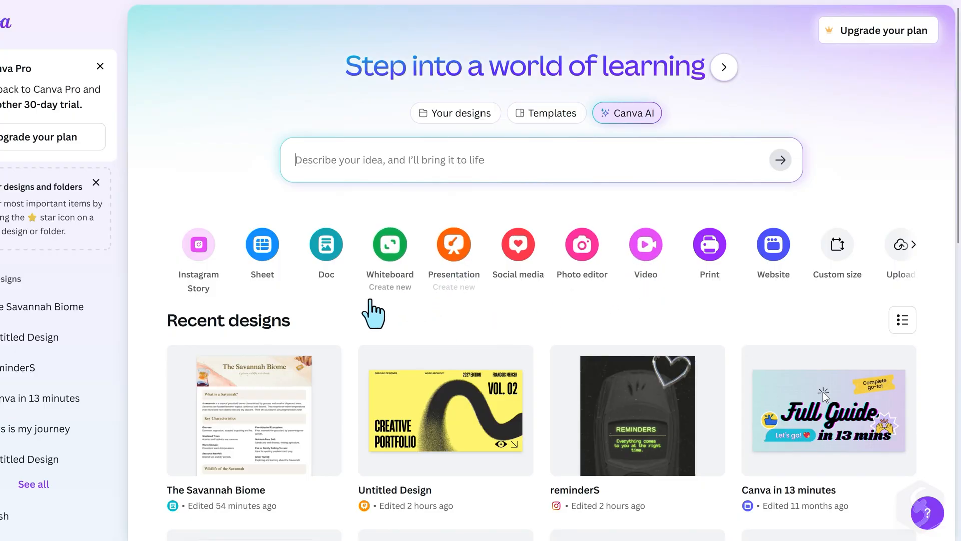
mouse_move(518, 249)
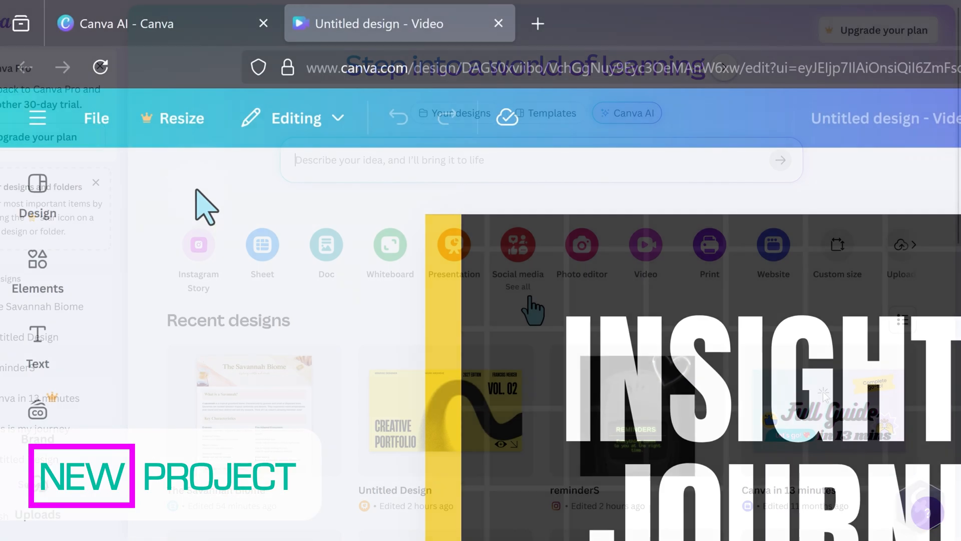
click(182, 118)
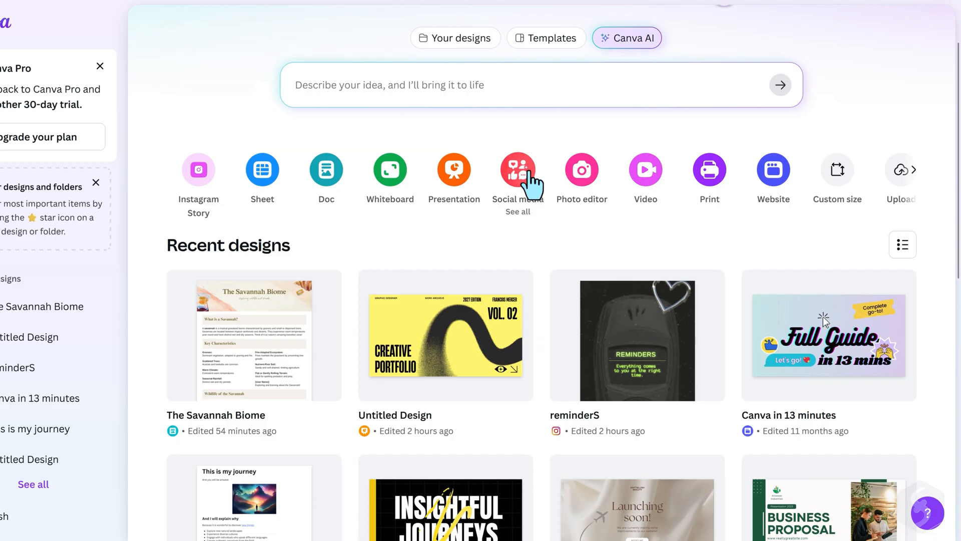
Create a new Instagram Post (4:5) design after trying a 1000×1000 custom size
click(517, 178)
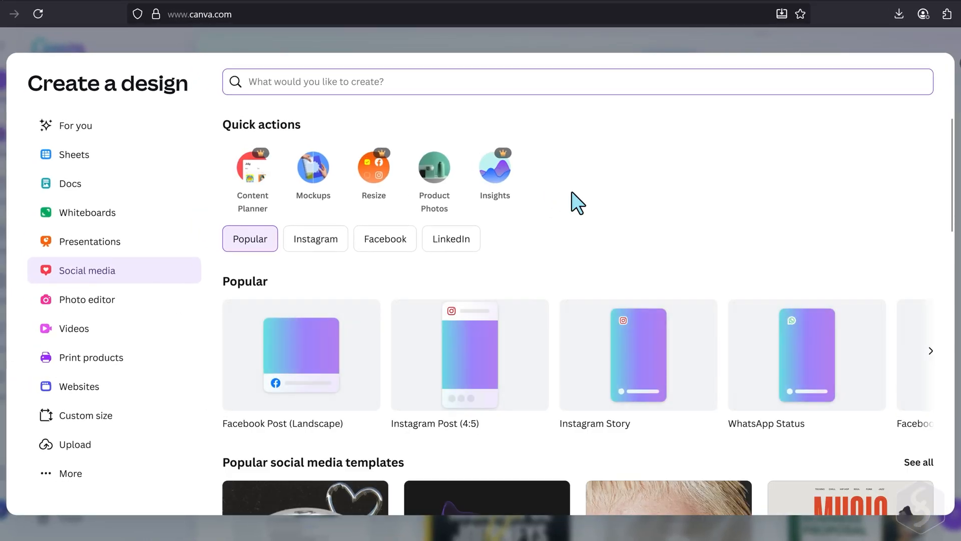
scroll(down, 3)
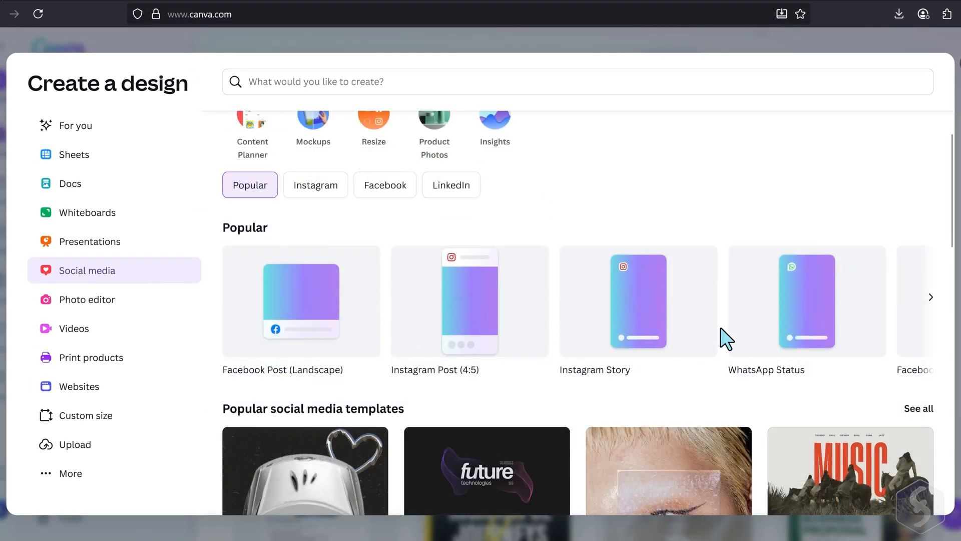
mouse_move(469, 319)
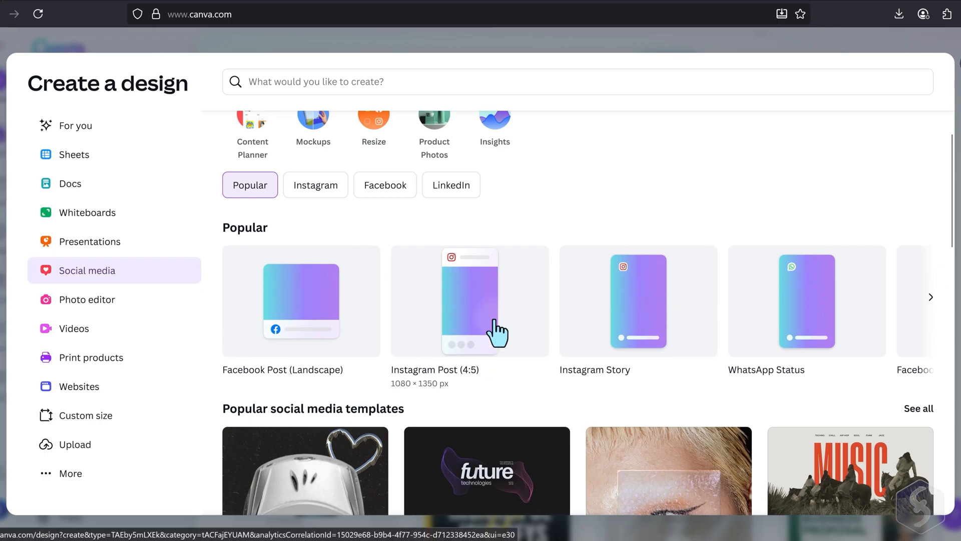
click(470, 301)
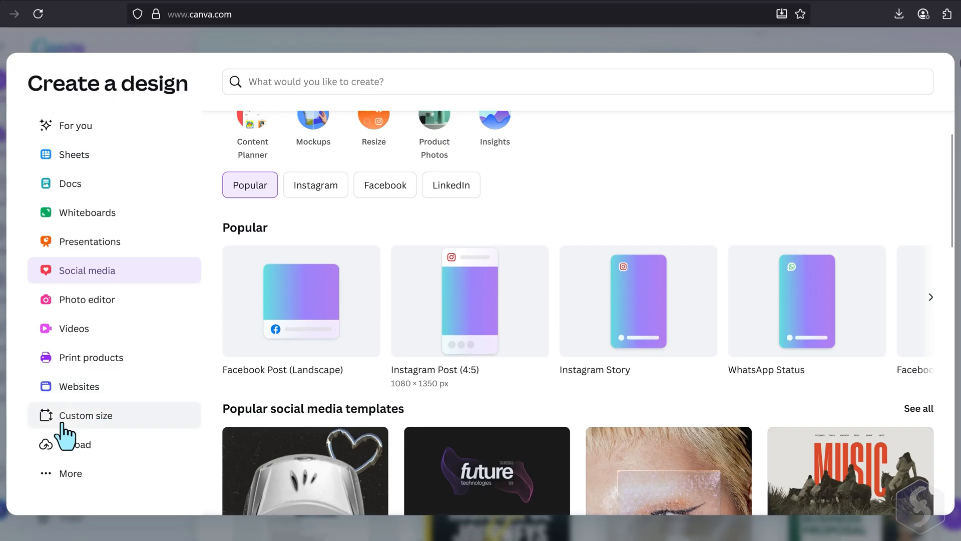
click(86, 415)
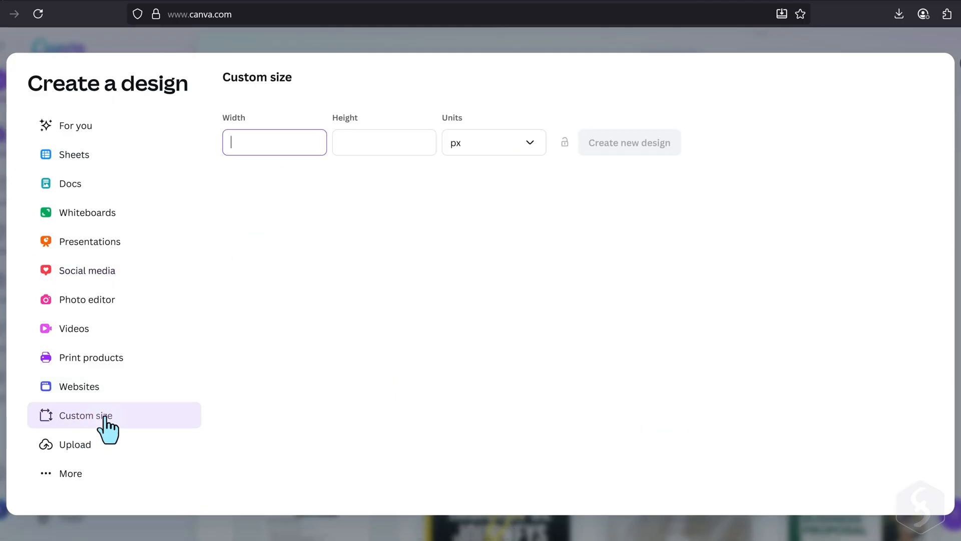
text(1000)
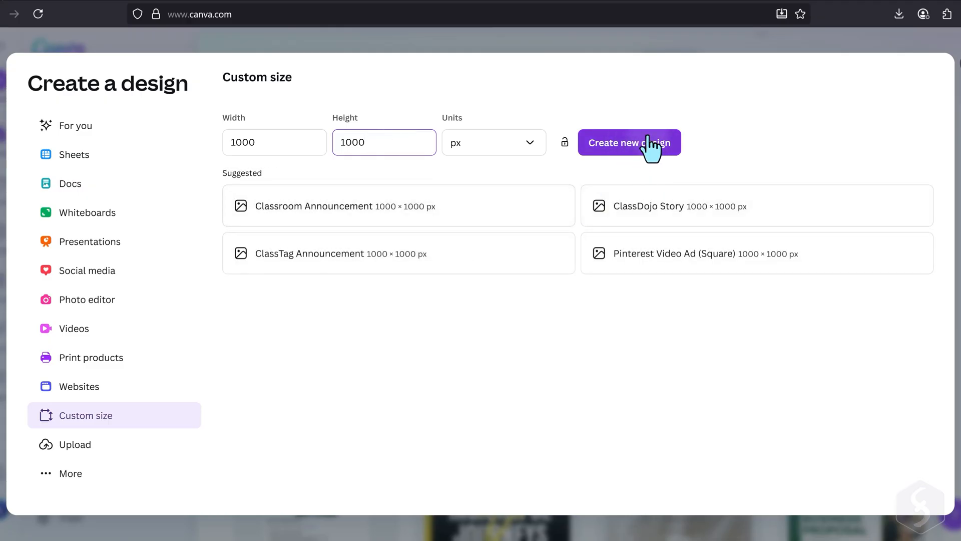
click(629, 143)
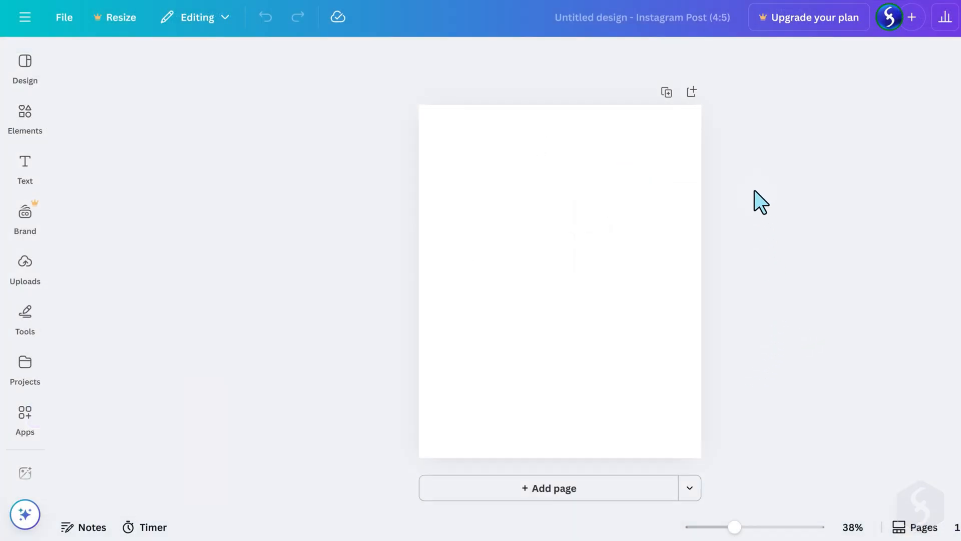
mouse_move(323, 221)
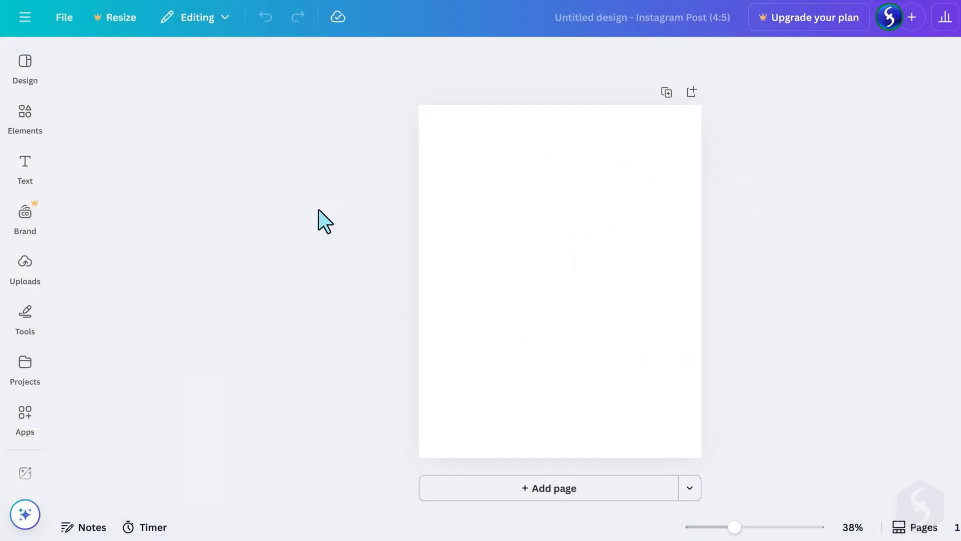
Scroll the Design template gallery beside the blank post and focus its search box
click(24, 67)
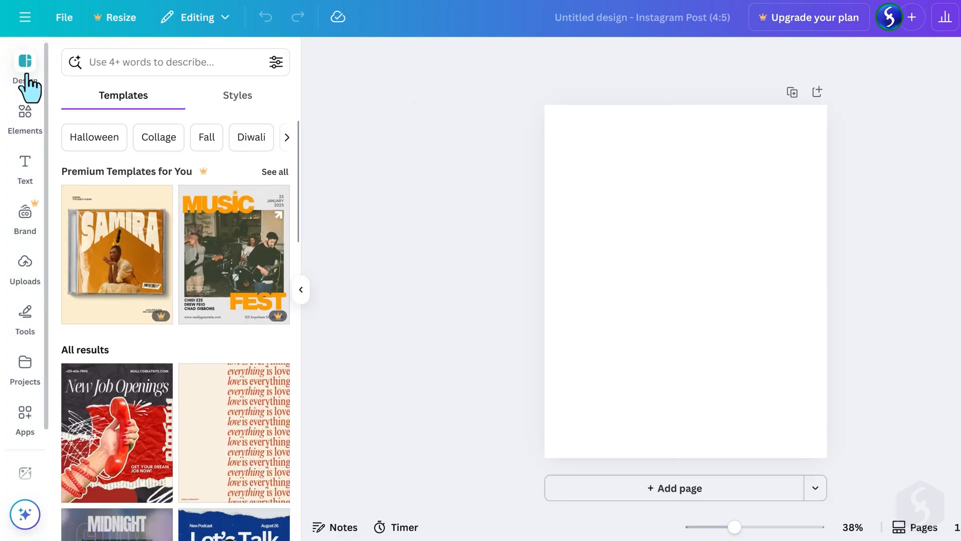
mouse_move(254, 283)
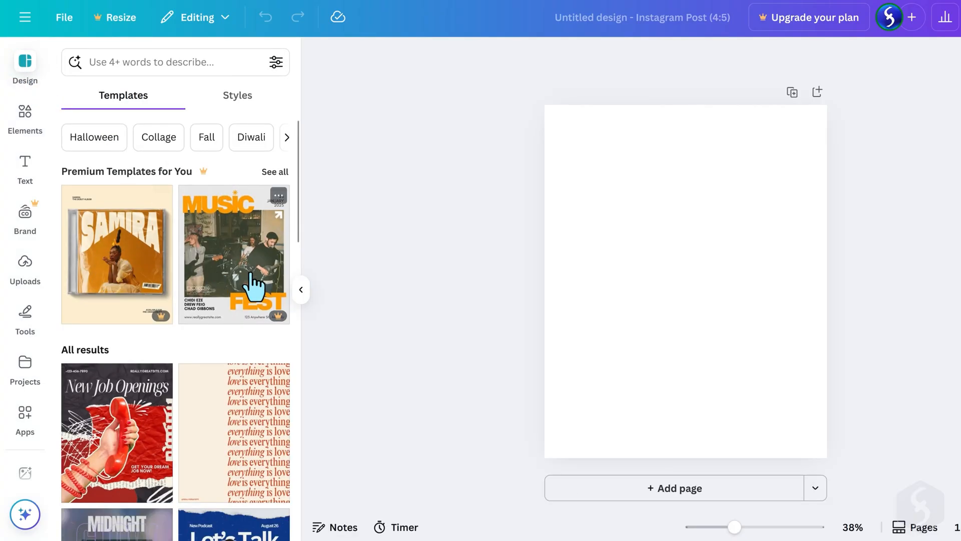
scroll(down, 3)
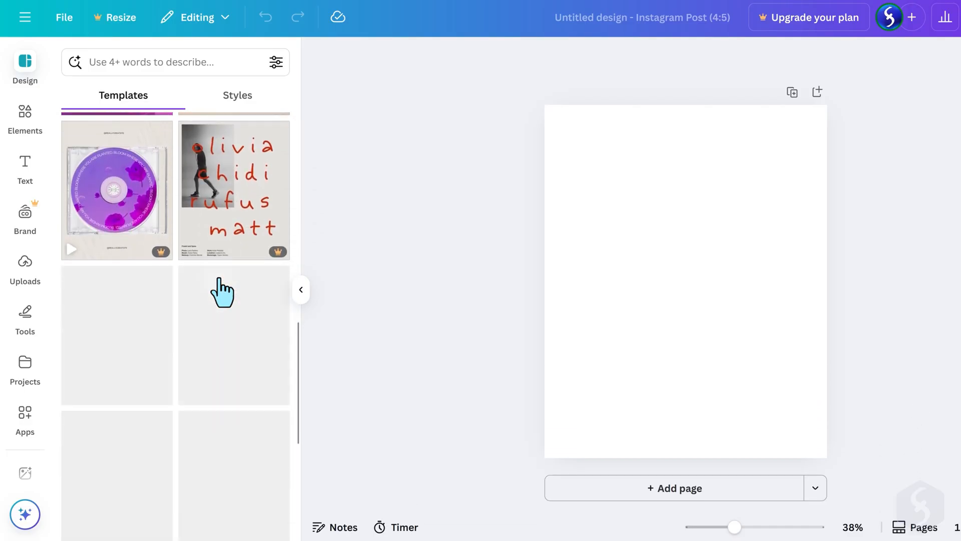
scroll(down, 3)
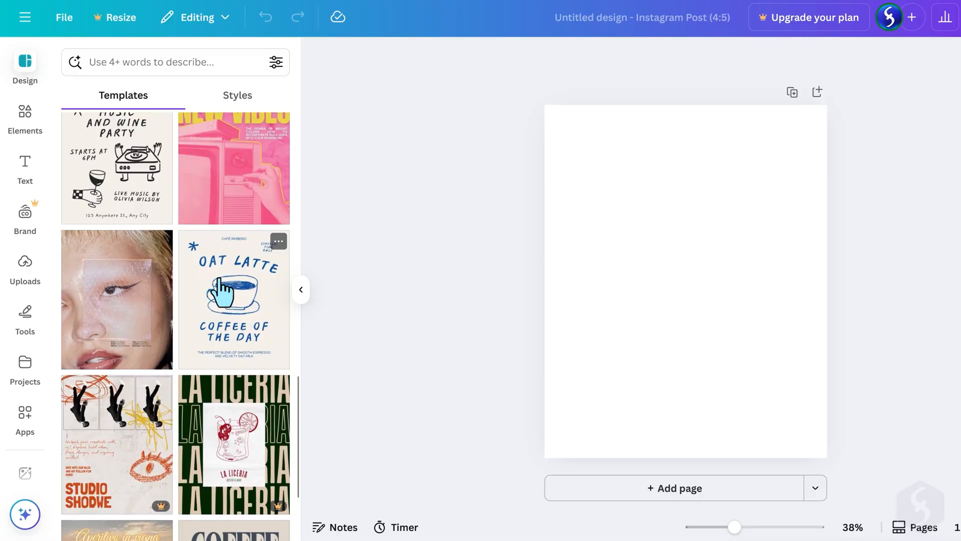
click(166, 62)
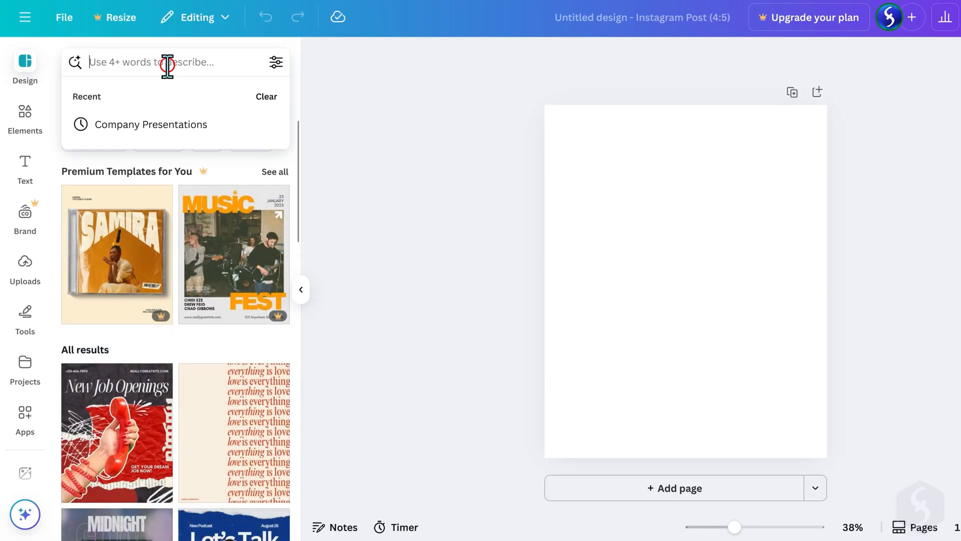
Search 'sea beach' and apply the Blue Green Minimalist Ocean Photo Quote template
text(sea beach)
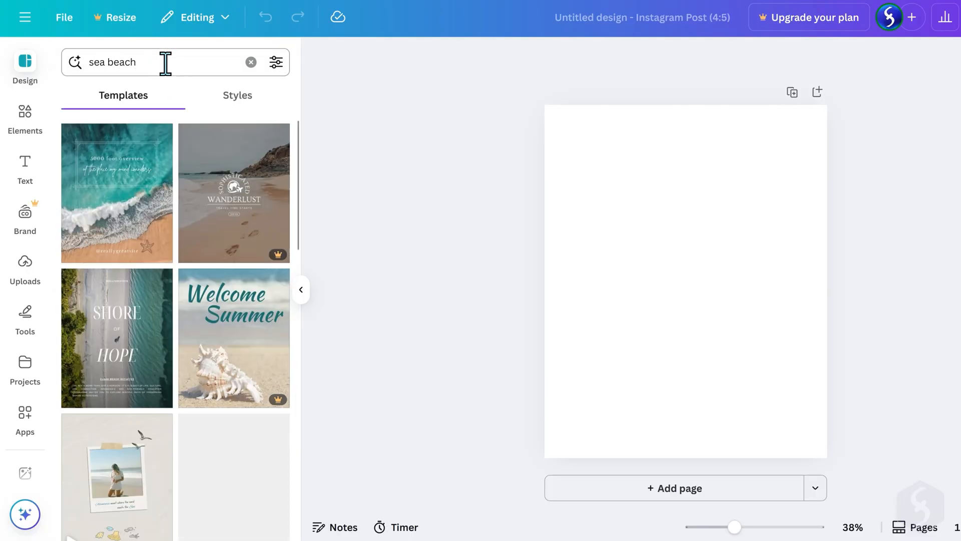
click(116, 193)
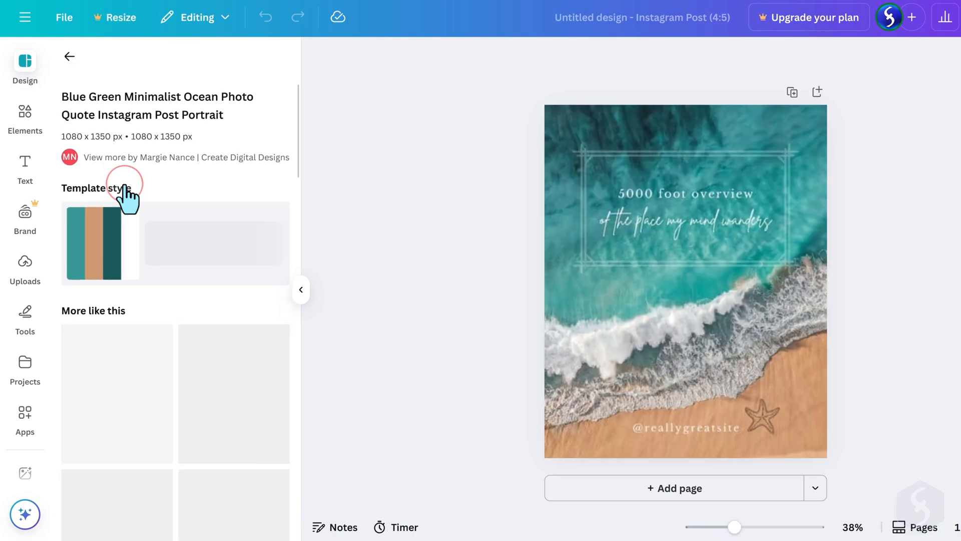
click(685, 193)
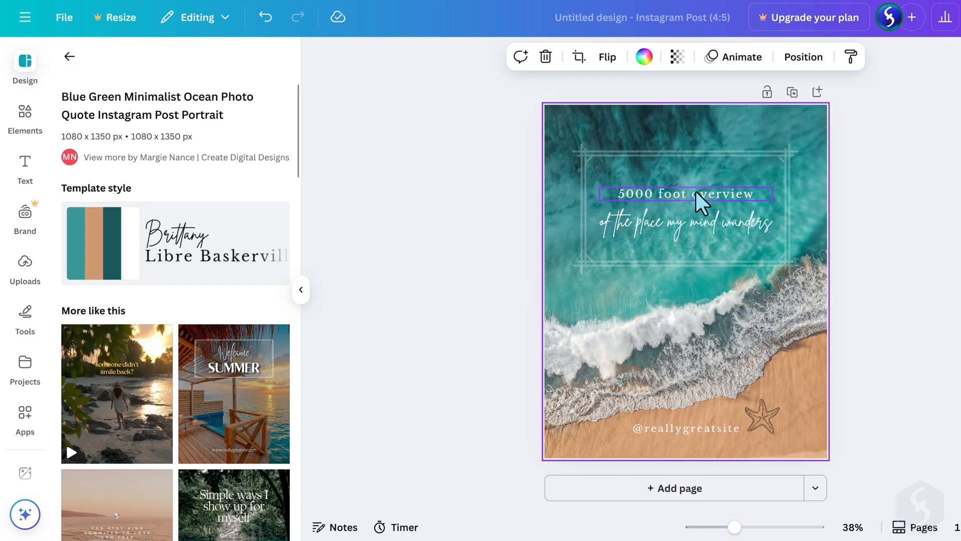
click(800, 263)
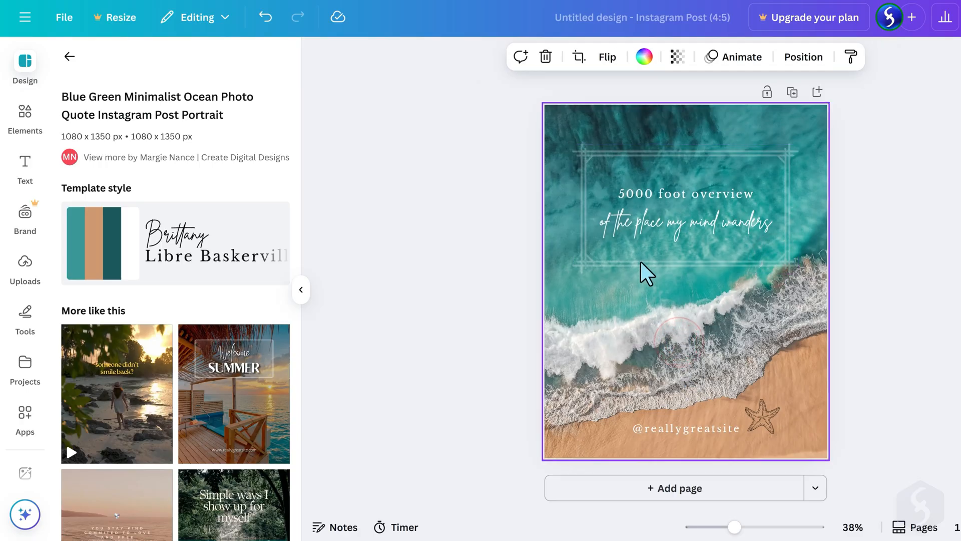
mouse_move(898, 312)
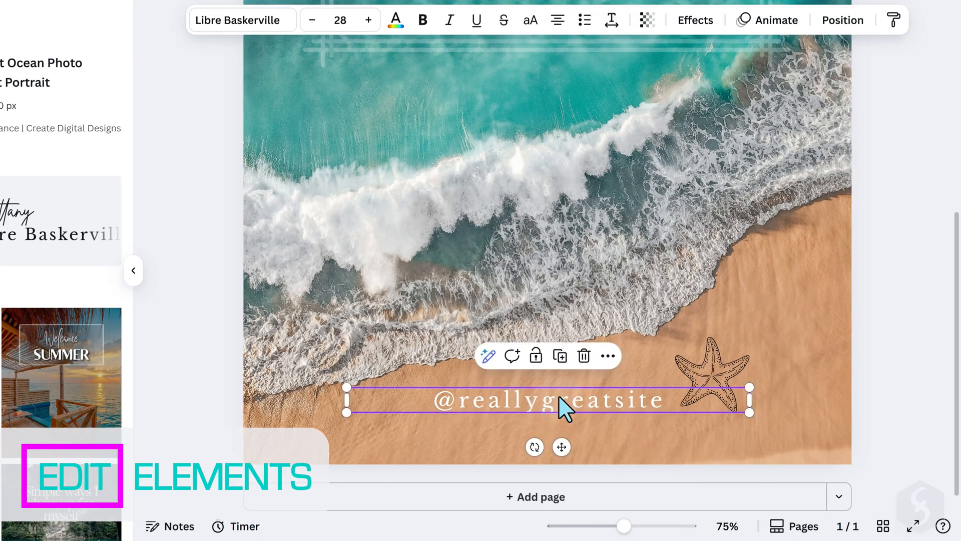
right_click(562, 405)
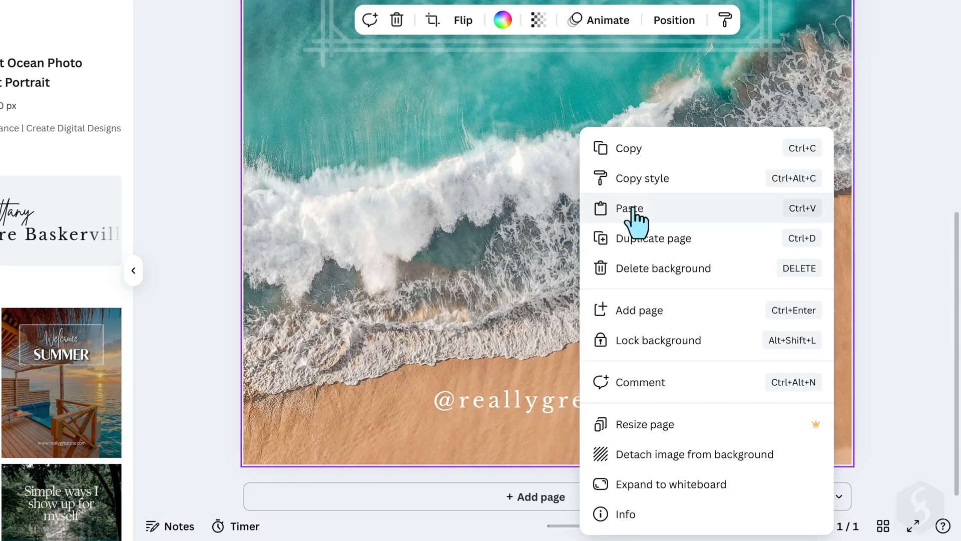
click(629, 207)
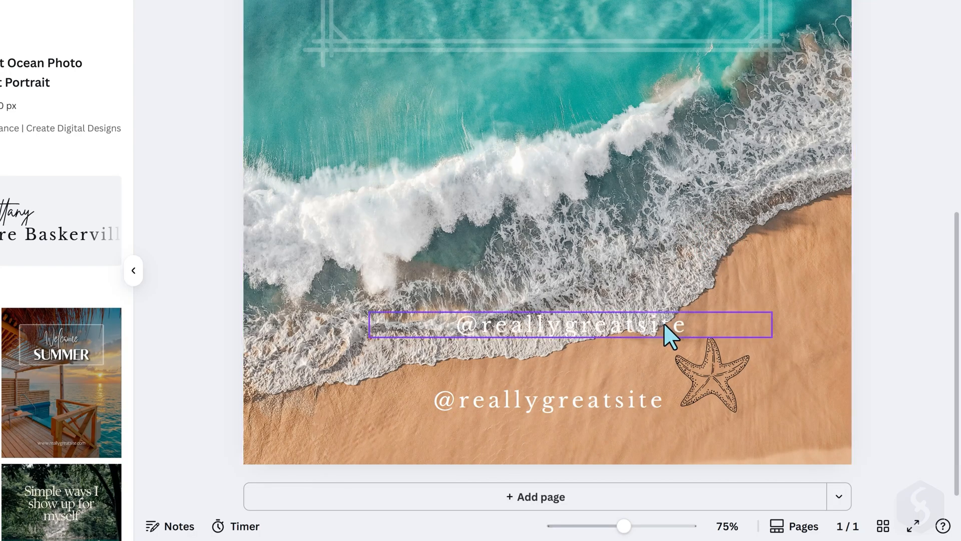
click(711, 374)
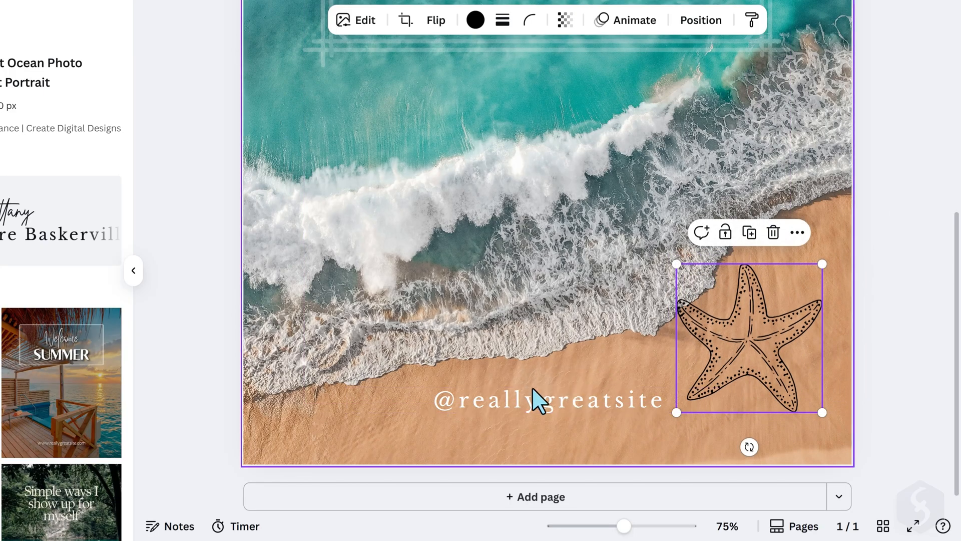
click(549, 399)
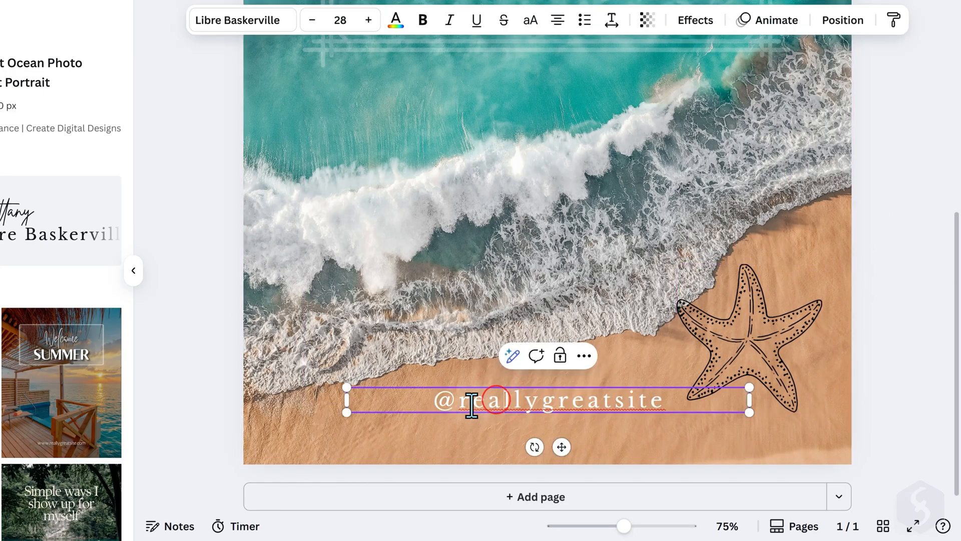
text(MyGoldenVacation)
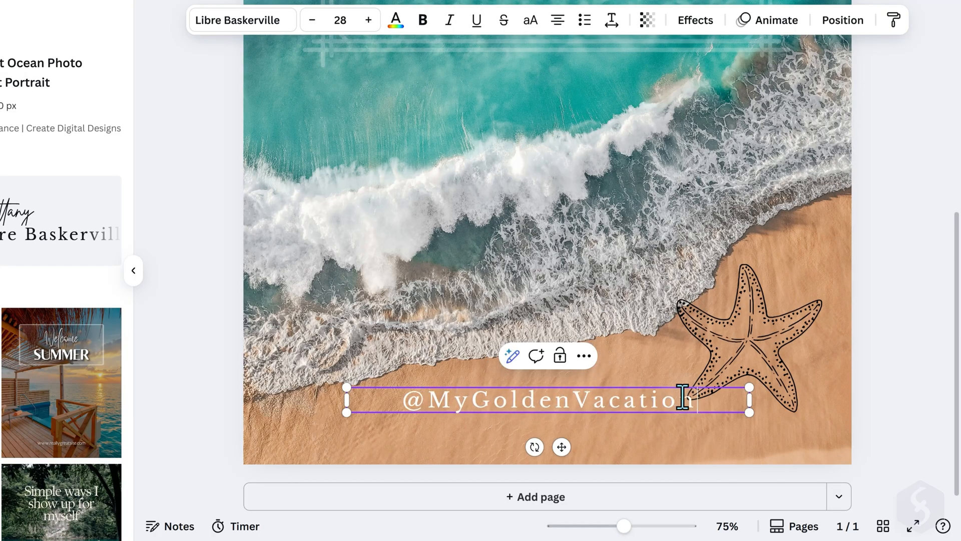
click(454, 439)
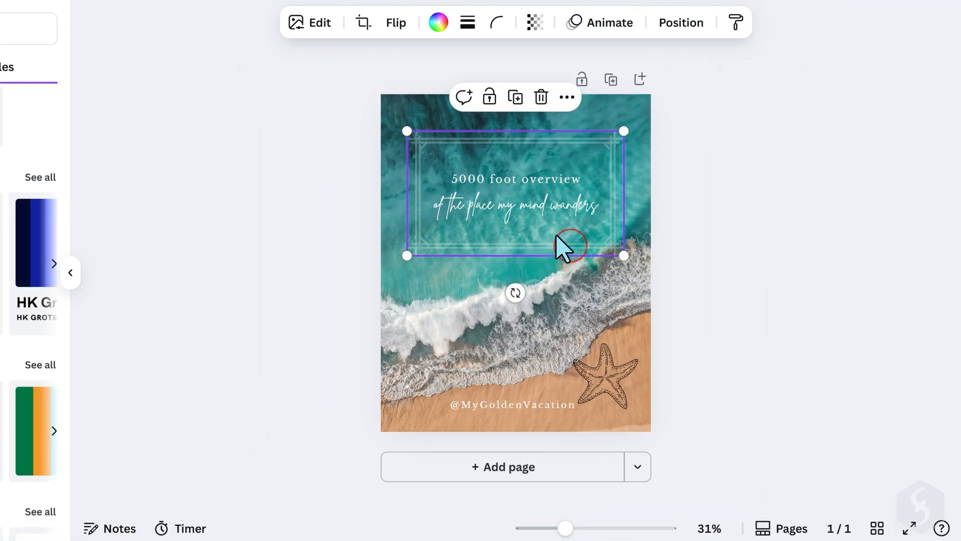
mouse_move(735, 22)
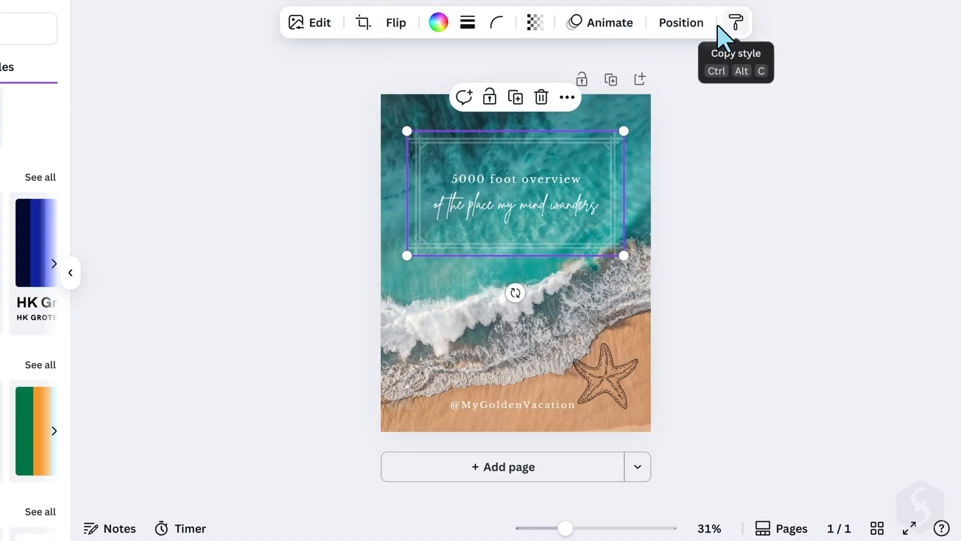
Crop the starfish drawing using a preset crop aspect ratio
double_click(515, 205)
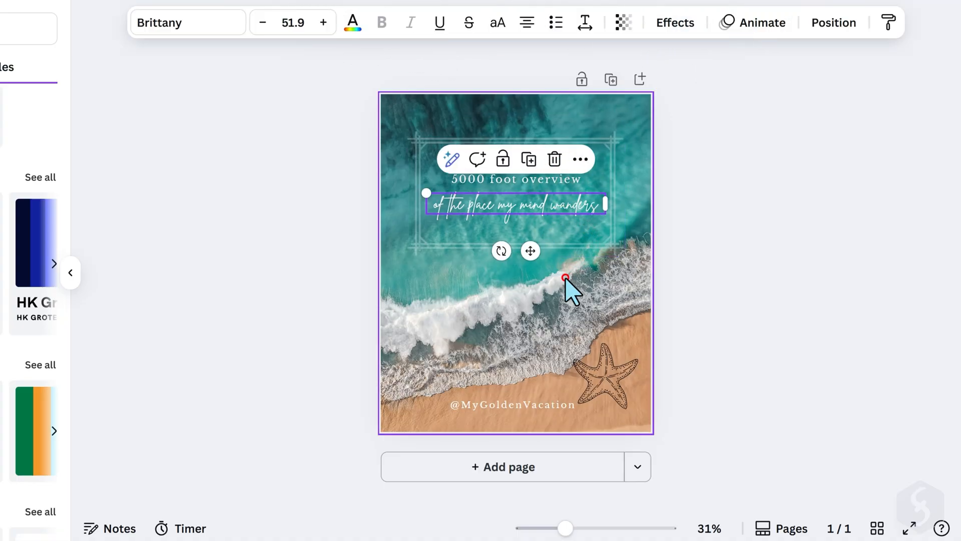
click(603, 377)
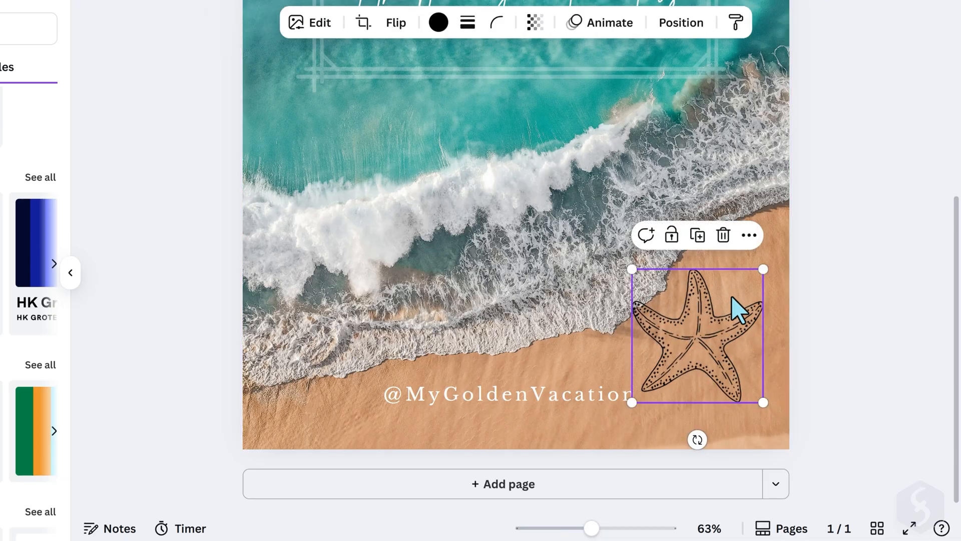
click(363, 22)
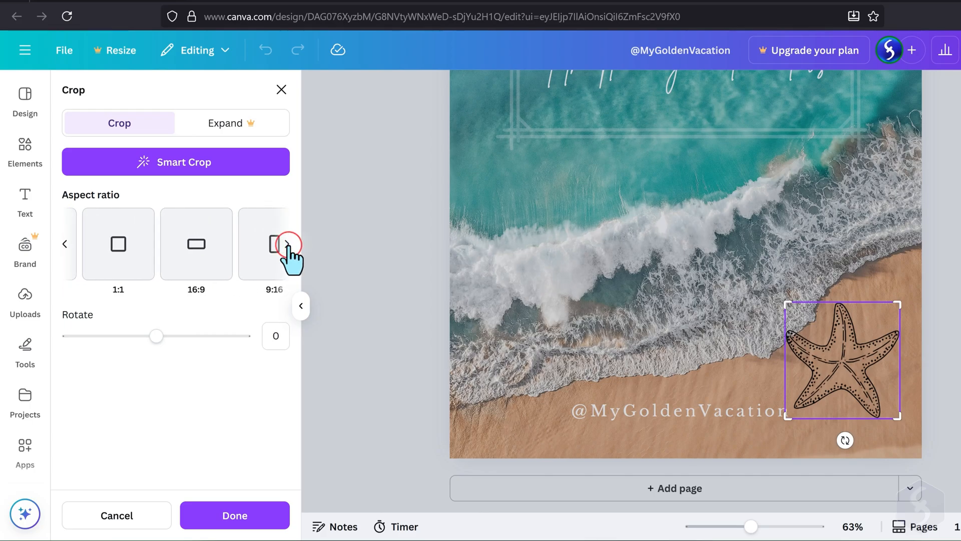
click(286, 244)
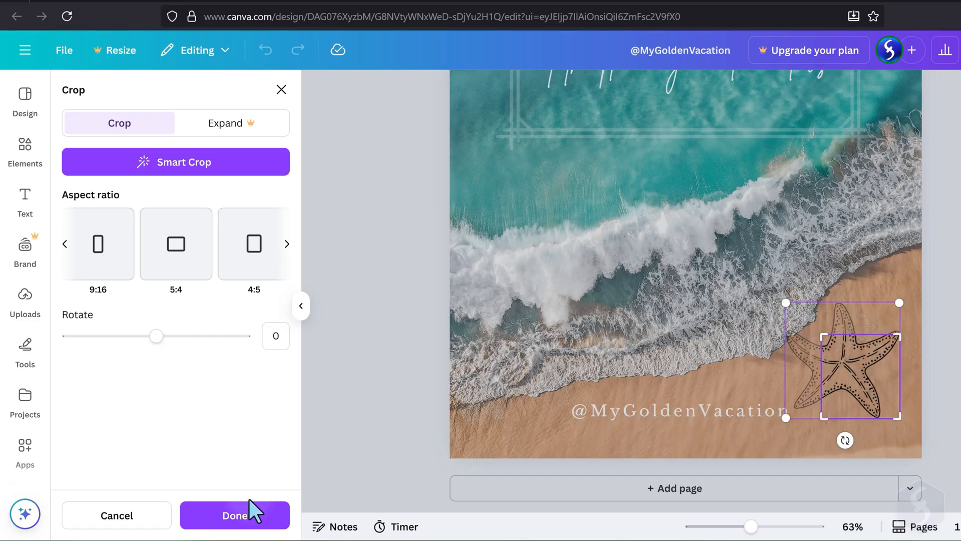
click(235, 515)
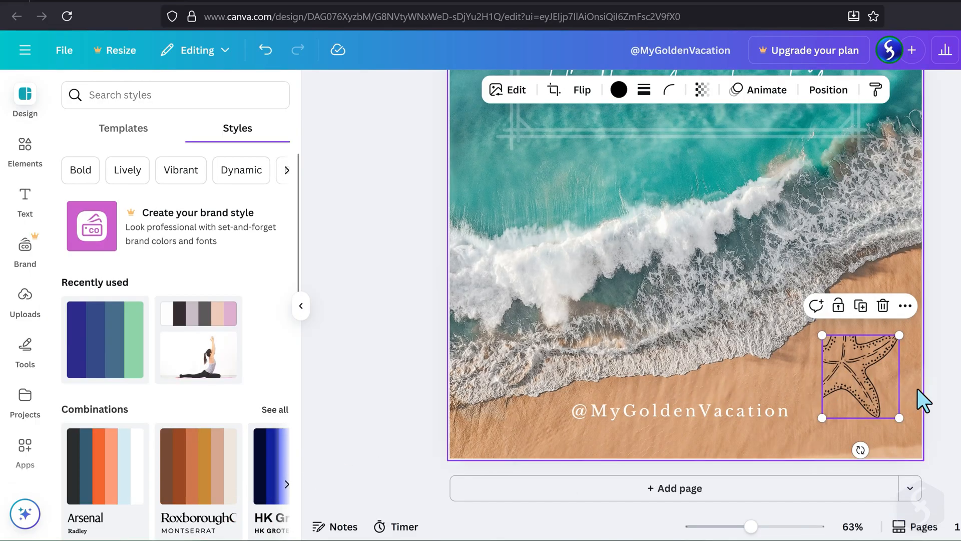
Uncrop the starfish, try its Flip, Border and Transparency options, then open Position
click(581, 90)
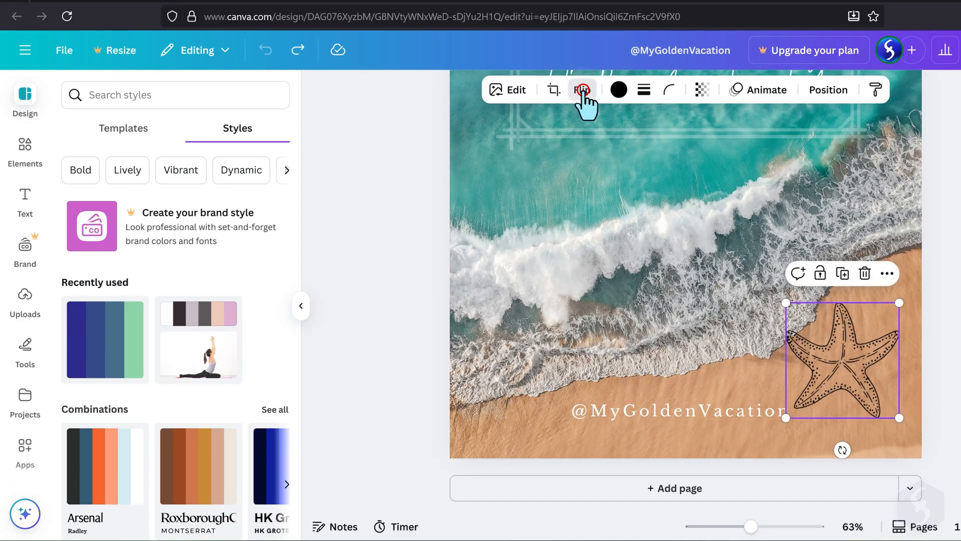
click(581, 90)
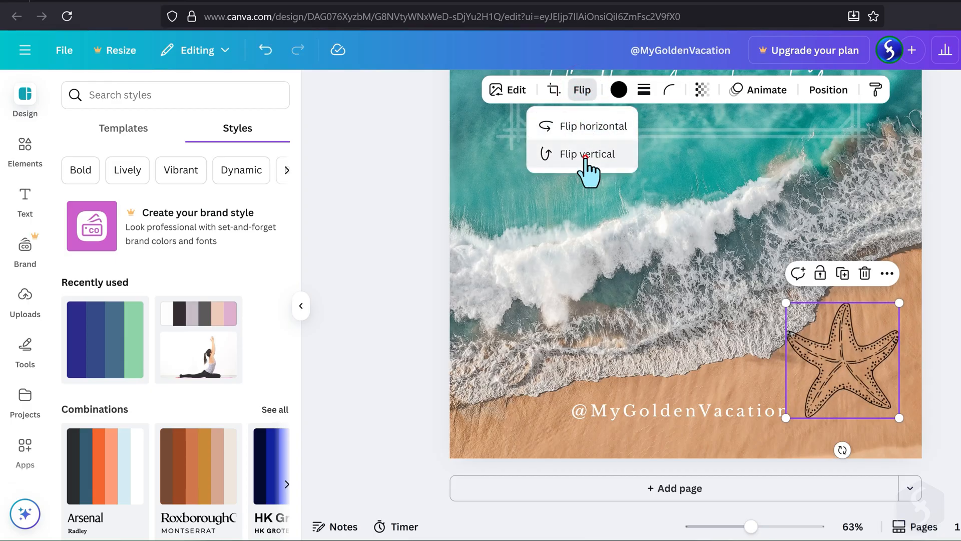
click(587, 154)
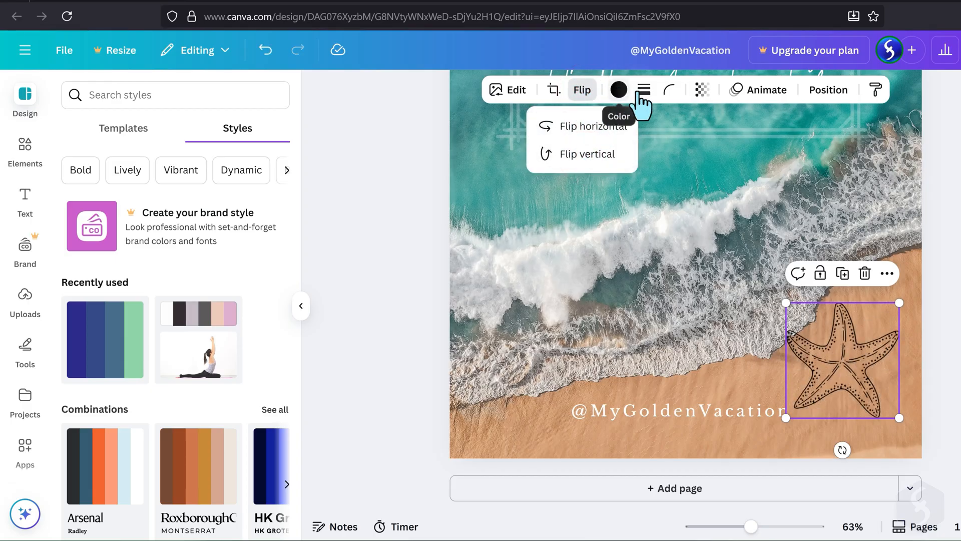
click(643, 89)
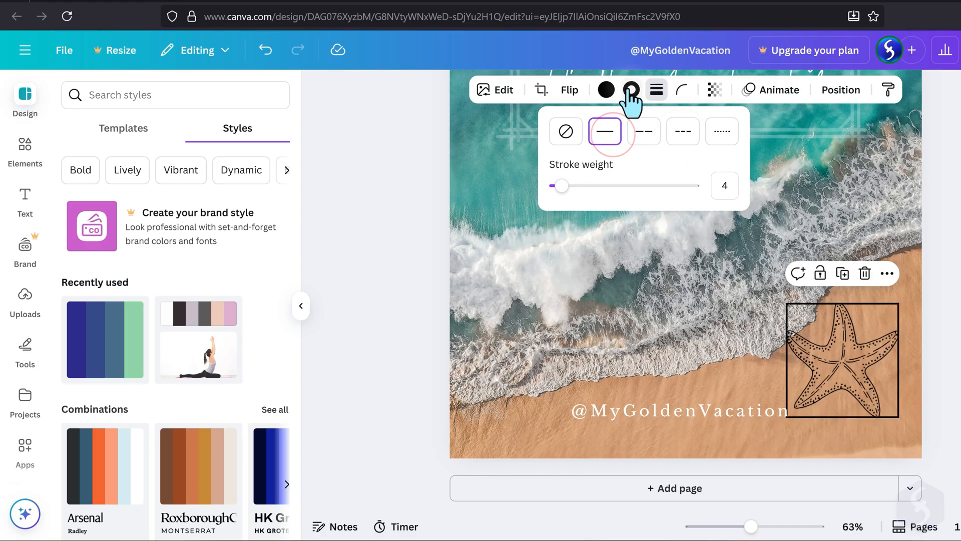
click(631, 90)
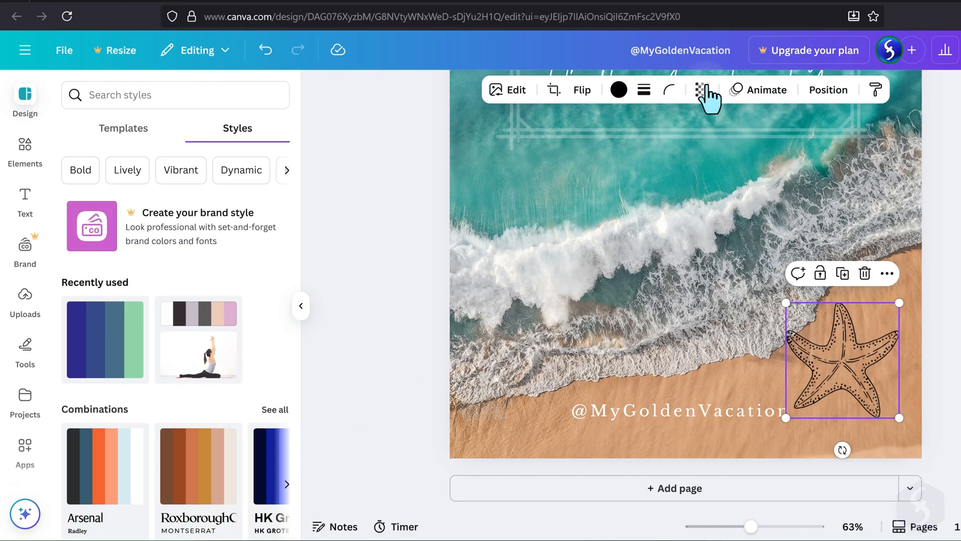
click(701, 90)
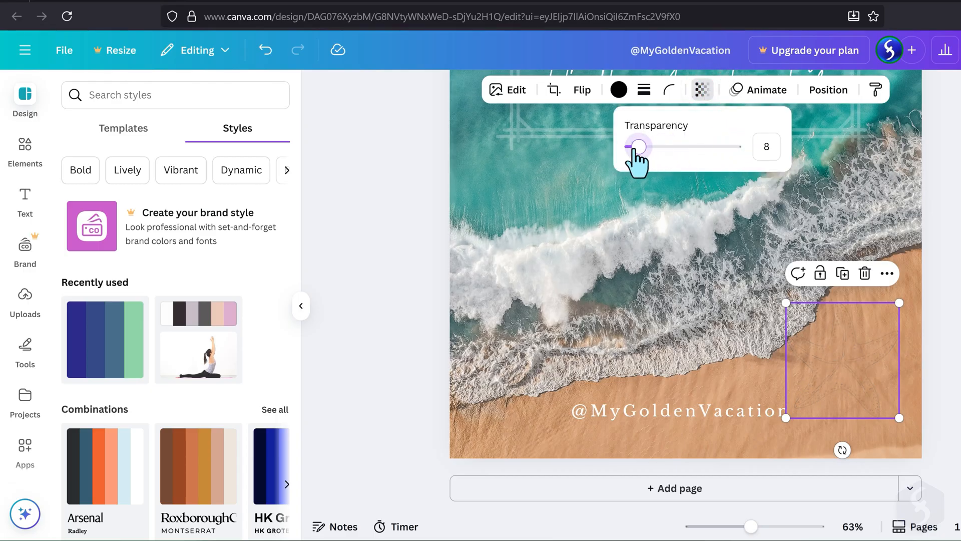
click(828, 90)
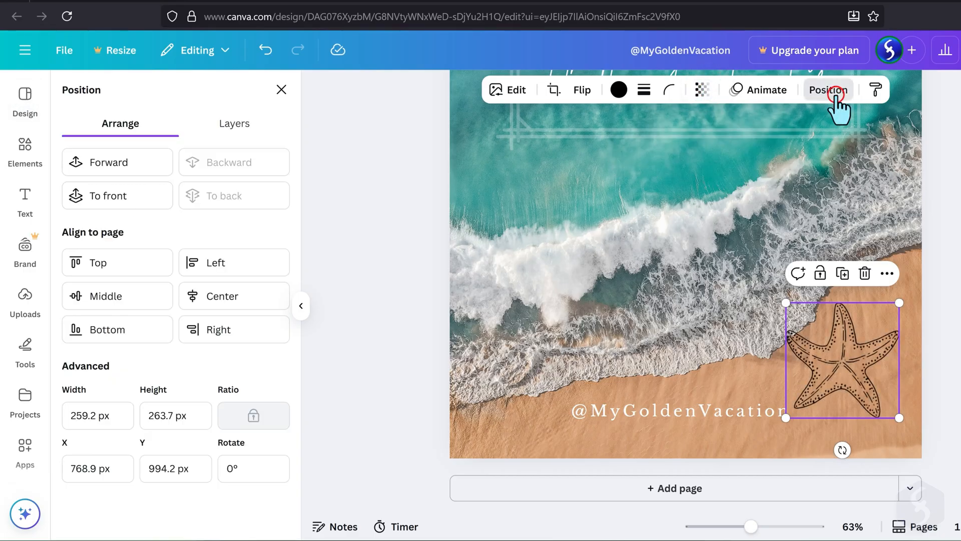
mouse_move(819, 355)
text(800)
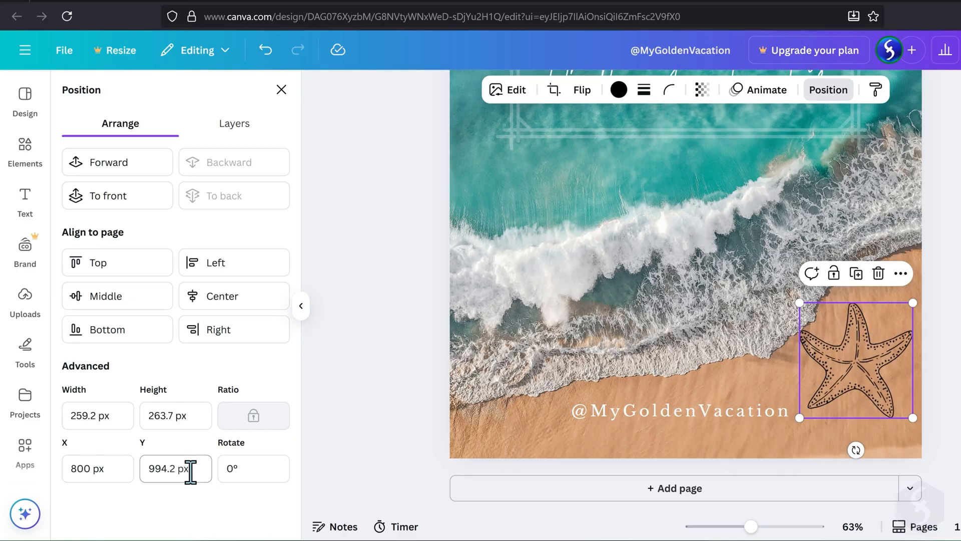
Set the starfish X position to 800 px and bring it one layer forward
click(116, 161)
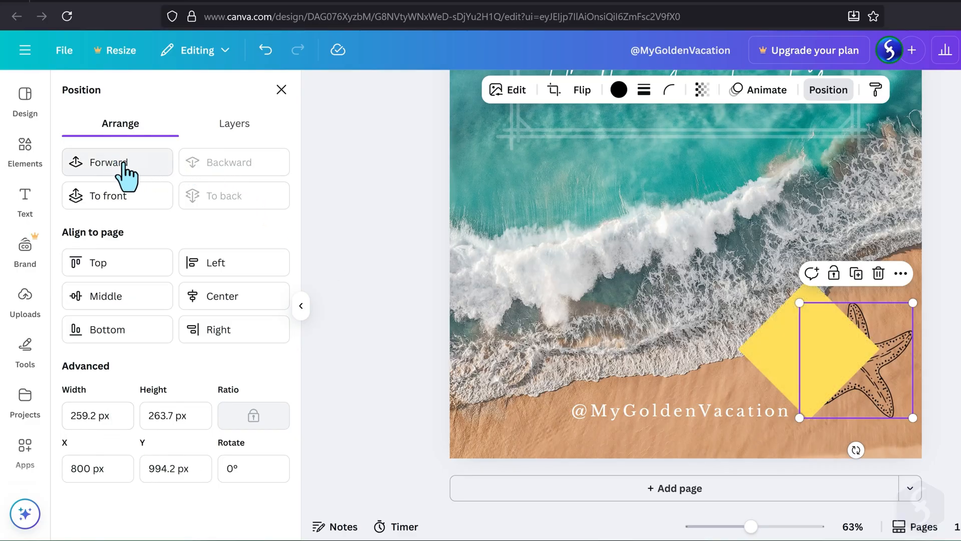
click(117, 162)
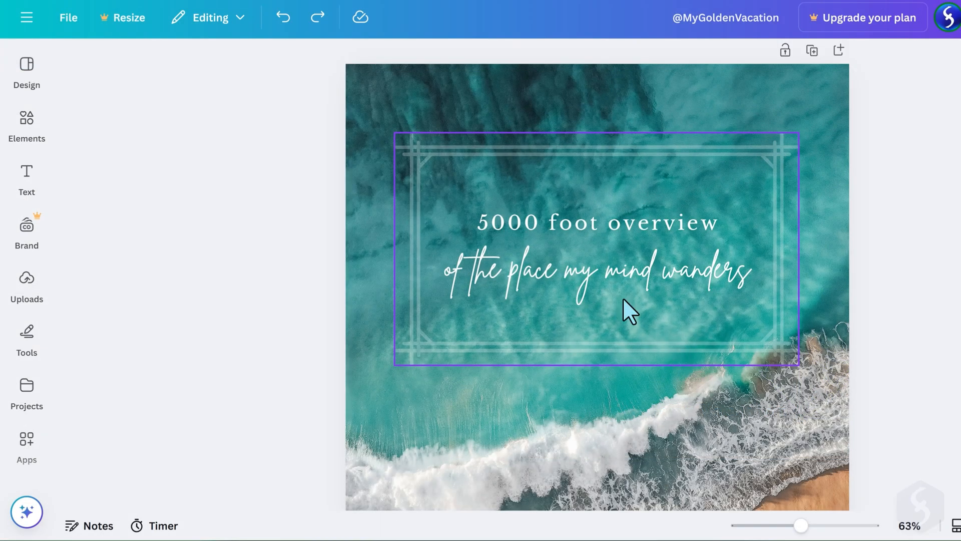
Apply Auto-adjust to the ocean background photo from its Edit > Adjust options
click(456, 441)
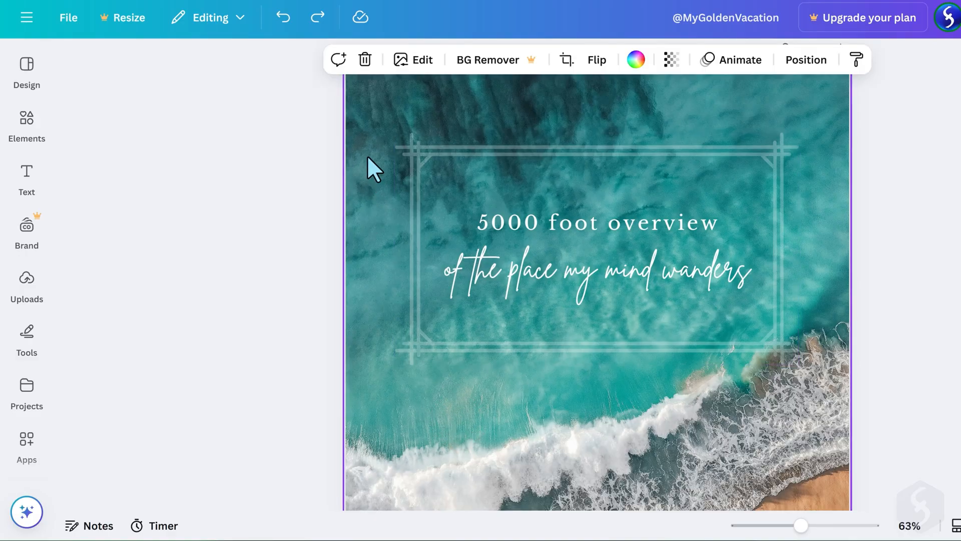
click(413, 59)
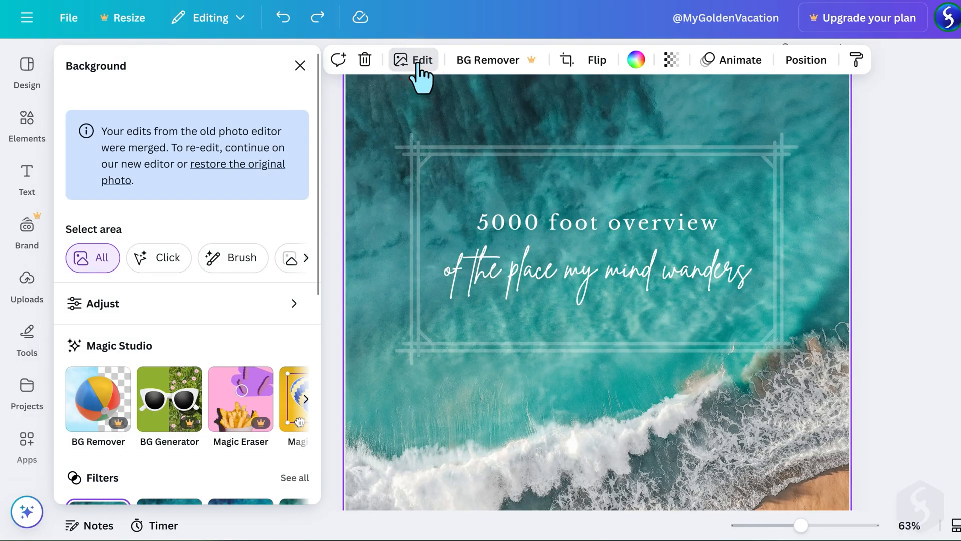
scroll(down, 3)
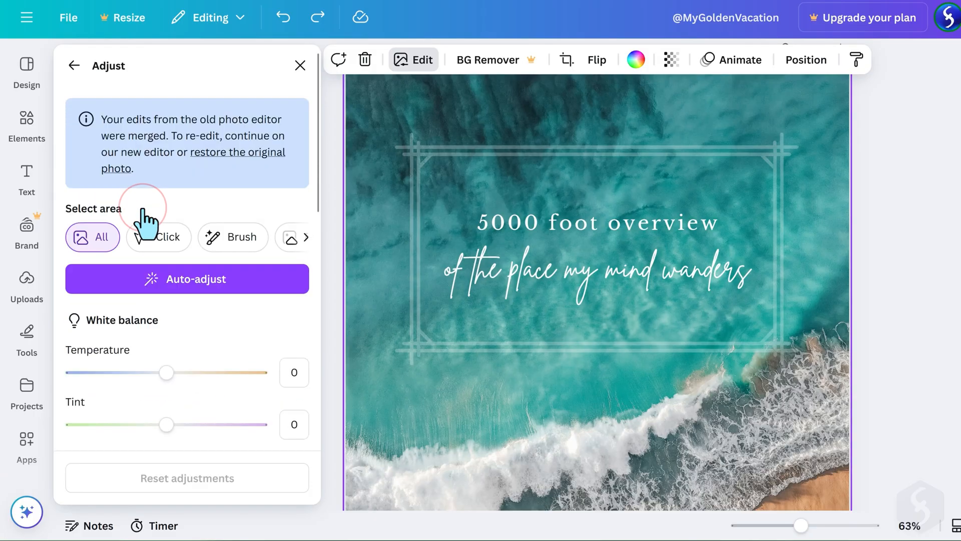
scroll(down, 3)
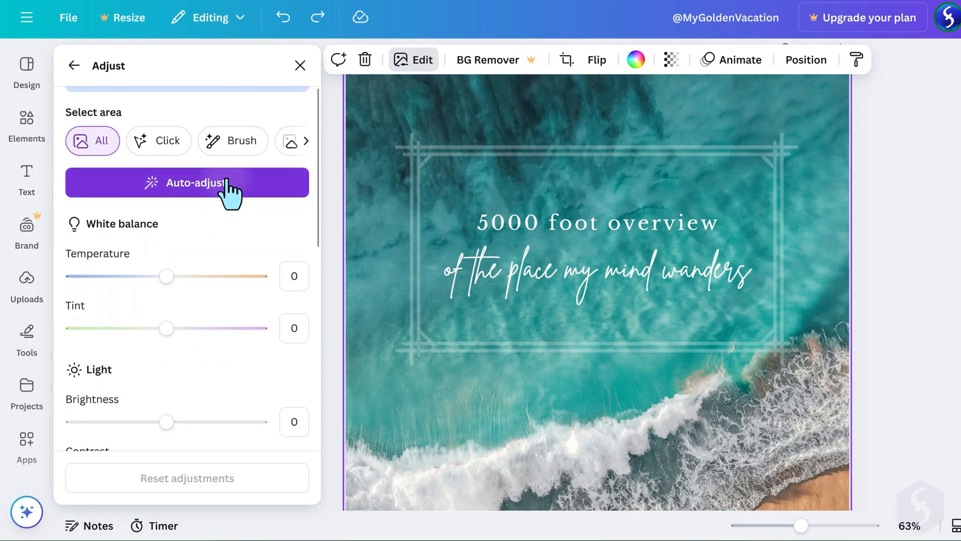
click(186, 183)
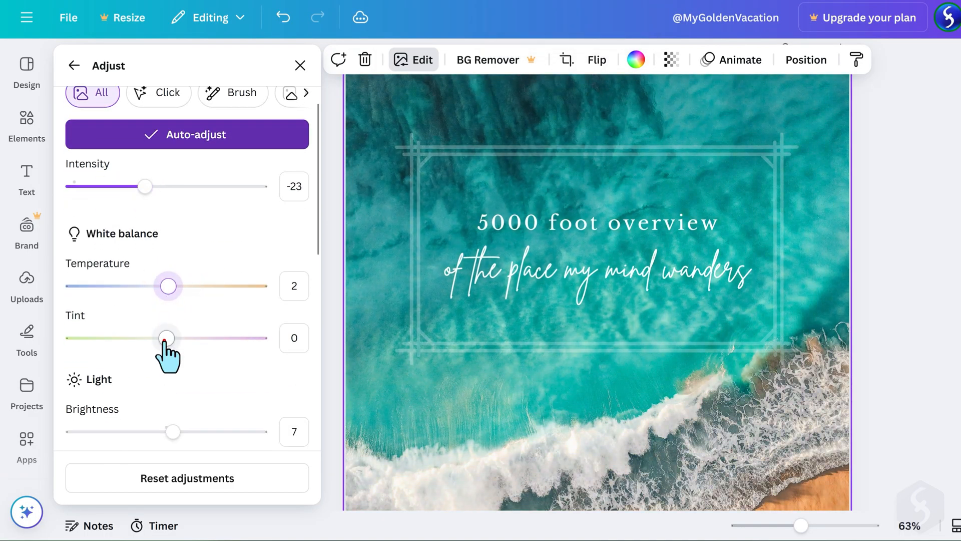
click(74, 65)
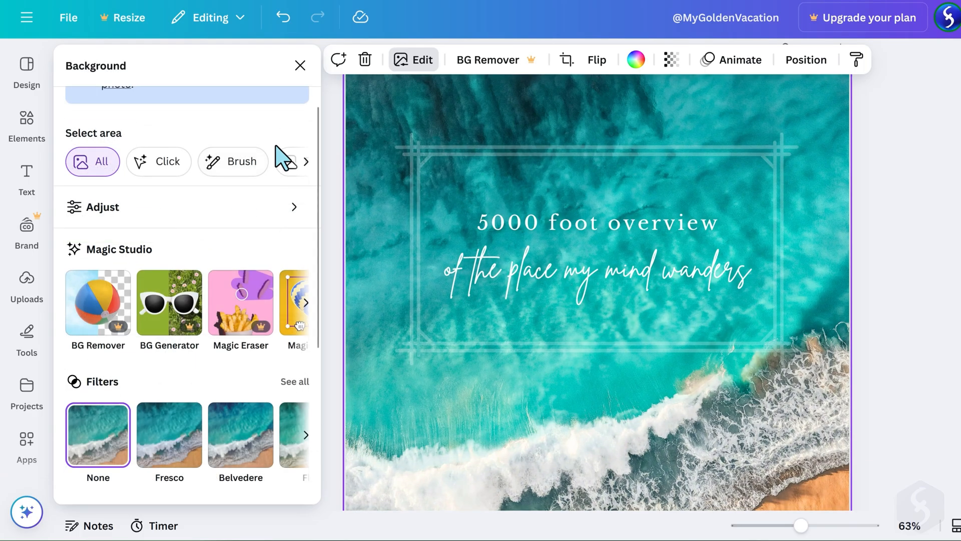
Apply the Belvedere filter at full intensity to the ocean background photo
scroll(down, 3)
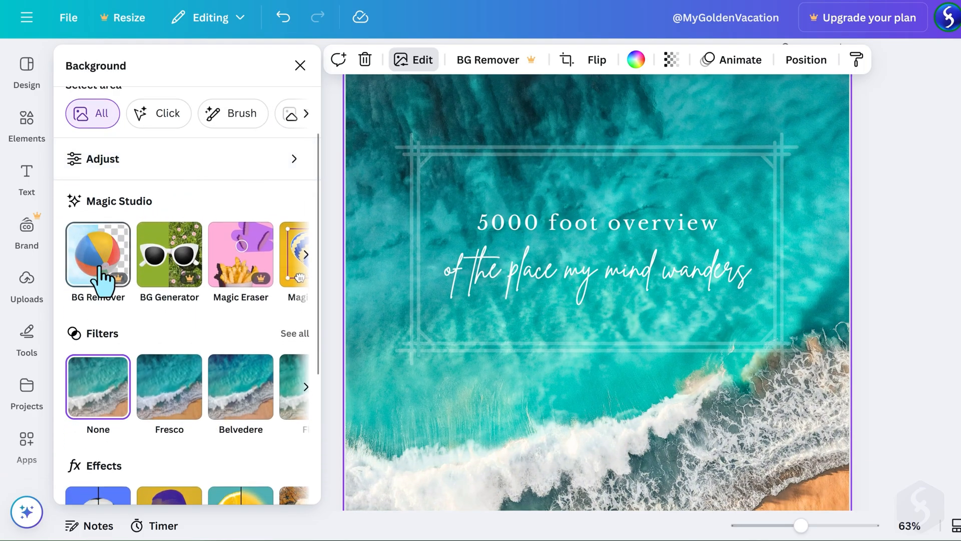
mouse_move(296, 314)
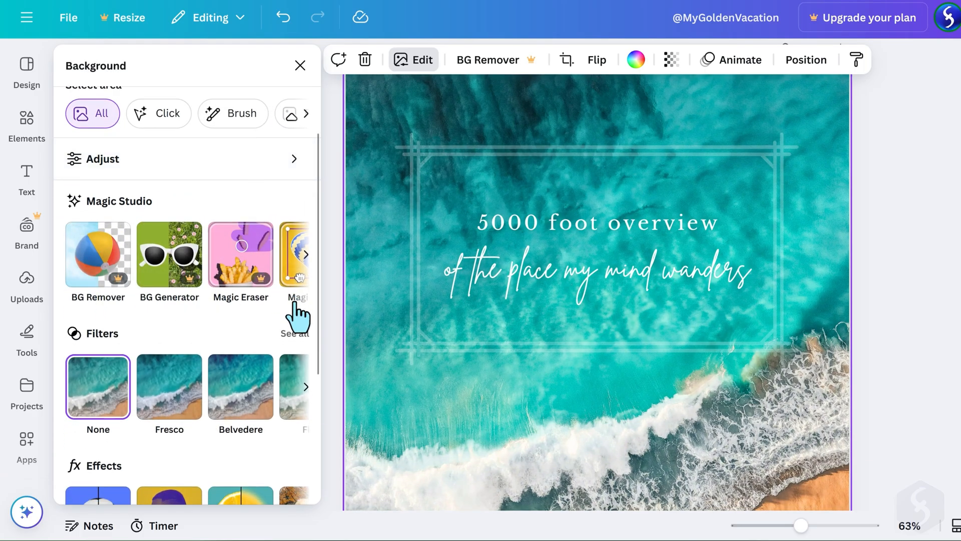
click(306, 254)
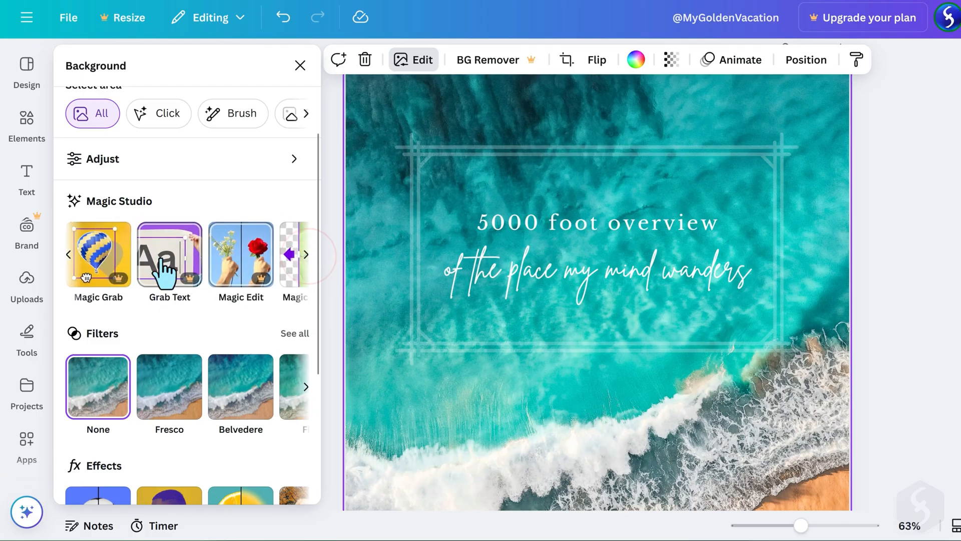
click(306, 253)
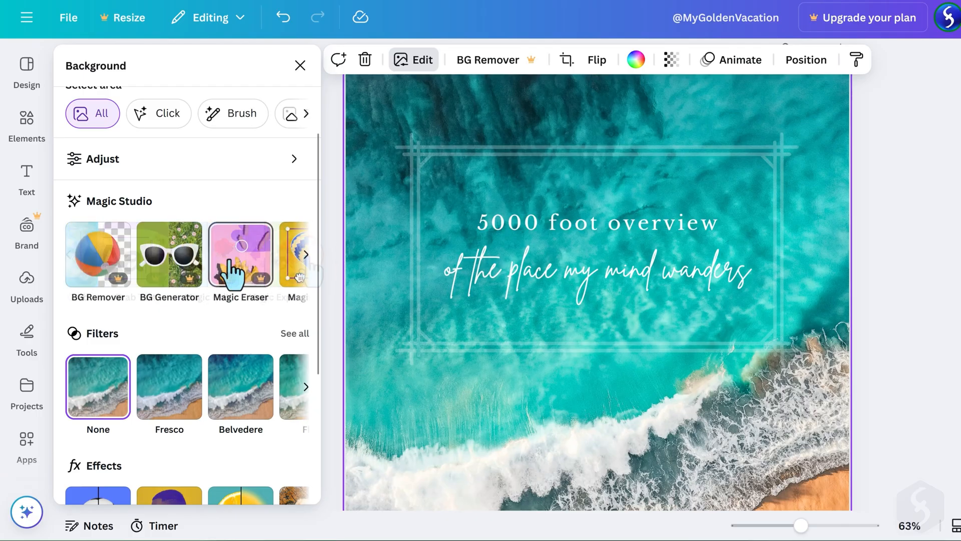
scroll(down, 3)
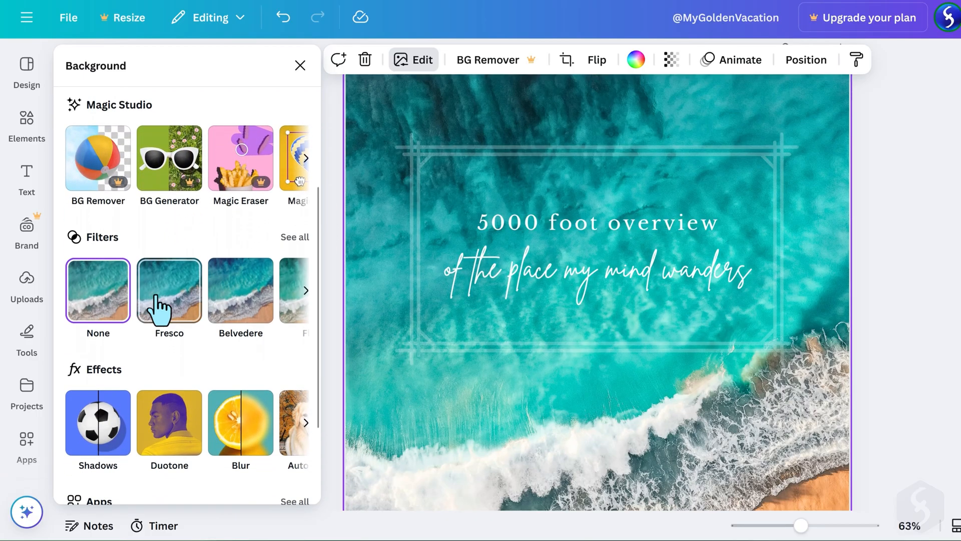
click(240, 289)
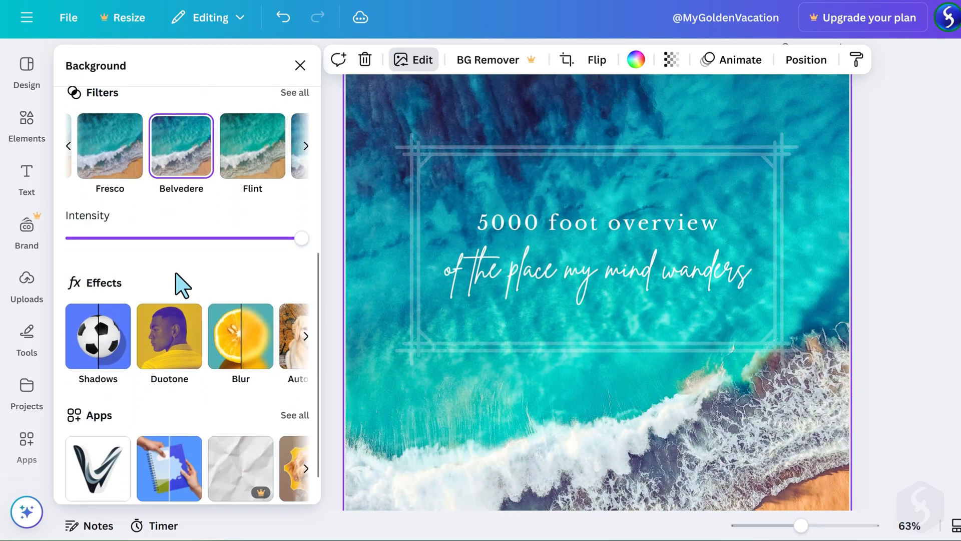
scroll(down, 3)
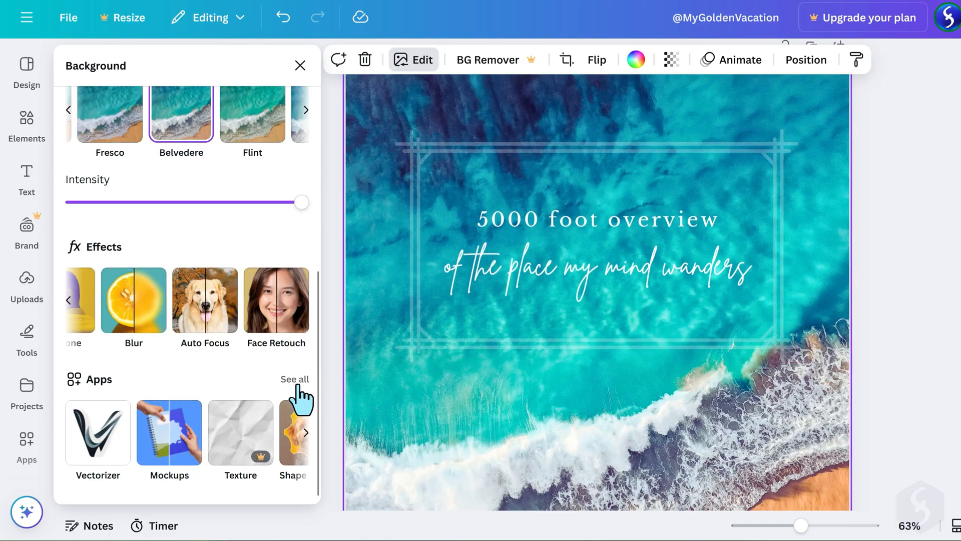
click(295, 379)
text(THIS IS THE SEA)
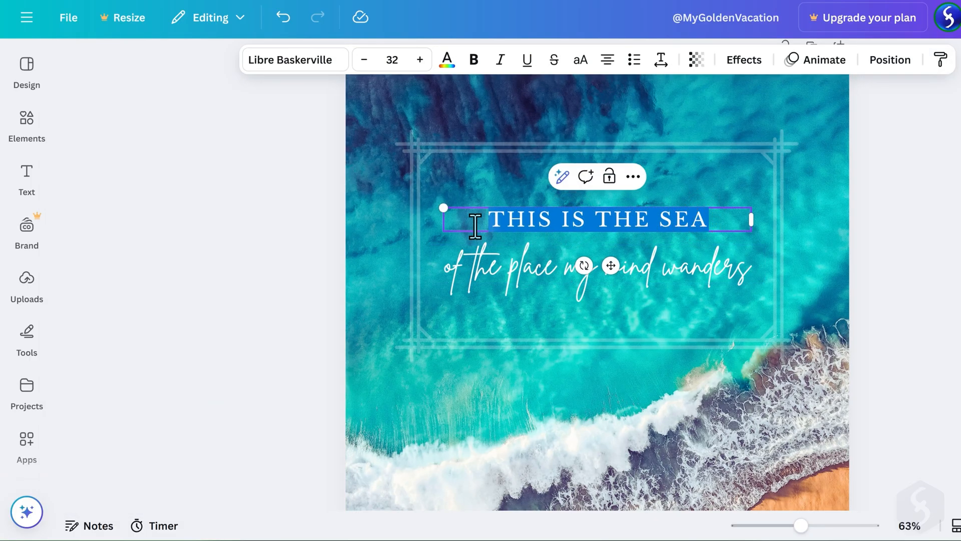
Make the heading bold, centred Source Sans Pro at size 37 with letter spacing 118
click(295, 60)
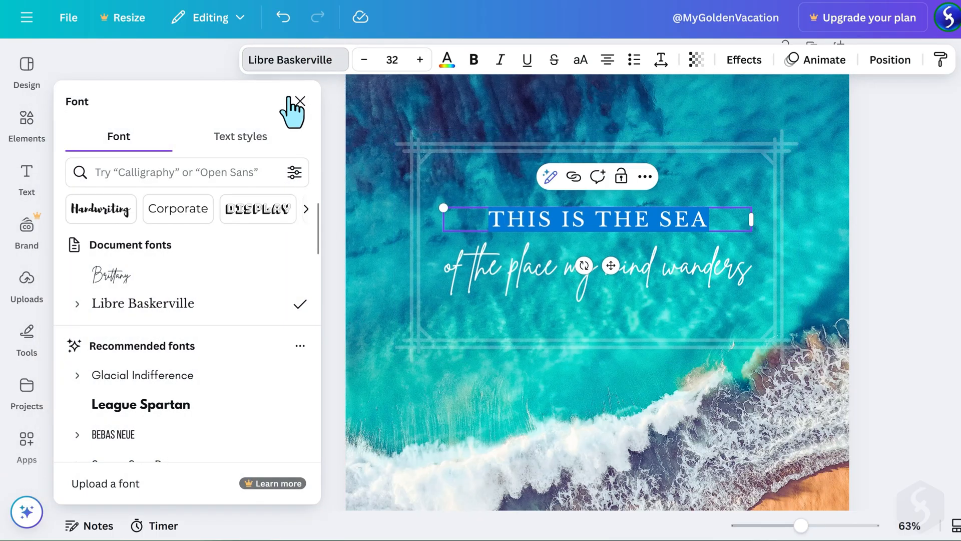
scroll(down, 3)
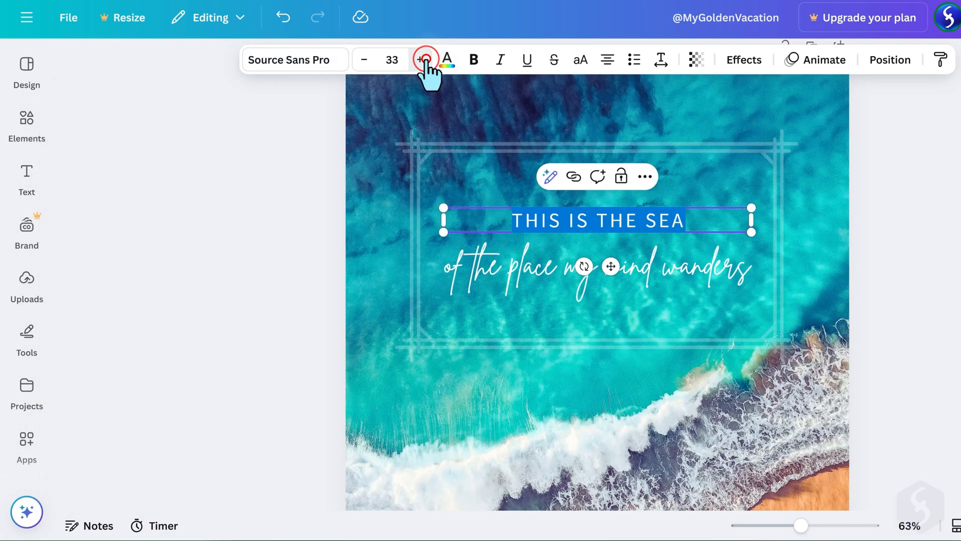
click(446, 59)
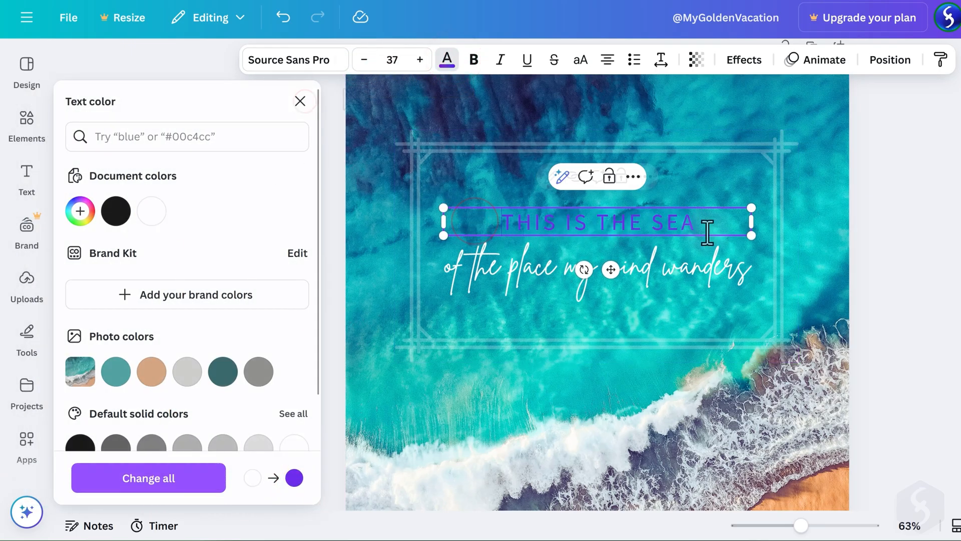
click(300, 101)
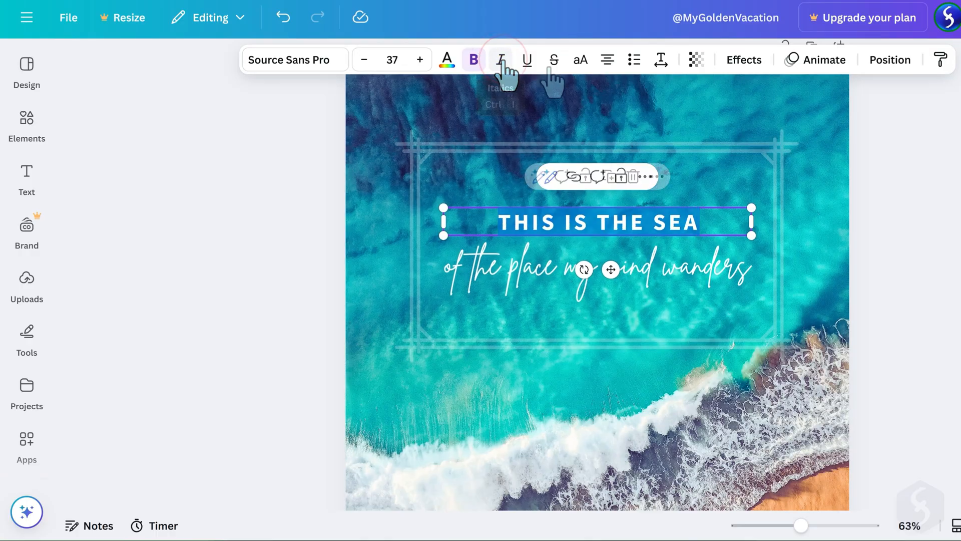
click(606, 60)
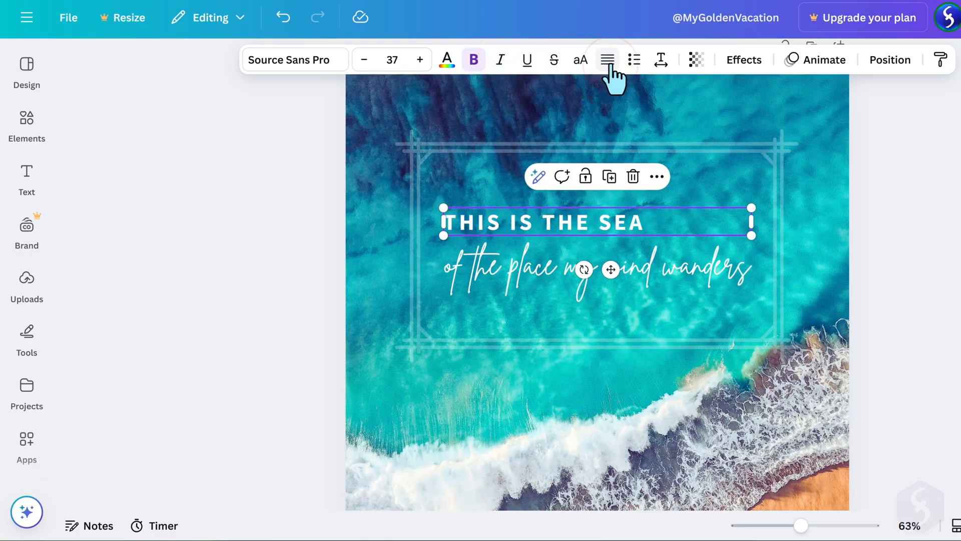
click(606, 60)
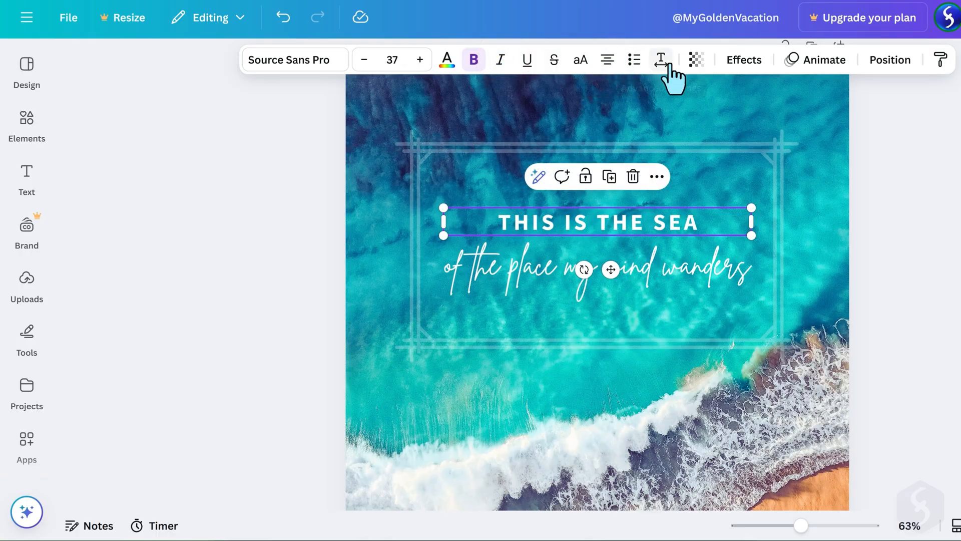
click(661, 59)
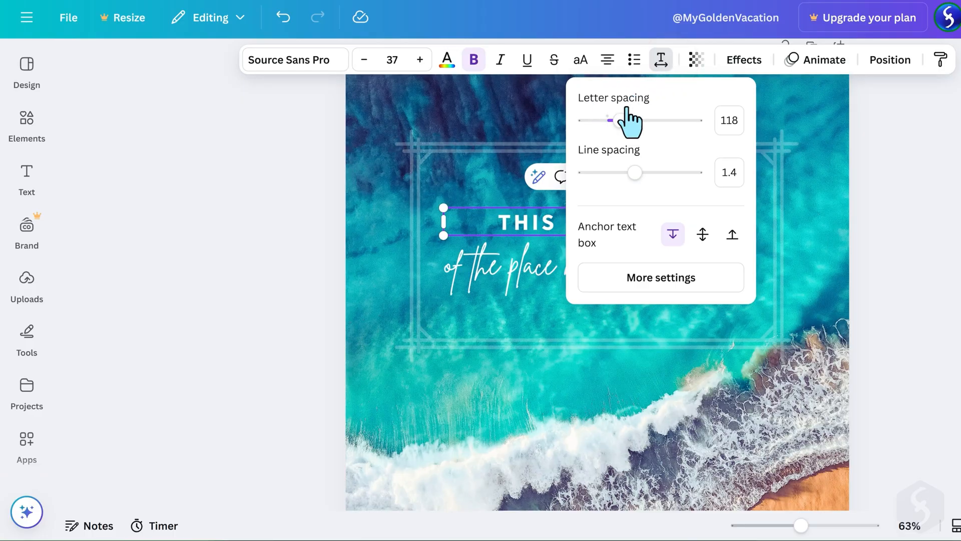
mouse_move(668, 80)
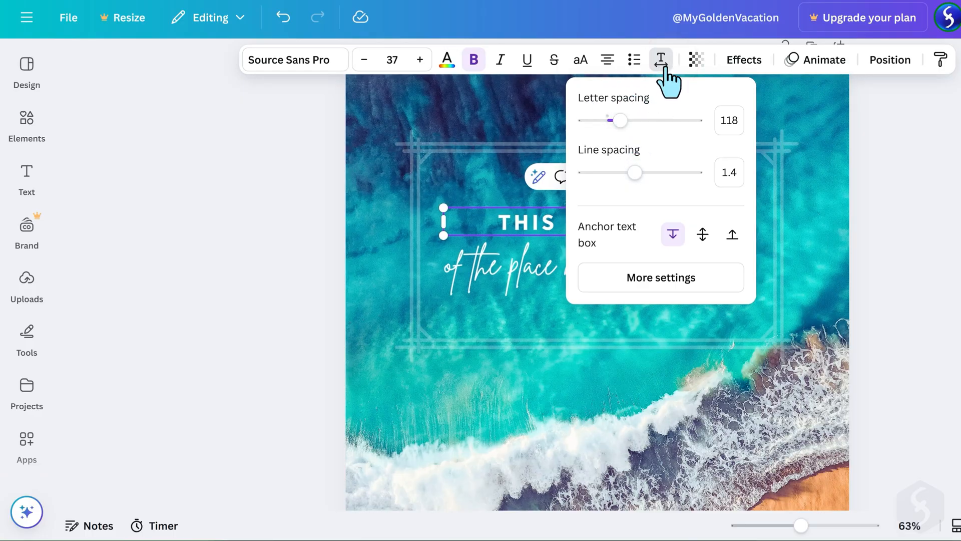
Apply the Shadow text effect to 'THIS IS THE SEA' and adjust its direction
click(695, 59)
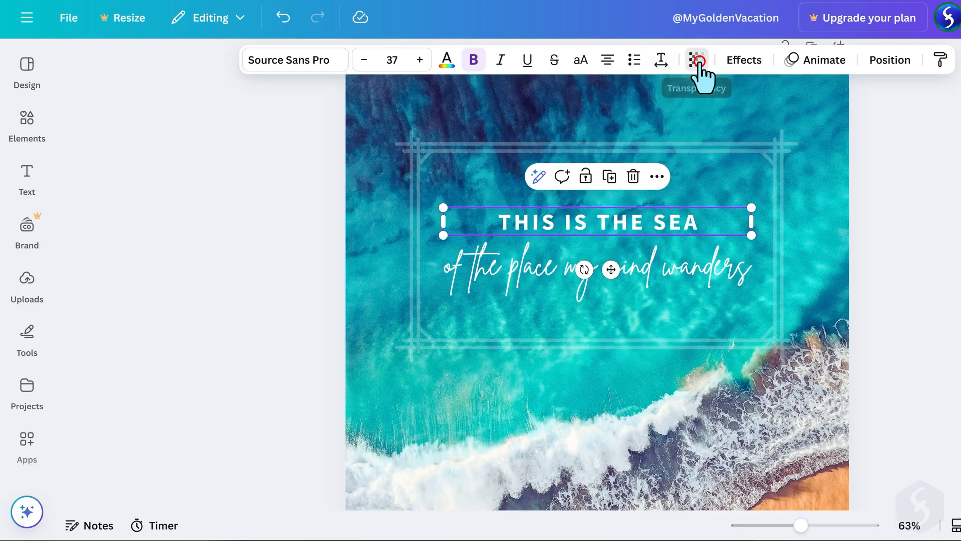
click(696, 59)
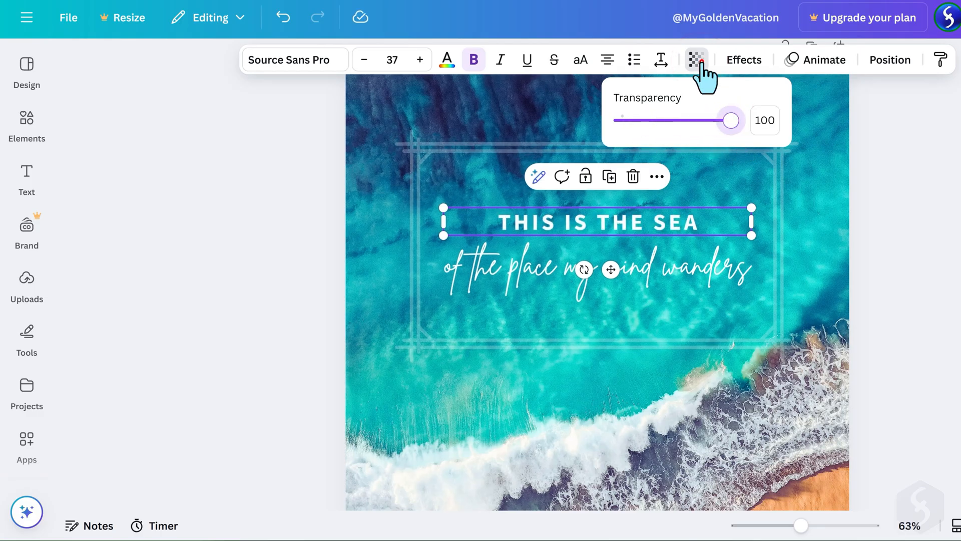
click(743, 60)
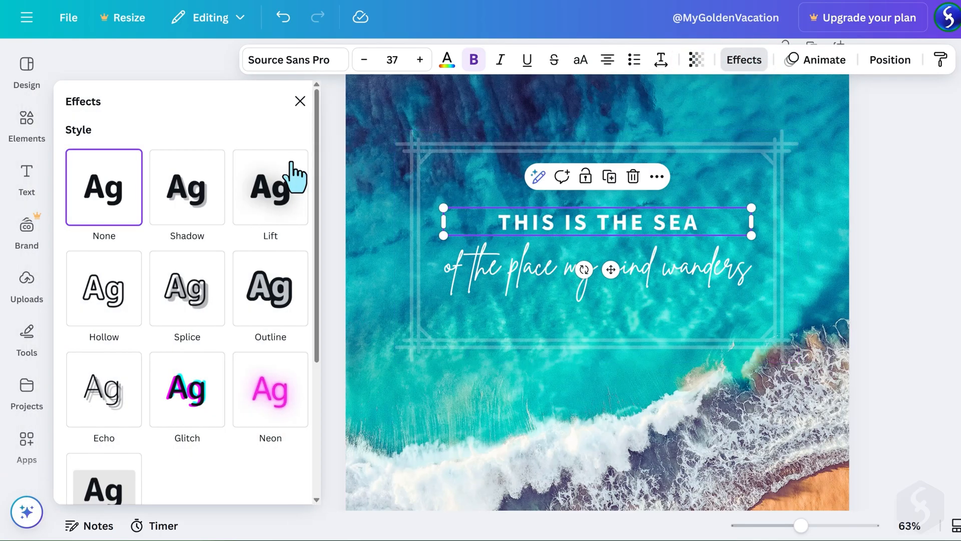
click(187, 186)
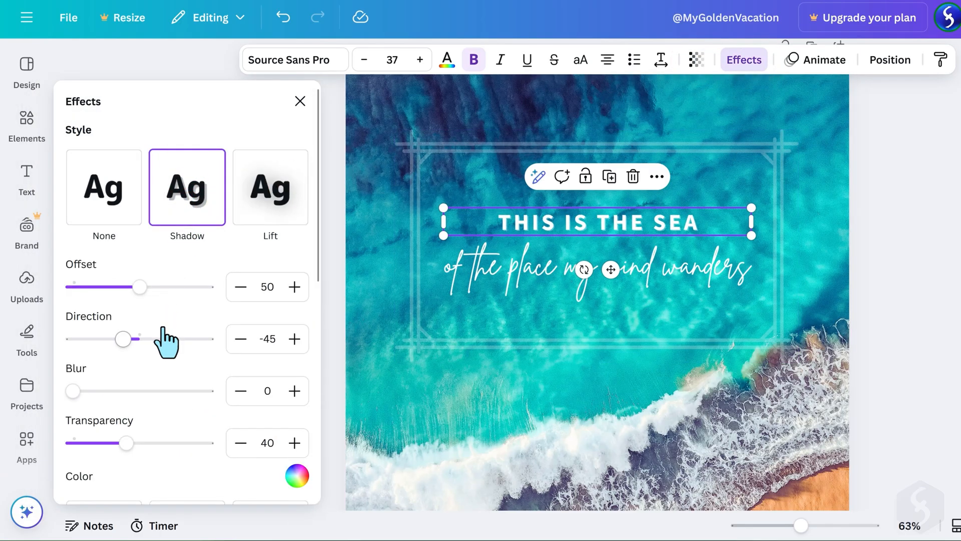
click(270, 191)
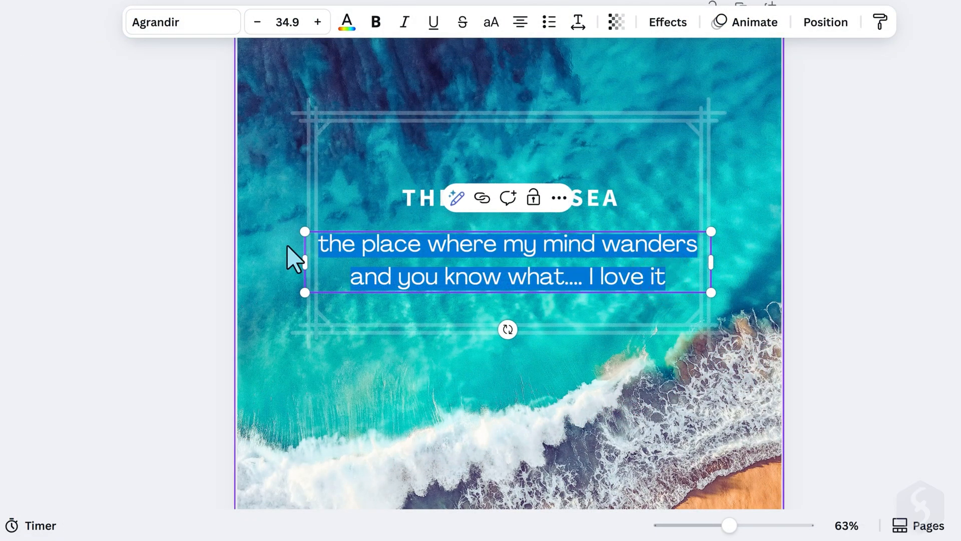
Open Magic Write on the 'where my mind wanders' subtitle and choose Transform text
click(457, 197)
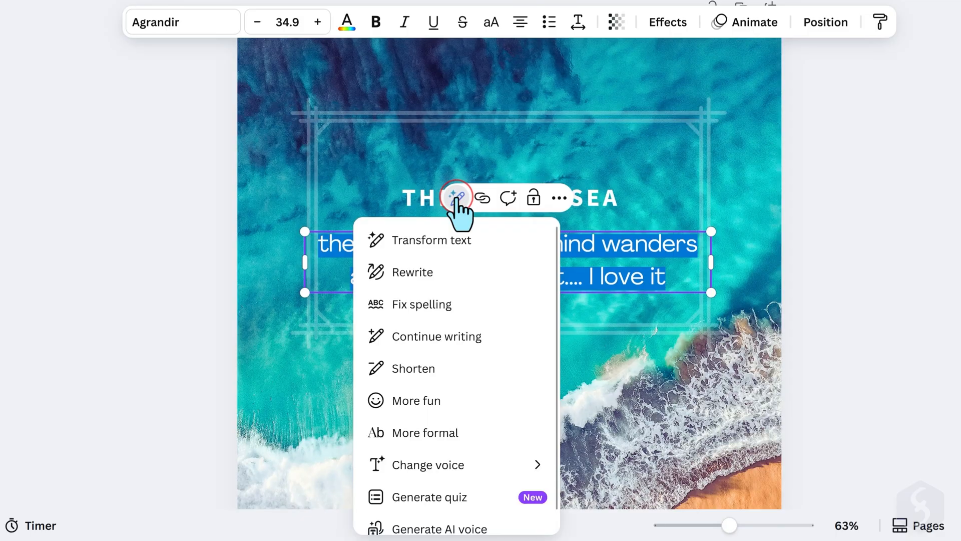
mouse_move(456, 239)
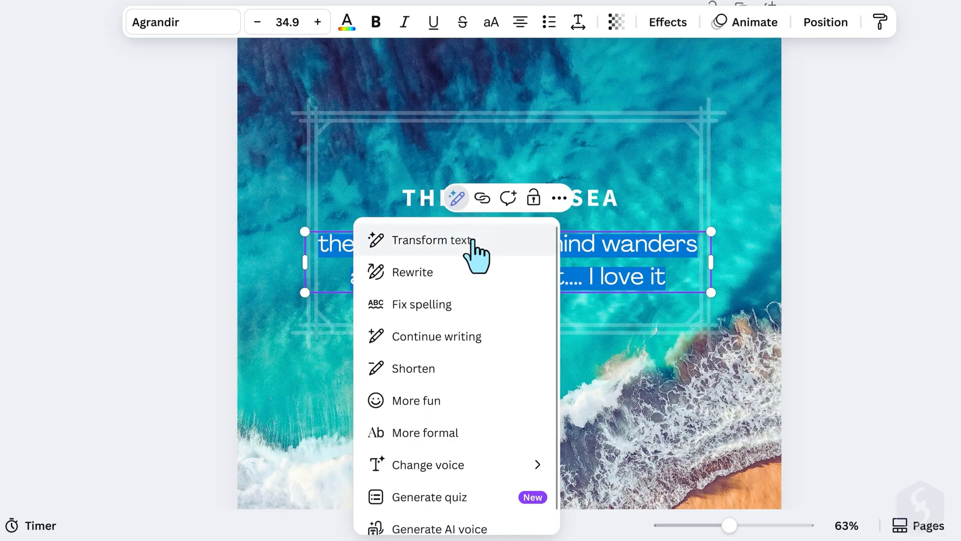
click(409, 272)
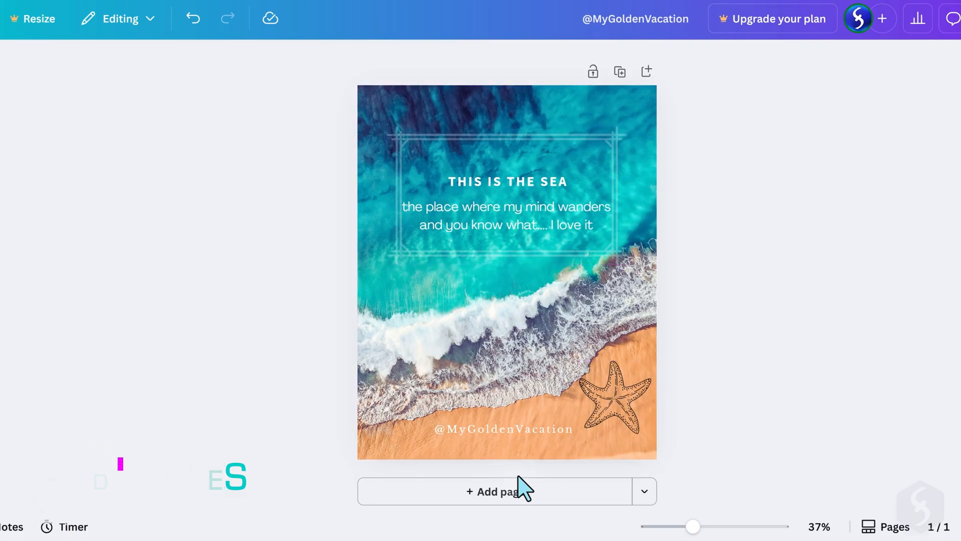
Add page 2 and apply the 'you are enough' template found by searching 'sea'
click(499, 491)
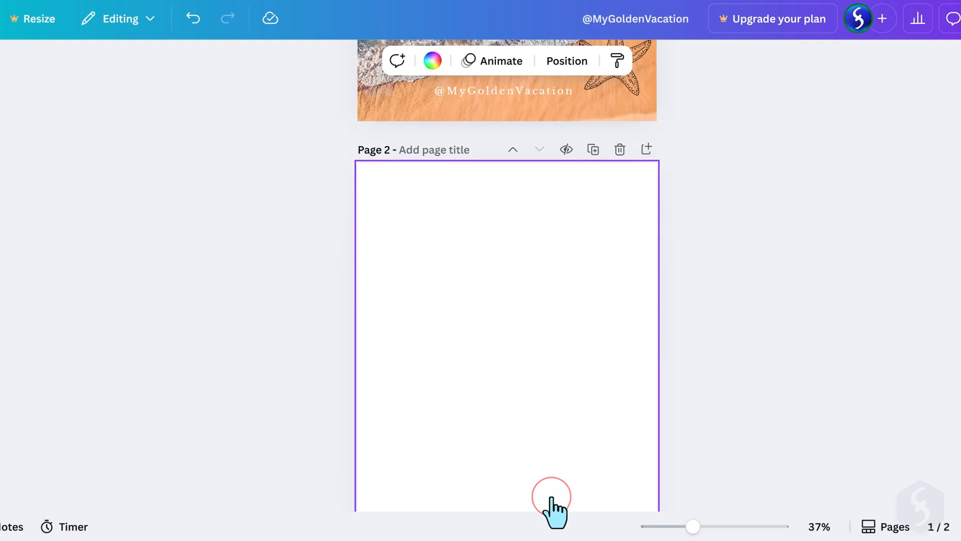
scroll(down, 3)
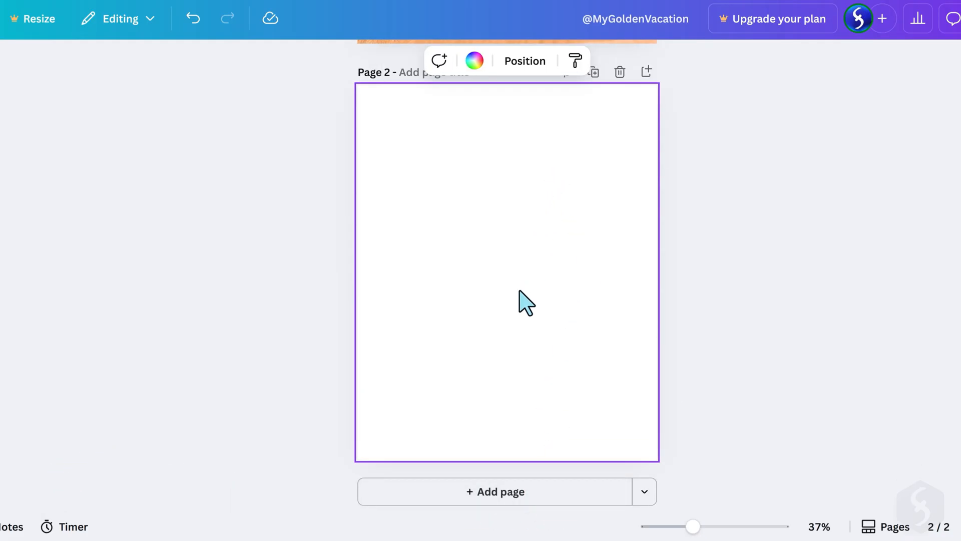
mouse_move(583, 229)
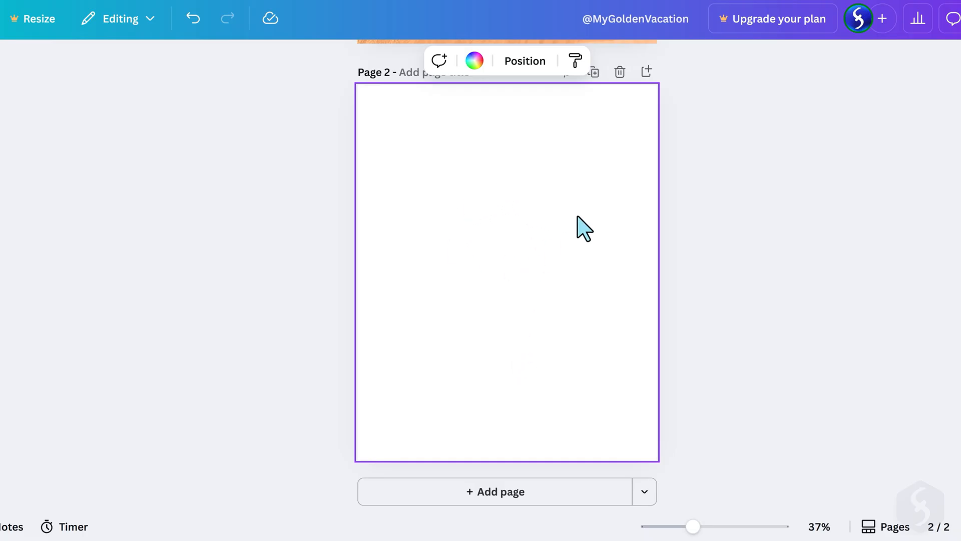
mouse_move(554, 349)
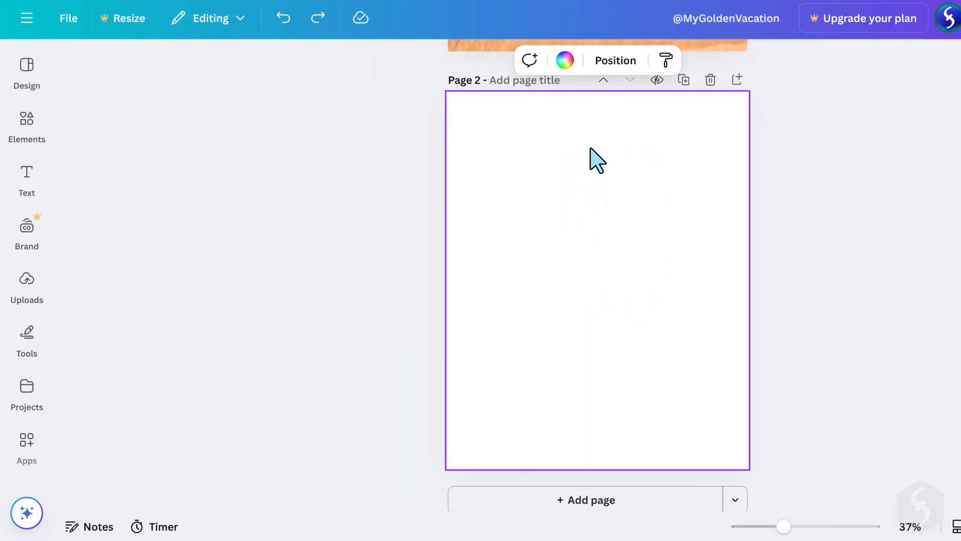
click(564, 60)
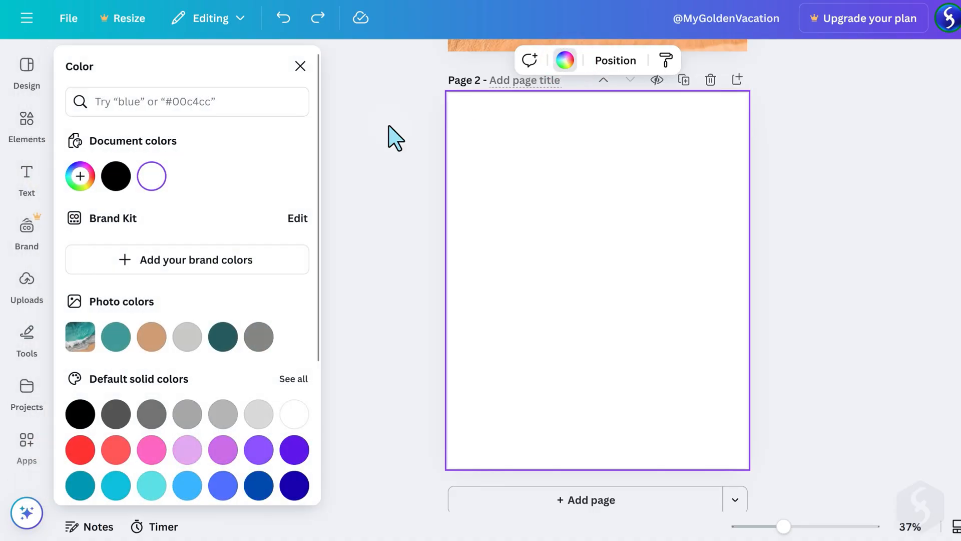
click(79, 413)
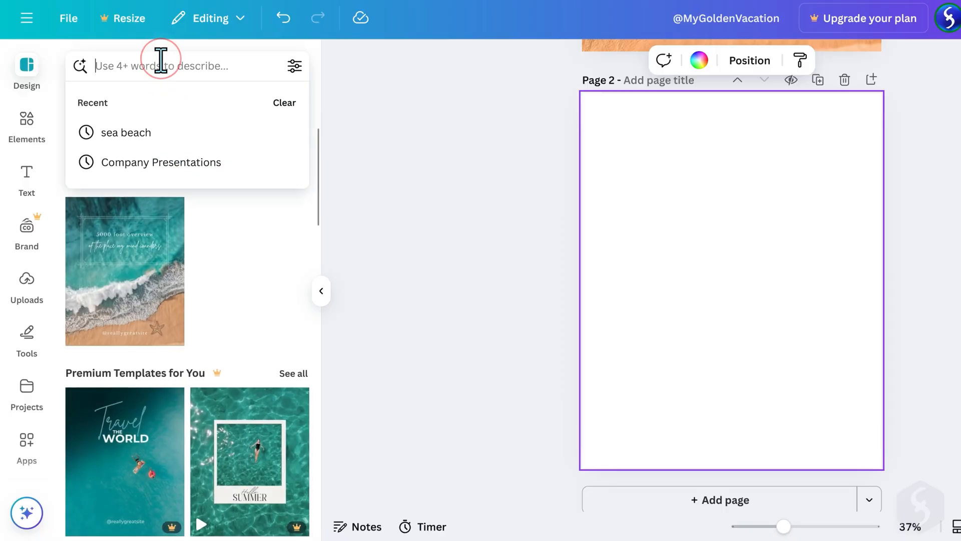
text(sea)
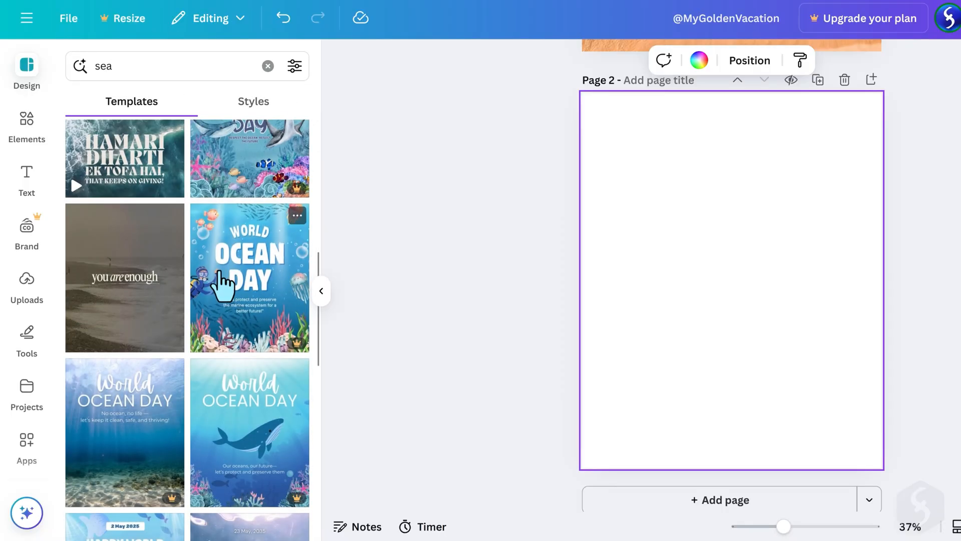
click(123, 277)
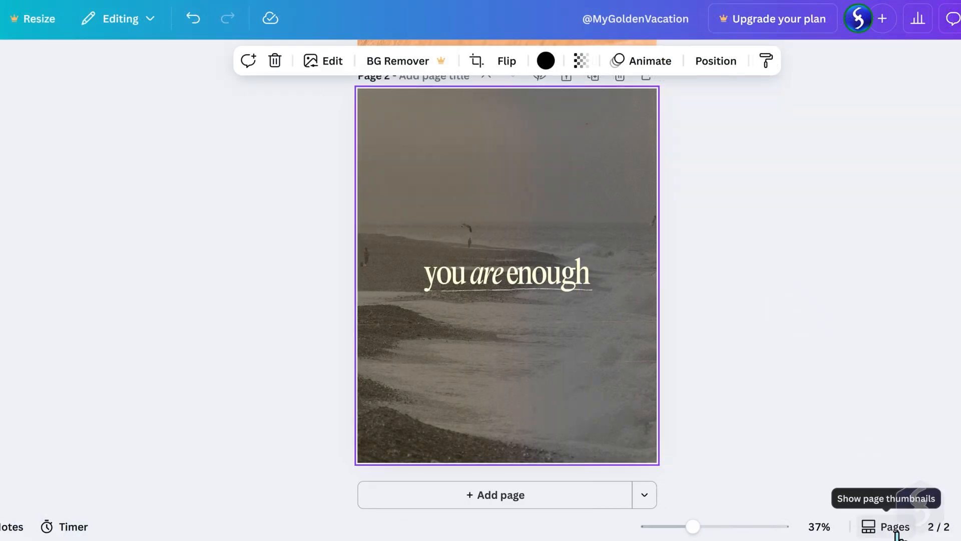
Show both pages in the timeline, select each, and replay the sequence from the start
click(893, 526)
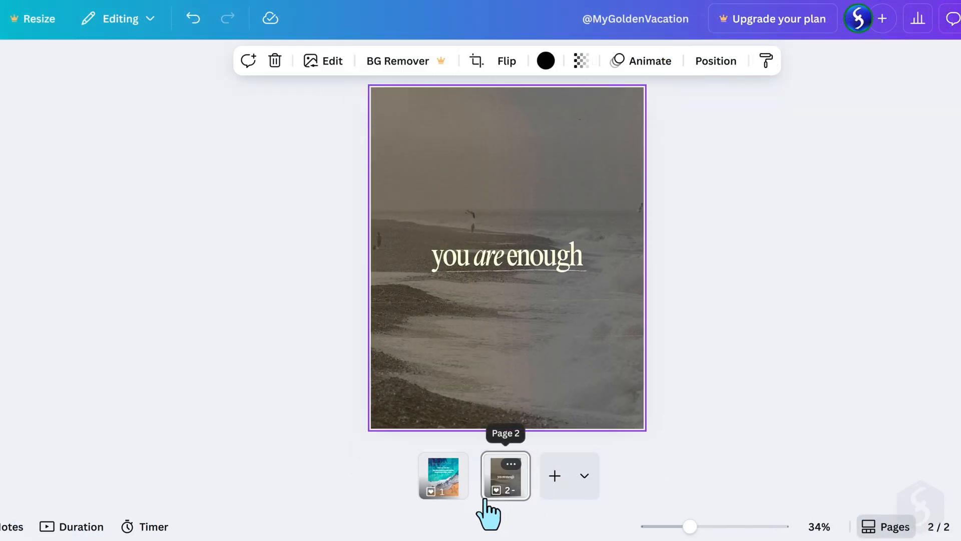
click(442, 476)
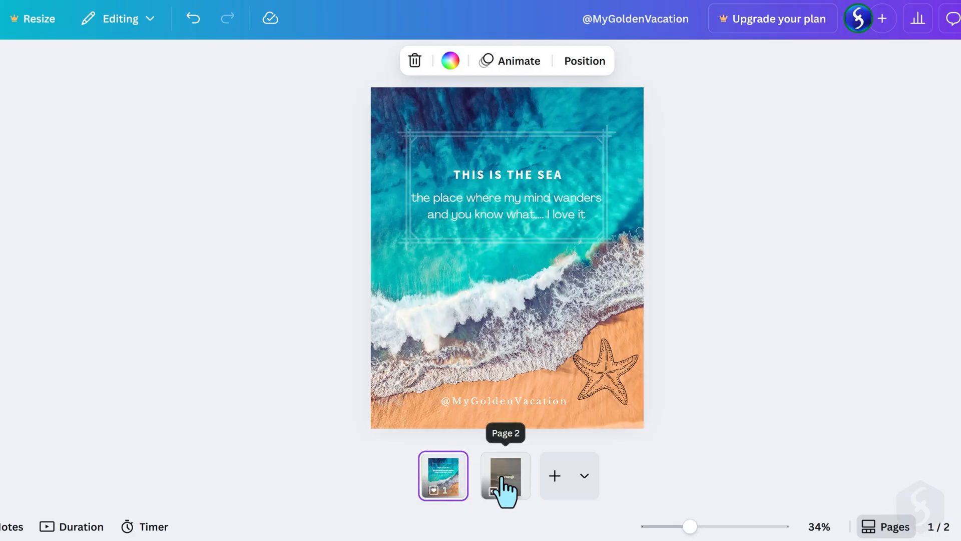
click(505, 475)
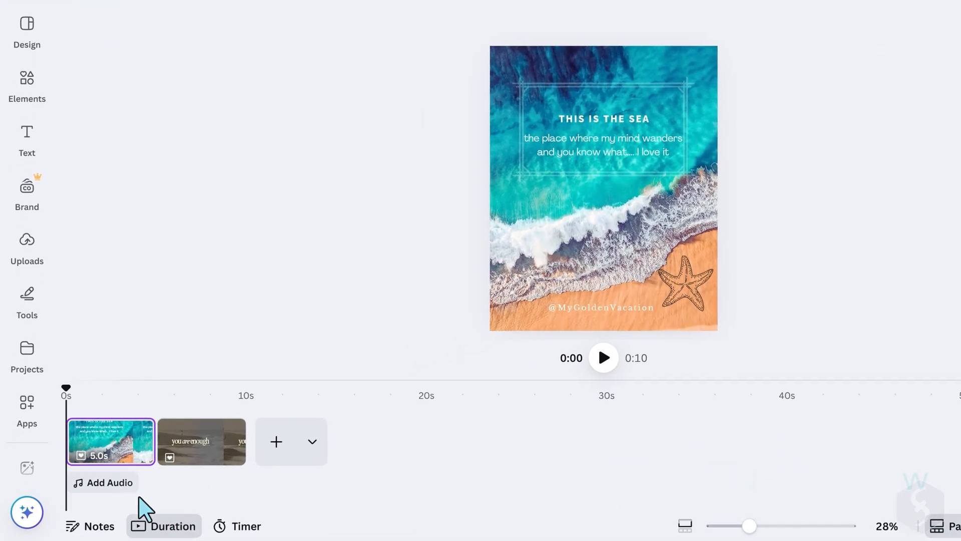
mouse_move(92, 407)
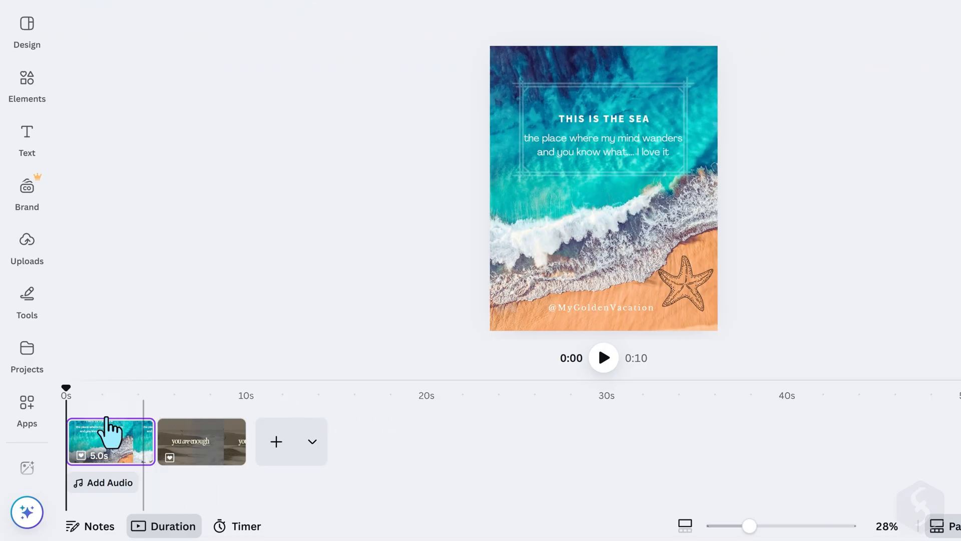
click(201, 441)
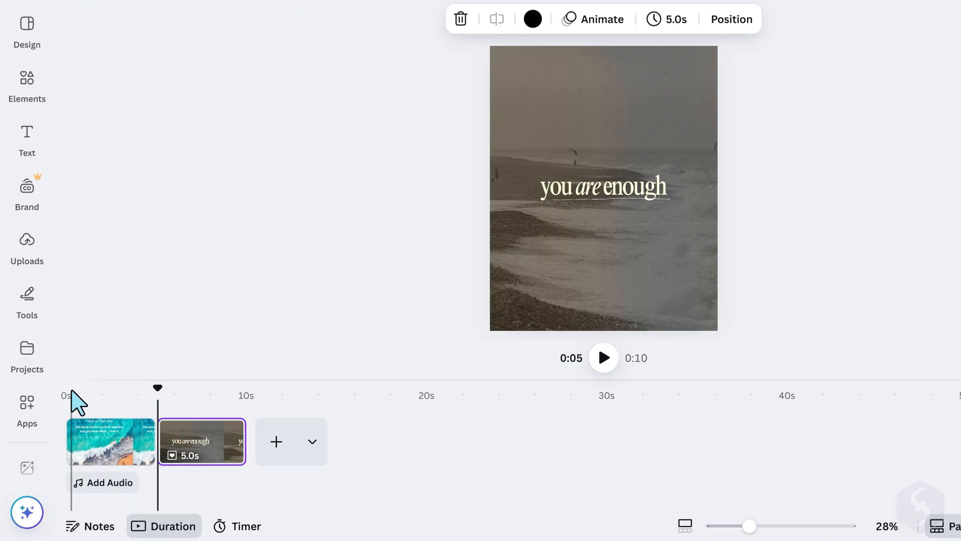
click(111, 441)
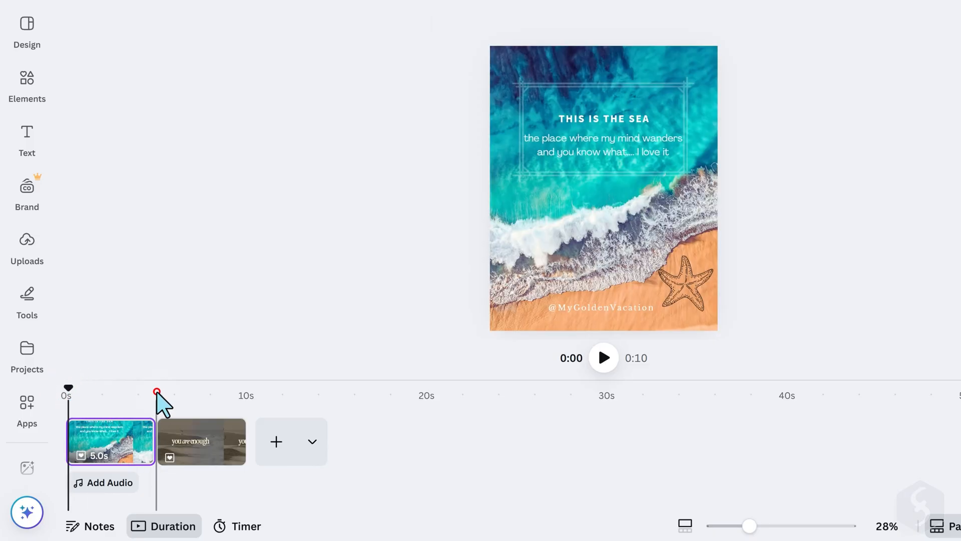
click(603, 357)
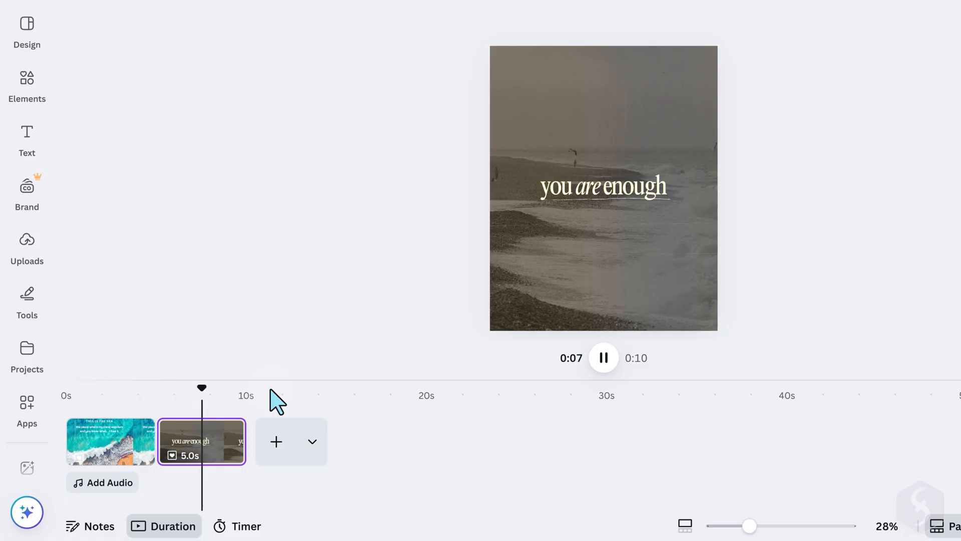
click(602, 357)
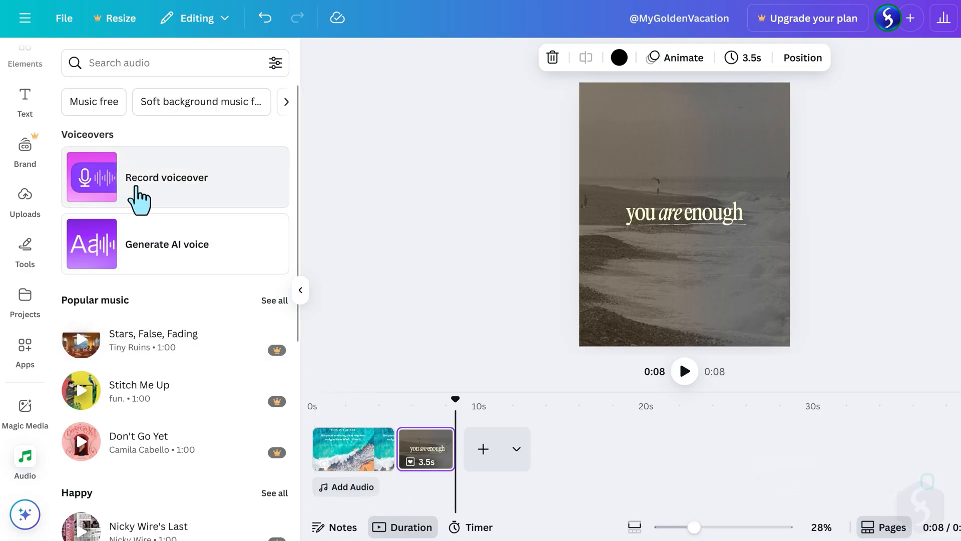
click(166, 177)
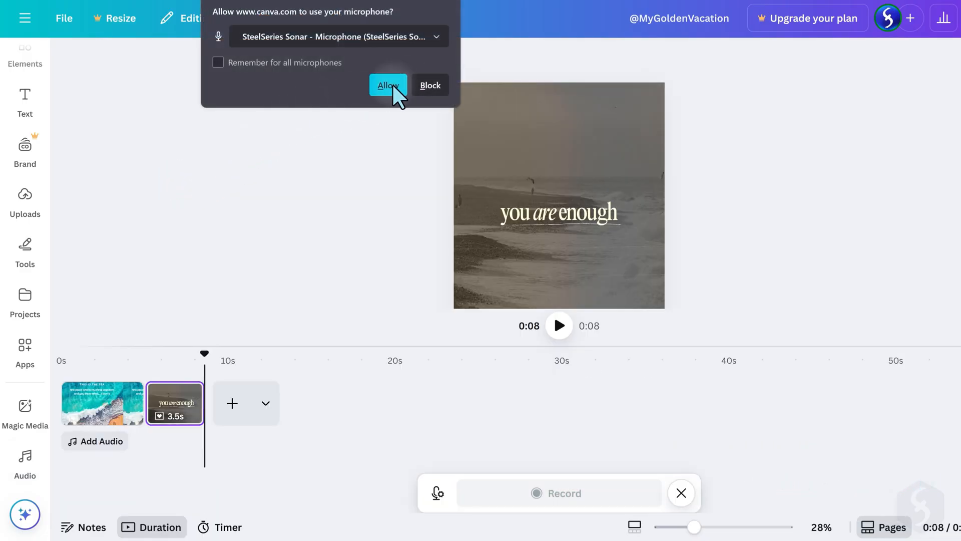
click(387, 85)
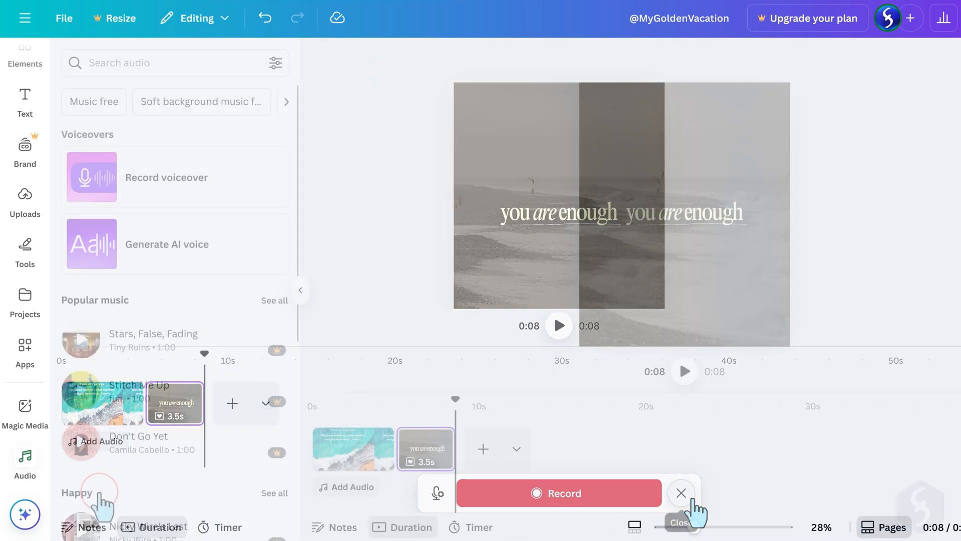
click(166, 244)
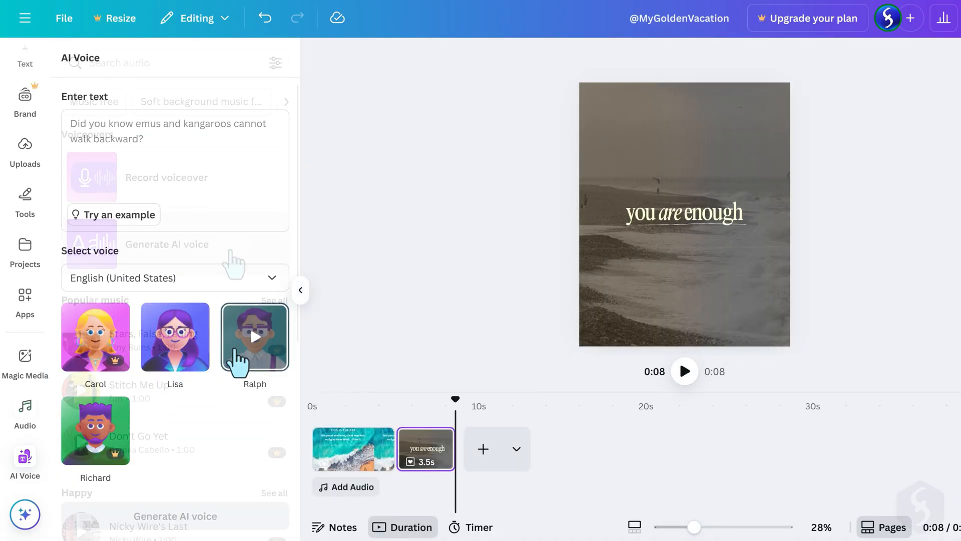
click(24, 410)
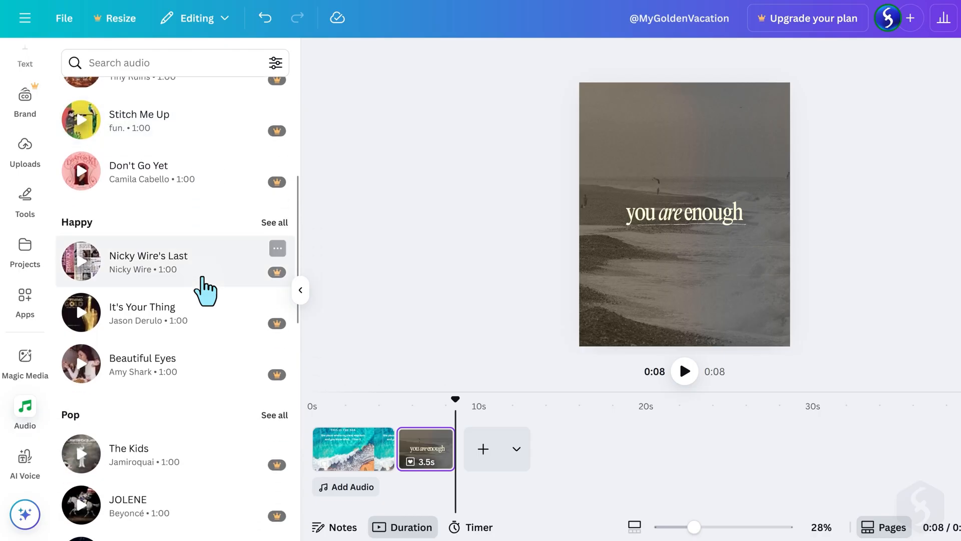
scroll(down, 3)
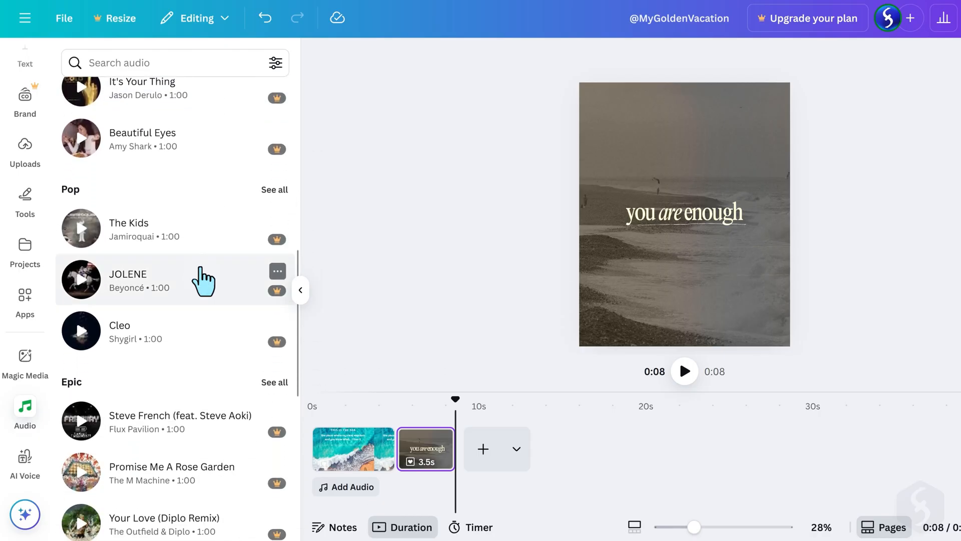
scroll(down, 3)
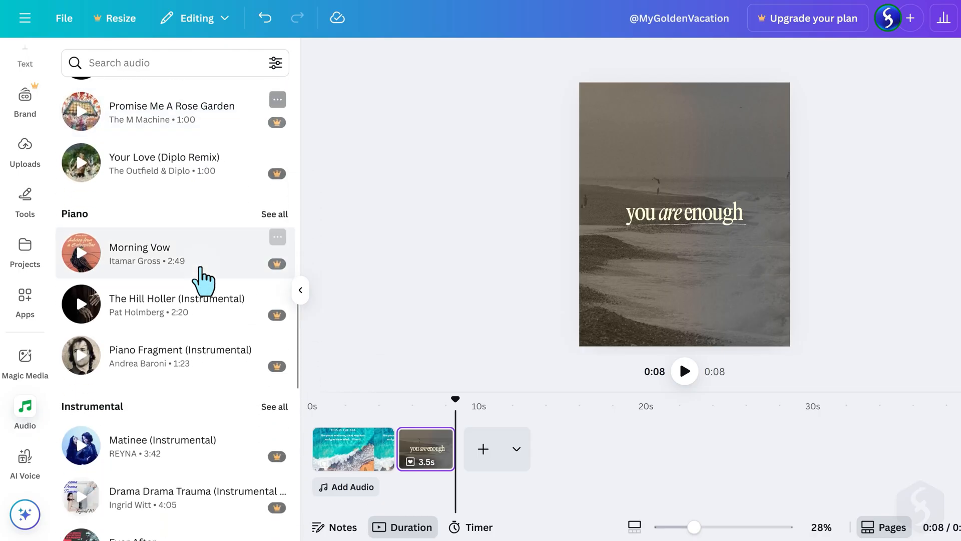
scroll(down, 3)
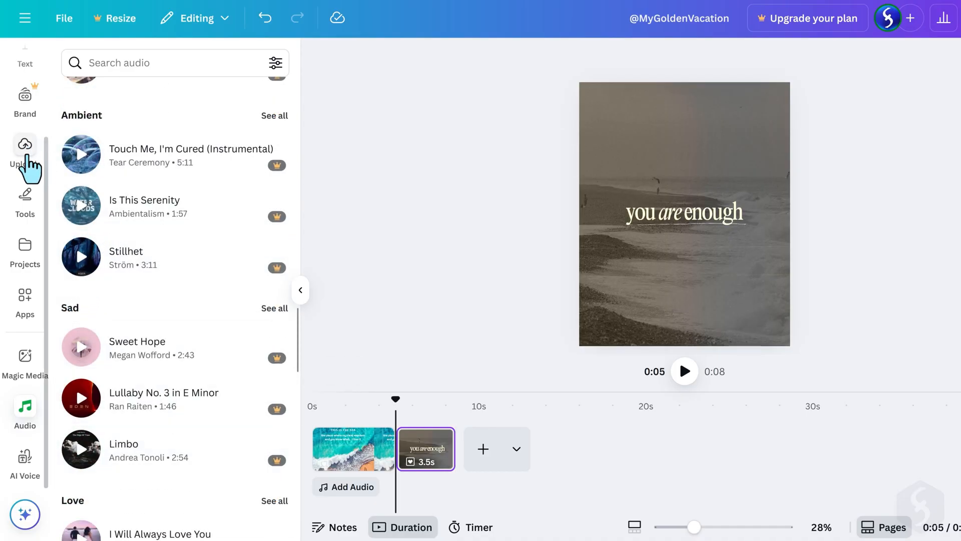
Upload the sound file jlitt77 modern-day from the computer into the design
click(24, 147)
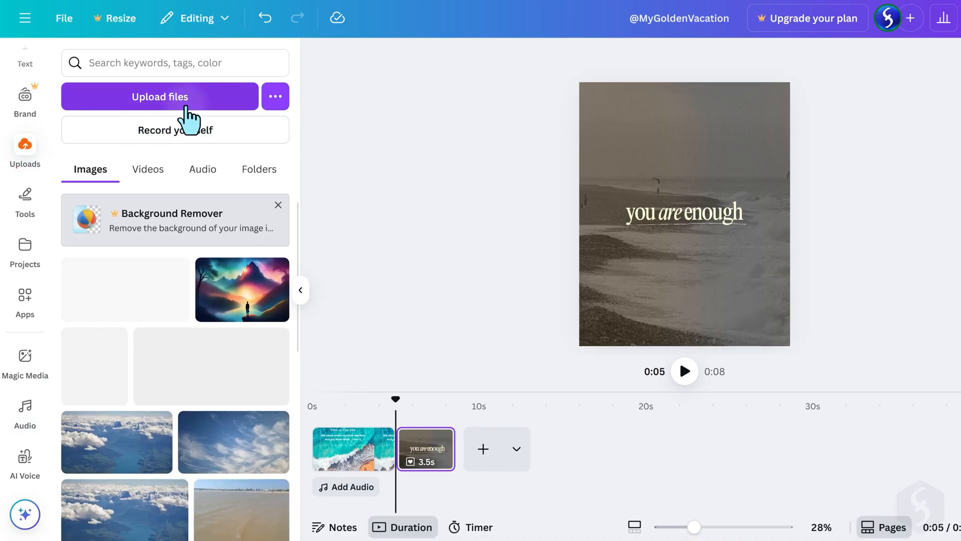
click(159, 96)
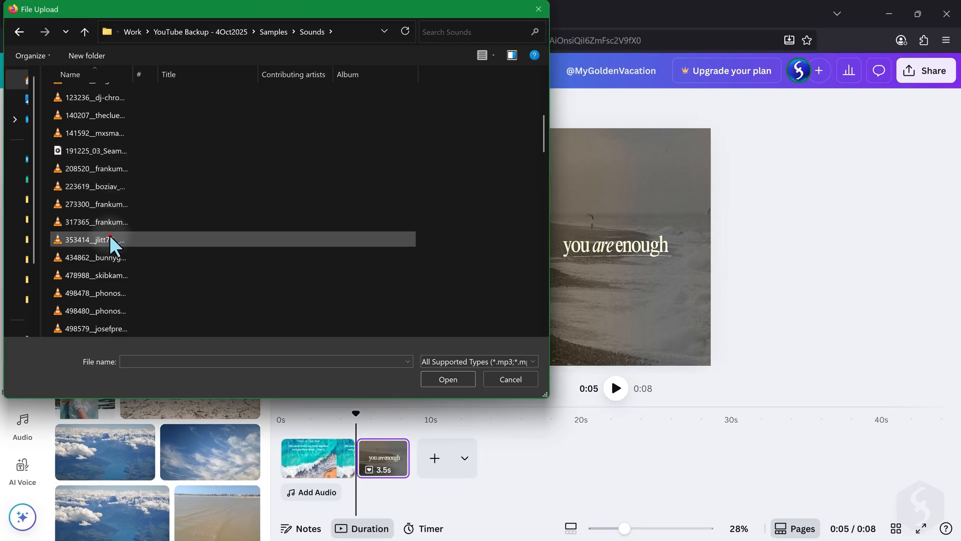
click(448, 379)
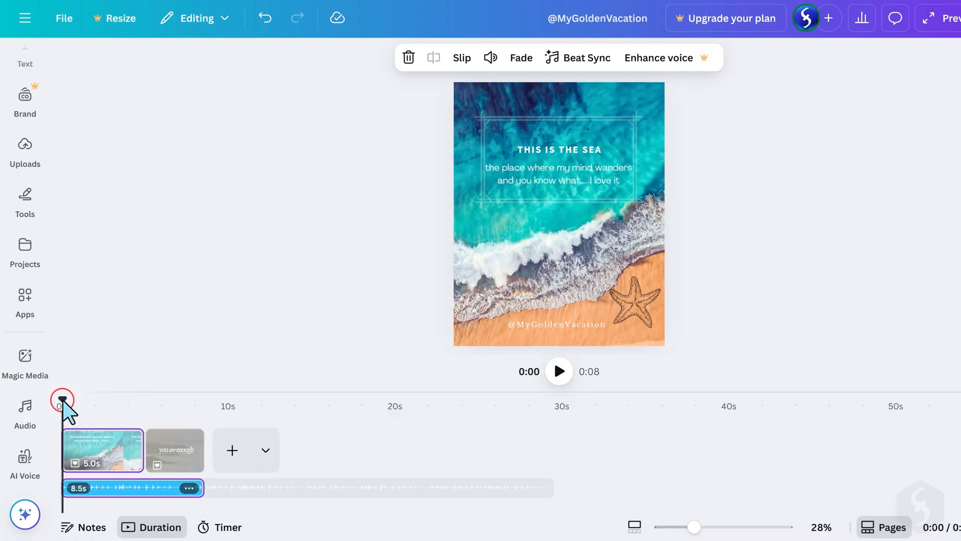
Play the timeline, then select the soundtrack and keep its volume at full
click(559, 371)
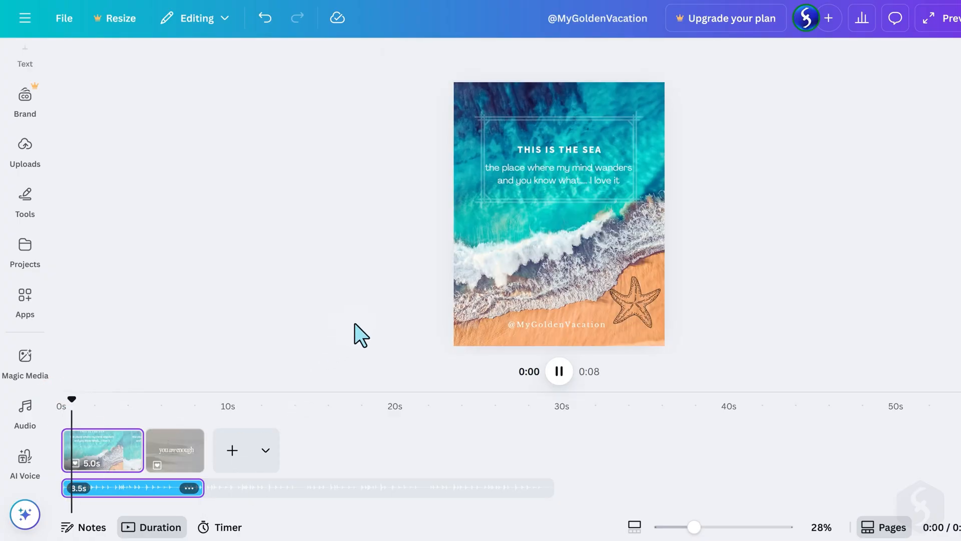
click(175, 450)
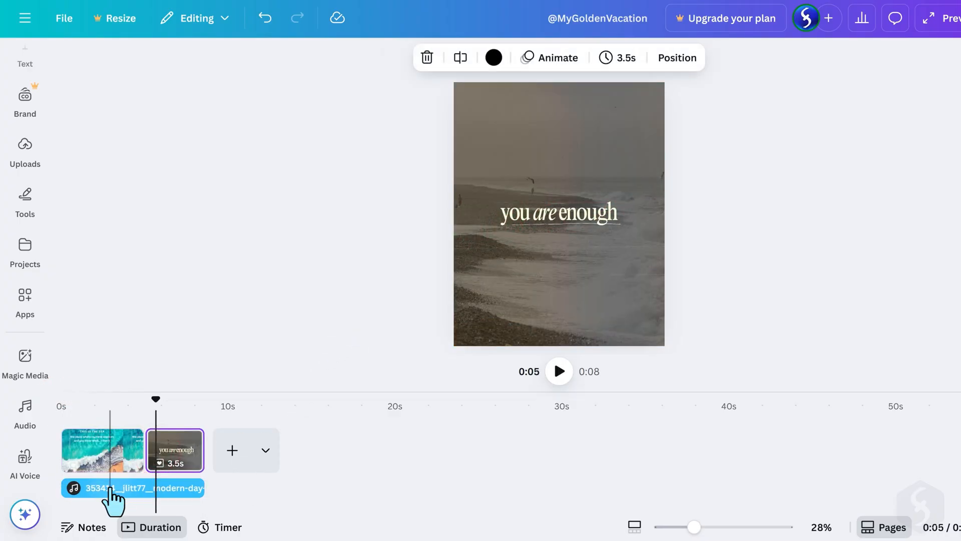
click(110, 487)
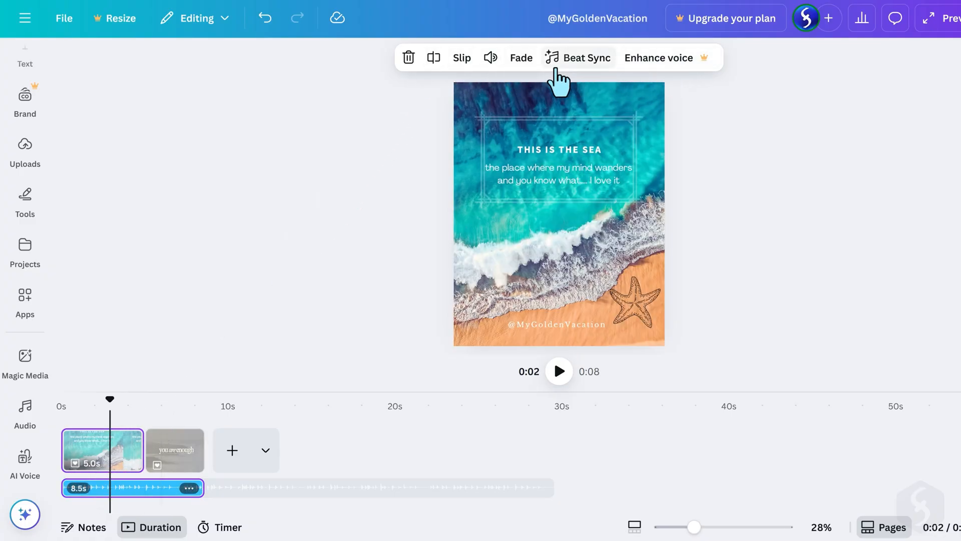
click(489, 58)
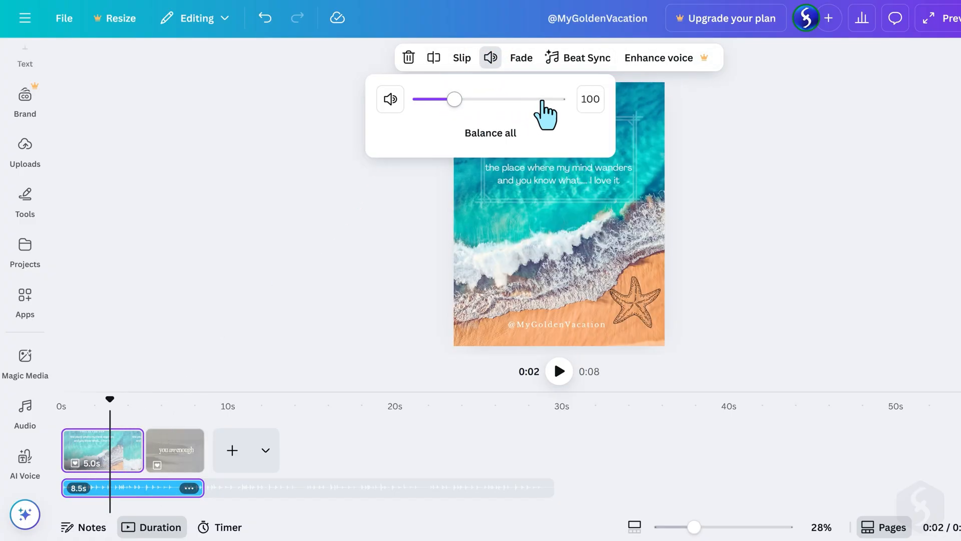
click(521, 57)
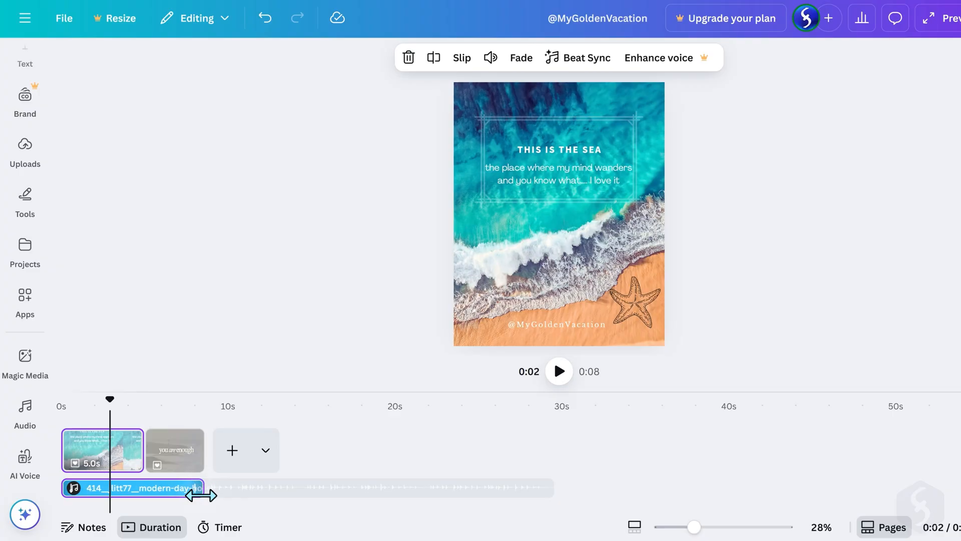
Open the page transitions gallery for page 1 from its right-click menu
right_click(102, 450)
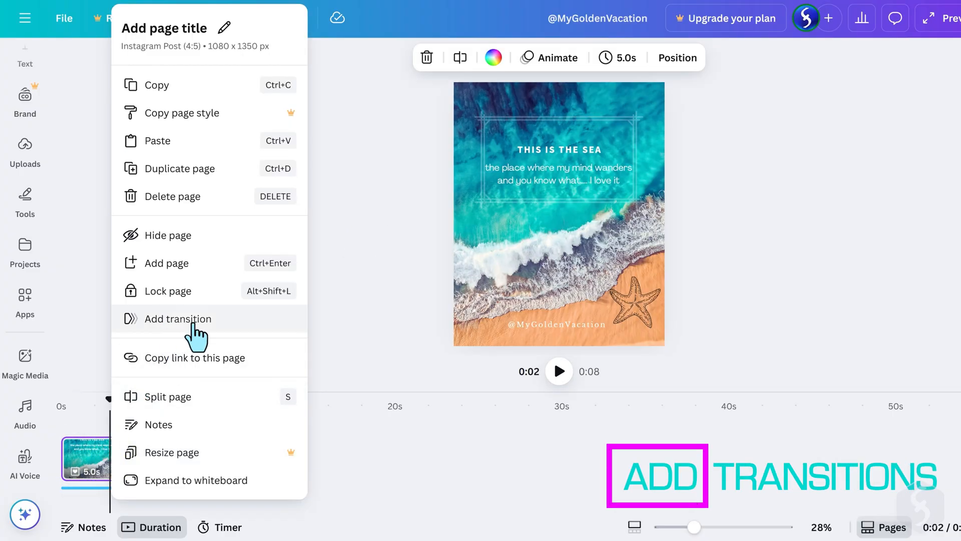
click(180, 319)
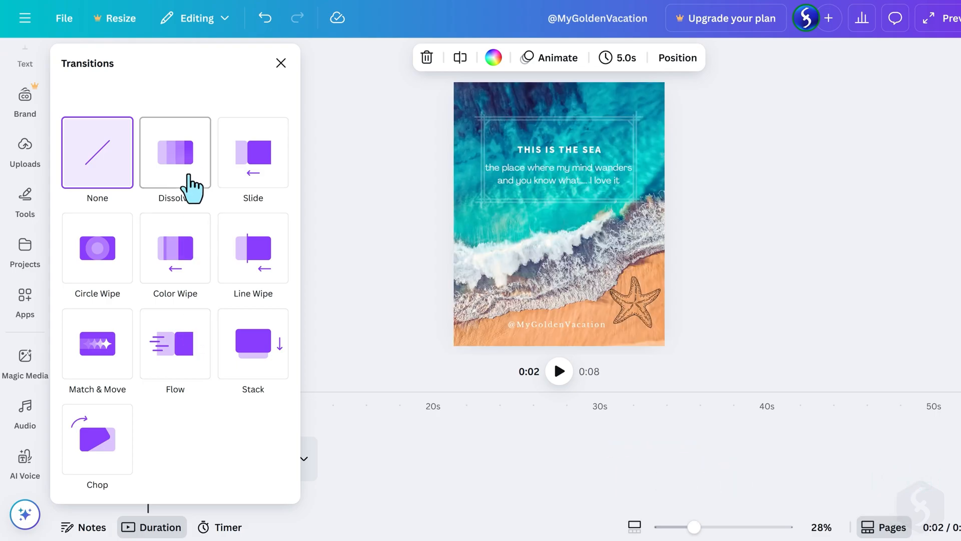
mouse_move(252, 248)
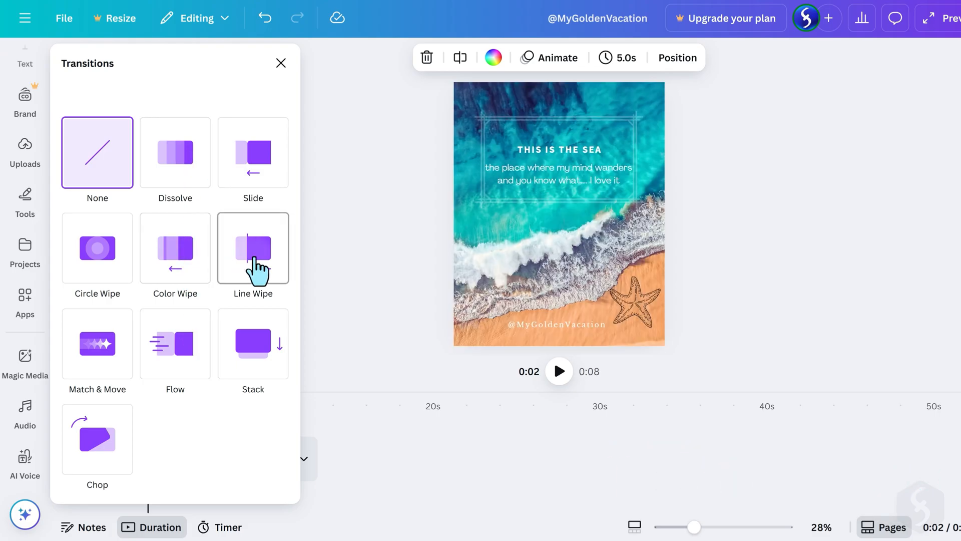
mouse_move(175, 343)
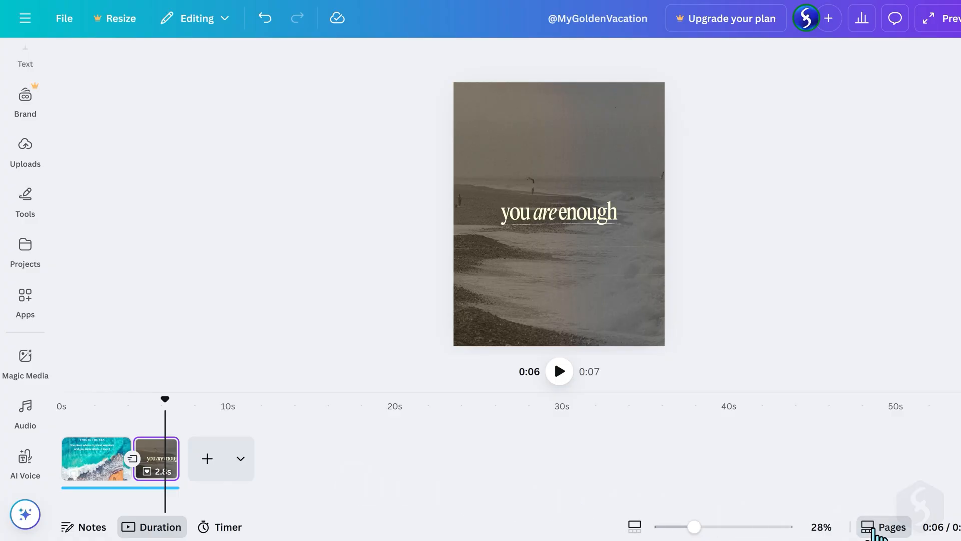
Switch to scroll view and browse the Elements library beside page 2
click(891, 527)
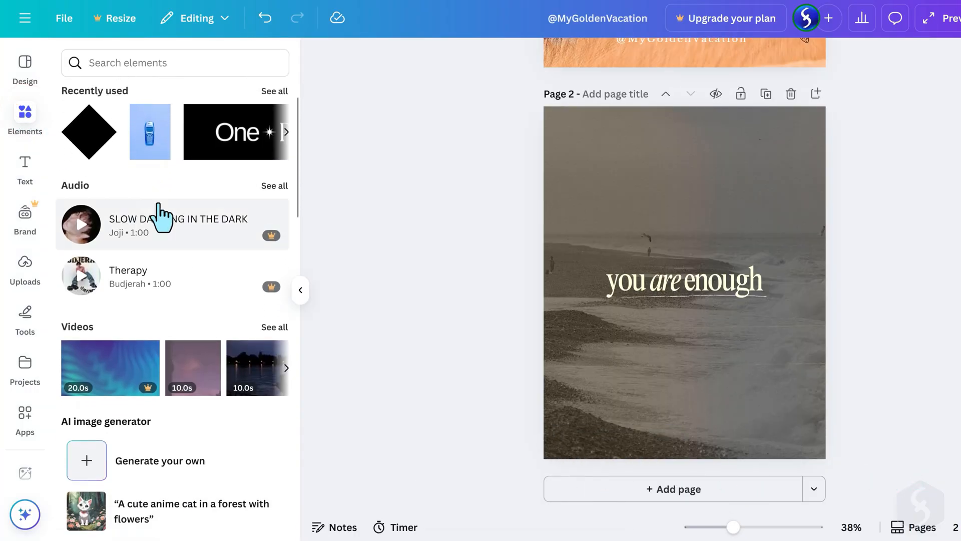
scroll(down, 3)
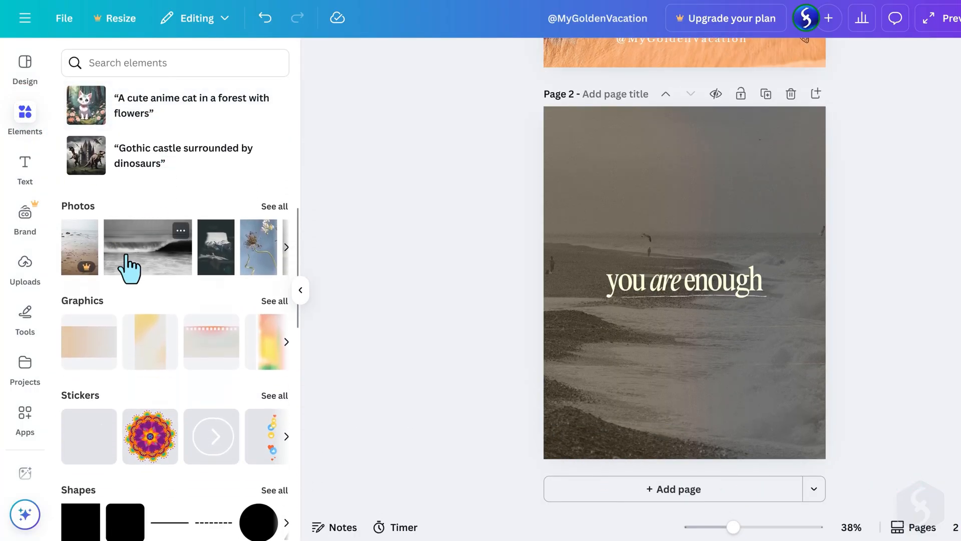
scroll(down, 3)
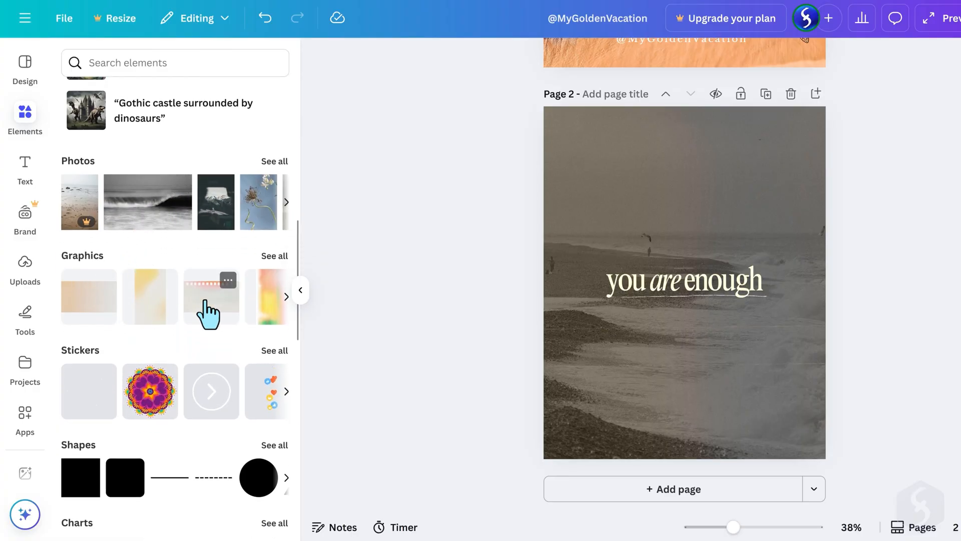
scroll(down, 3)
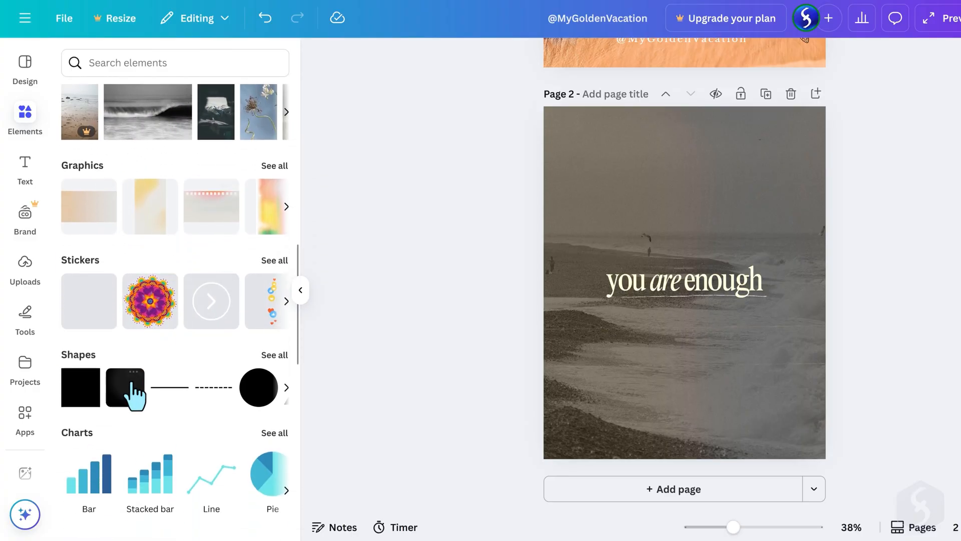
scroll(up, 3)
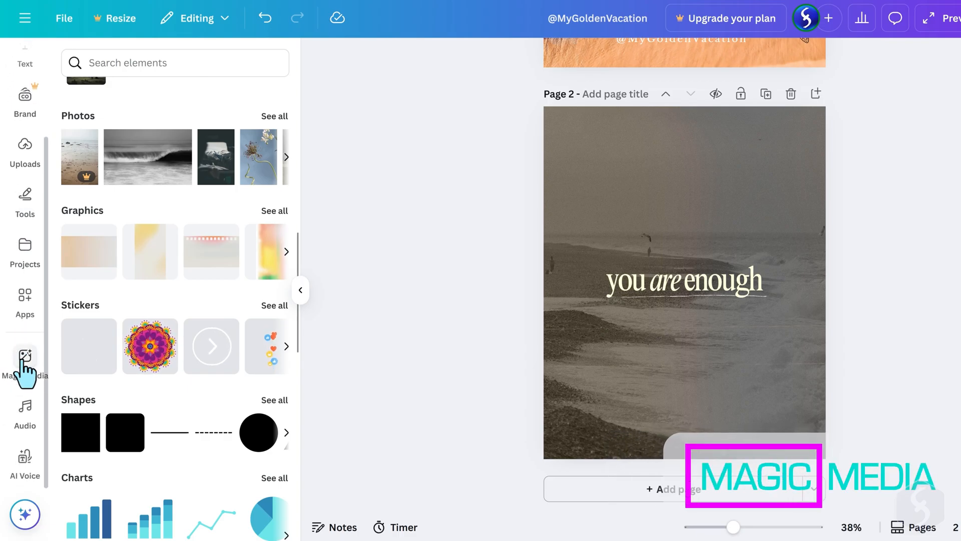
Generate Filmic, Portrait AI images from 'an beach under a strong Summer sun' and pick one
click(24, 362)
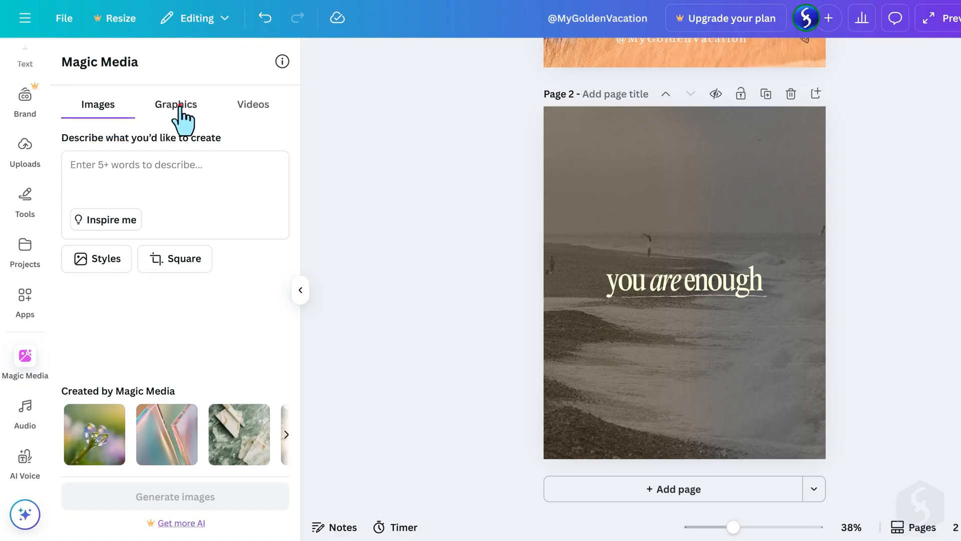
click(252, 104)
text(The oce)
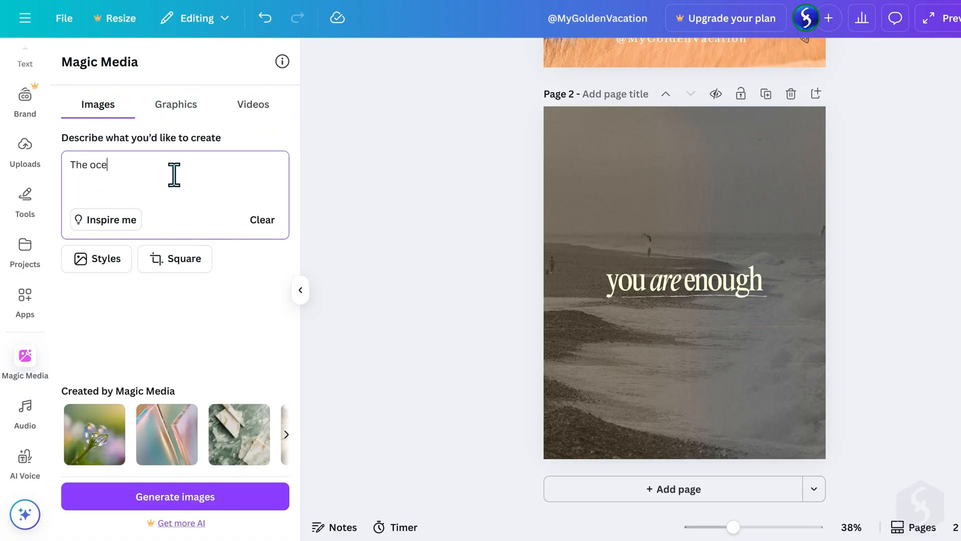
text(an beach under a strong Summer sun)
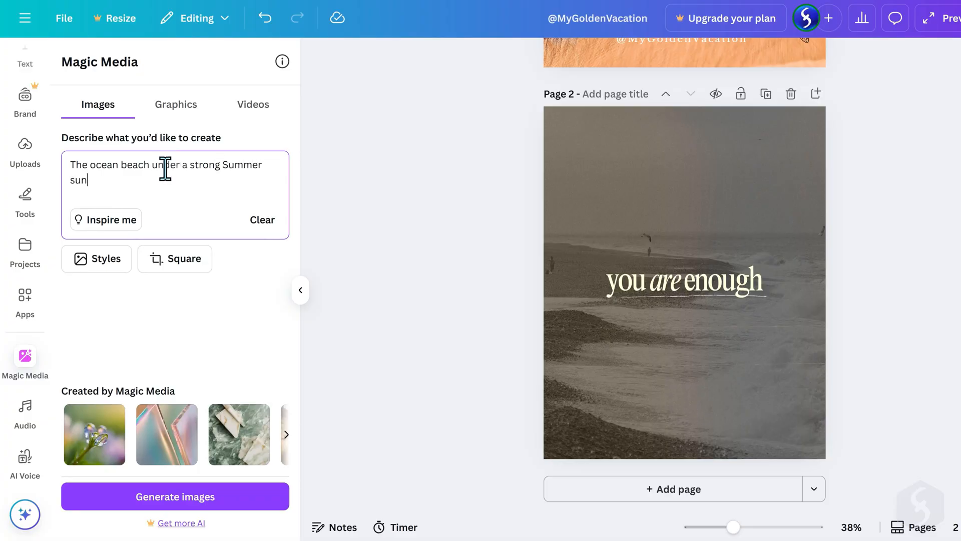
click(96, 258)
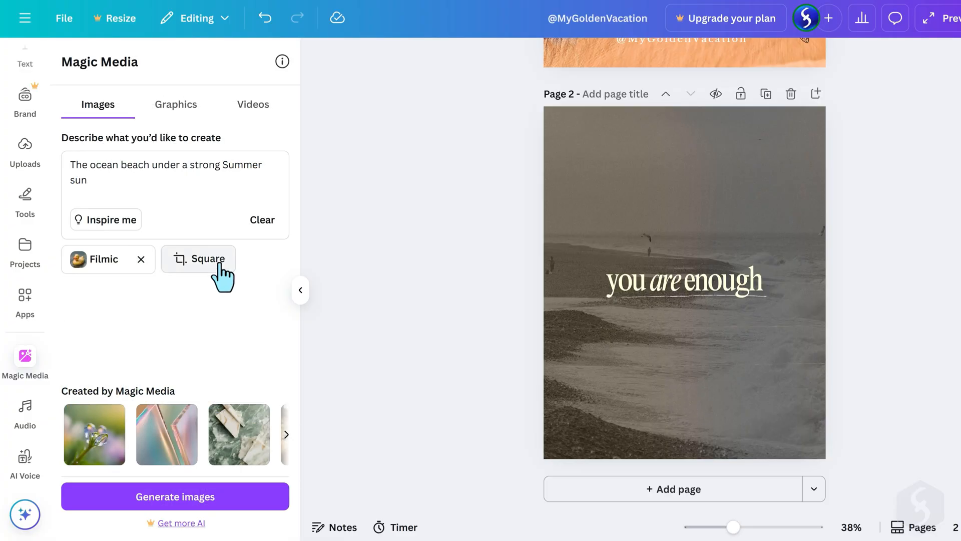
click(198, 259)
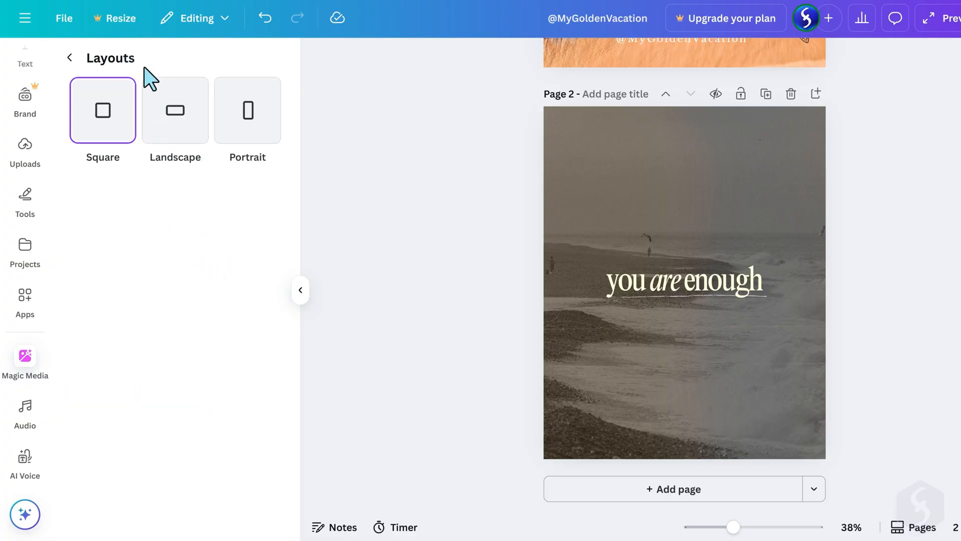
click(25, 358)
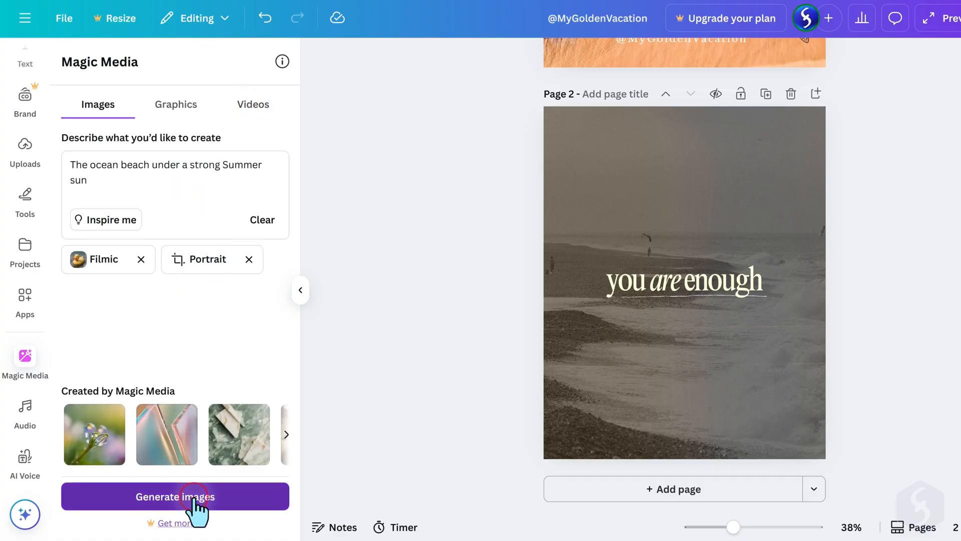
click(174, 497)
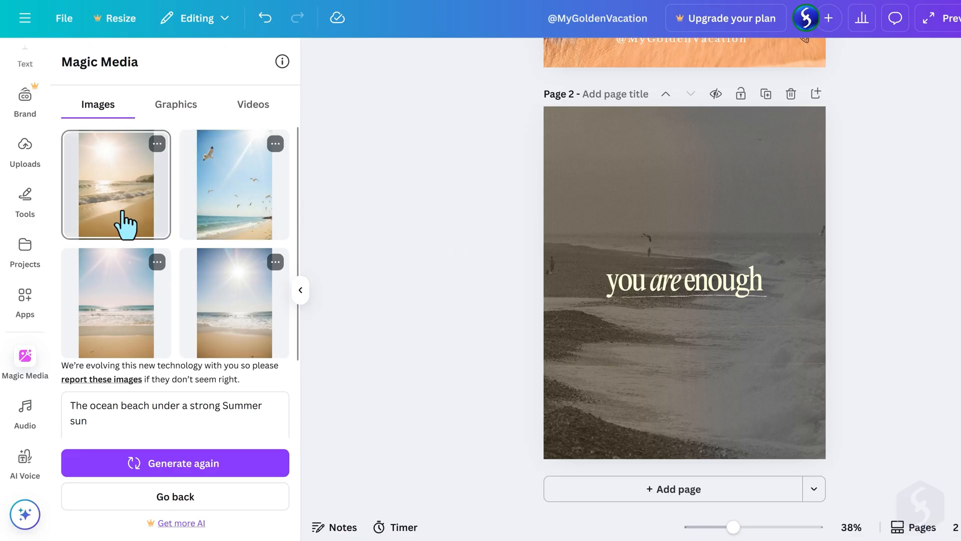
mouse_move(250, 211)
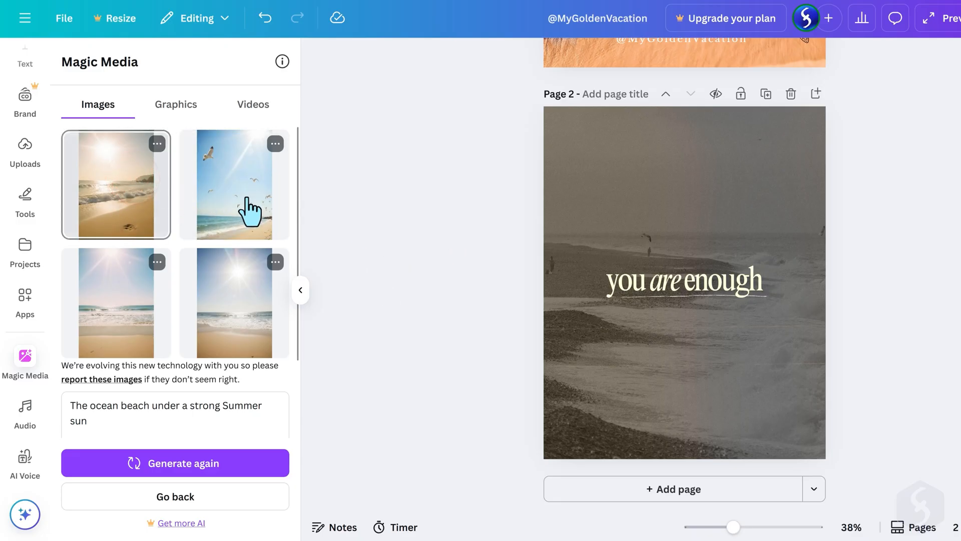
click(25, 61)
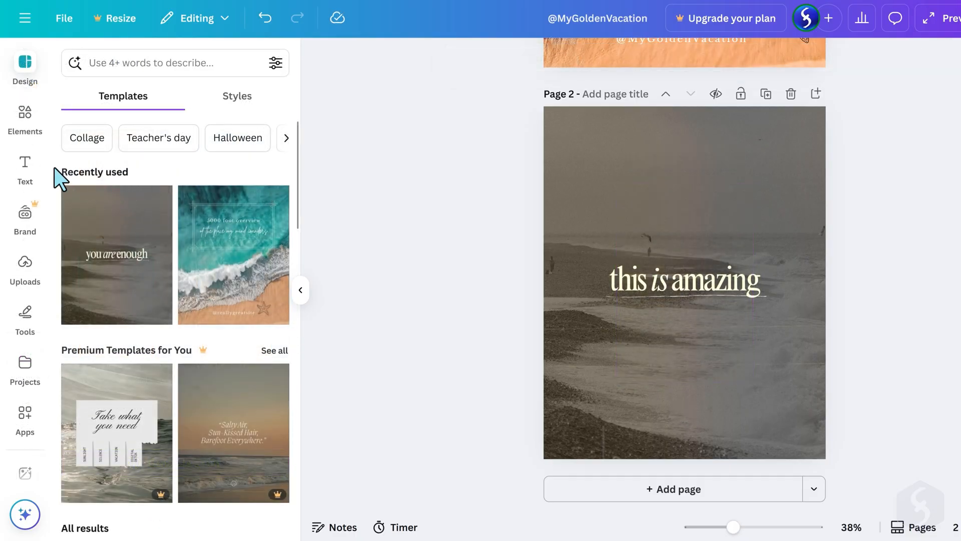
Add a text box under the 'this is amazing' heading reading 'This is Santa Monica'
click(25, 169)
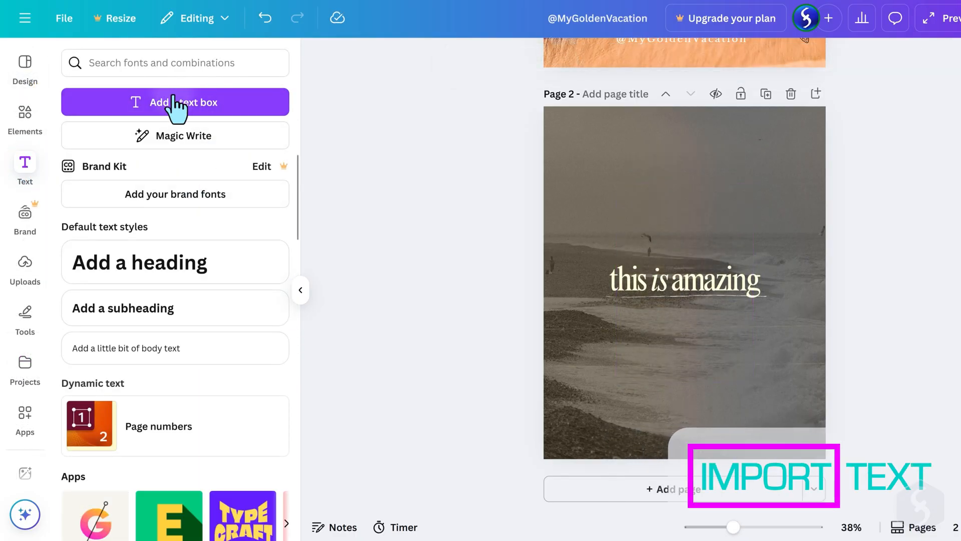
click(175, 102)
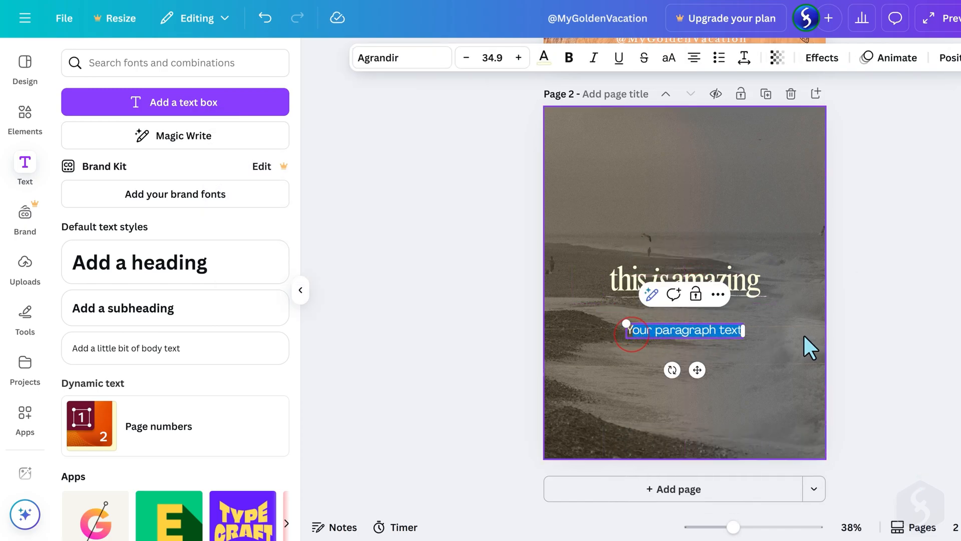
text(This is Santa Monica)
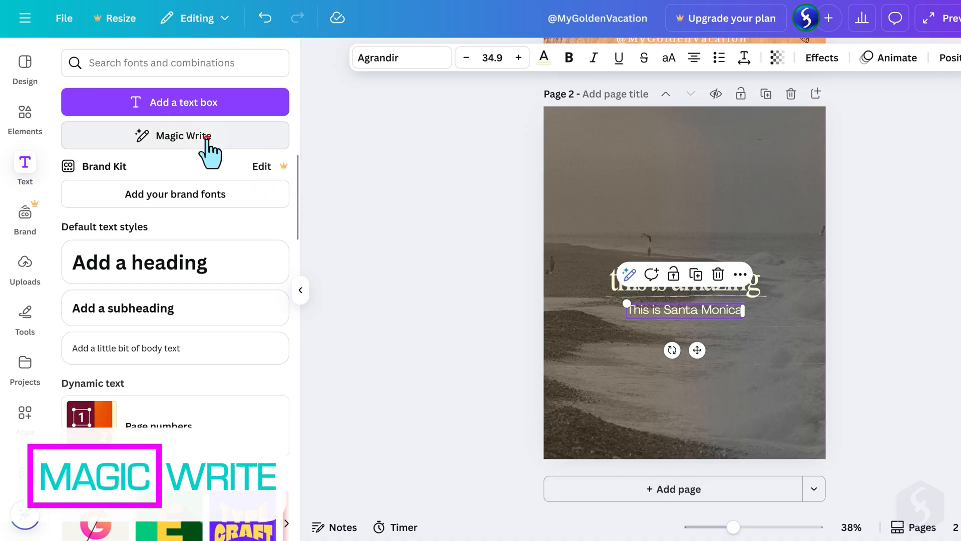
click(181, 135)
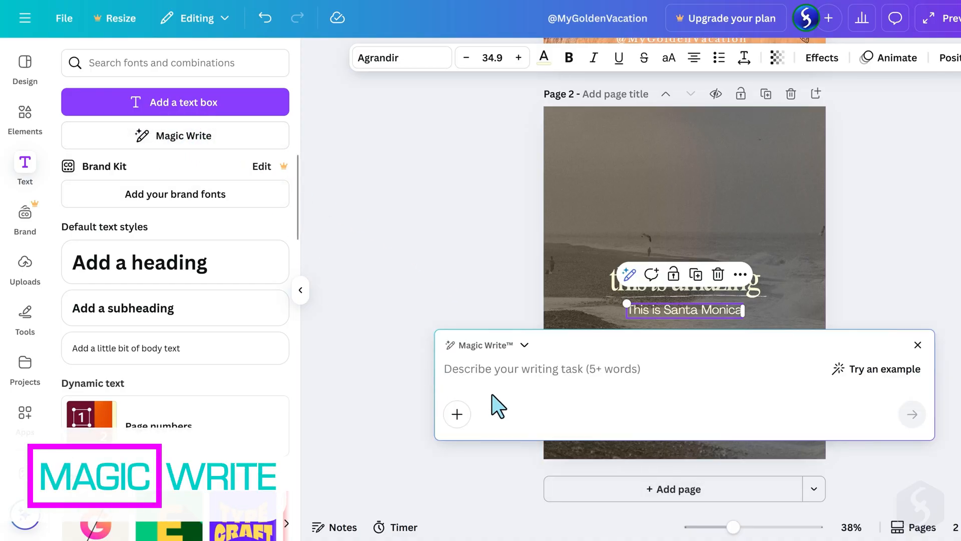
text(Describe the oce)
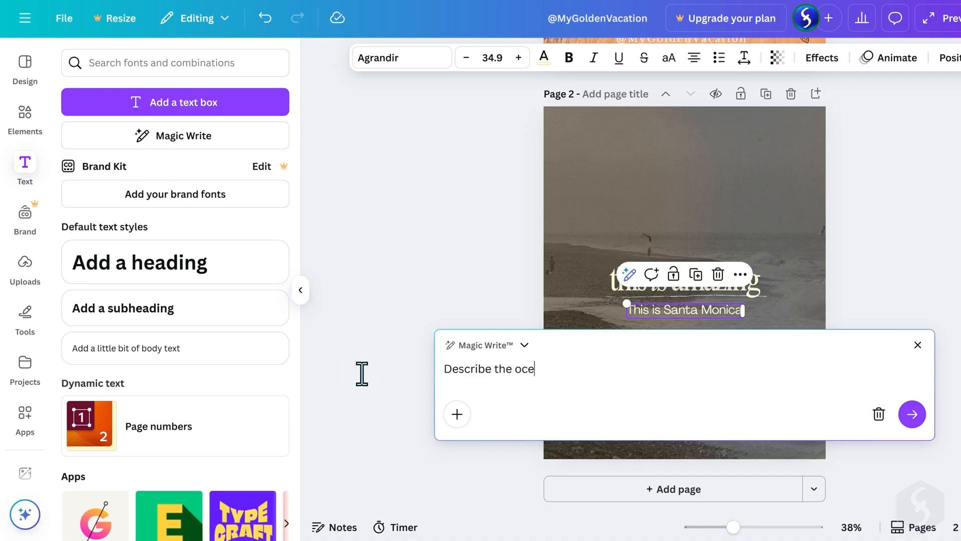
click(912, 414)
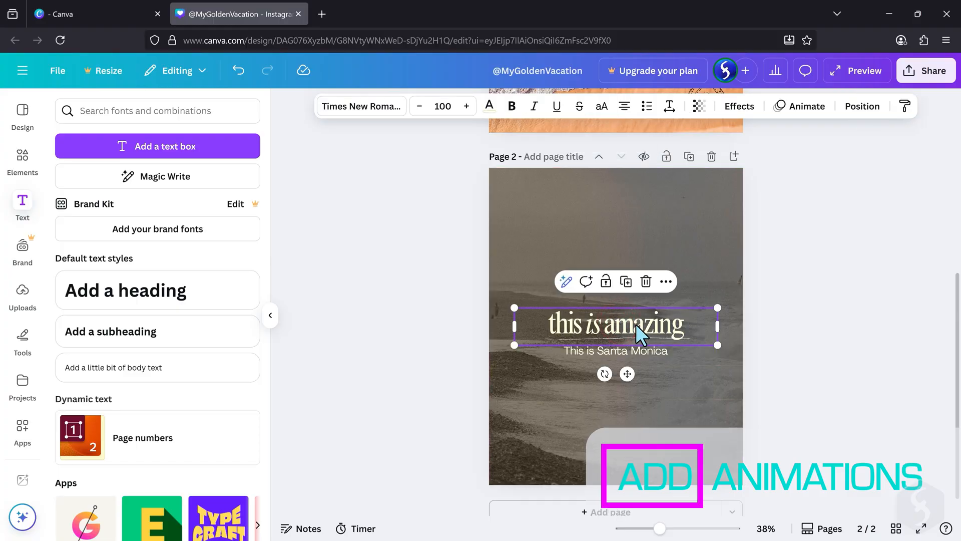
mouse_move(805, 106)
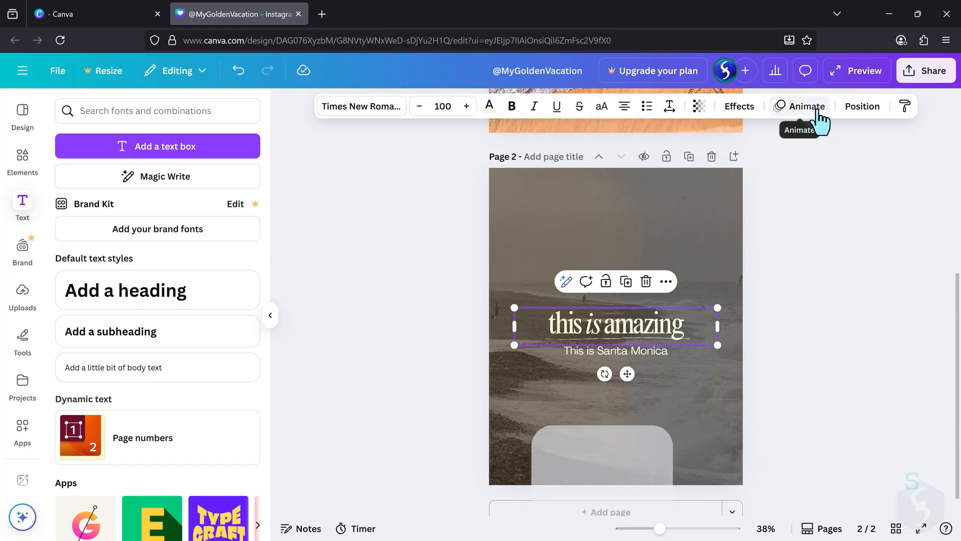
Give the 'this is amazing' heading a Pan animation that plays on enter
click(806, 107)
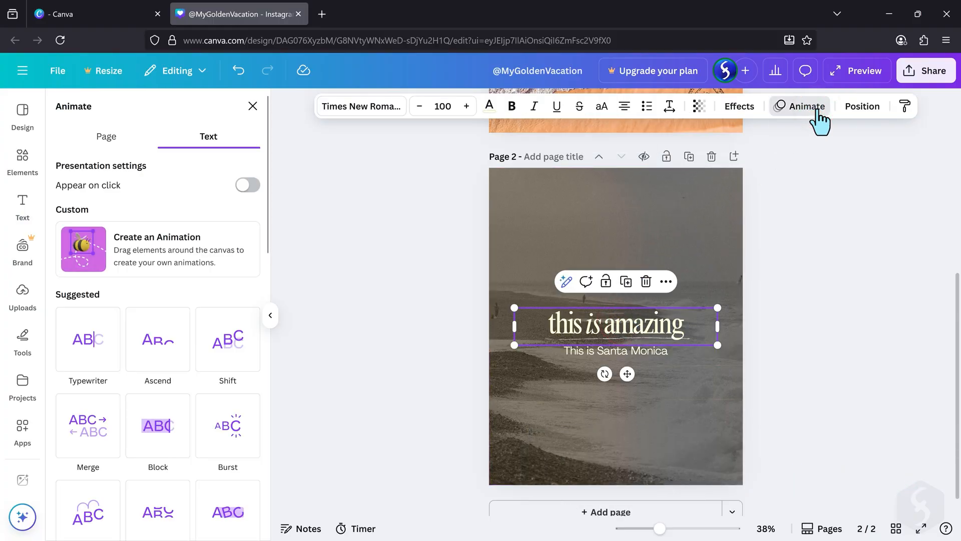
click(88, 339)
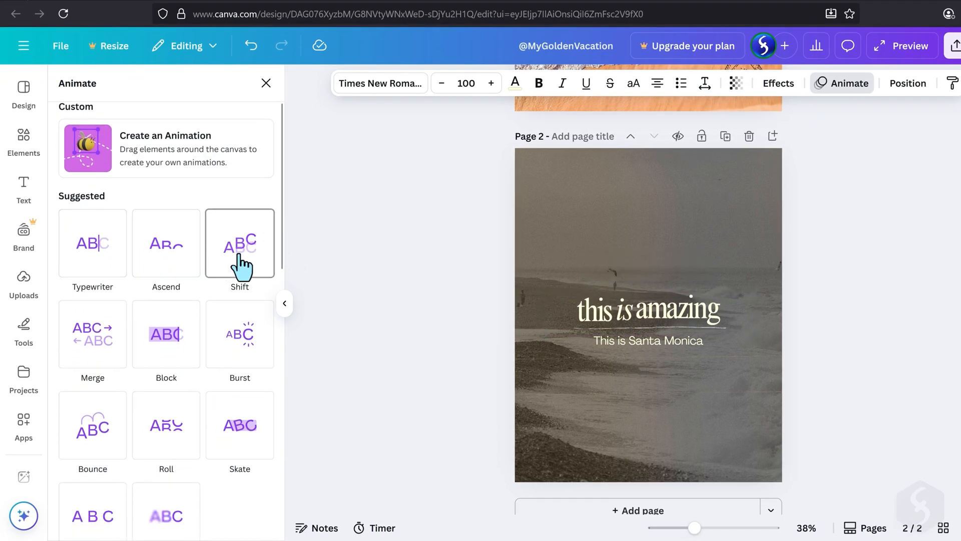
click(166, 302)
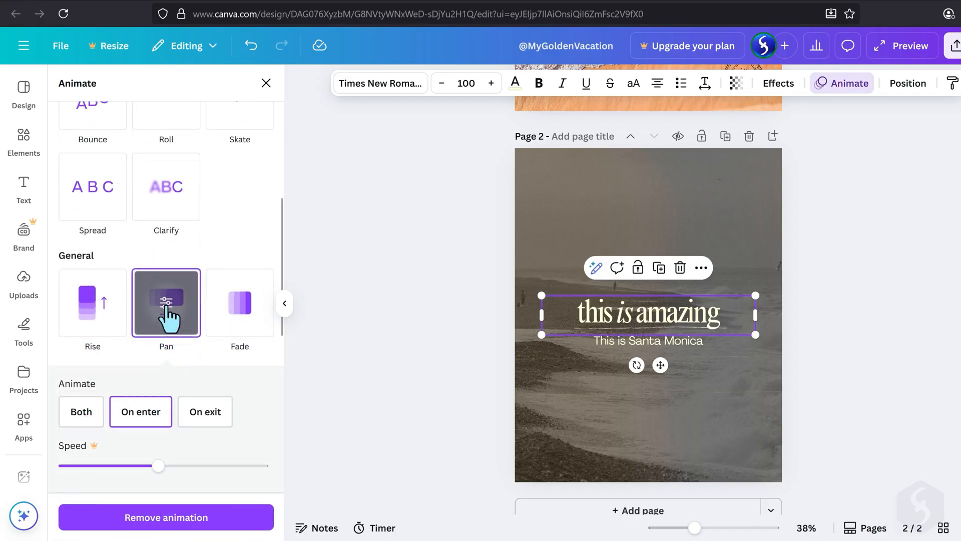
click(140, 411)
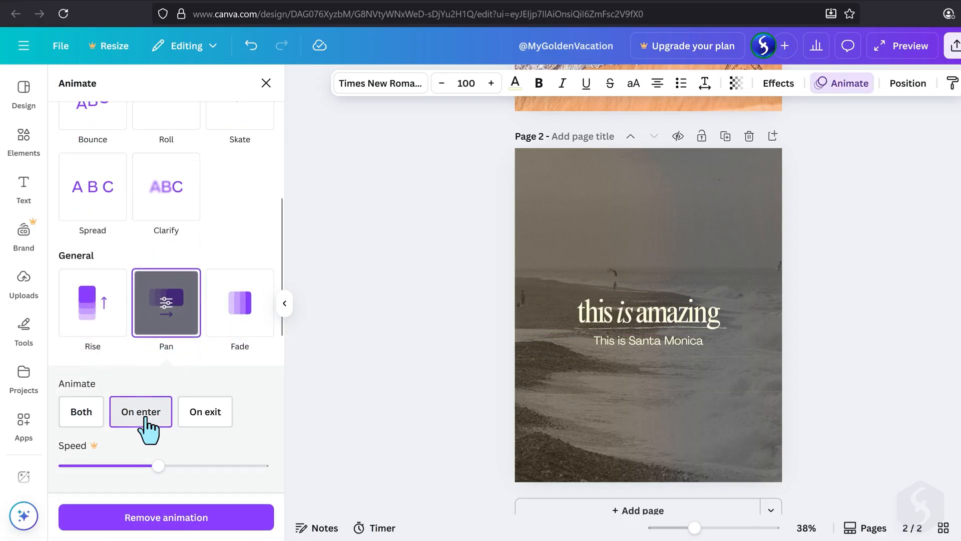
click(647, 311)
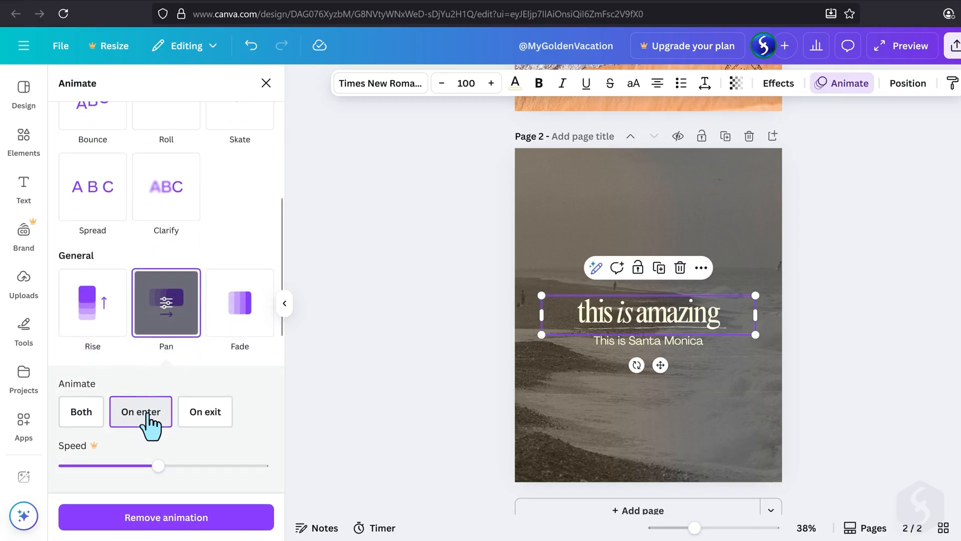
click(265, 82)
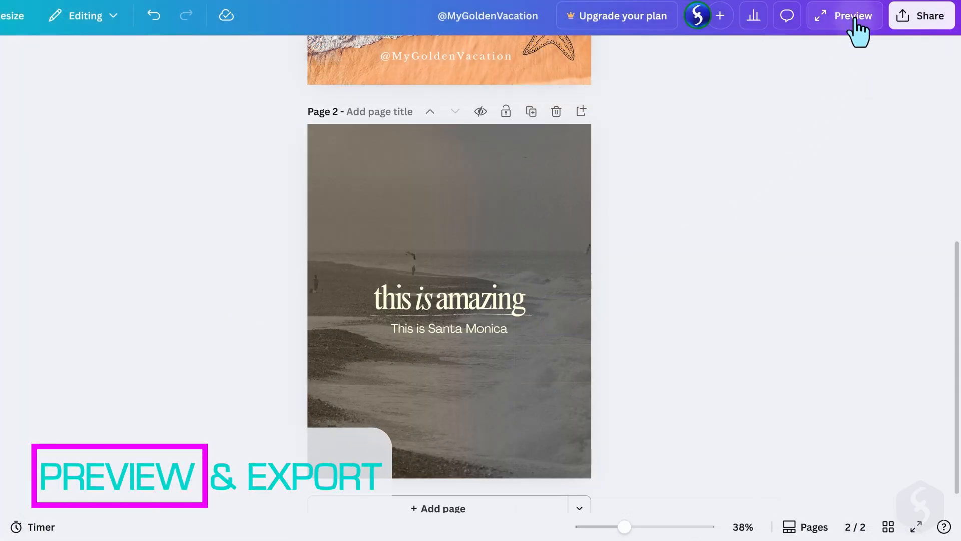
Preview the whole design full screen, then bring up the Share design panel
click(852, 16)
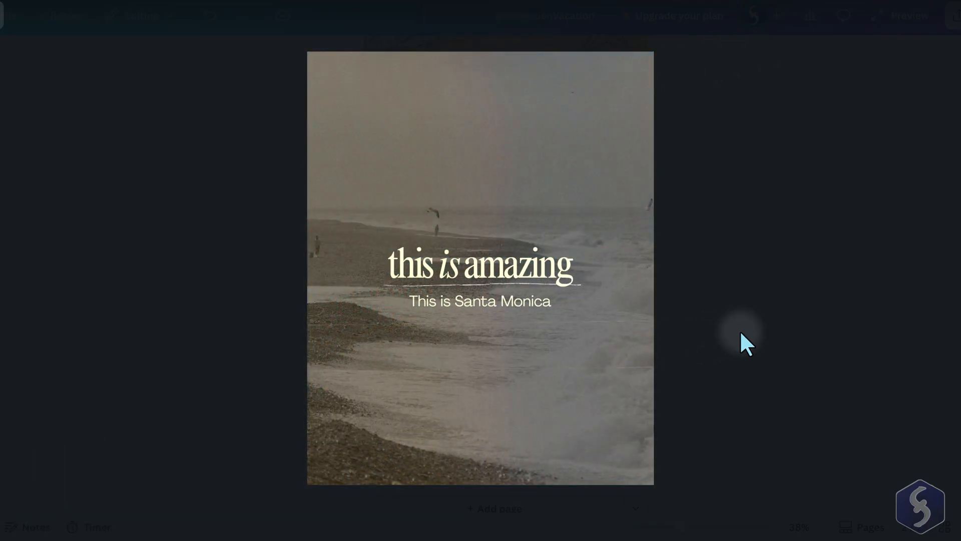
click(922, 16)
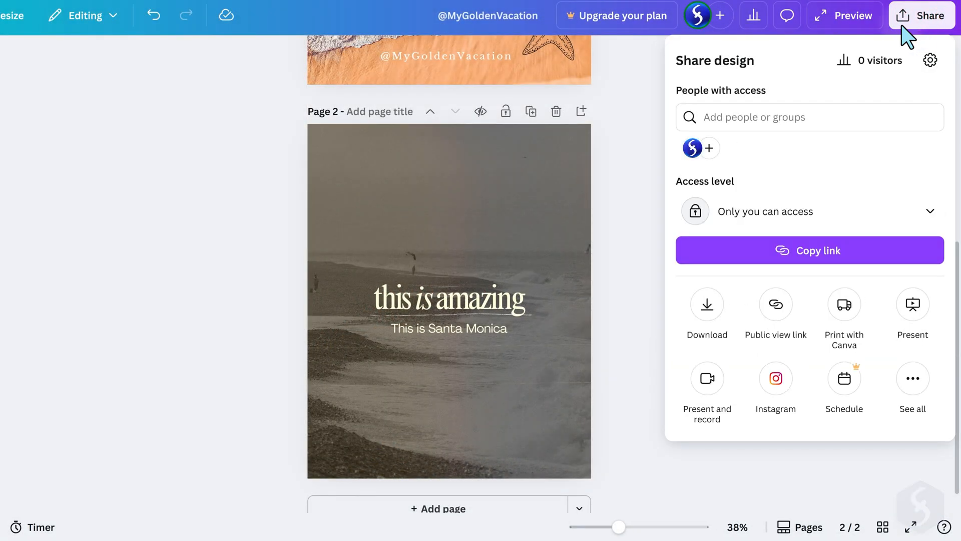
mouse_move(729, 83)
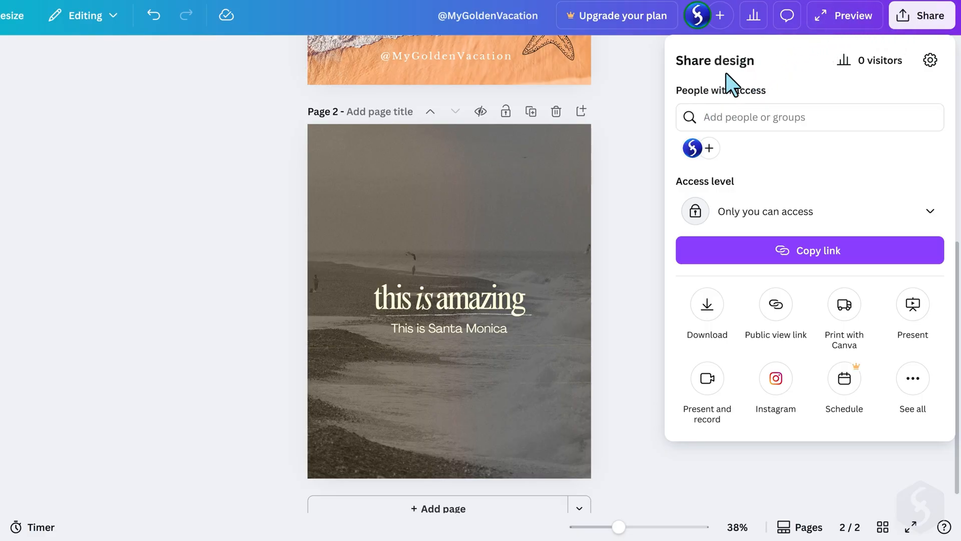
Check the access level and keep it at Only you can access
click(754, 117)
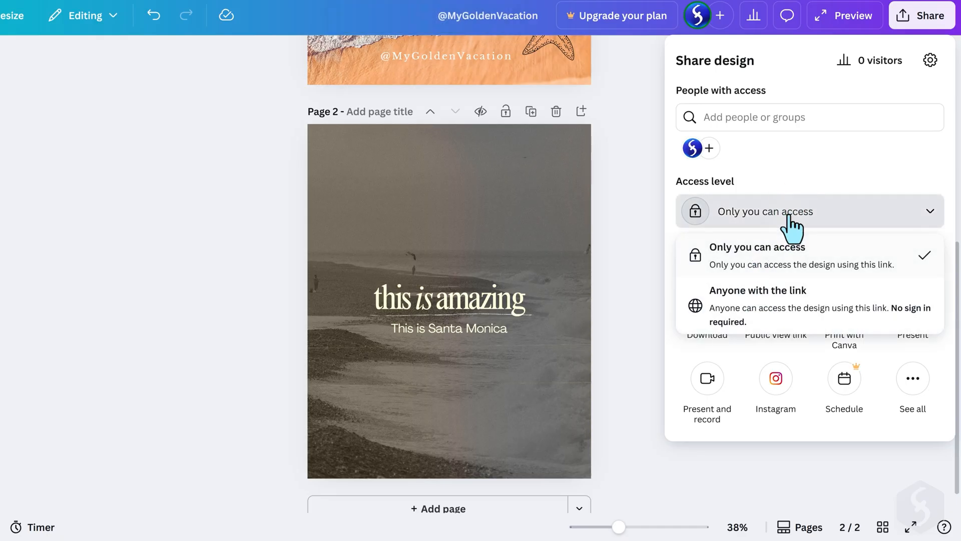
click(706, 334)
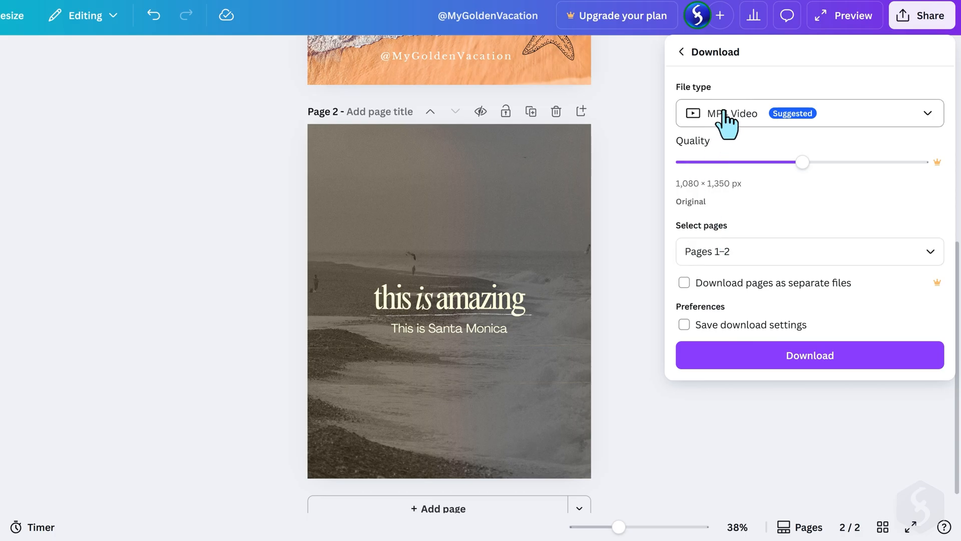
Browse the download file types and keep MP4 Video selected
click(808, 113)
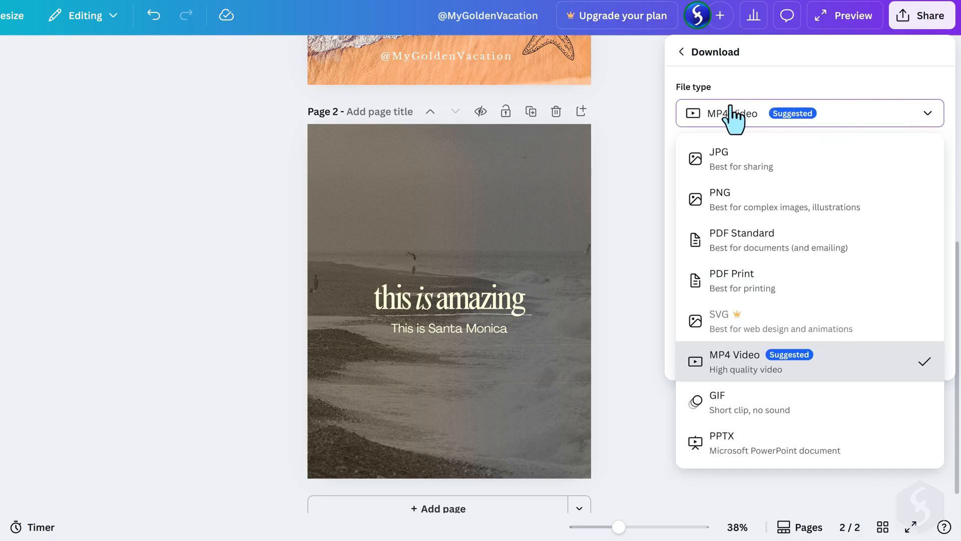
mouse_move(757, 294)
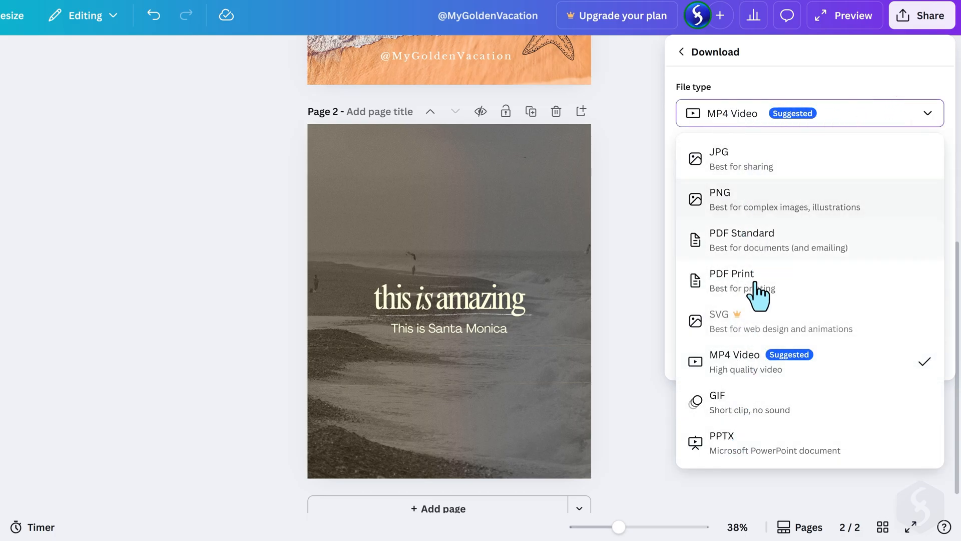
mouse_move(729, 374)
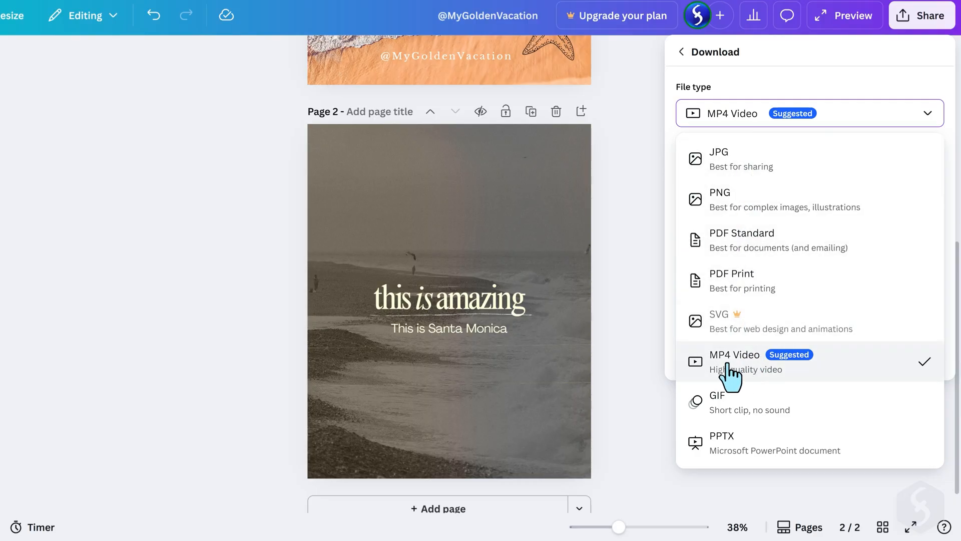
click(730, 361)
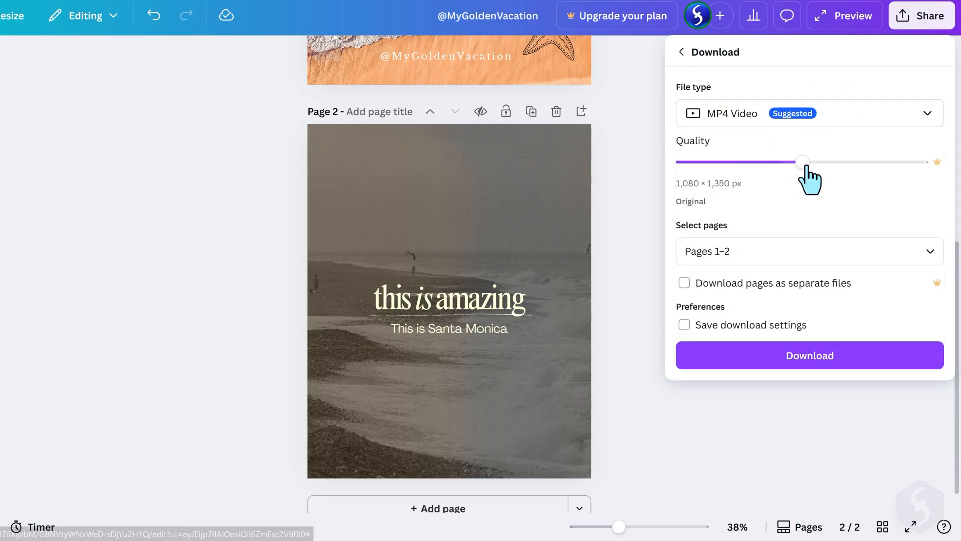
mouse_move(803, 178)
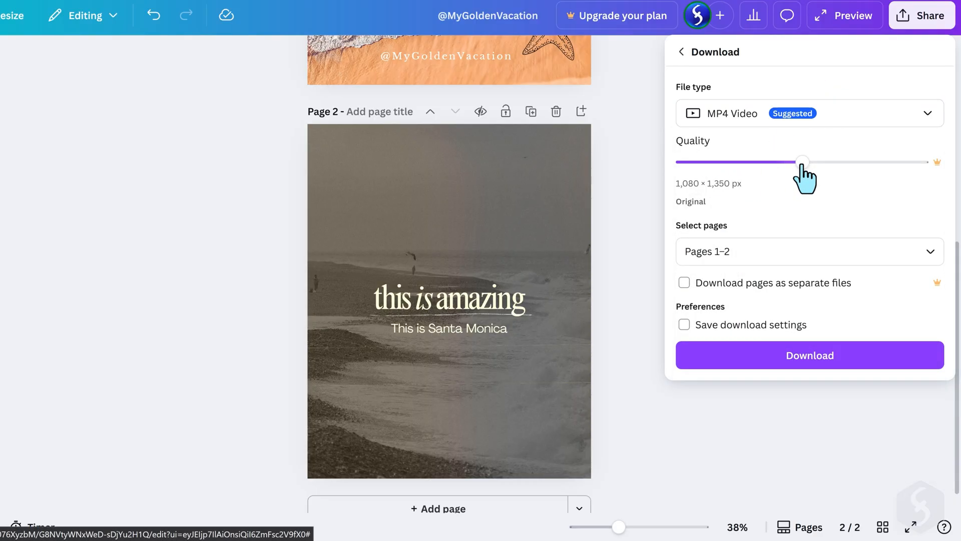
mouse_move(683, 199)
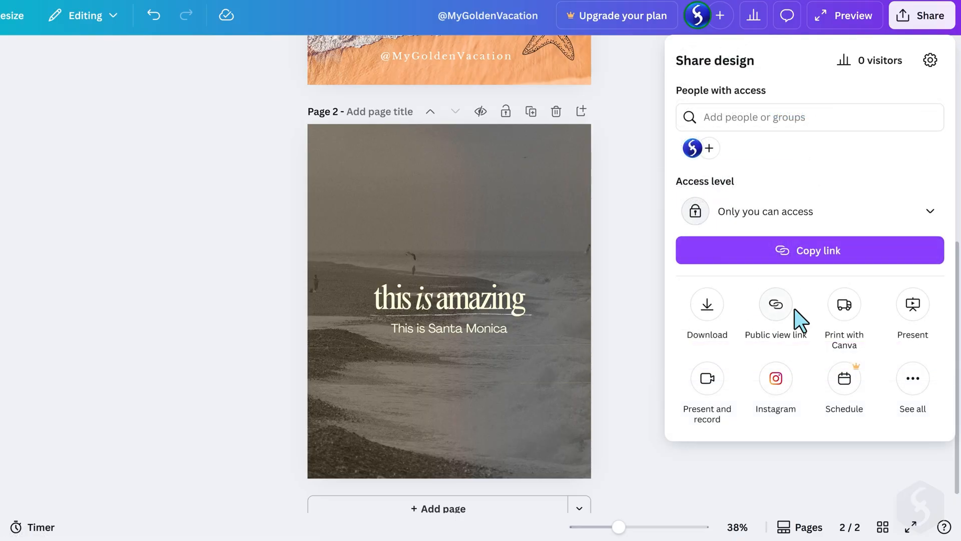
mouse_move(707, 386)
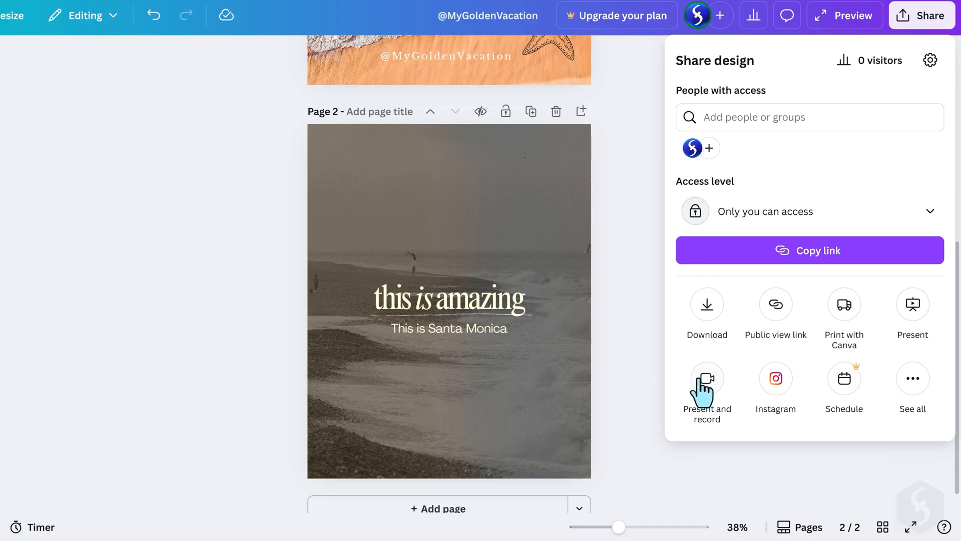
mouse_move(786, 386)
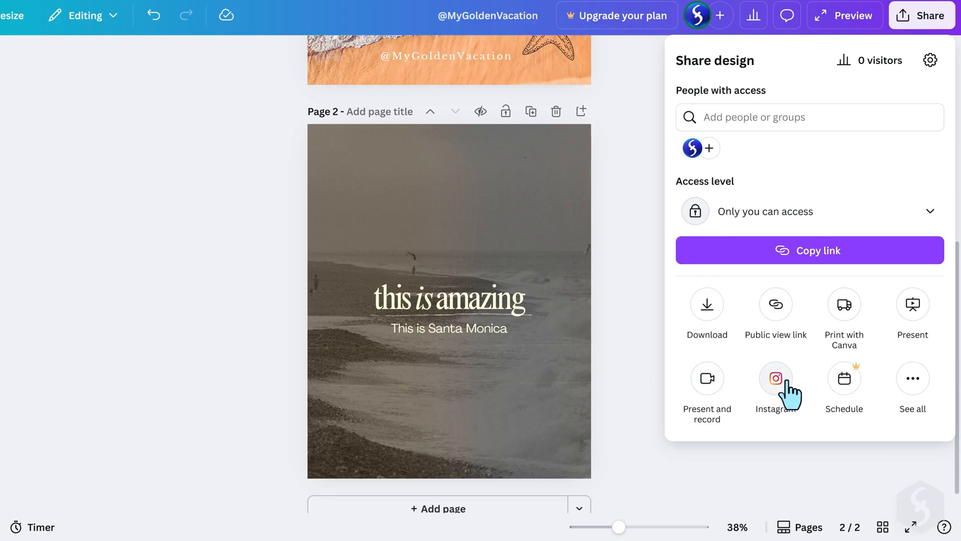
mouse_move(797, 383)
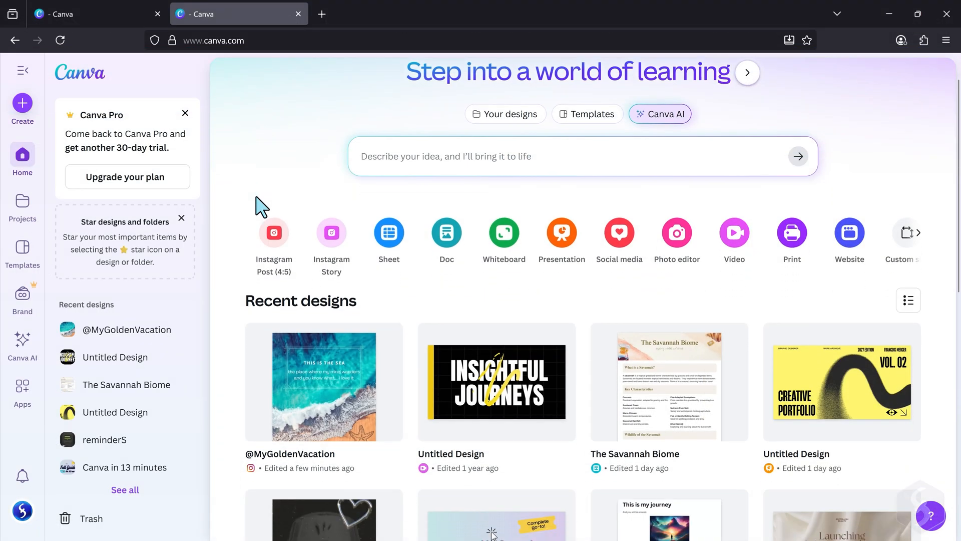
scroll(down, 3)
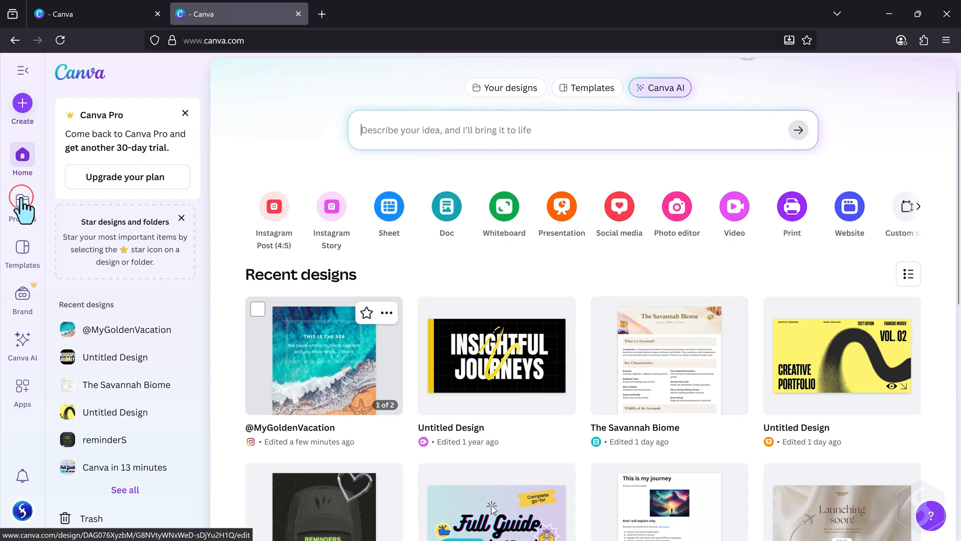
click(22, 202)
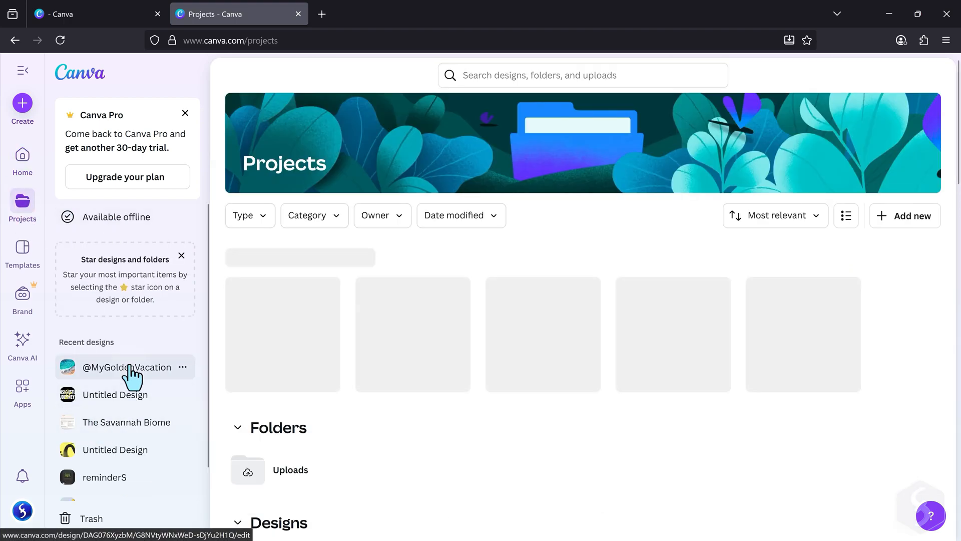
click(22, 161)
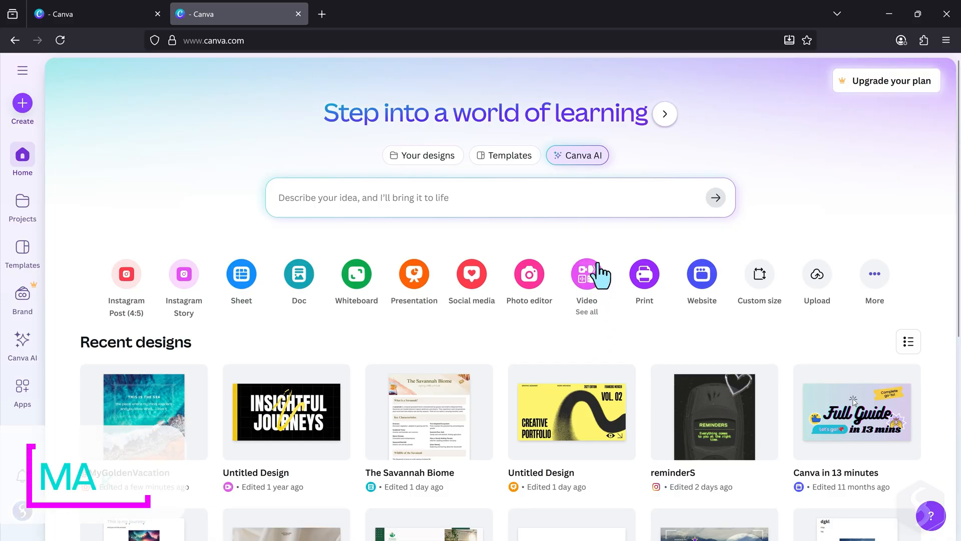
Create a new Video (Landscape) design at 1920 × 1080 px
click(586, 274)
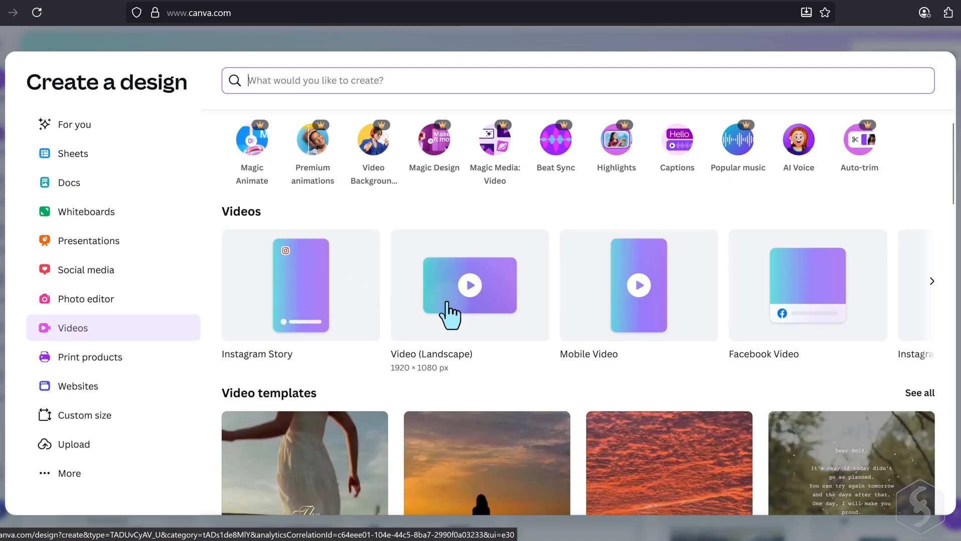
mouse_move(443, 331)
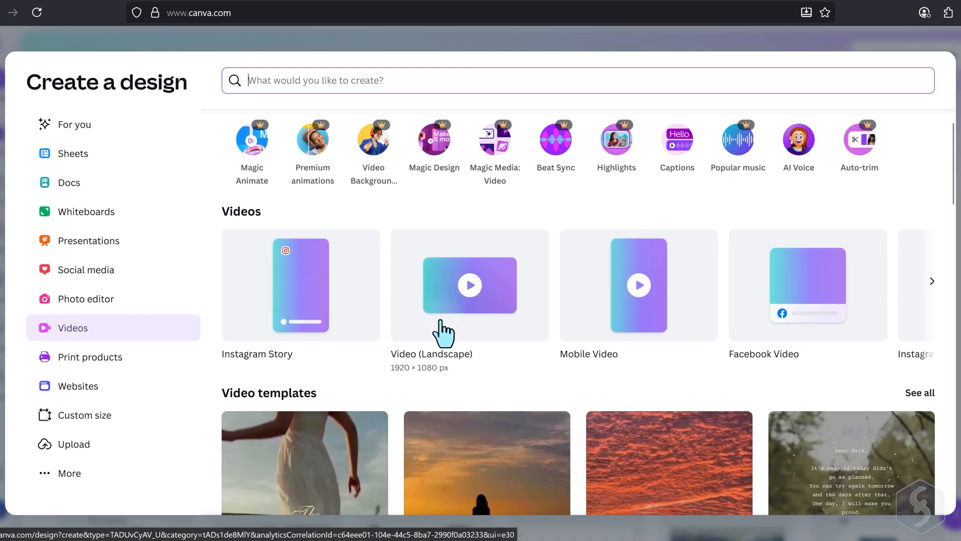
click(469, 285)
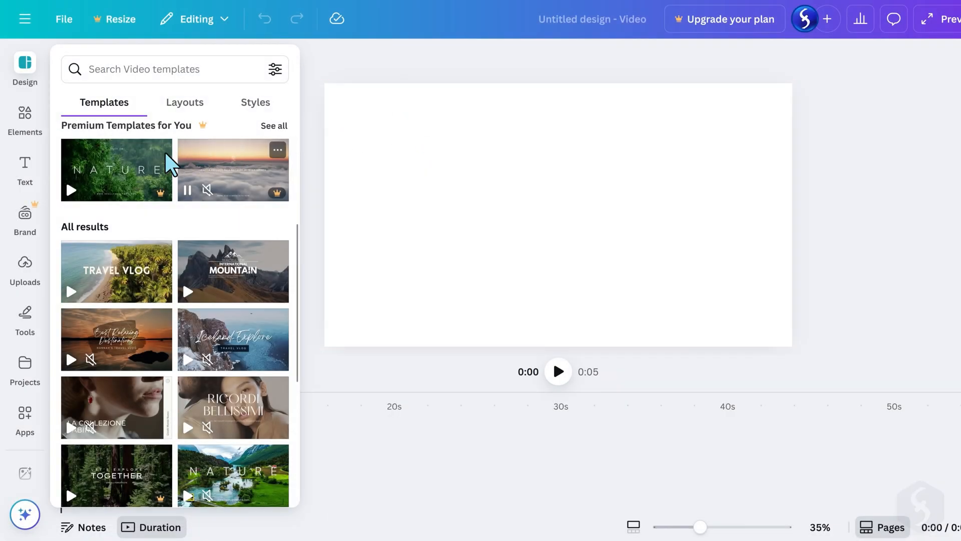
Apply the sunset 'Enjoy The Video' travel vlog intro page, then start a file upload
click(115, 271)
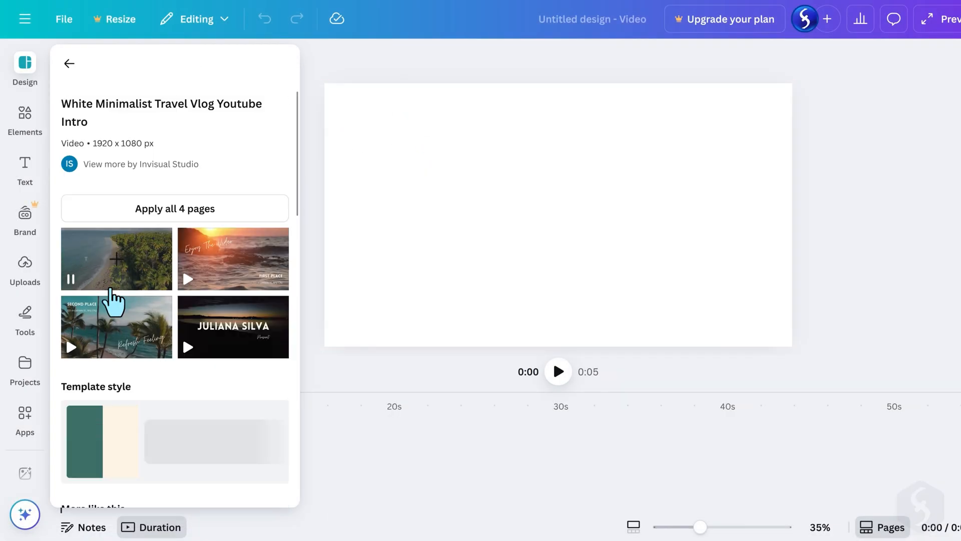
click(233, 258)
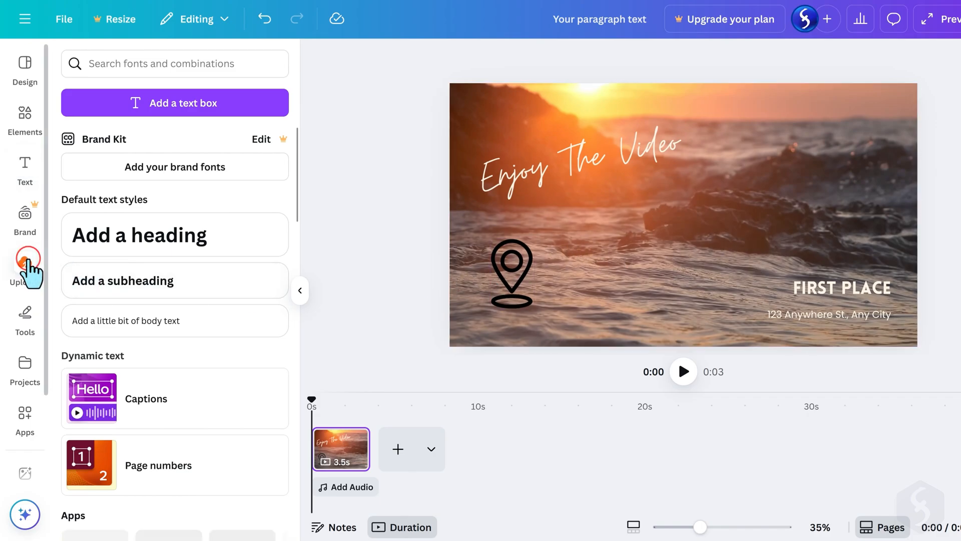
click(25, 257)
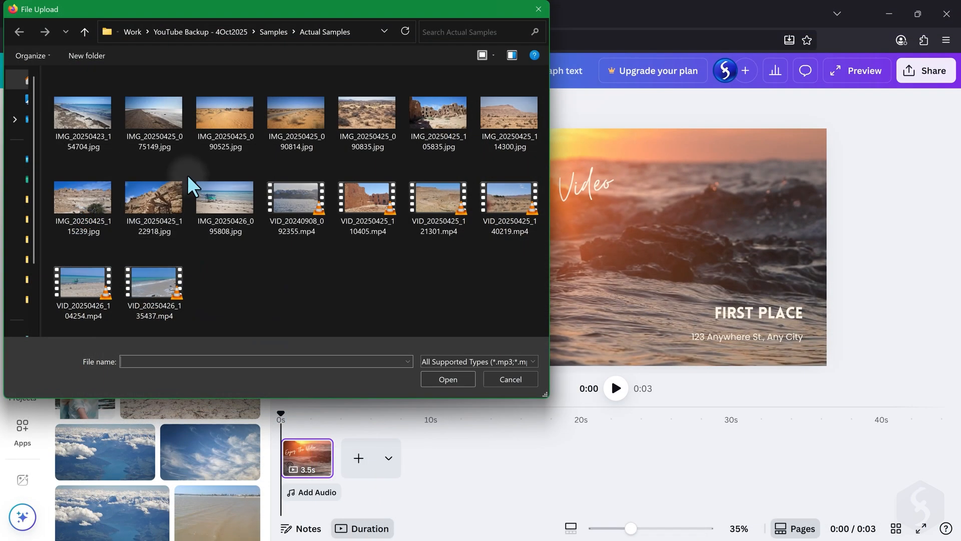
click(510, 379)
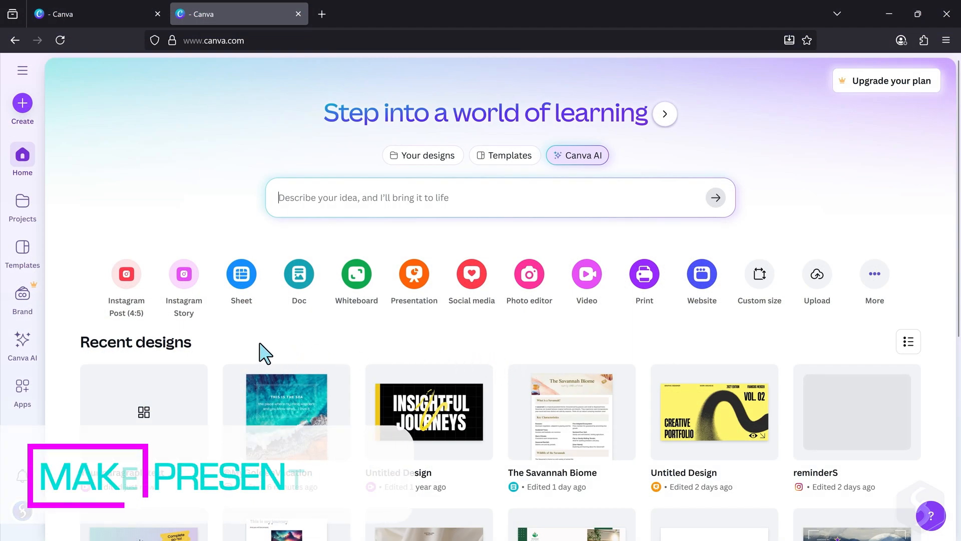
mouse_move(414, 288)
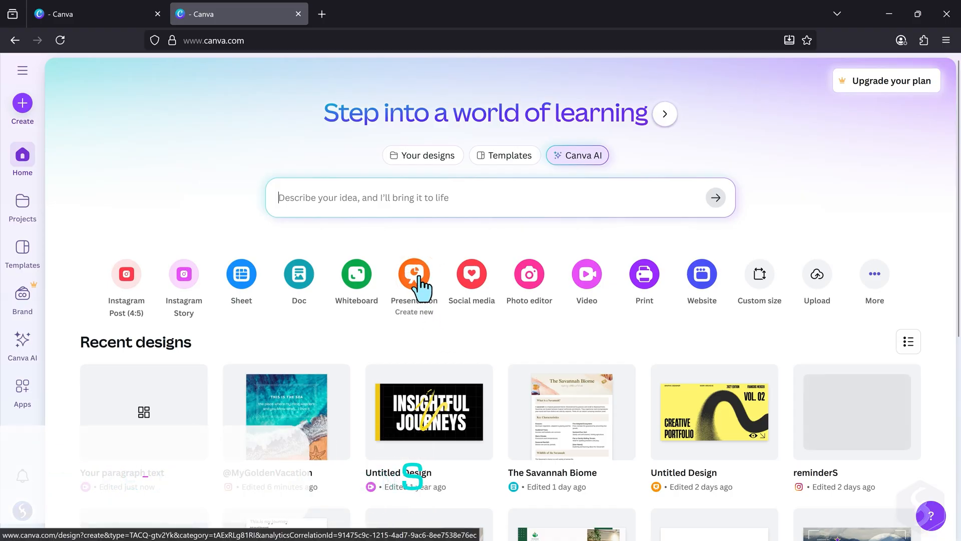
Create a new blank Presentation design from the home page shortcuts
click(414, 273)
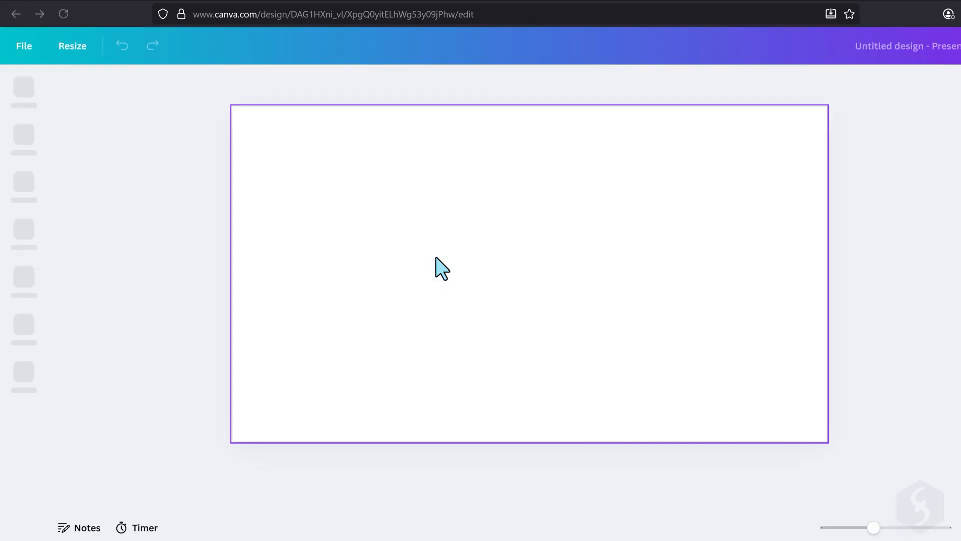
click(24, 99)
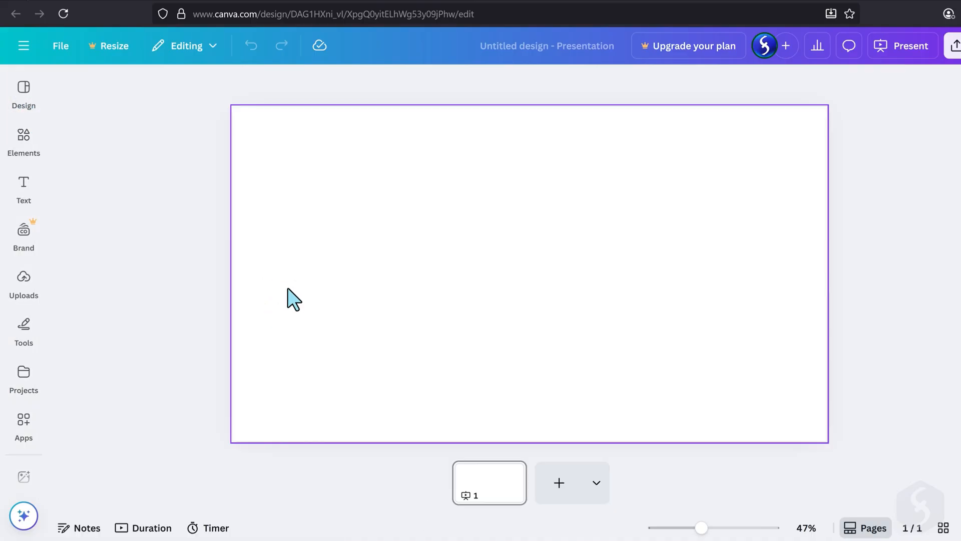
mouse_move(392, 258)
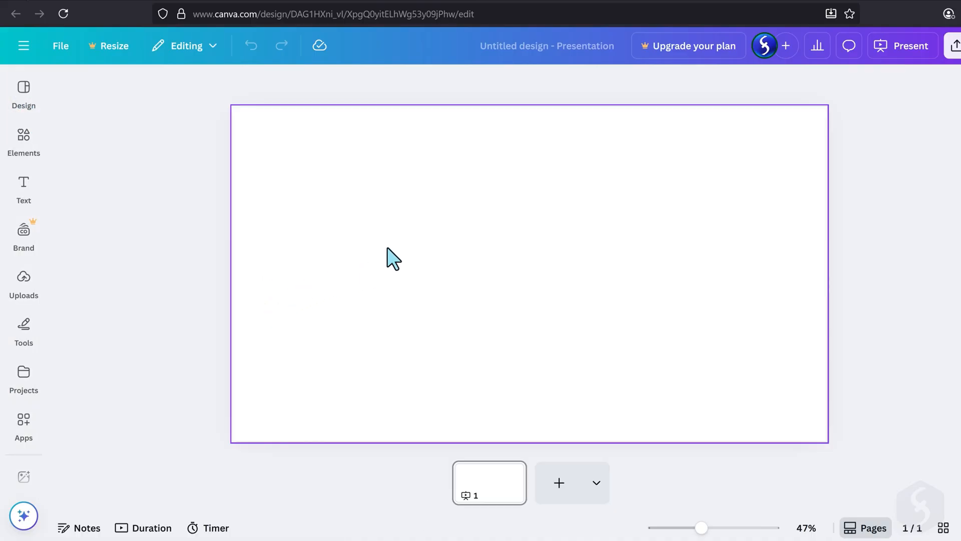
mouse_move(519, 254)
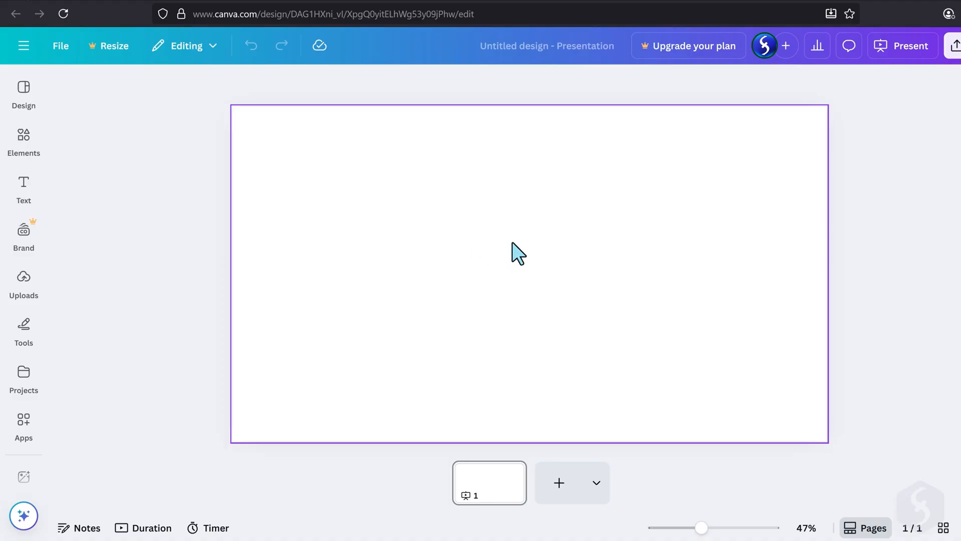
mouse_move(512, 375)
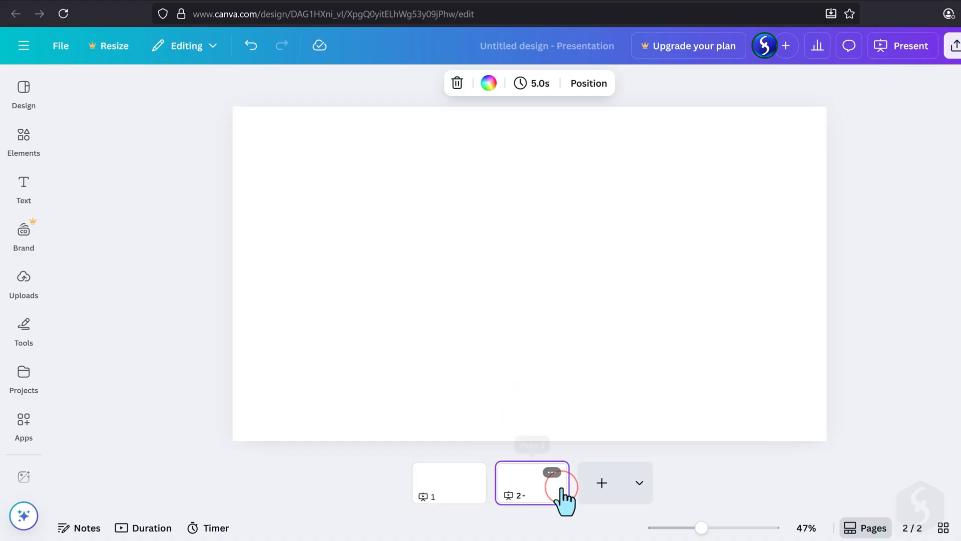
Apply the blue gradient travel template to slide one and Kyoto Travel Plan to slide two
click(23, 93)
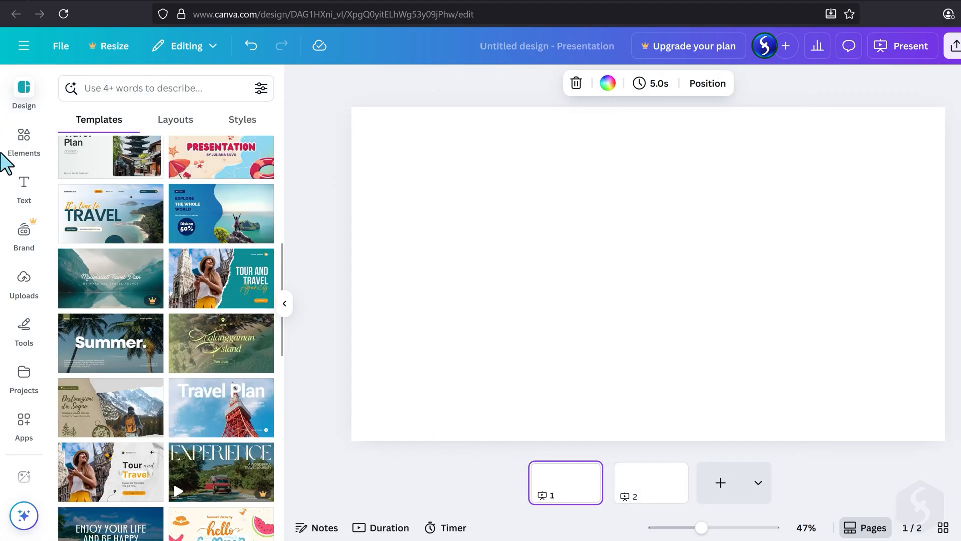
click(220, 213)
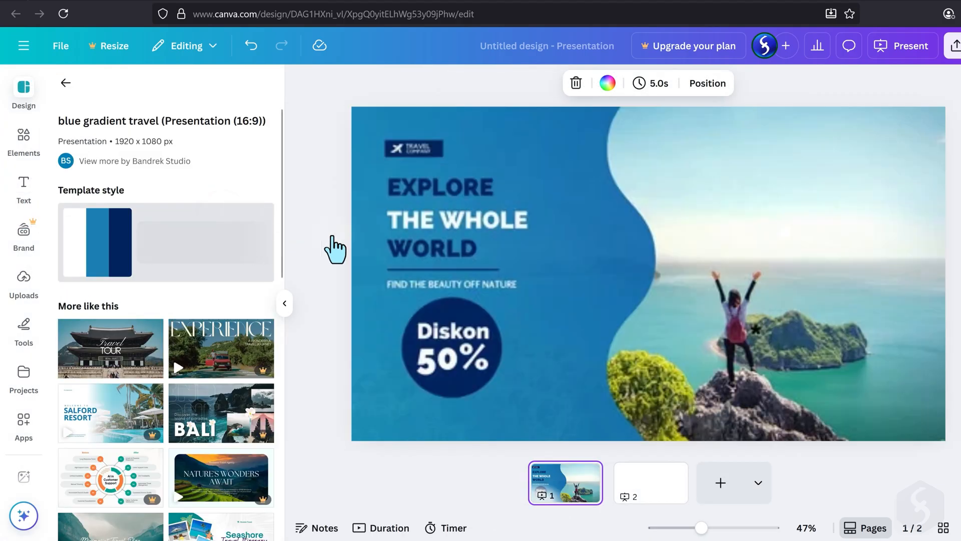
click(650, 483)
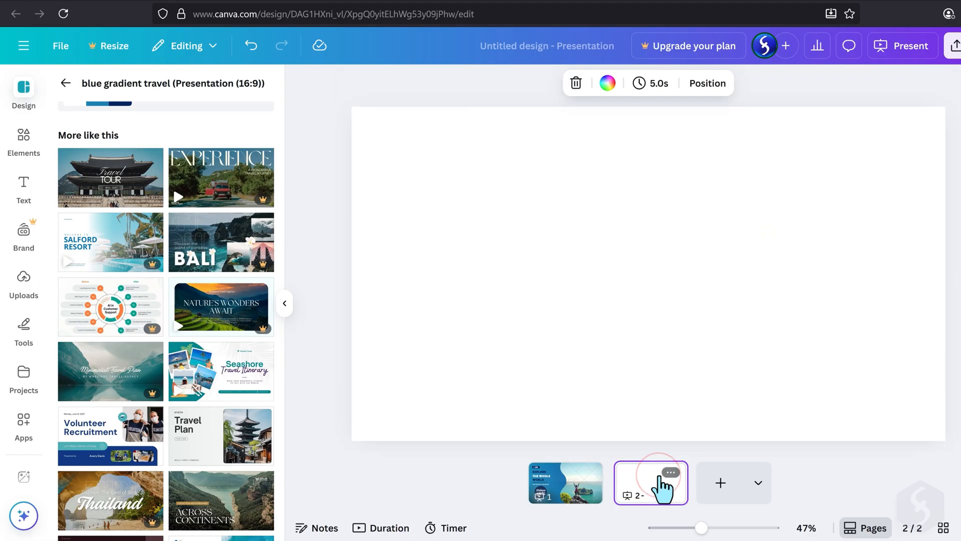
click(221, 435)
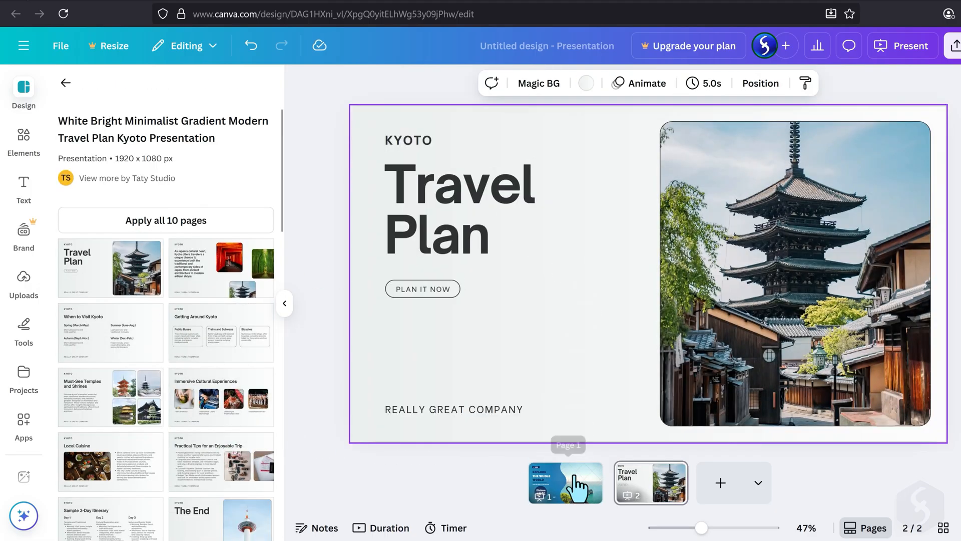
On slide one, select the OFF 50% badge and the right-side photo to animate it
click(564, 482)
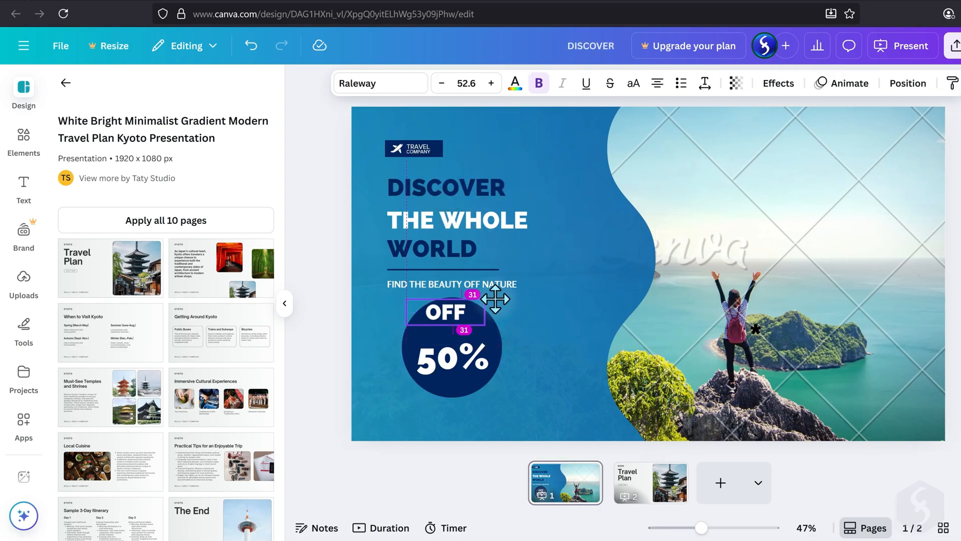
click(447, 344)
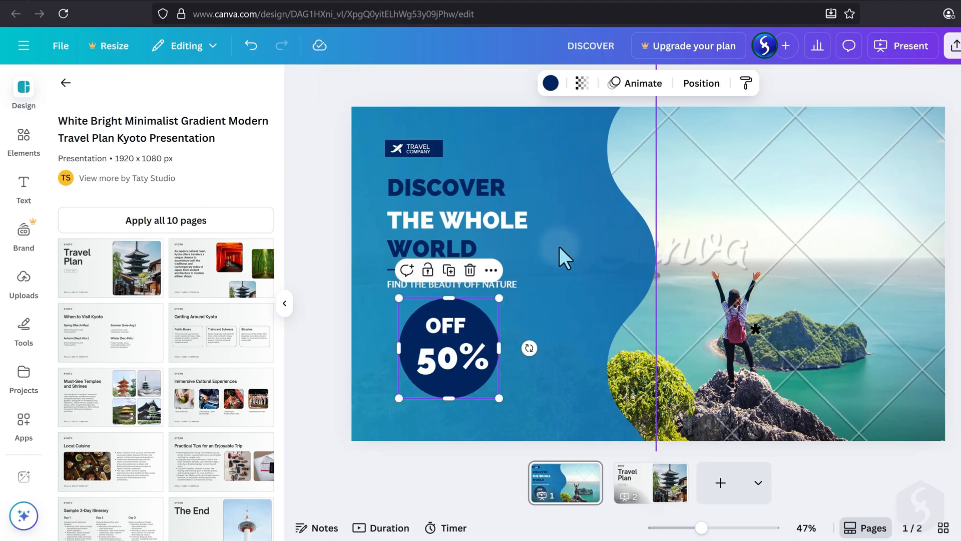
click(625, 208)
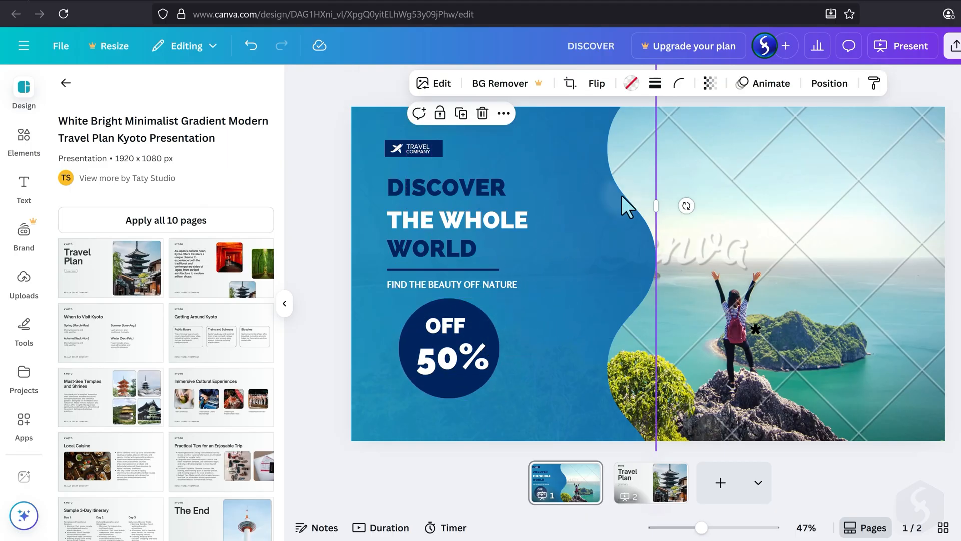
click(770, 83)
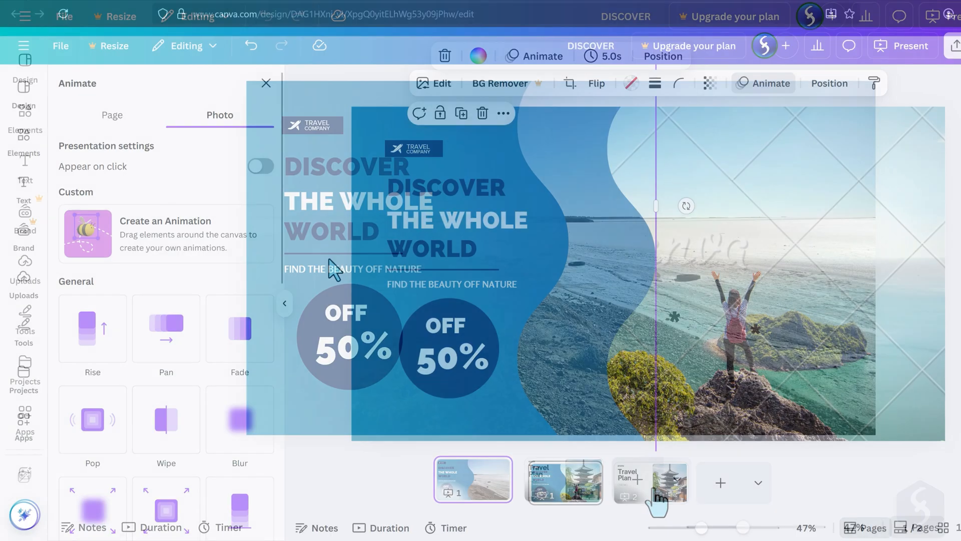
Add a Flow transition after the Kyoto Travel Plan slide
click(265, 83)
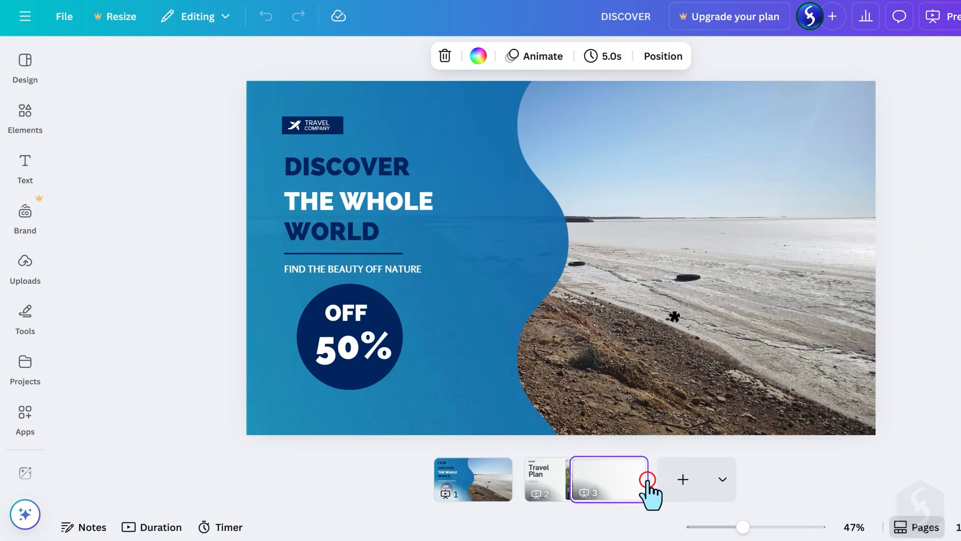
click(517, 478)
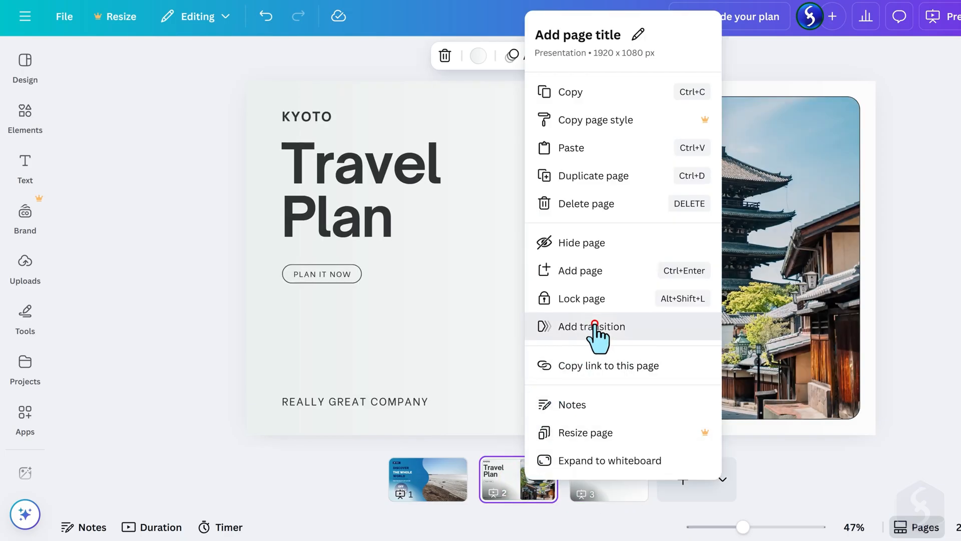
click(590, 326)
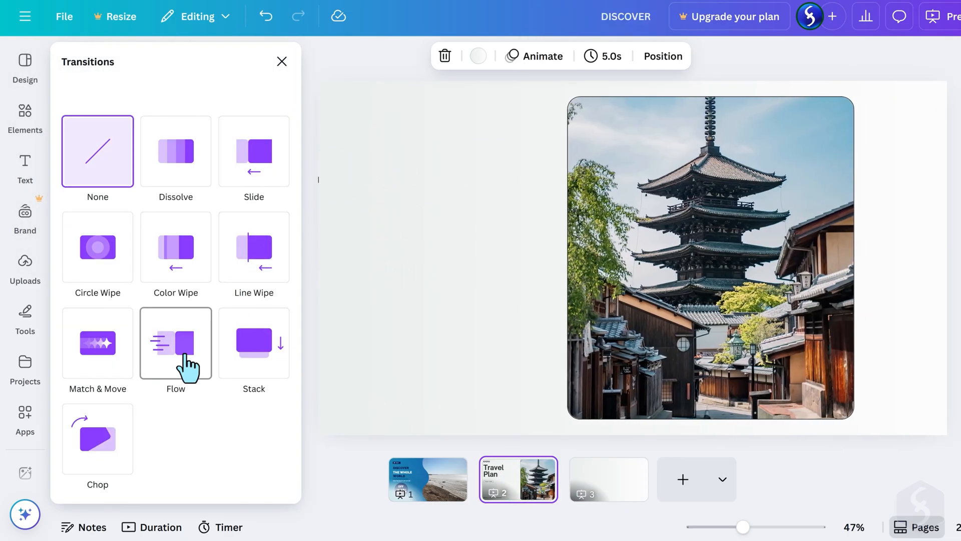
click(281, 61)
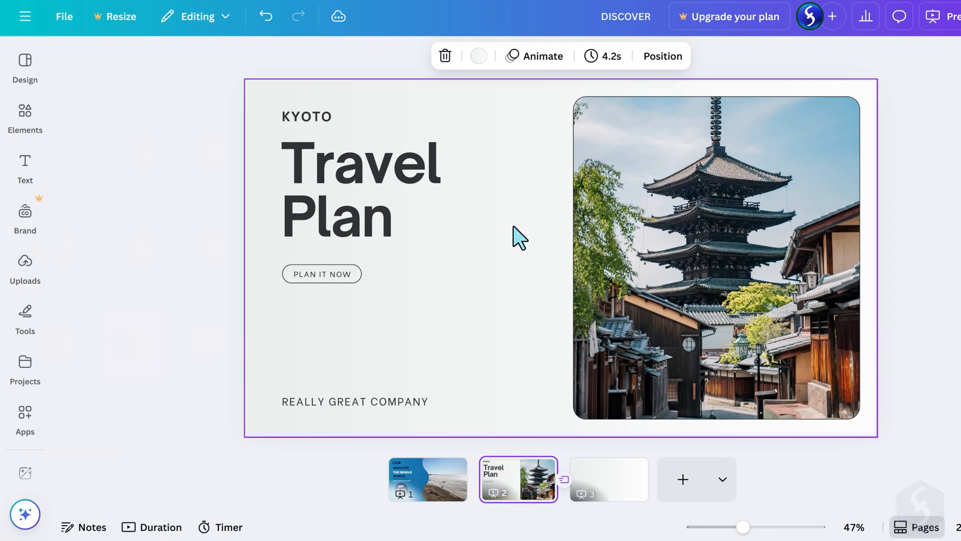
Give the Kyoto Travel Plan slide the Breathe page animation
click(541, 55)
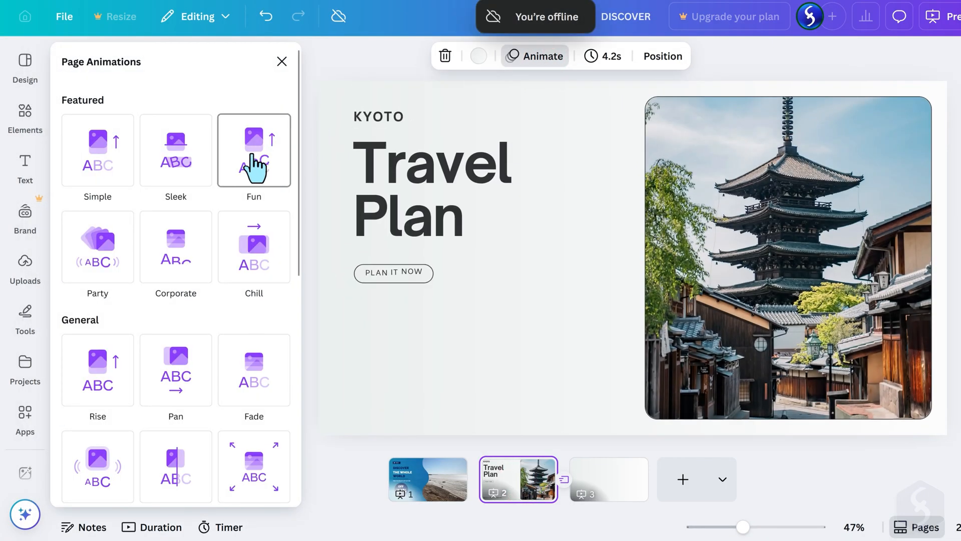
scroll(down, 3)
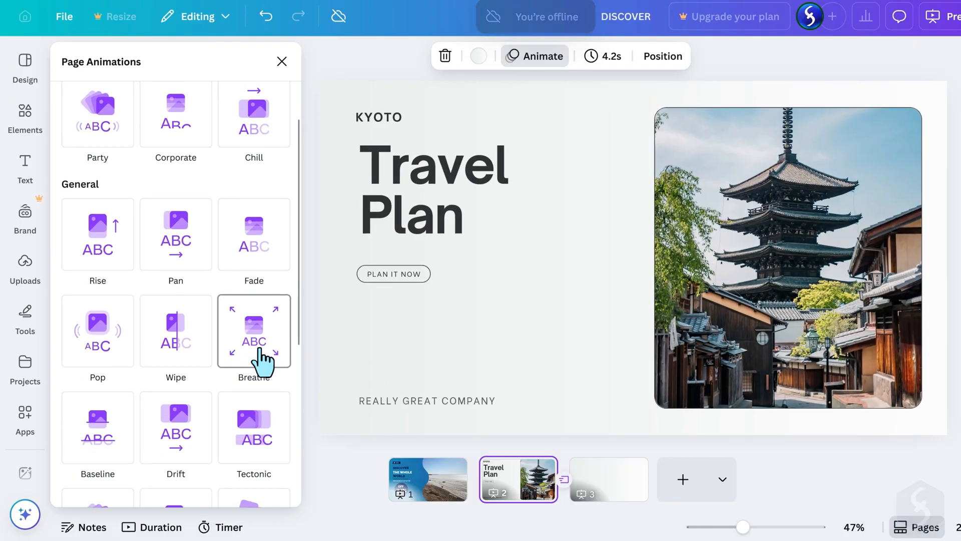
click(254, 330)
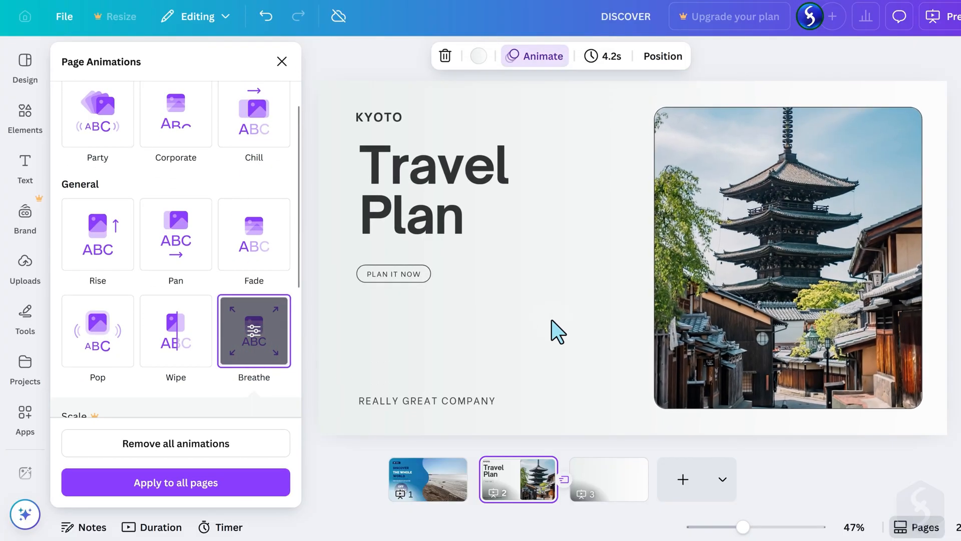
click(281, 61)
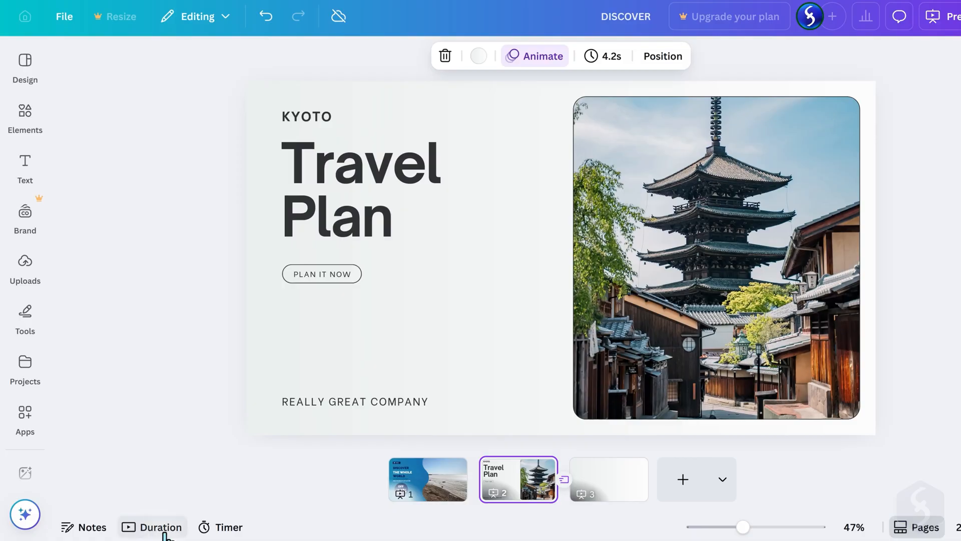
Switch to the timeline view with page durations and select Page 1
click(158, 527)
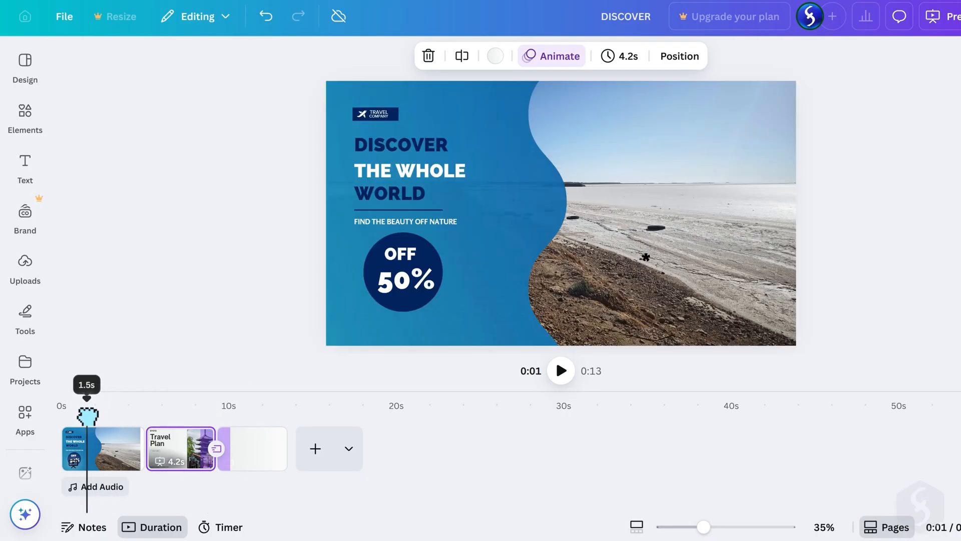
click(101, 448)
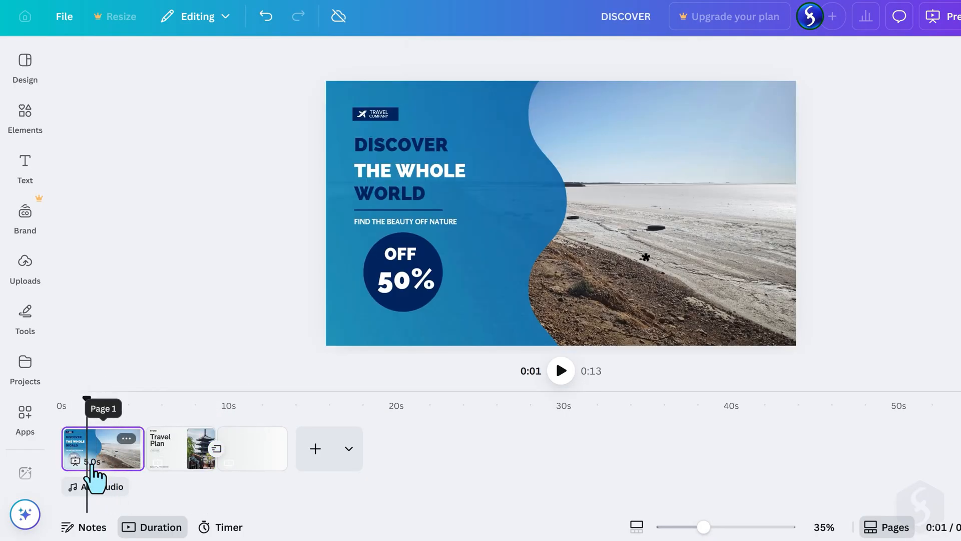
click(929, 19)
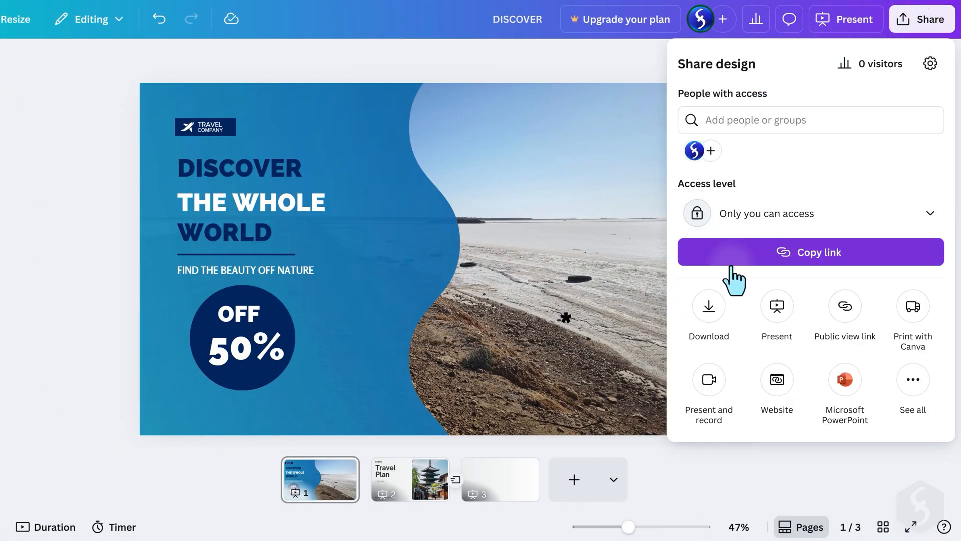
Open Download settings and view the file types: PDF, PPTX, MP4, JPG, PNG
click(708, 306)
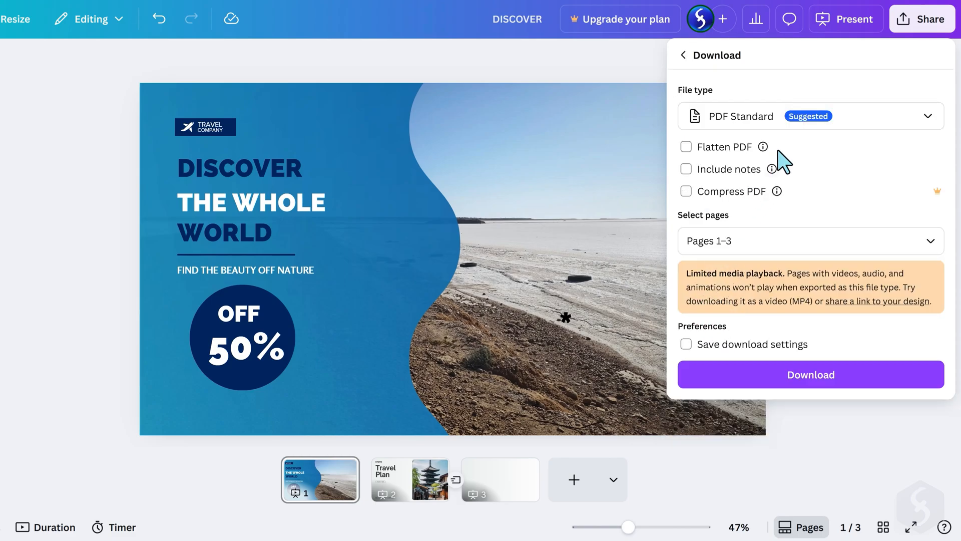
click(809, 115)
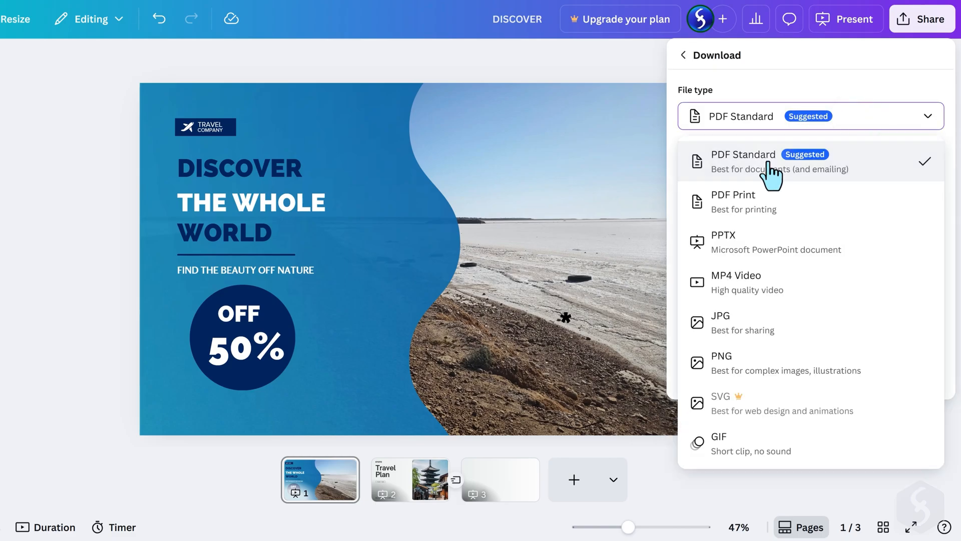
mouse_move(794, 254)
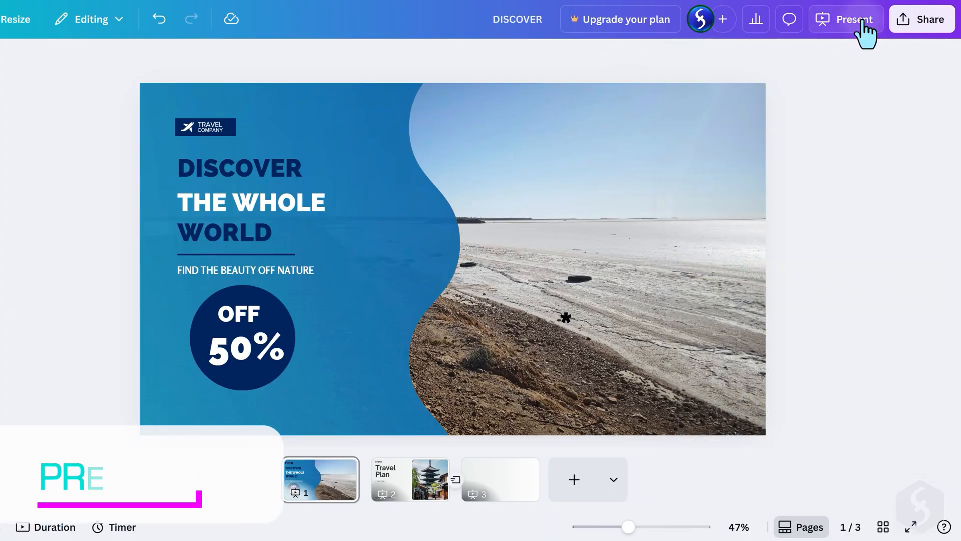
Present full screen, draw a squiggle on the Kyoto slide, and check Magic Shortcuts
click(855, 19)
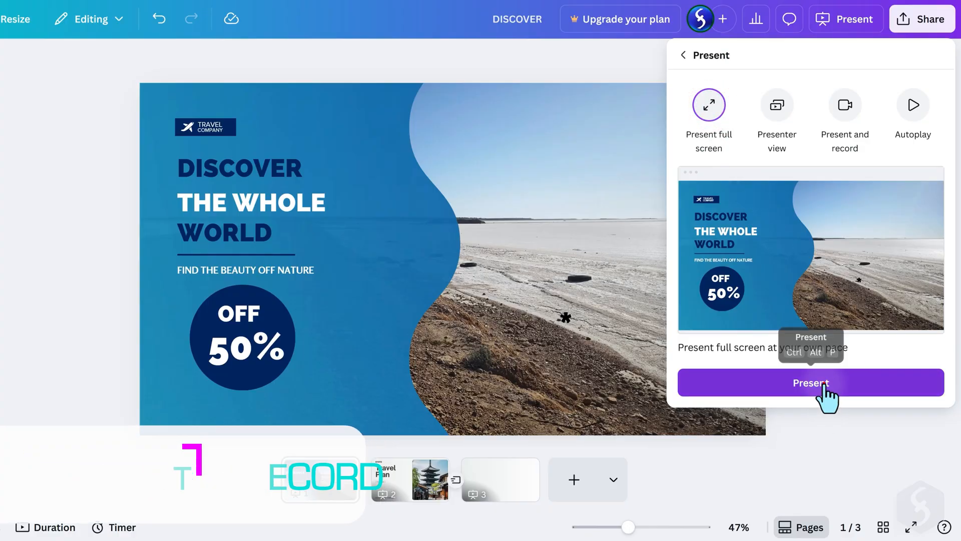
click(811, 382)
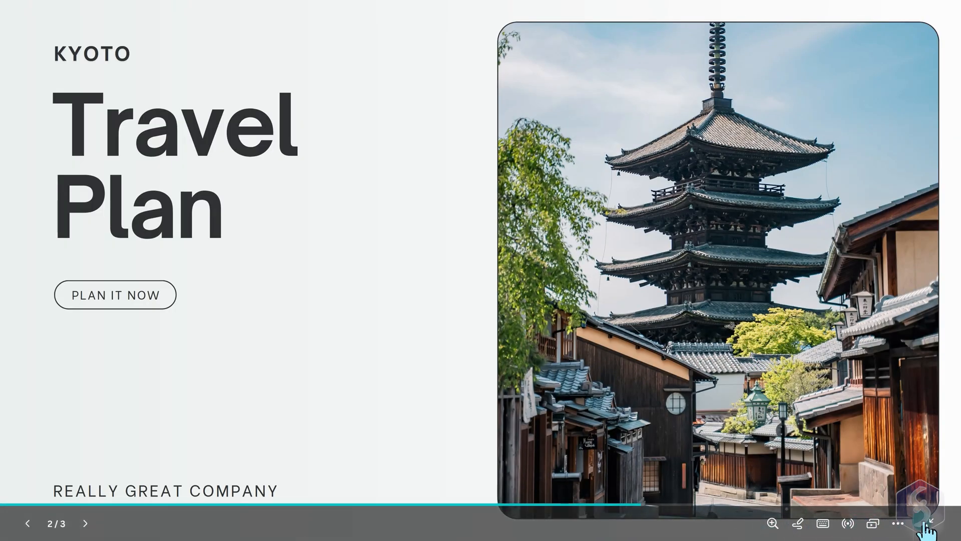
click(799, 524)
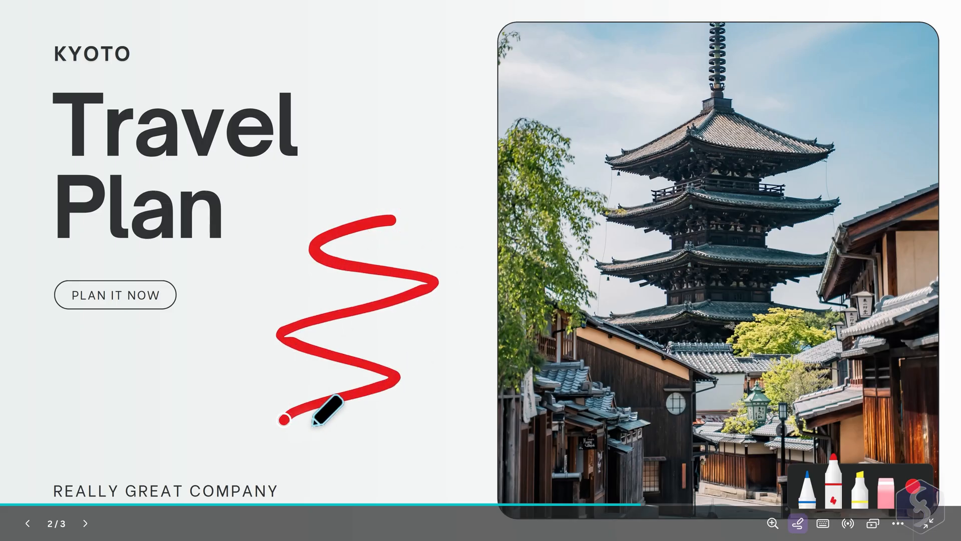
click(822, 523)
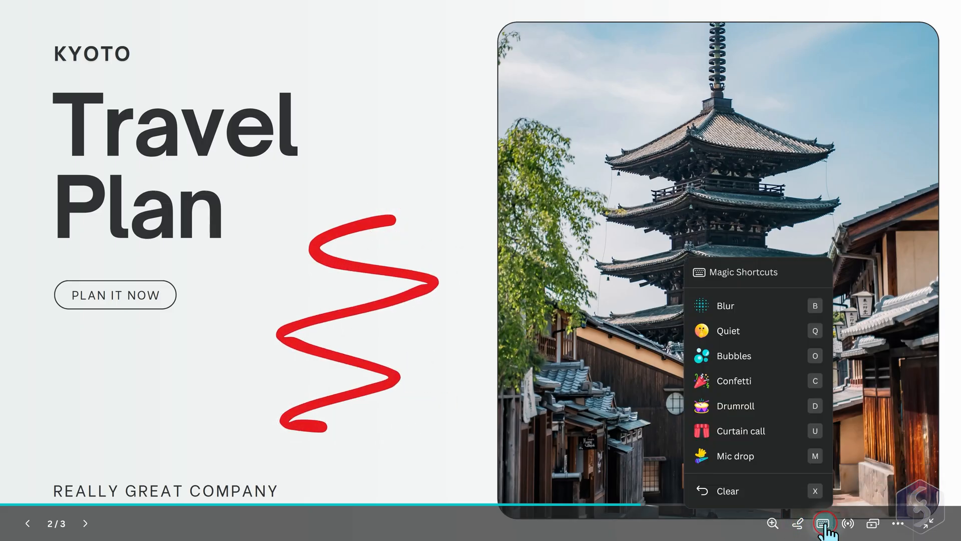
click(726, 305)
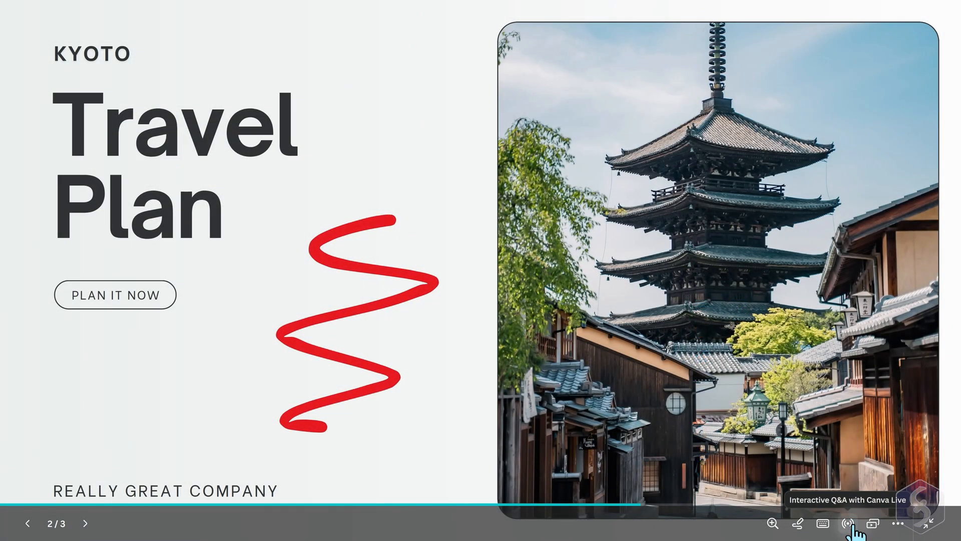
Start a new Canva Live session showing a join code and QR code
click(849, 524)
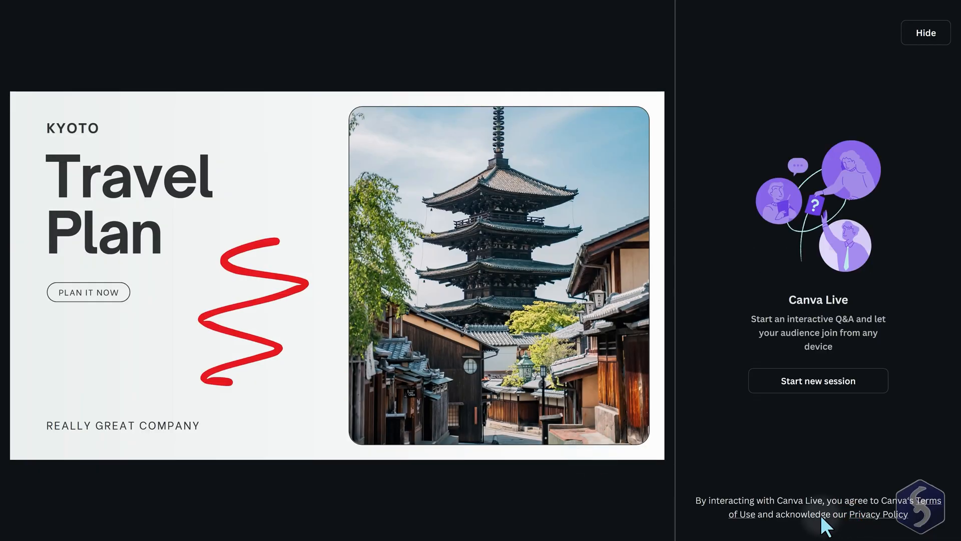
mouse_move(843, 312)
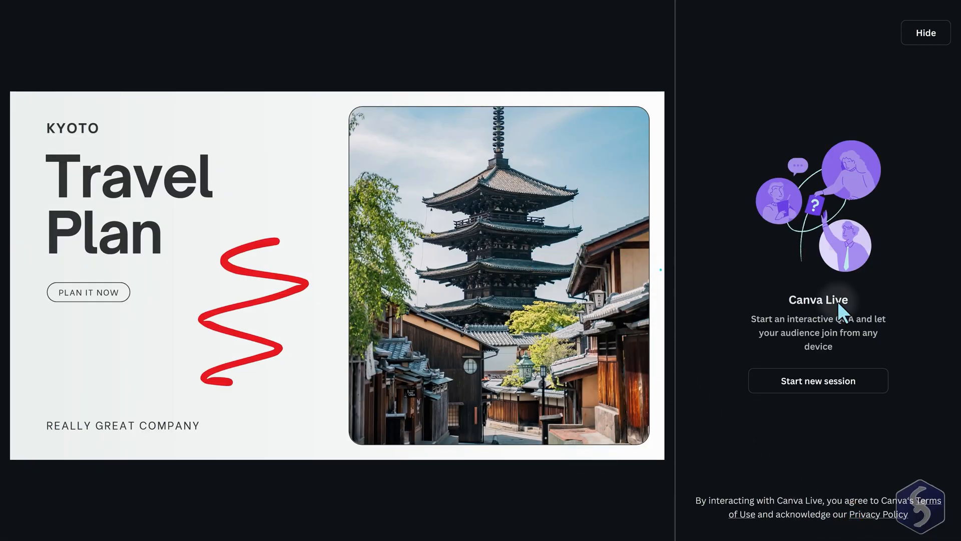
click(817, 380)
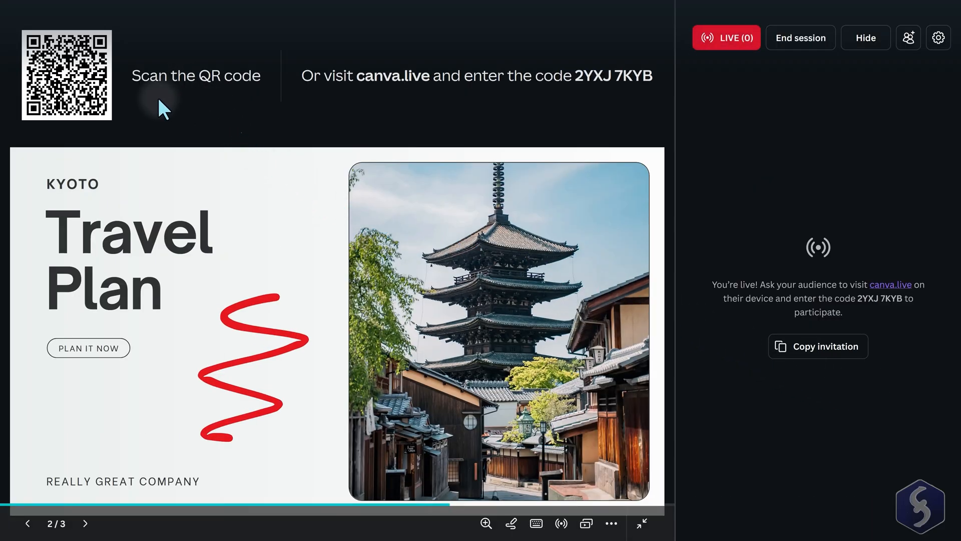
mouse_move(91, 47)
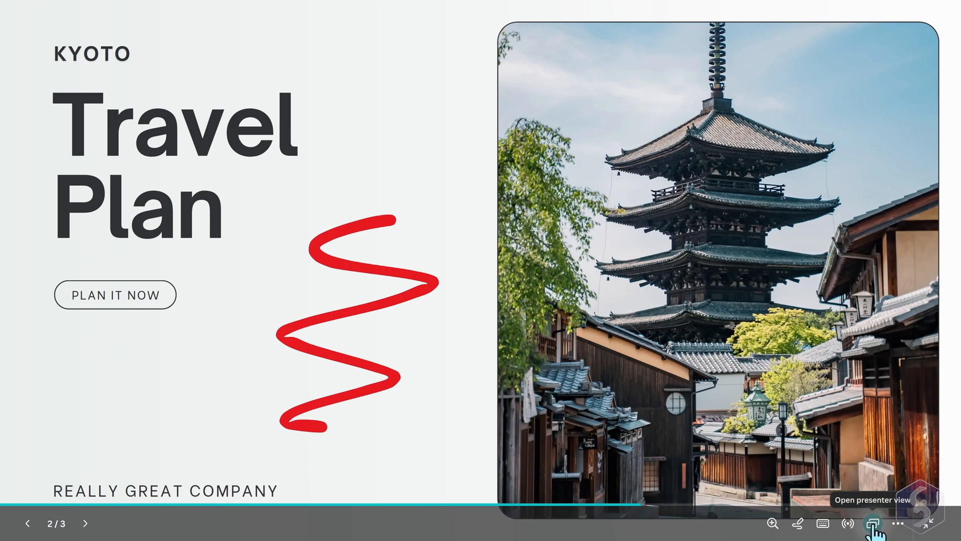
Open presenter view, dismiss its message, and exit back to the Kyoto slide
click(870, 523)
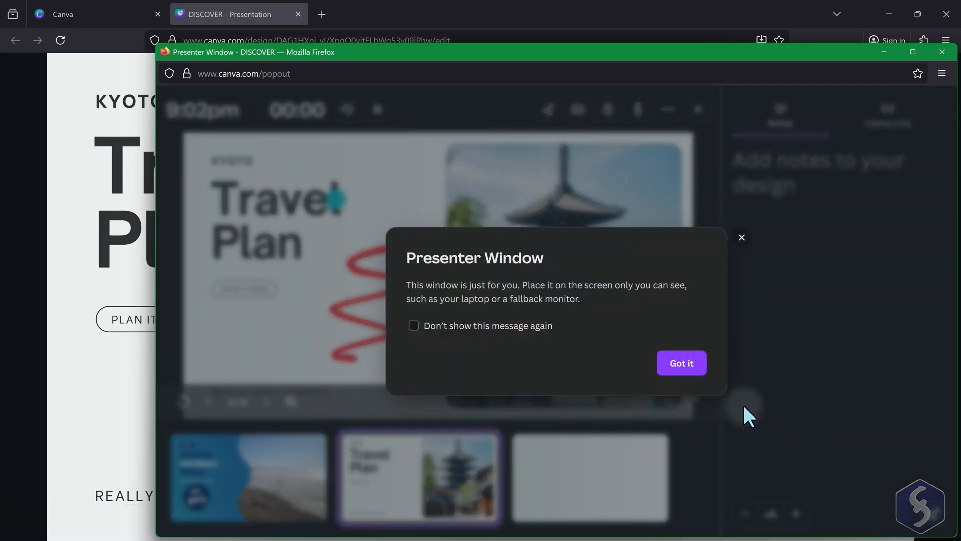
click(681, 363)
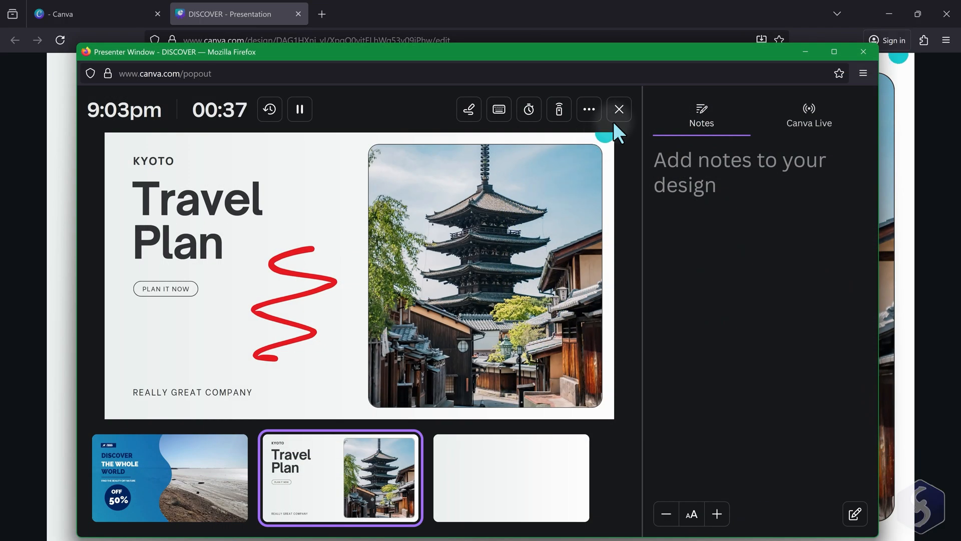
mouse_move(619, 109)
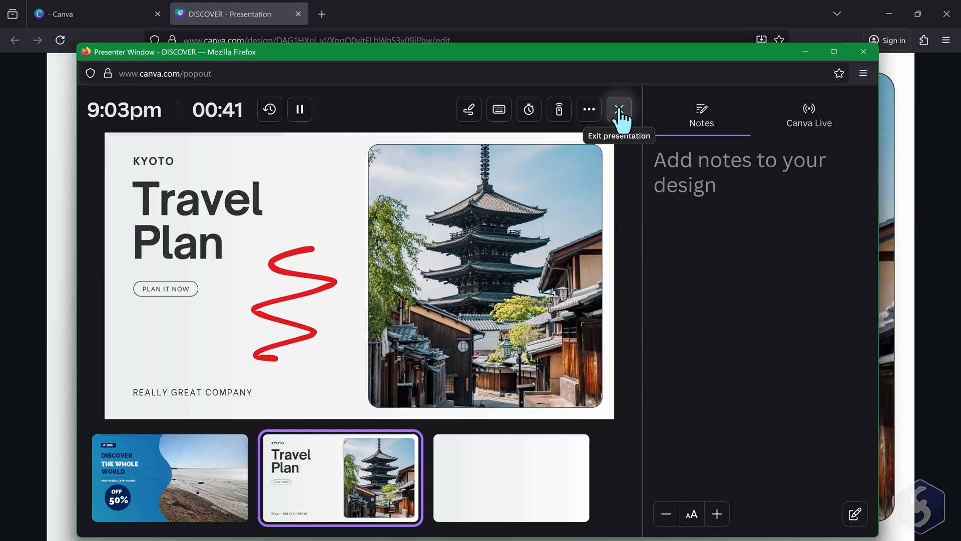
click(618, 109)
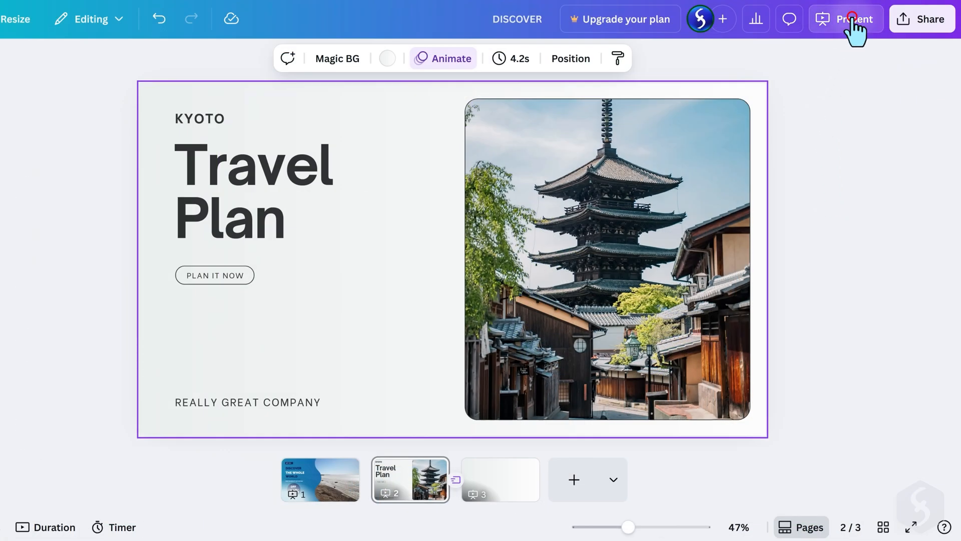
Choose Present and record and continue to the recording studio setup
click(853, 19)
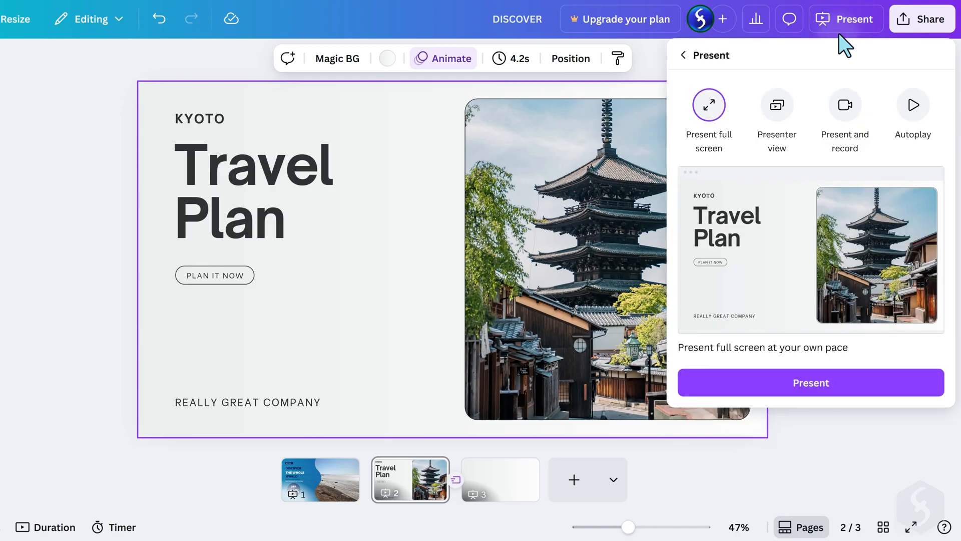
mouse_move(844, 114)
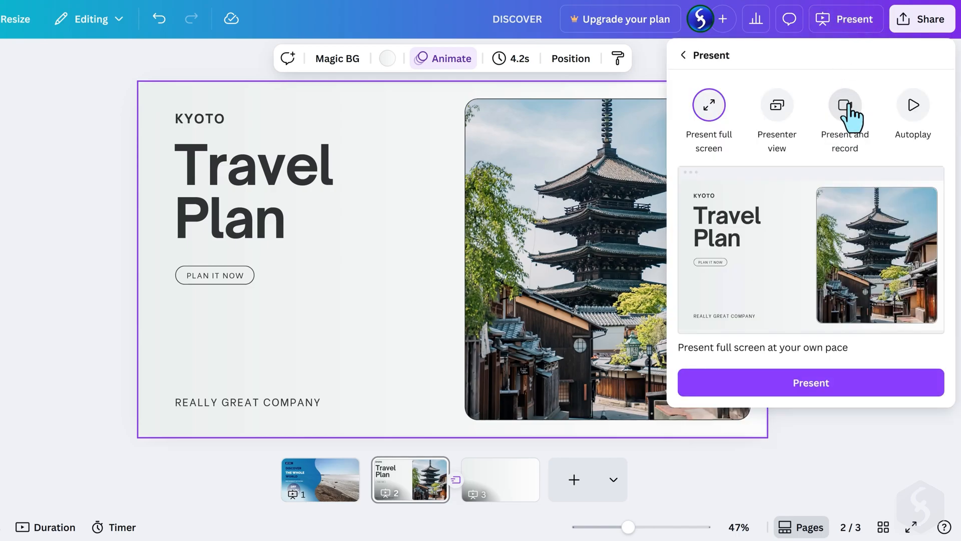
click(845, 104)
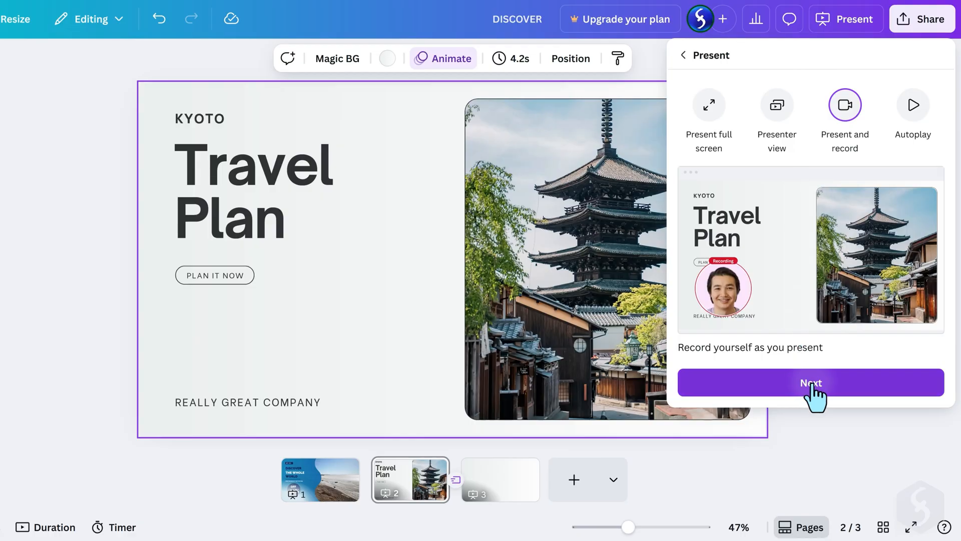
click(810, 382)
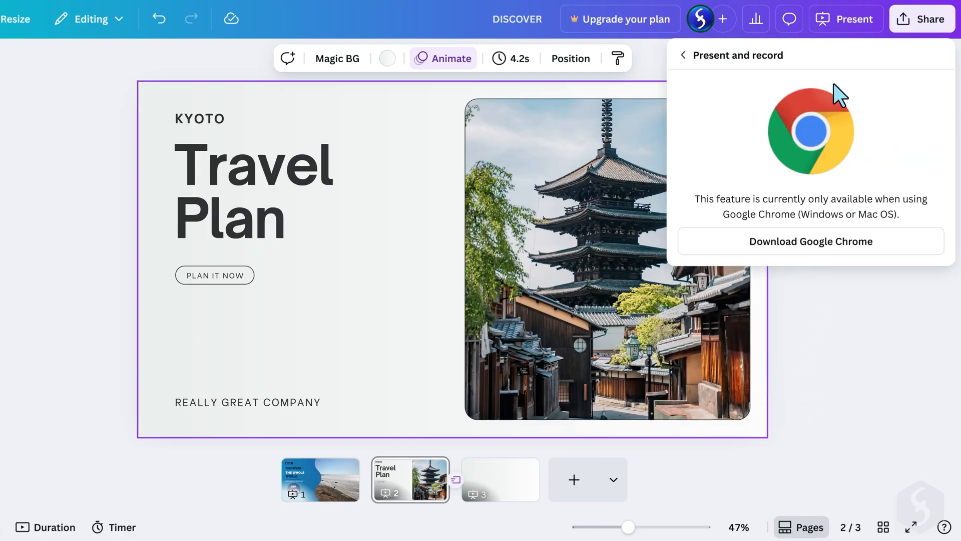
mouse_move(786, 202)
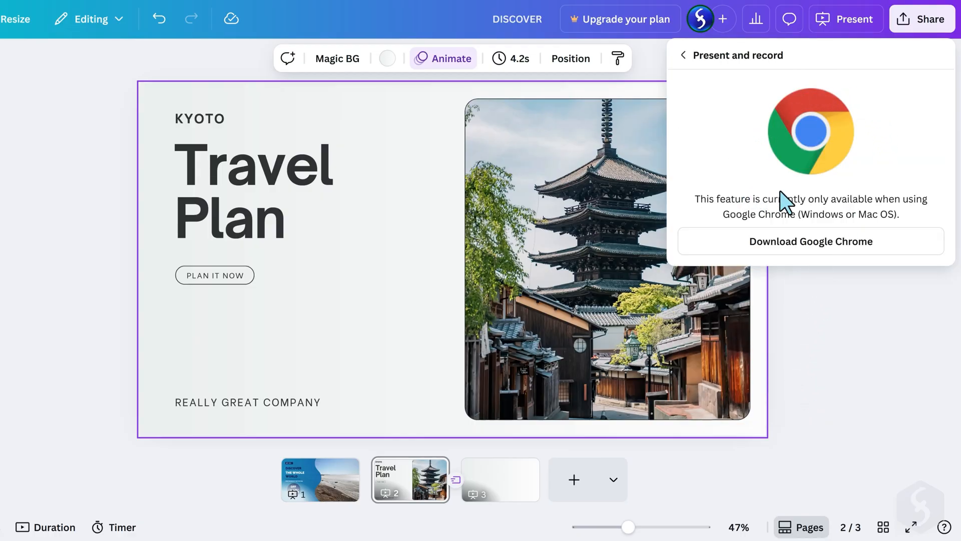
click(317, 480)
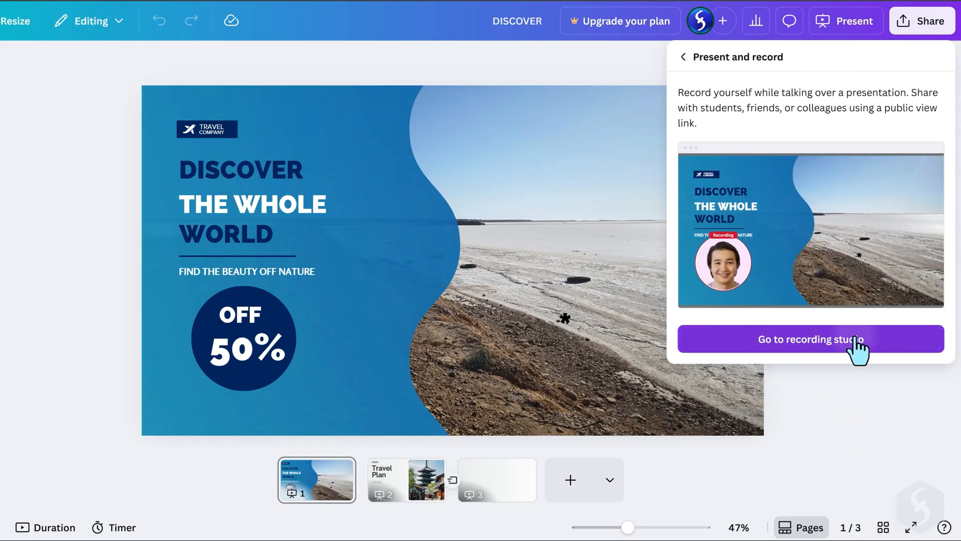
Record a short take with camera and microphone allowed, then save and exit
click(809, 338)
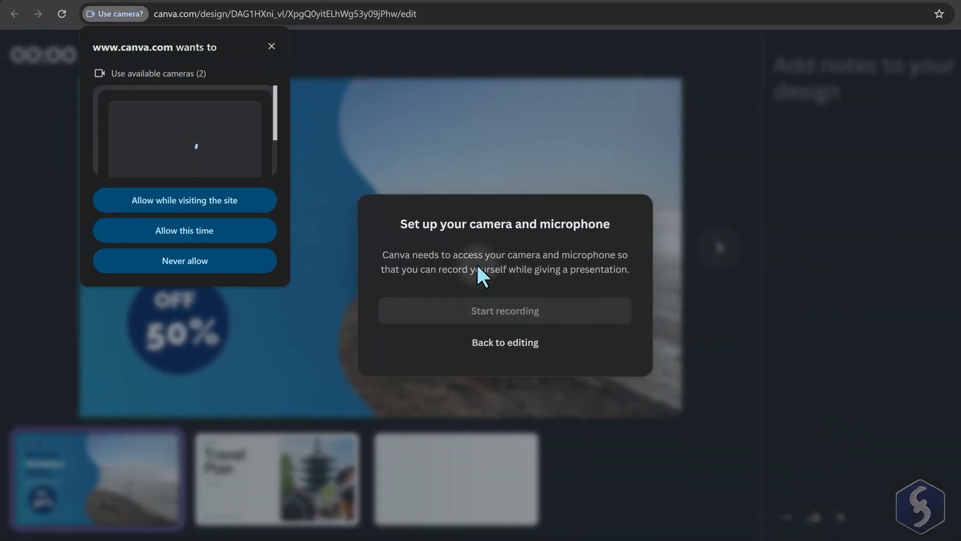
click(184, 199)
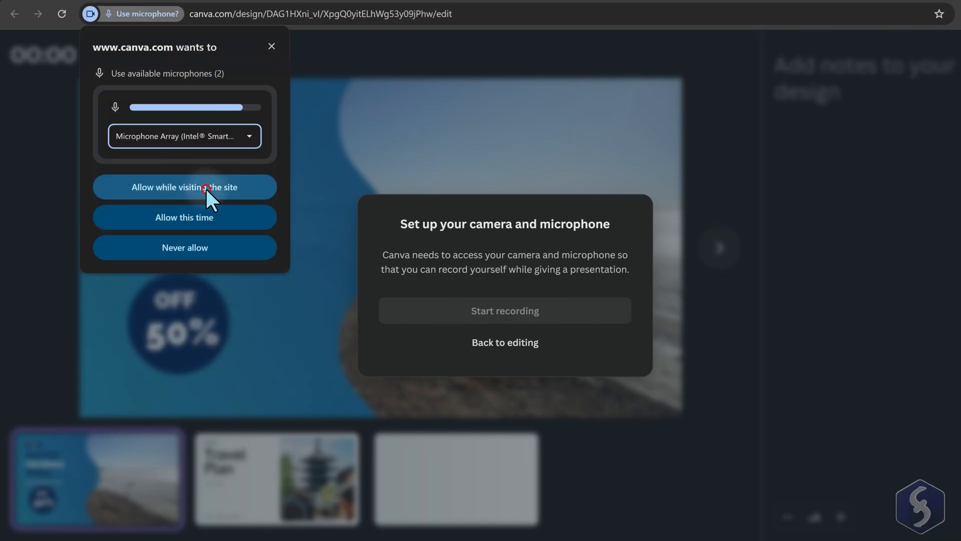
click(184, 187)
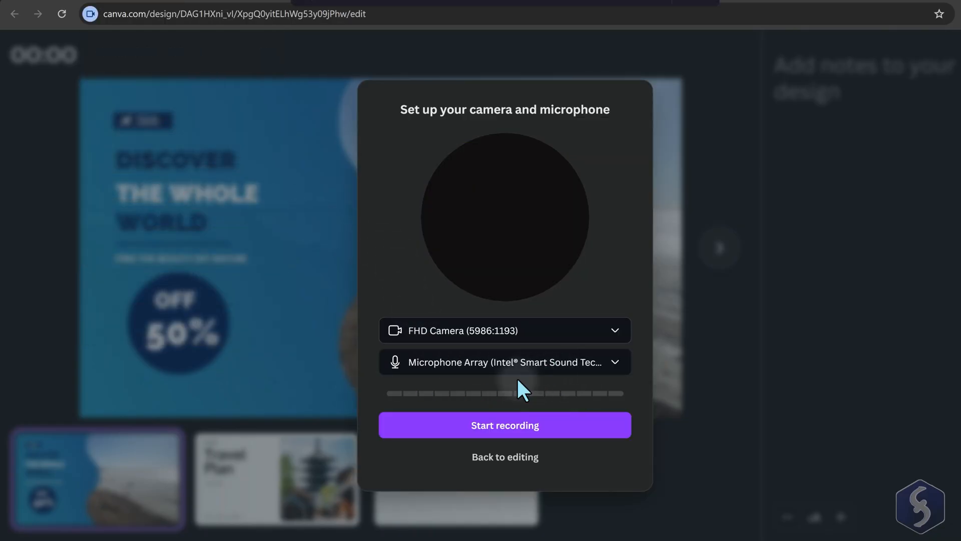
click(505, 425)
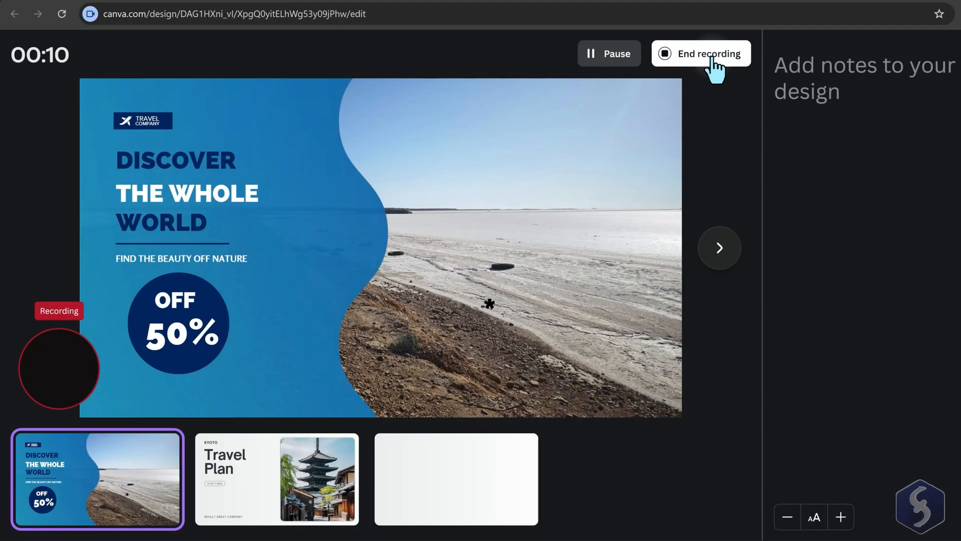
click(701, 54)
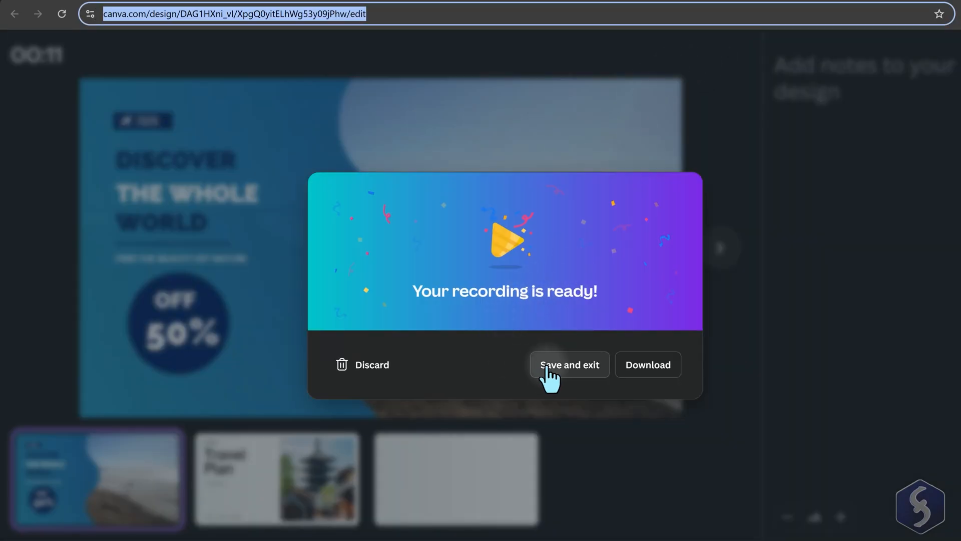
click(568, 365)
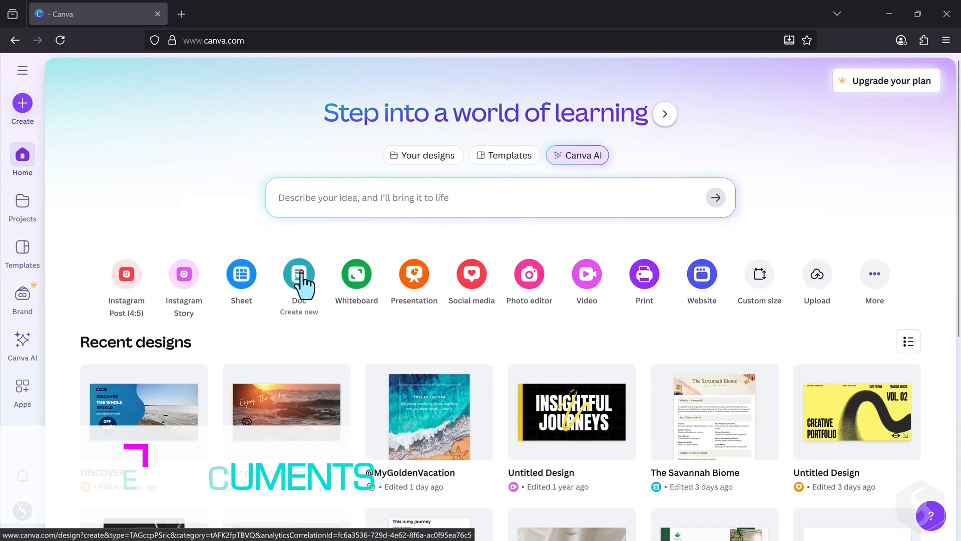
Create a new Doc titled 'The benefits of living near the sea' and start its paragraphs
click(298, 273)
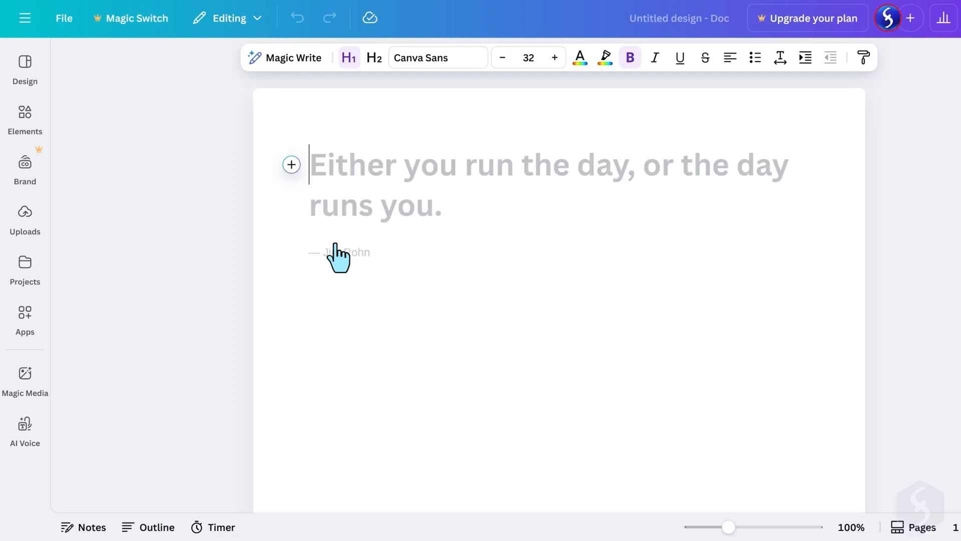
mouse_move(103, 105)
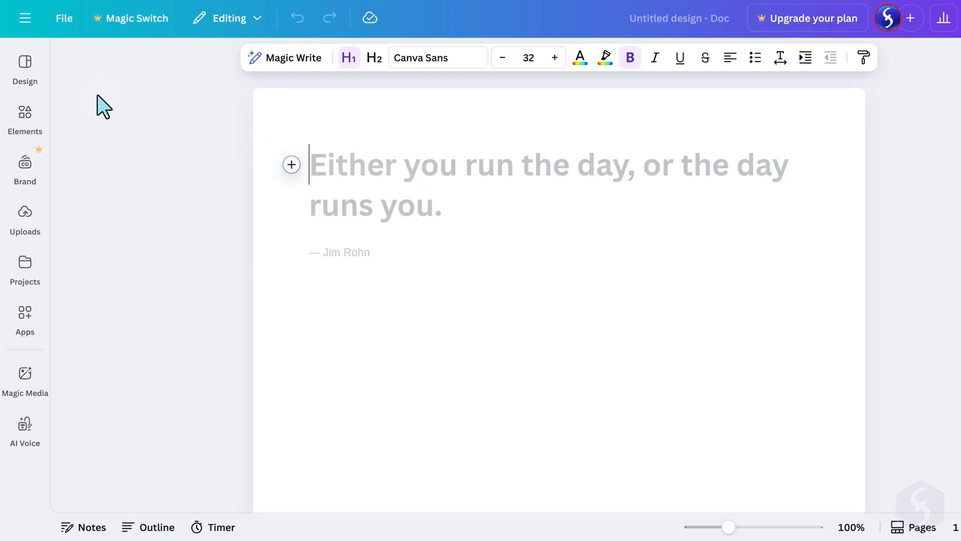
click(24, 69)
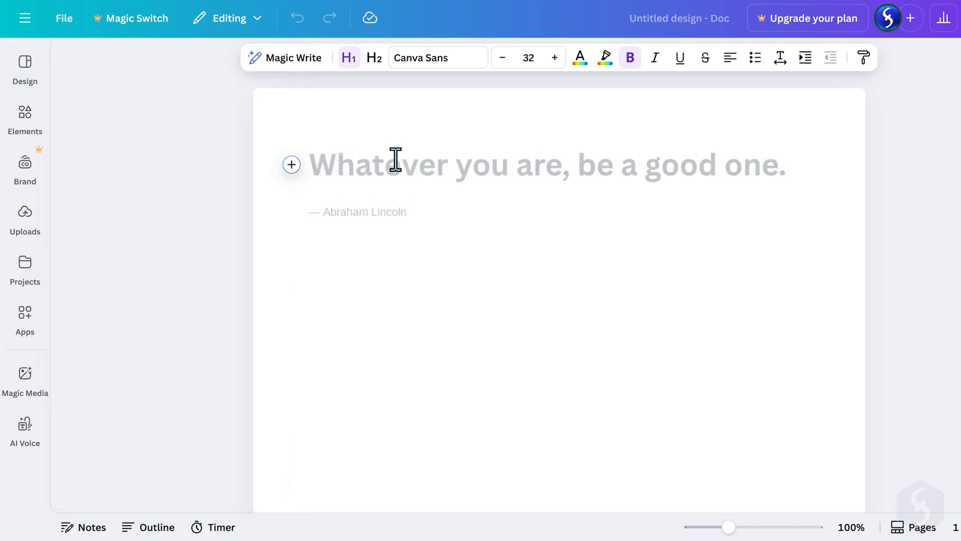
mouse_move(339, 172)
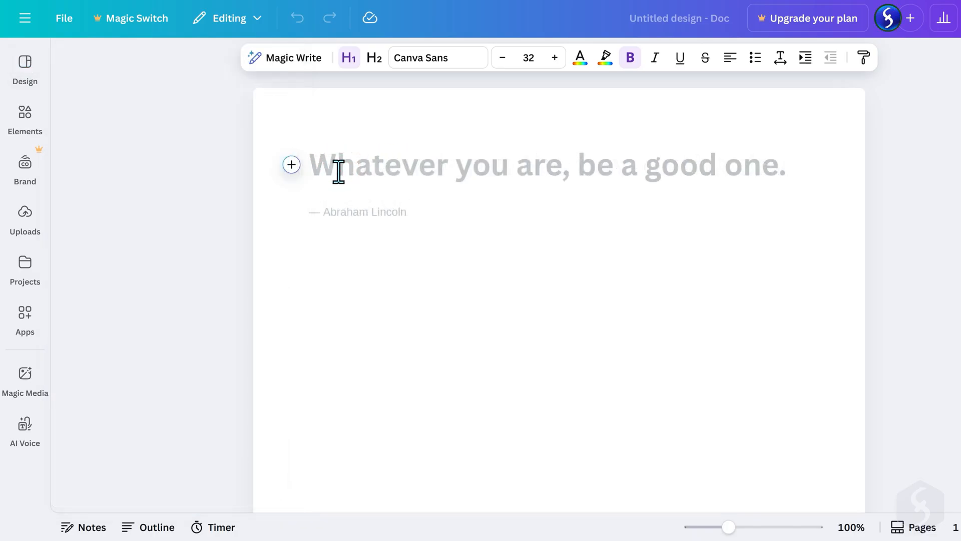
text(The benefits of living near the sea)
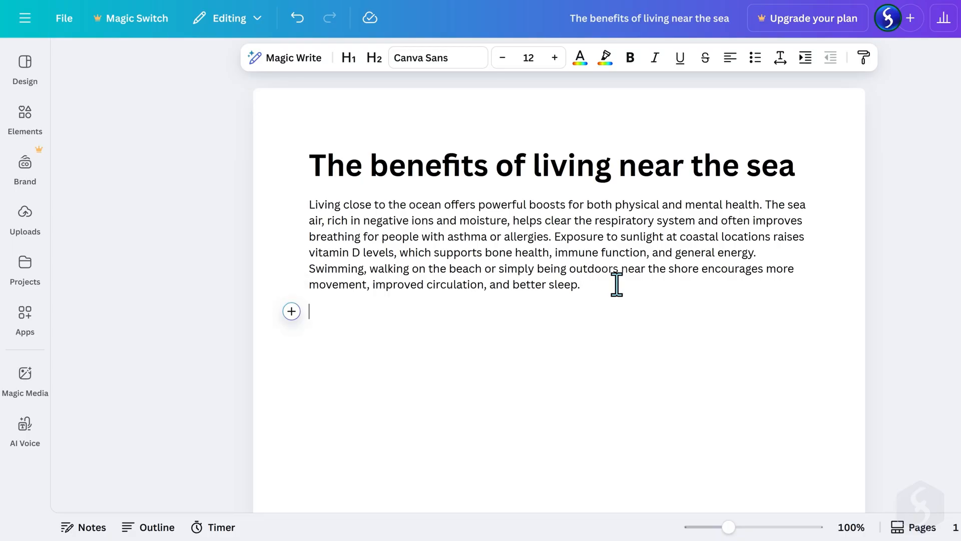
mouse_move(333, 319)
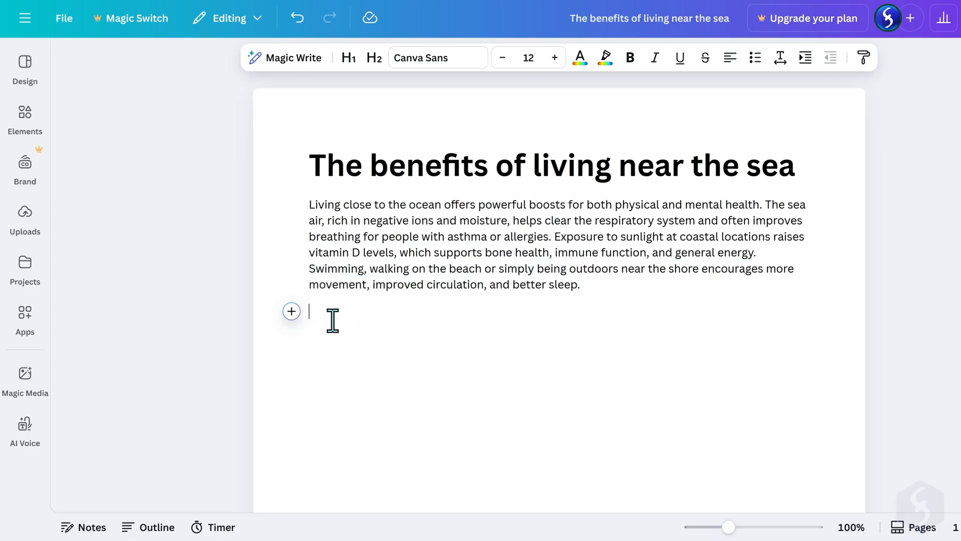
text(Ph)
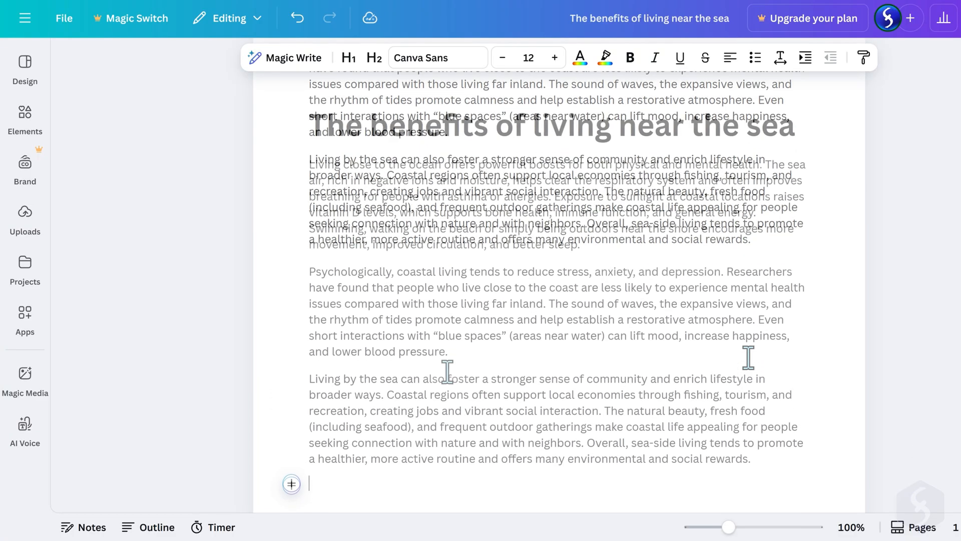
scroll(up, 3)
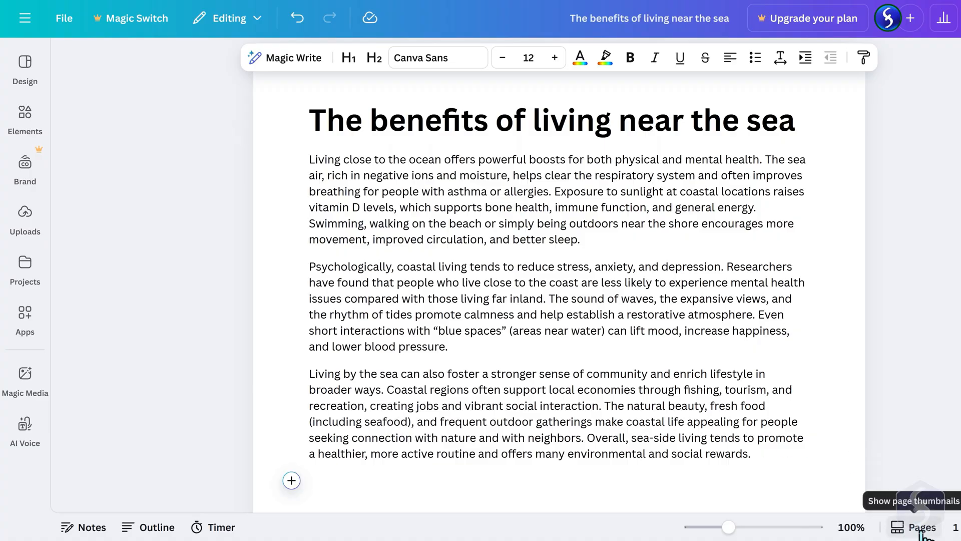
Add a second blank page to the Doc and return to page 1
click(920, 527)
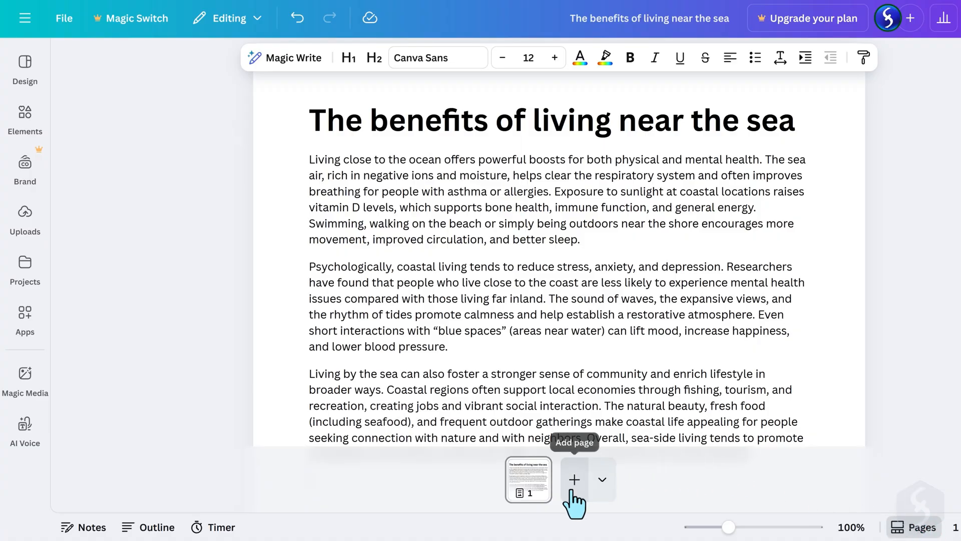
click(574, 480)
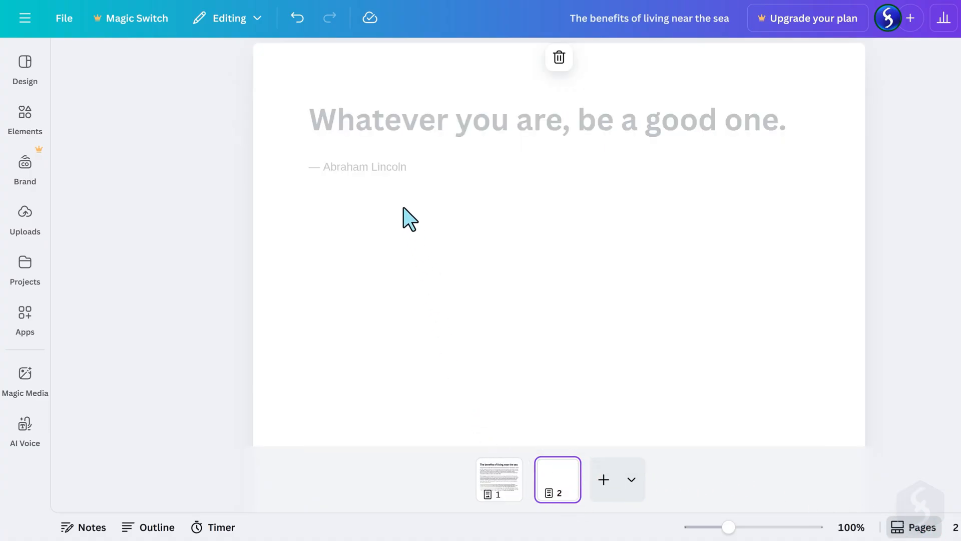
click(498, 479)
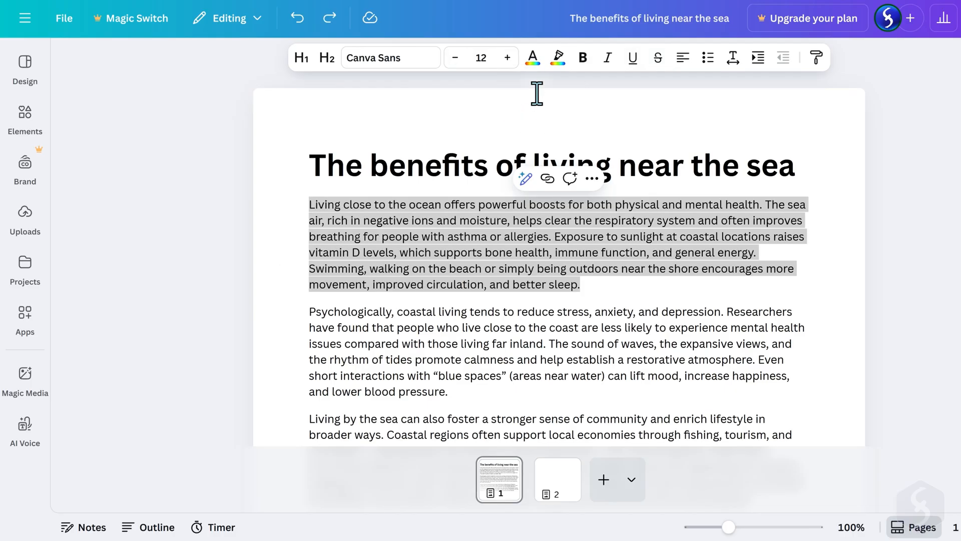
click(532, 57)
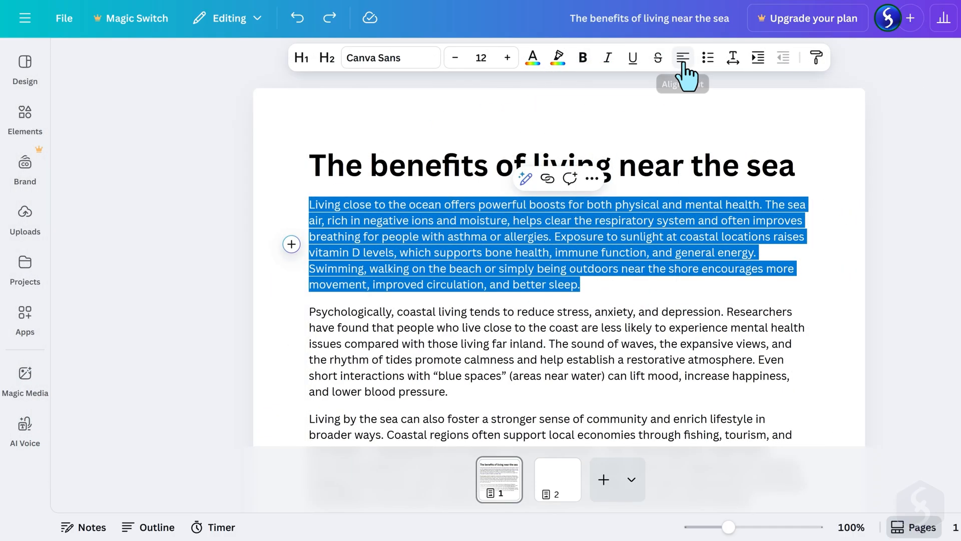
click(683, 57)
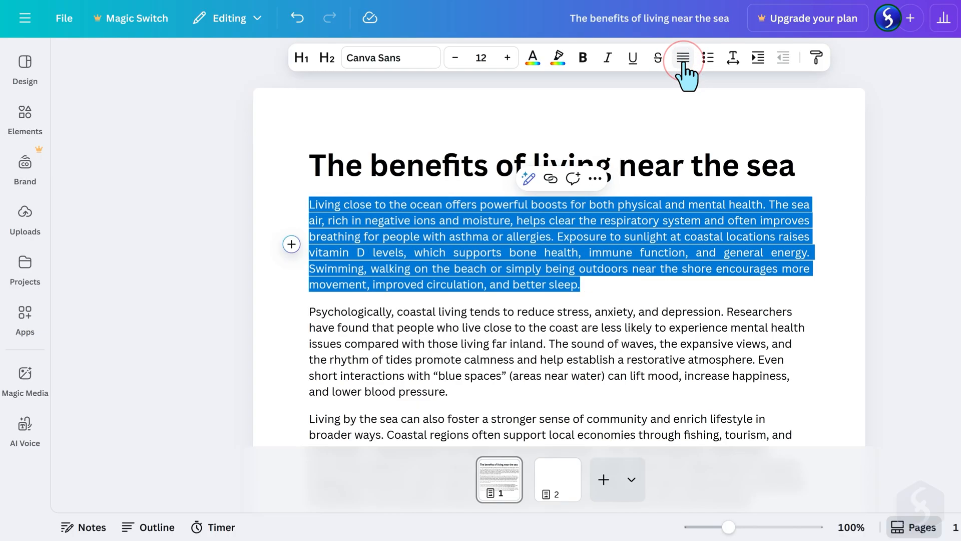
click(757, 57)
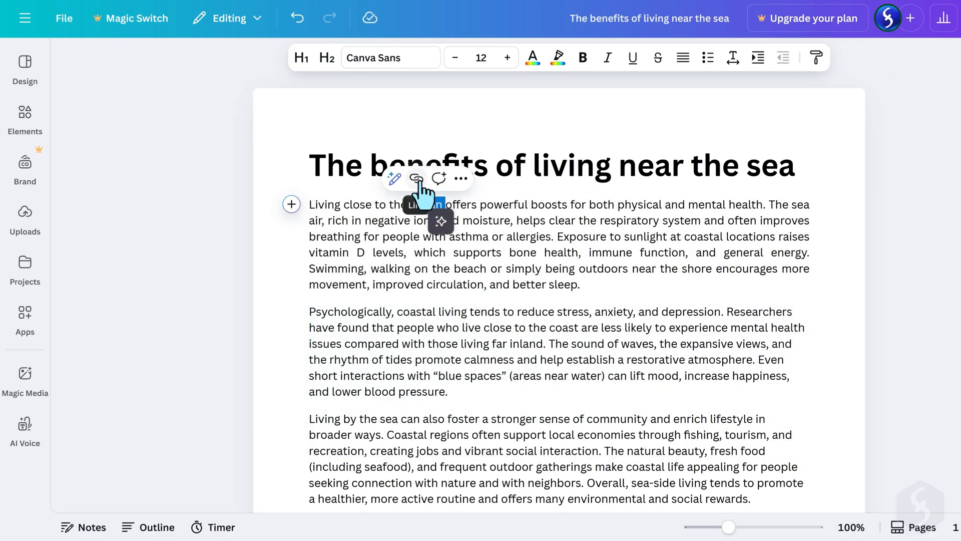
click(416, 178)
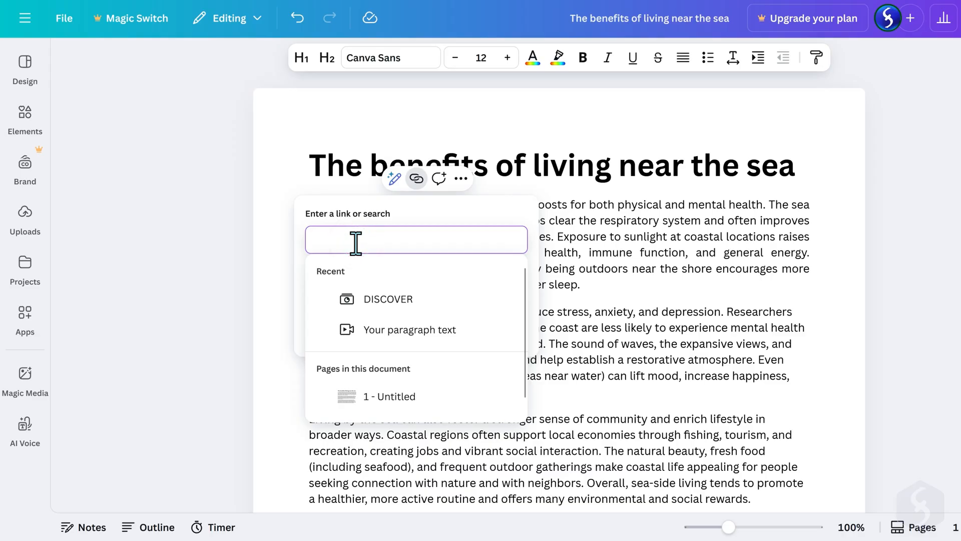
text(www.google.co)
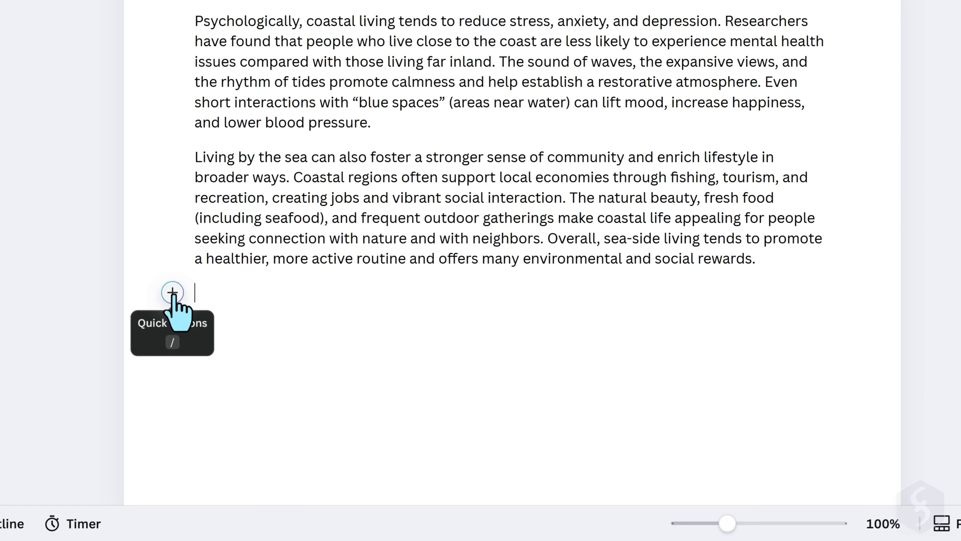
click(173, 292)
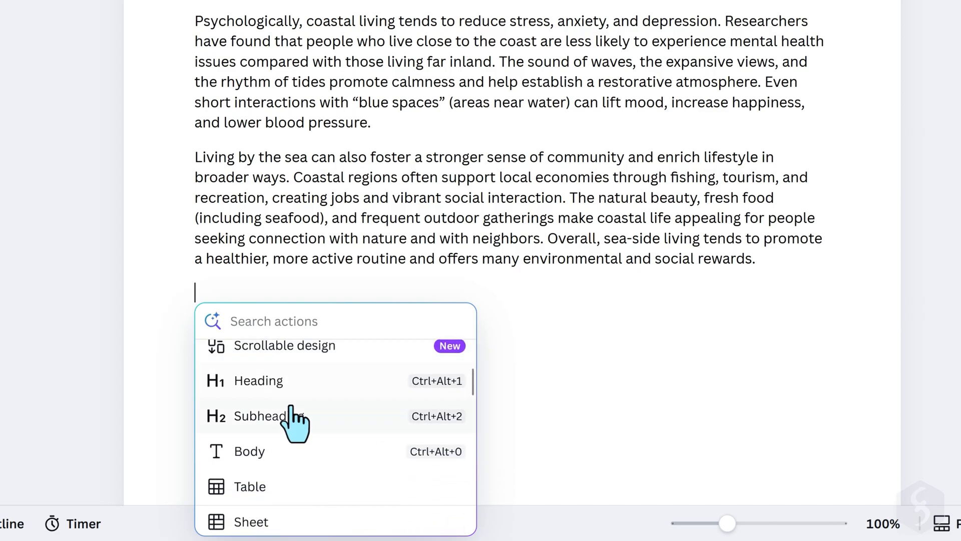
click(262, 416)
text(And even more..)
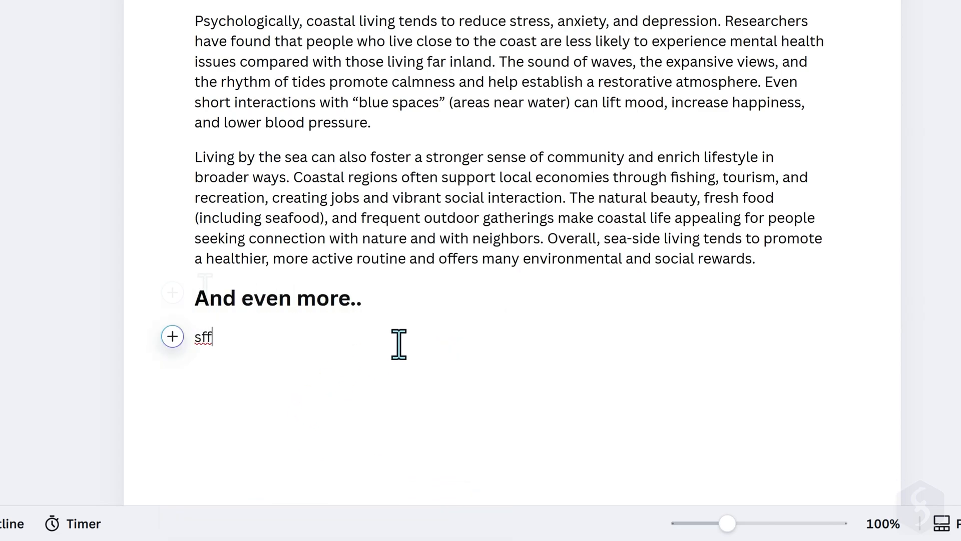
click(172, 336)
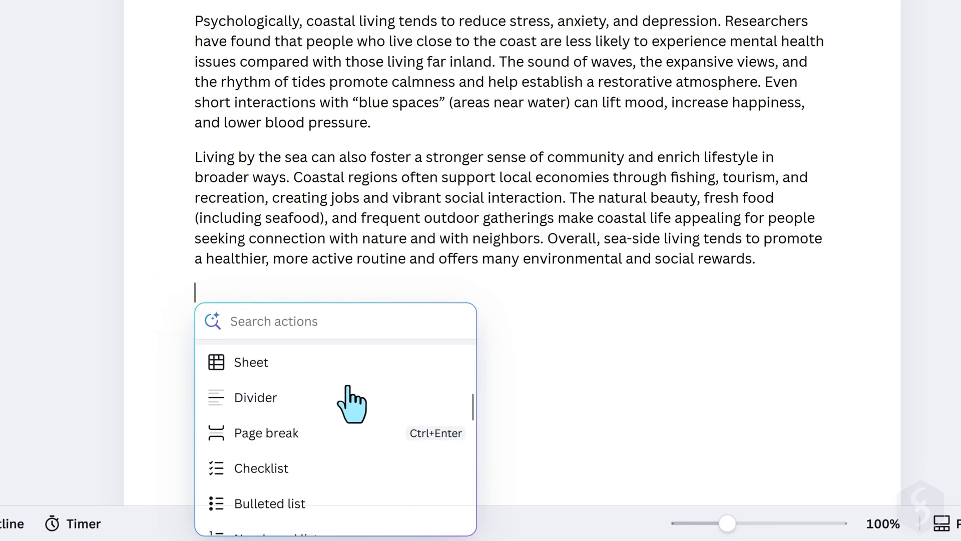
click(269, 504)
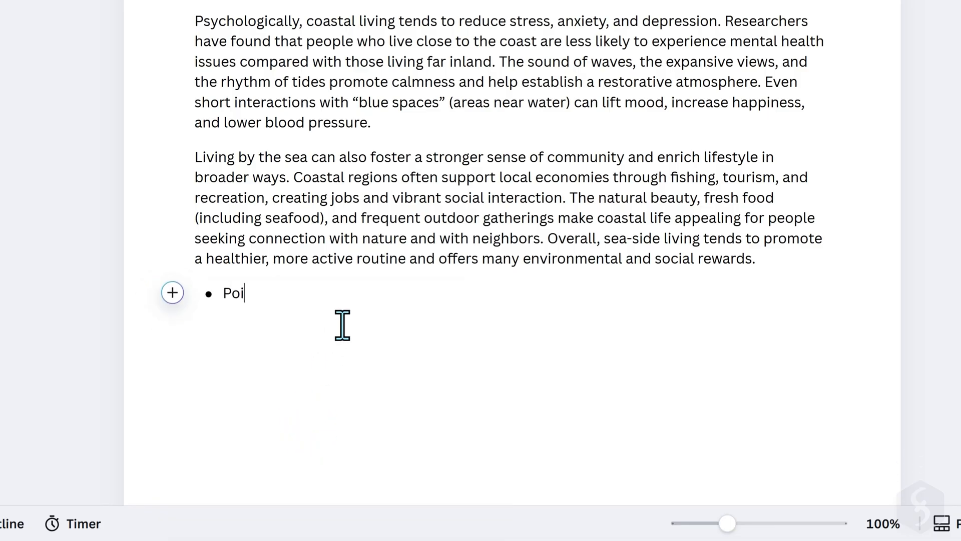
text(nt 1)
text(Point 3)
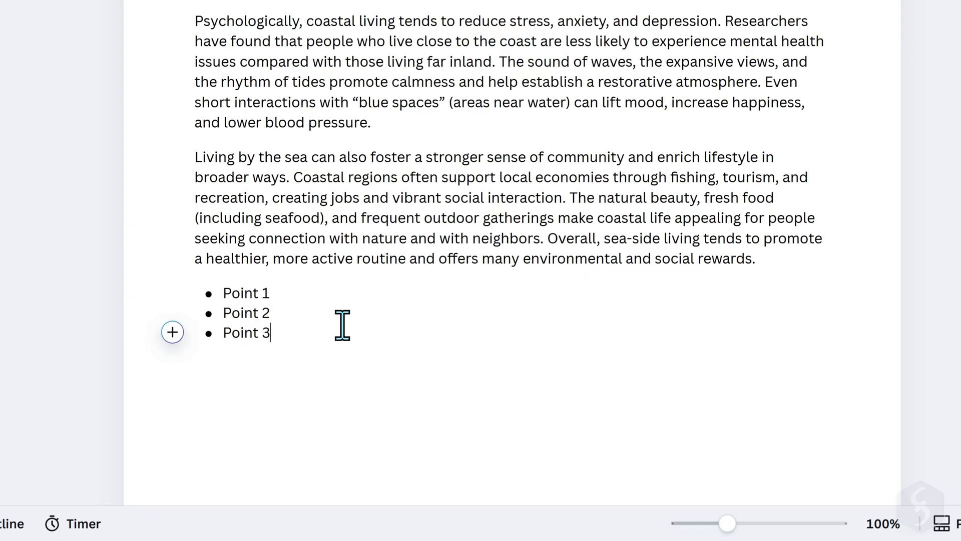
text(sd)
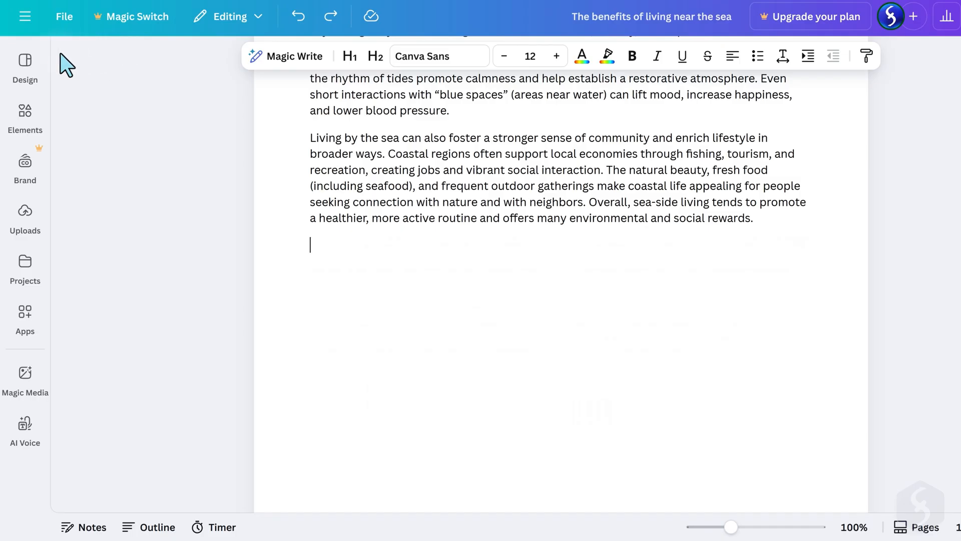
Insert the Business Proposal banner from Elements below the final paragraph
click(25, 117)
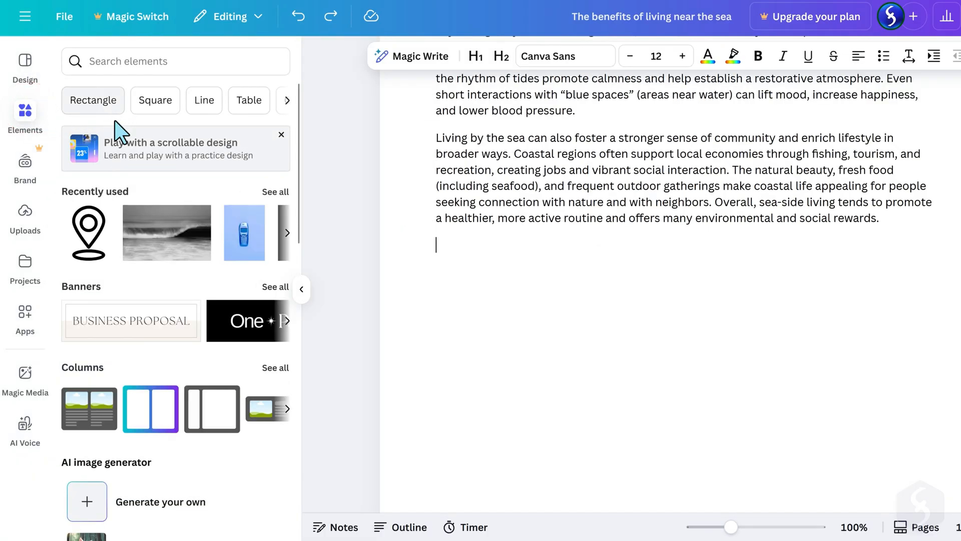
scroll(down, 3)
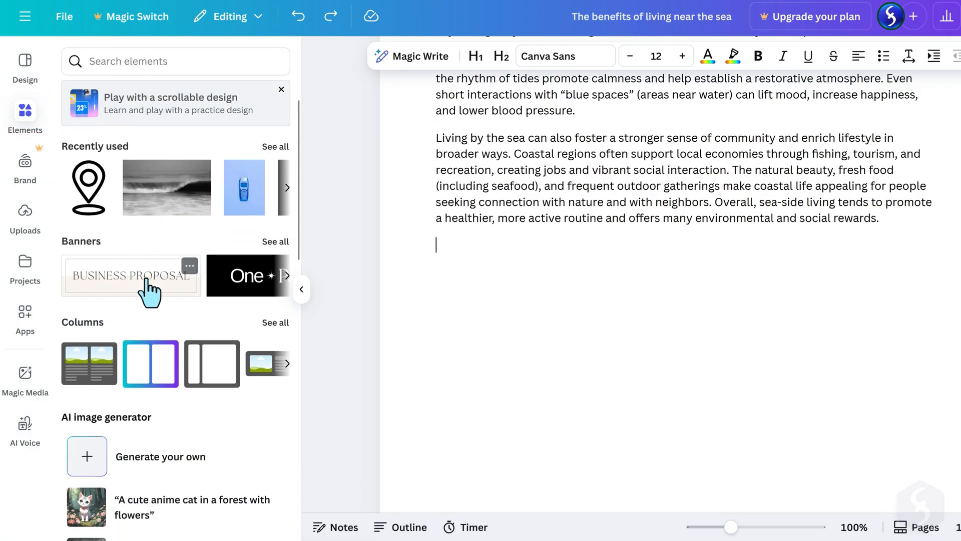
click(131, 275)
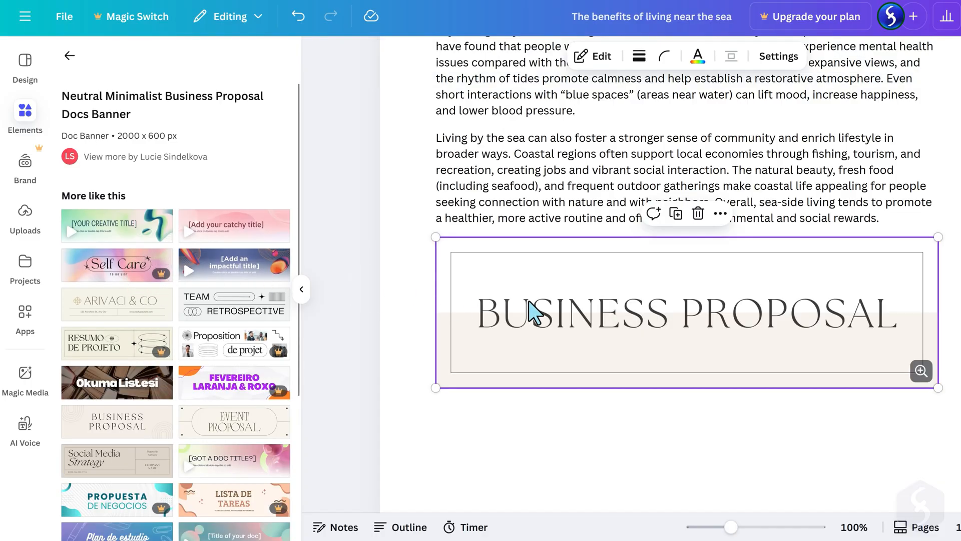
mouse_move(858, 342)
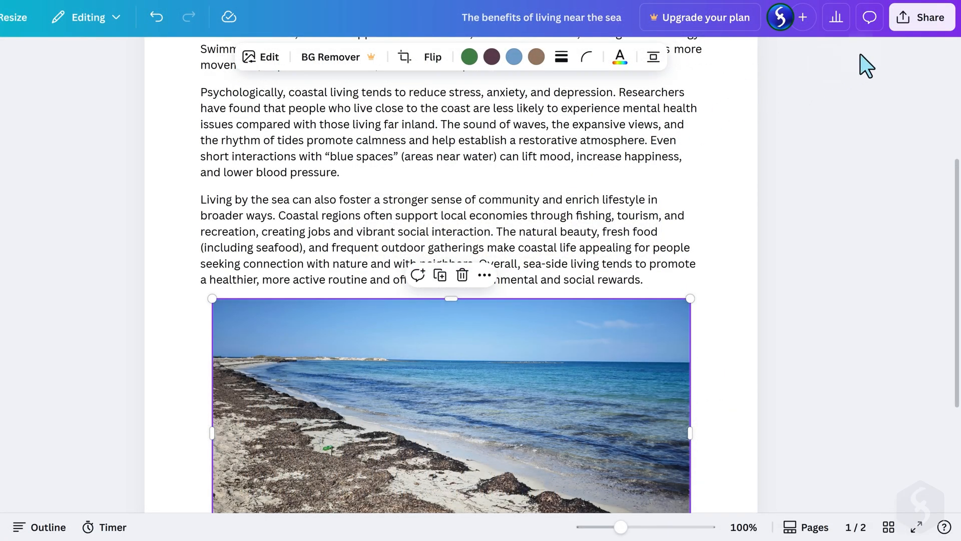
Open the doc's download settings, showing PDF Standard and DOCX file types
click(923, 17)
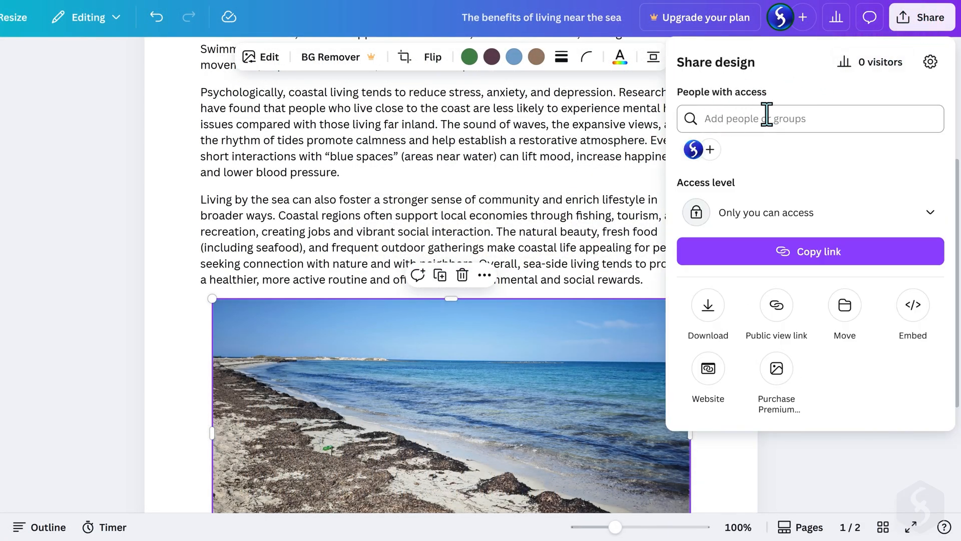
mouse_move(726, 287)
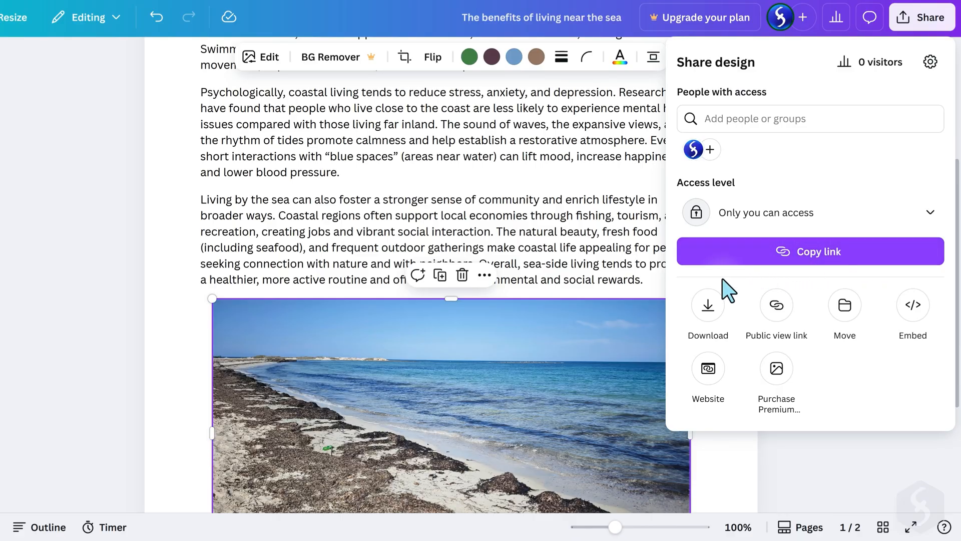
click(707, 305)
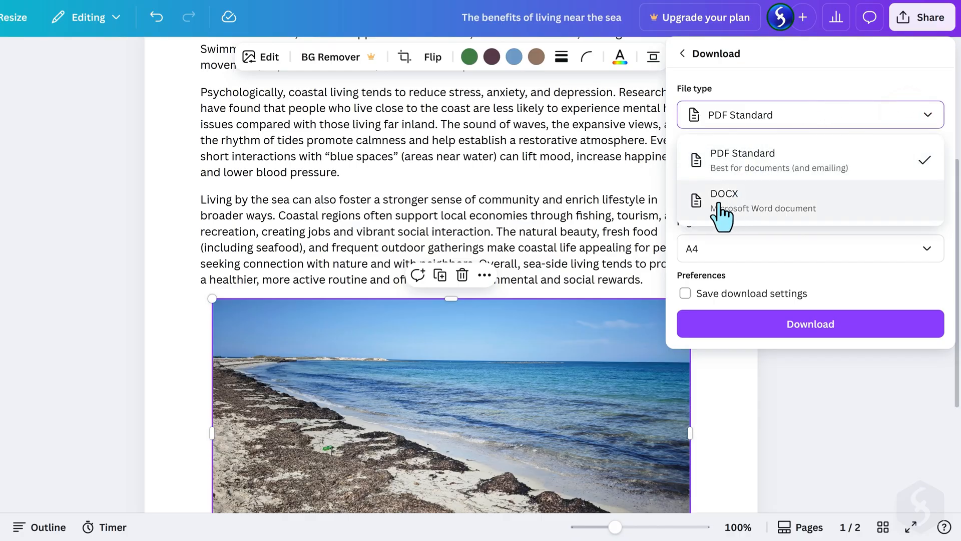
mouse_move(856, 222)
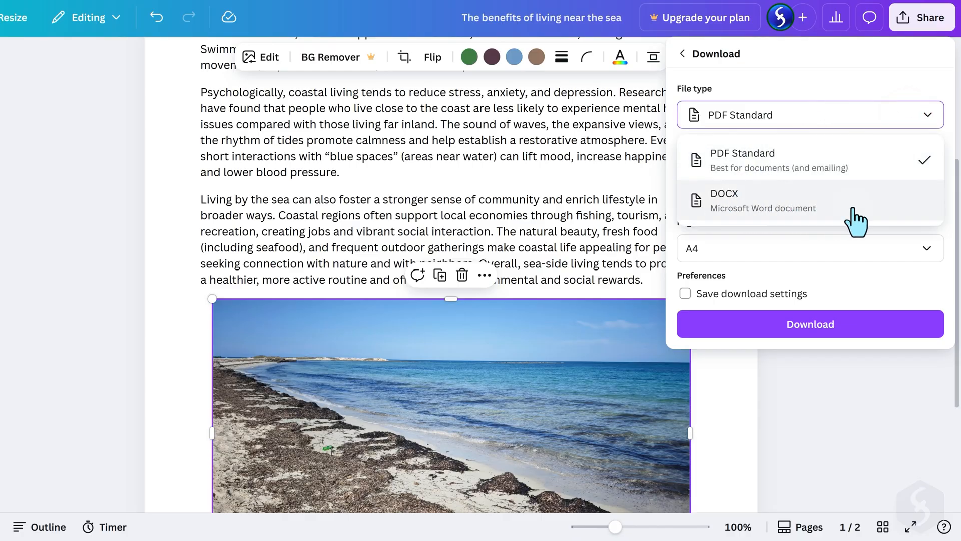